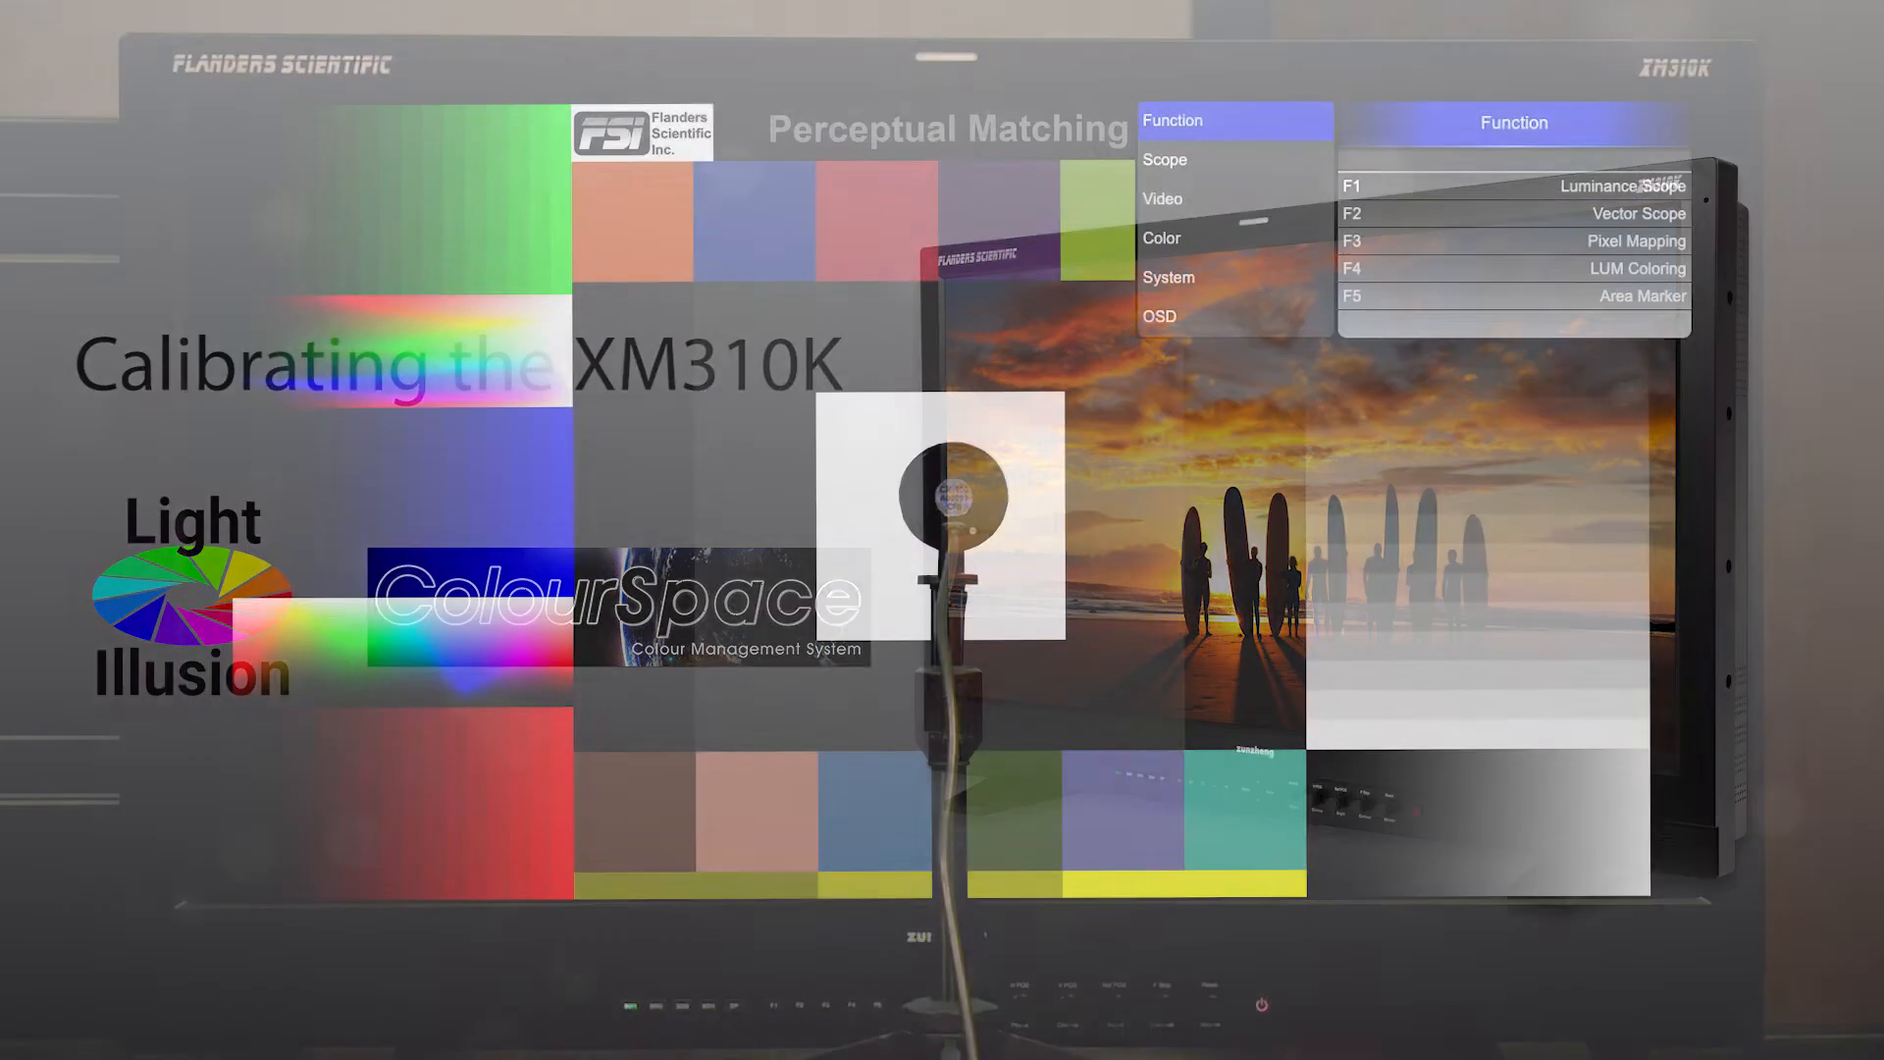
- Navigate through Scope to the Color page and list the Range options
left_click(1162, 159)
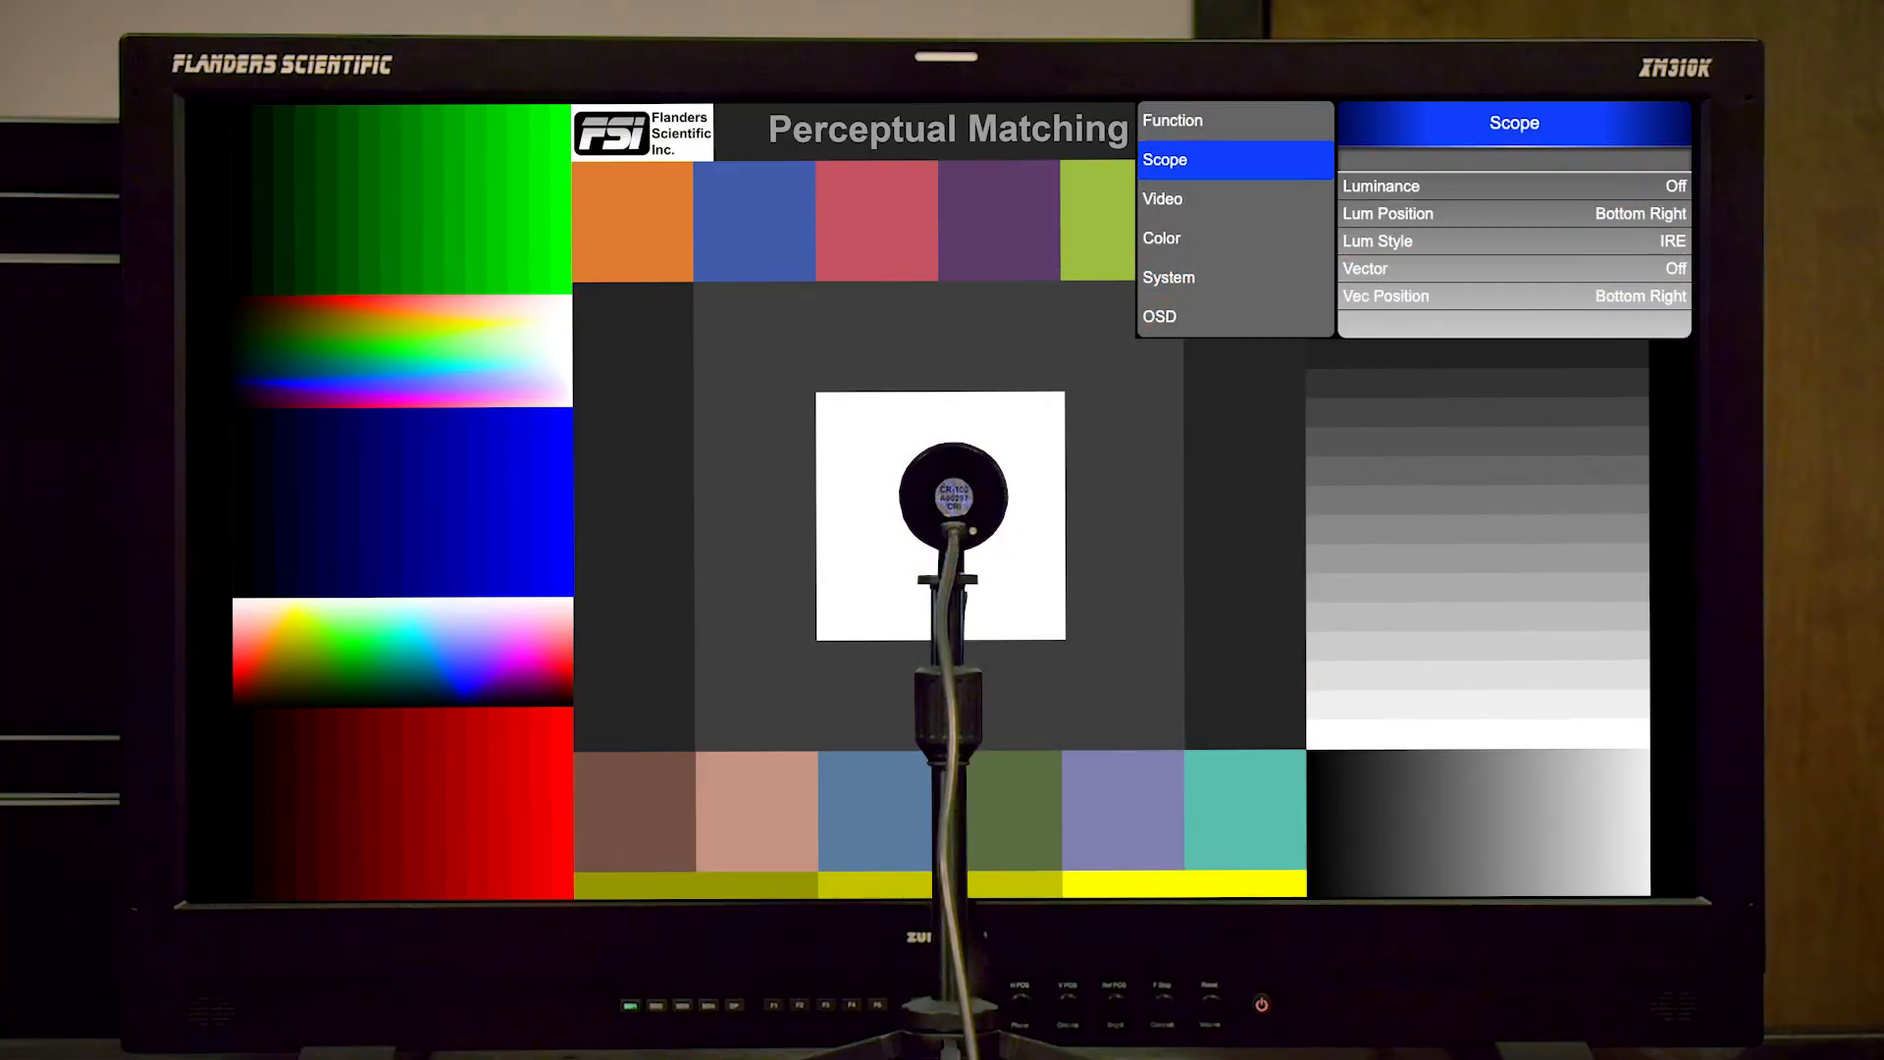
left_click(1160, 237)
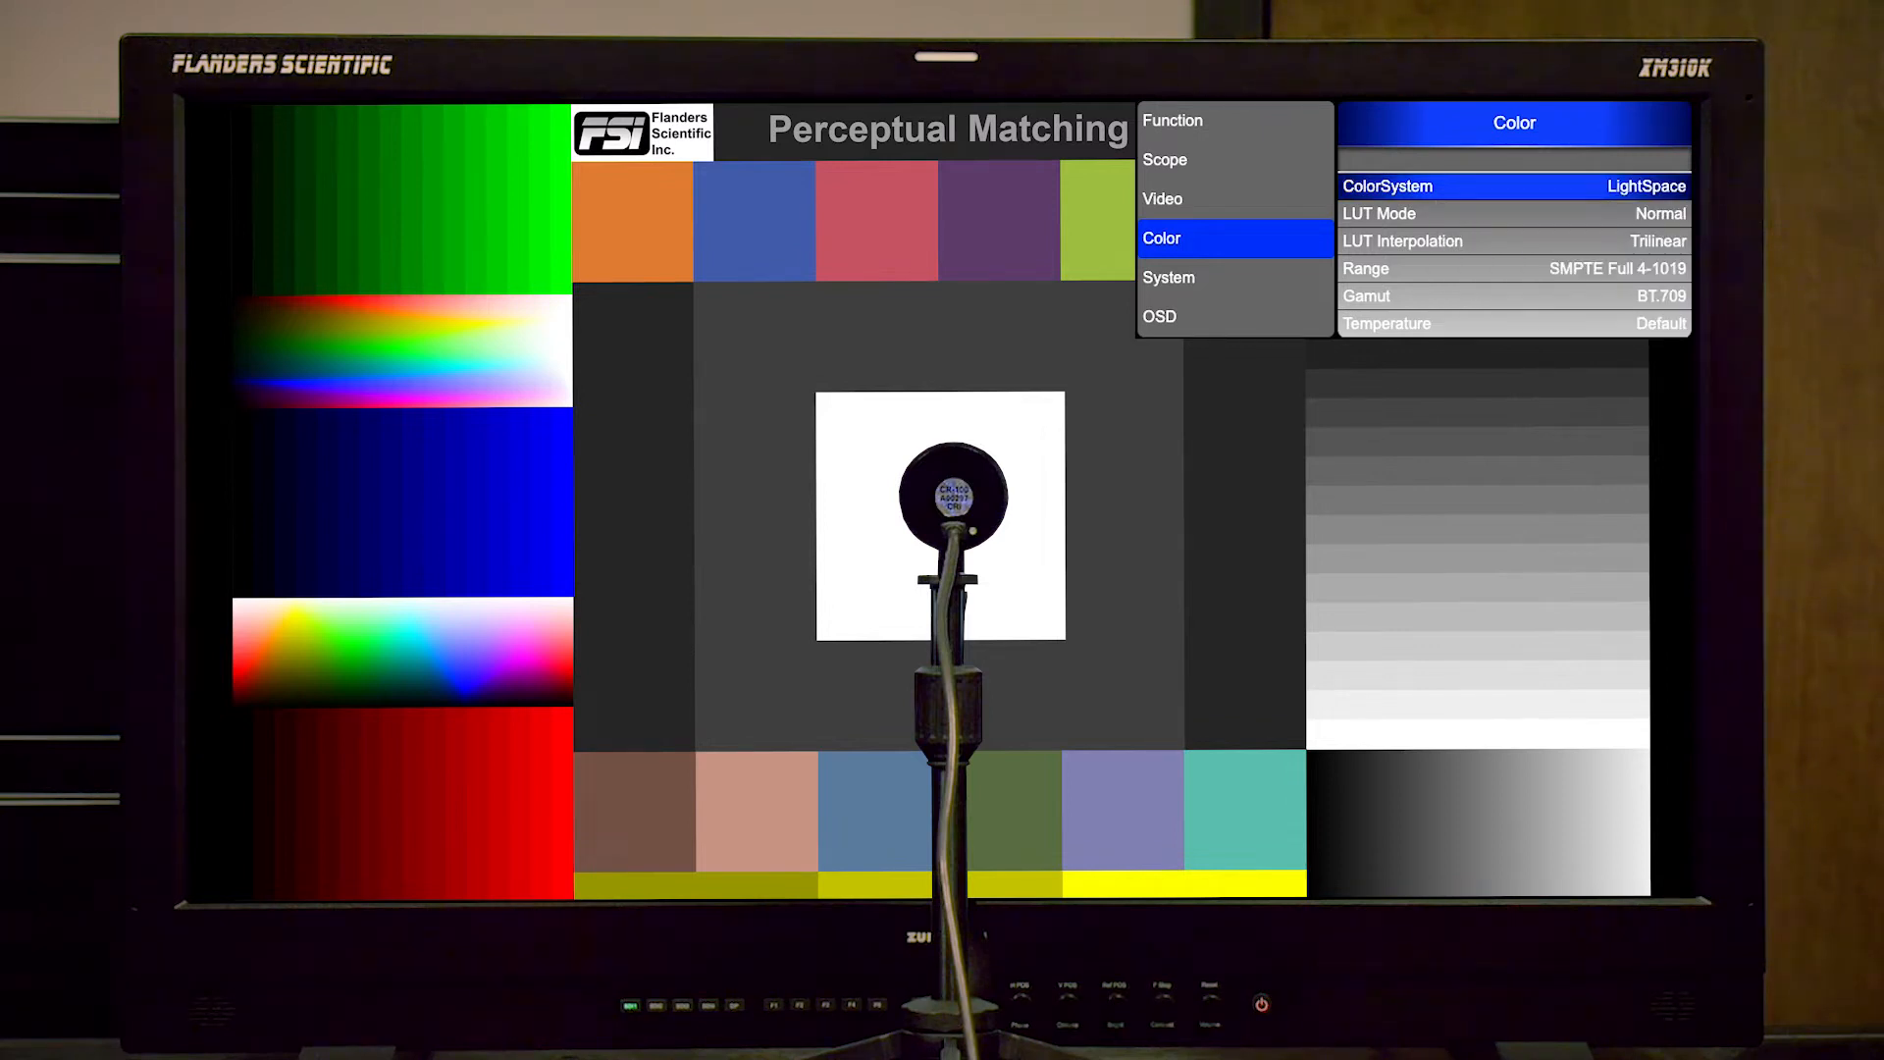
left_click(1513, 269)
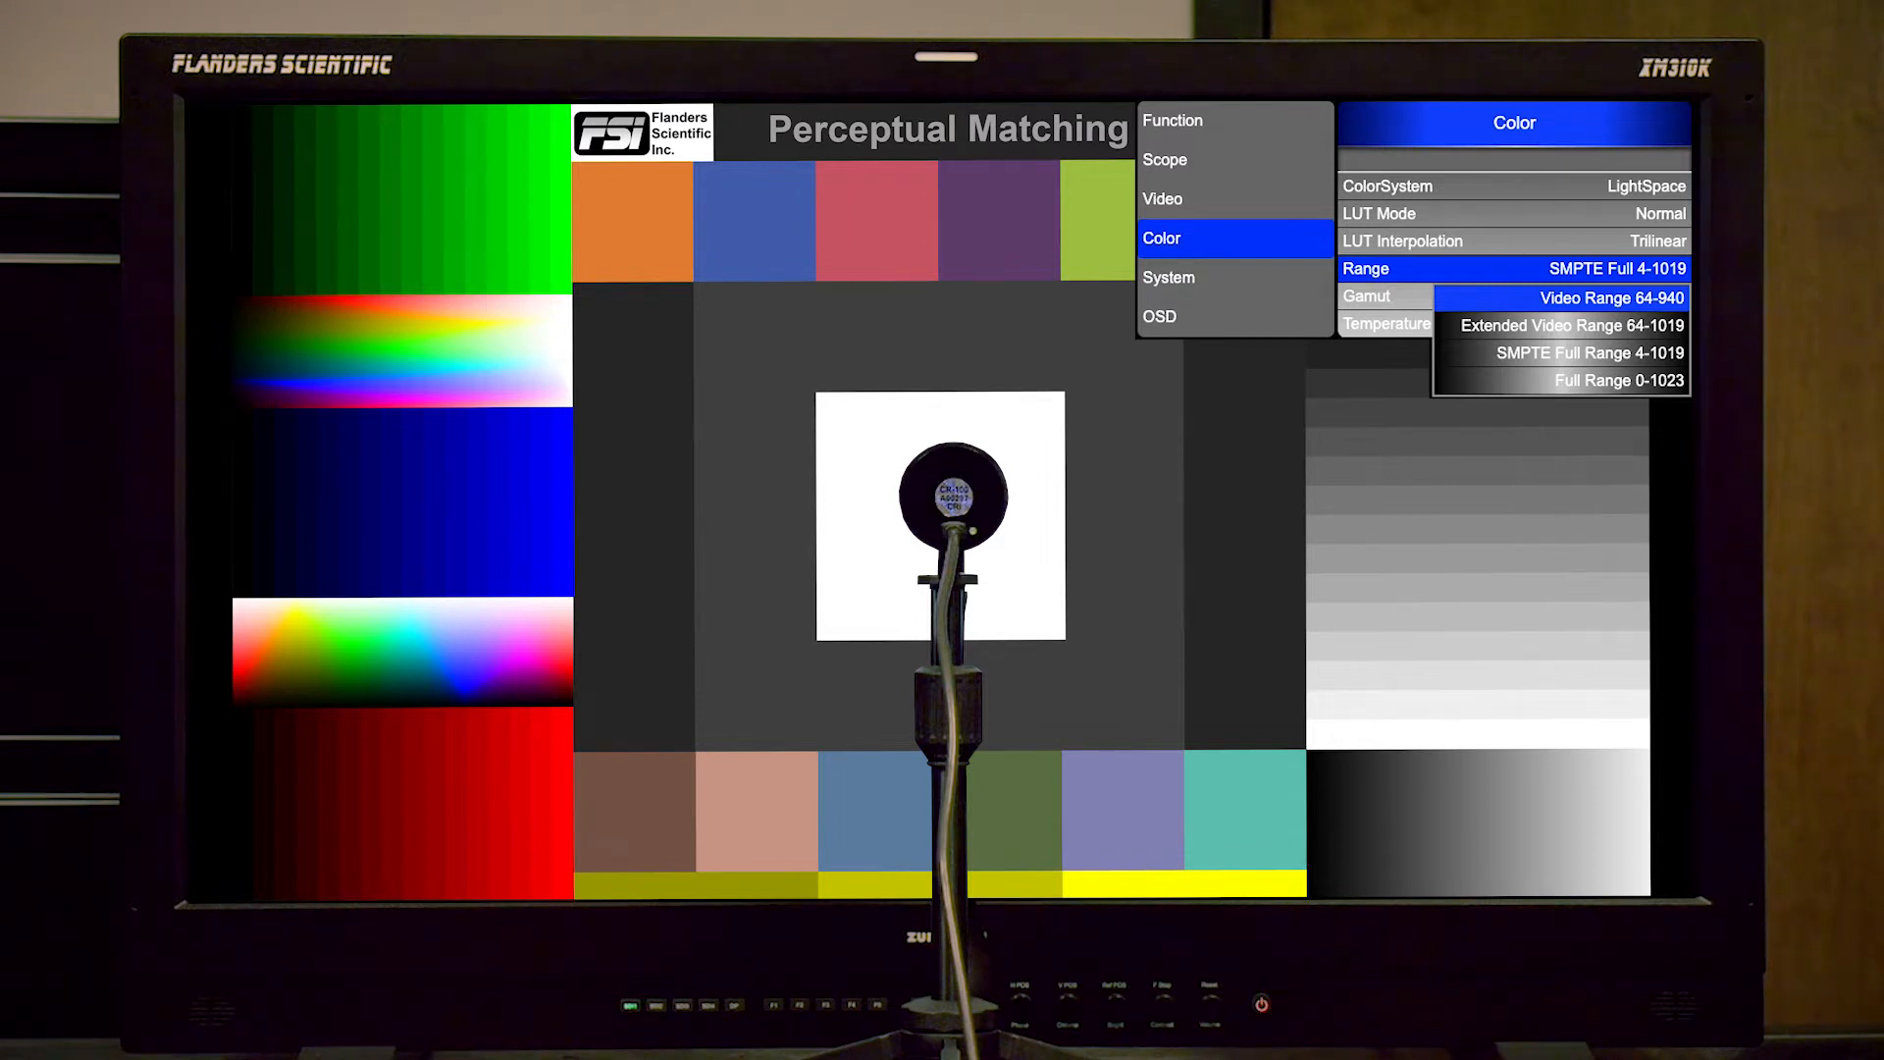
- Set the Range to Video Range 64-940
left_click(1604, 297)
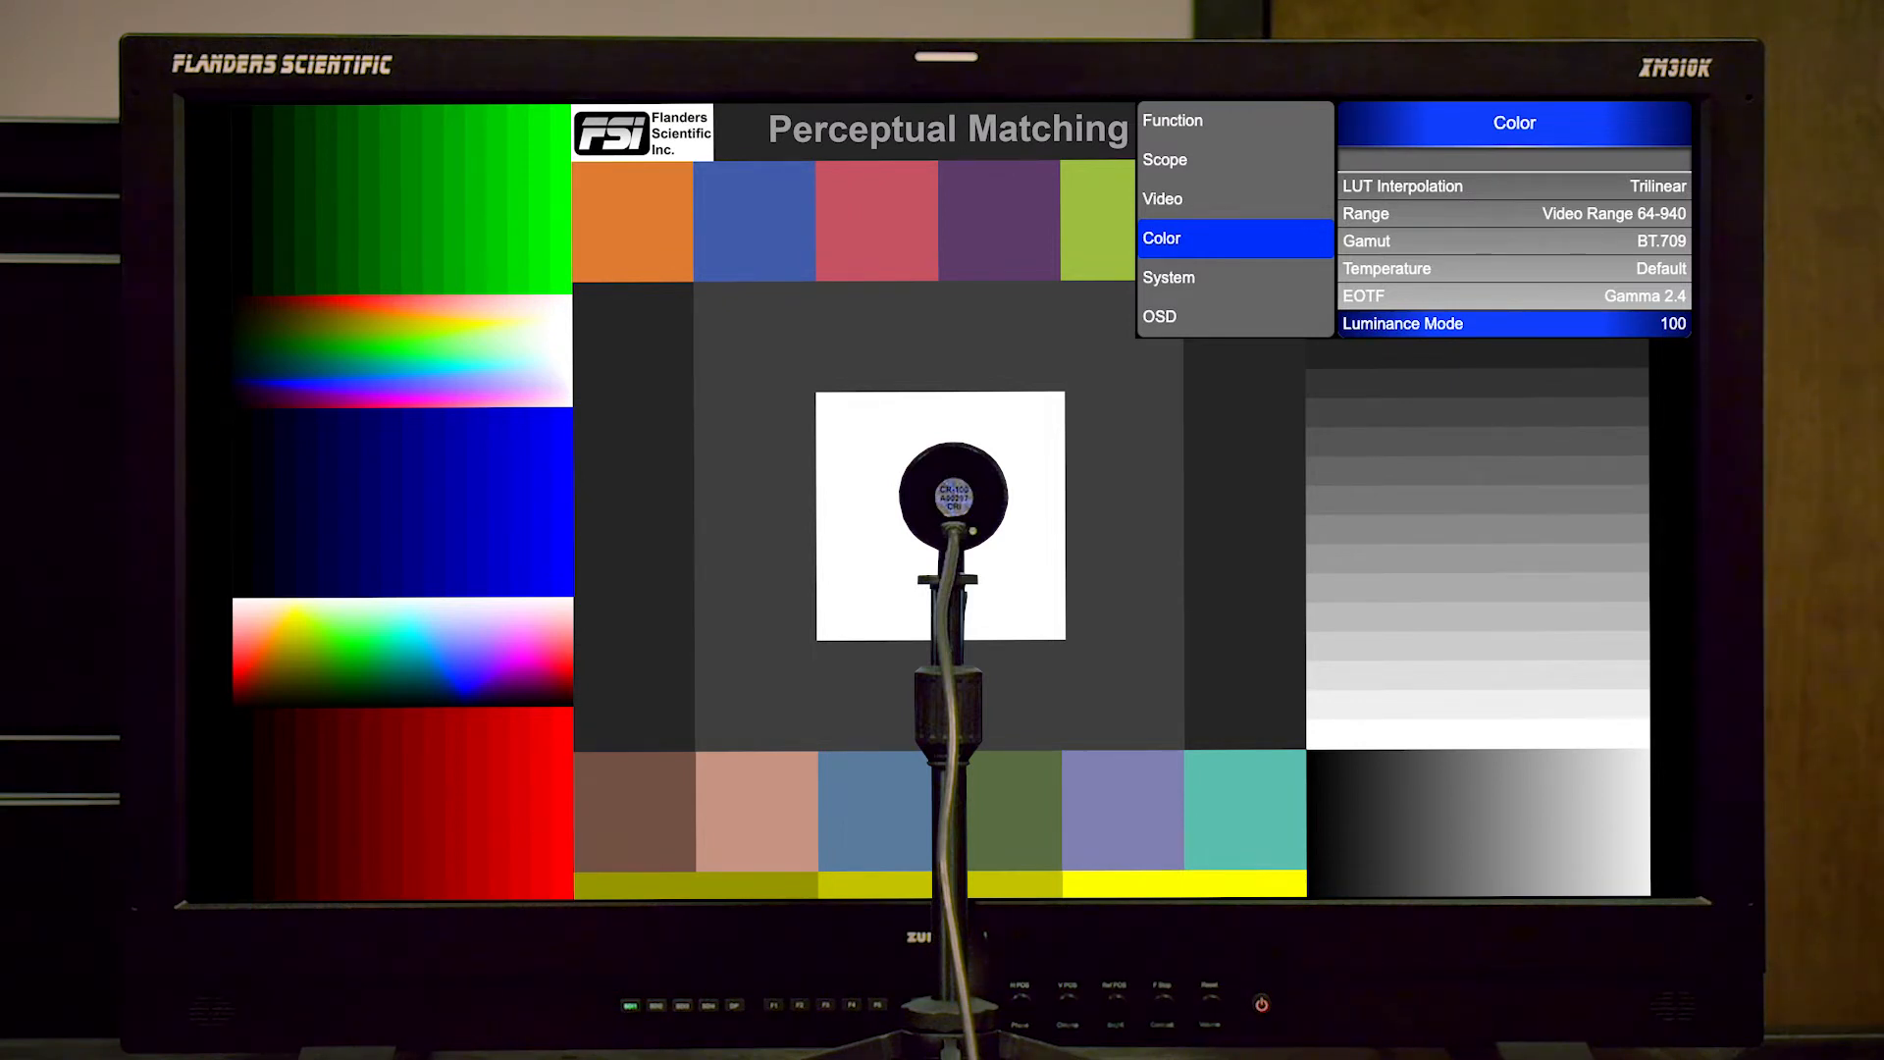
- List the Luminance Mode choices (Custom, Dynamic, 100, 200, 400, 800) and pick one
left_click(1514, 324)
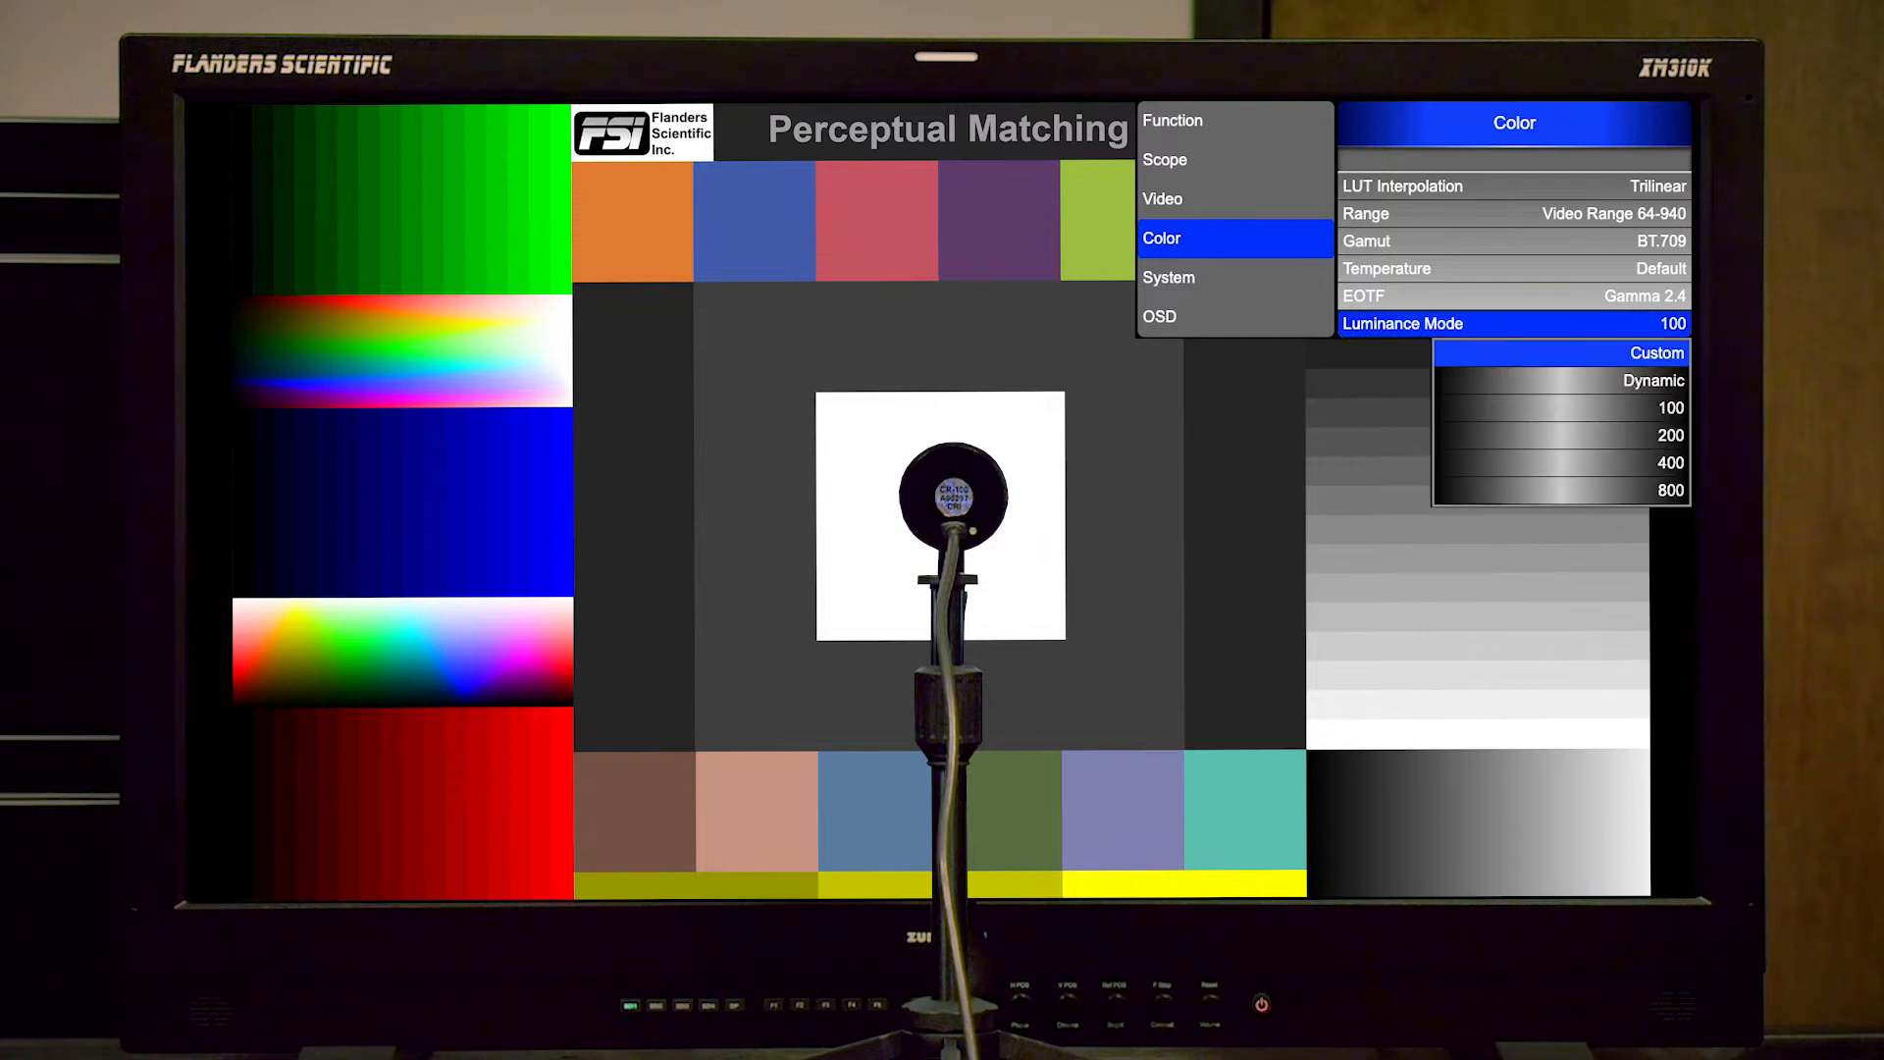
left_click(1656, 351)
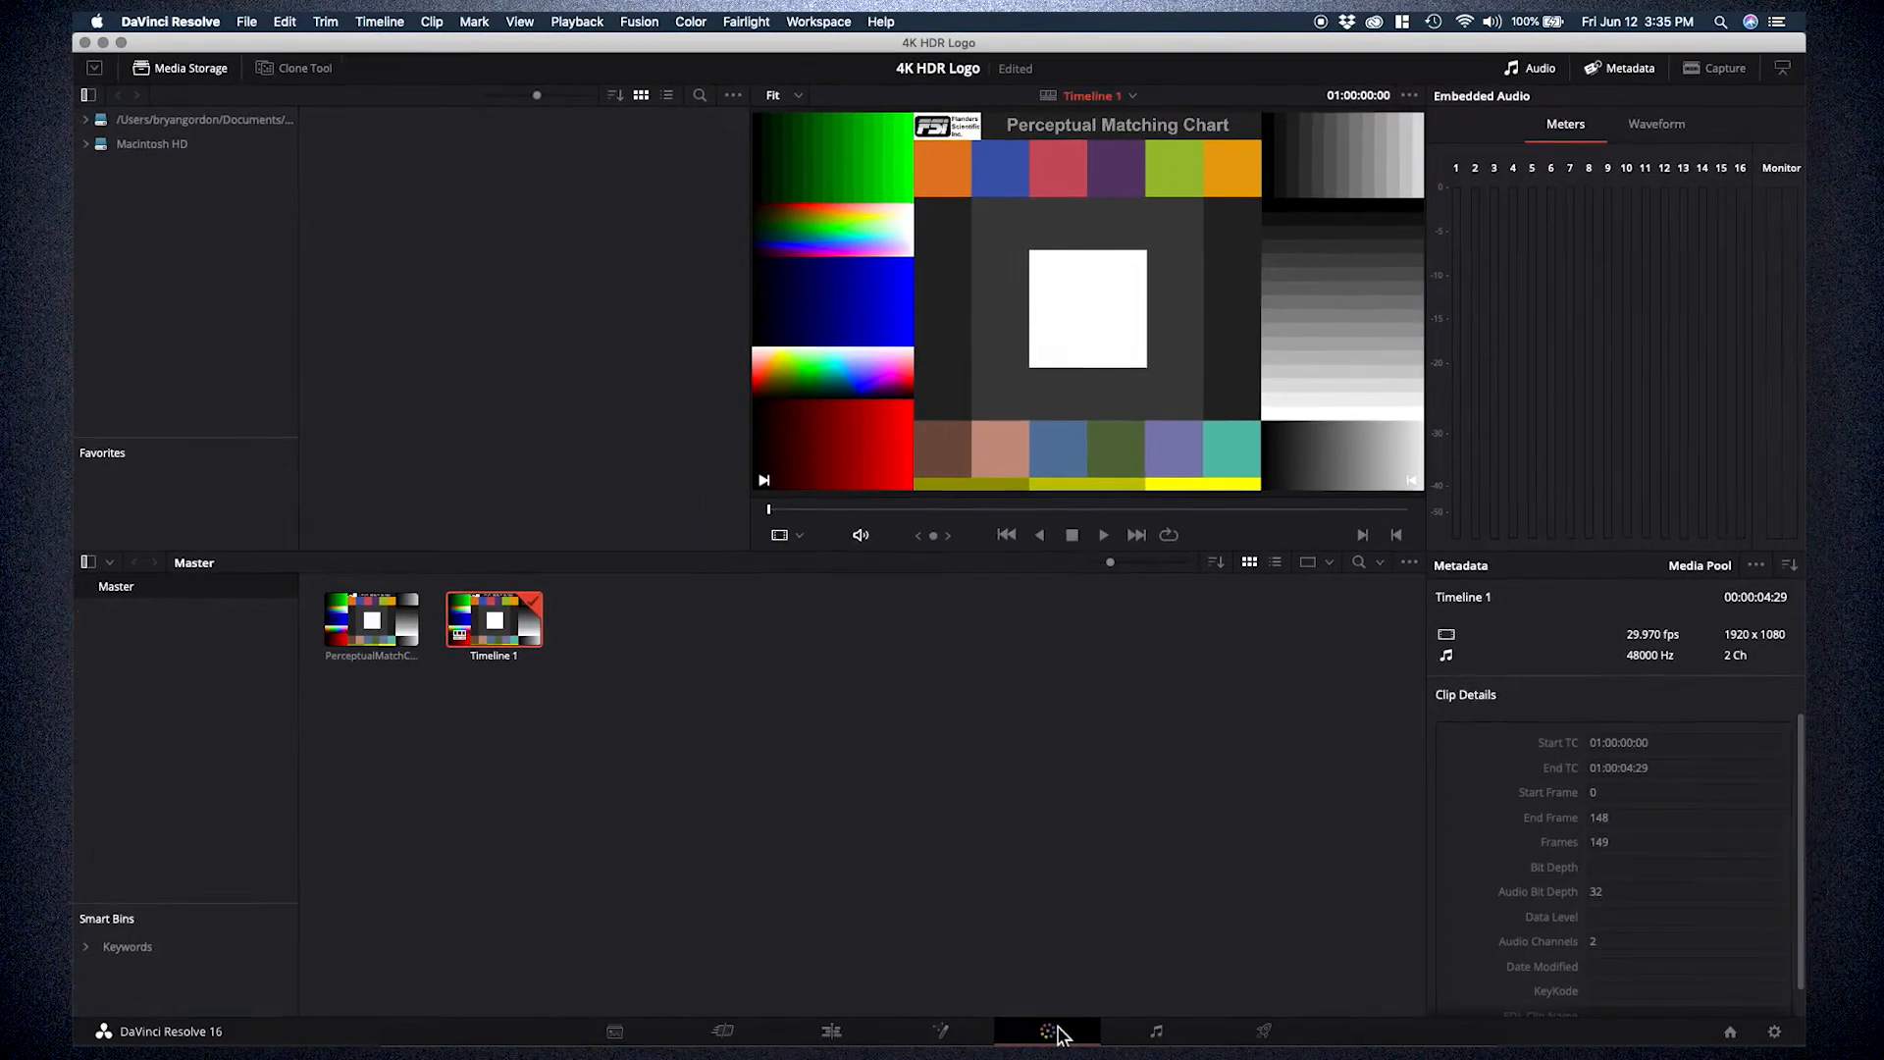
- Confirm Video Monitoring Data Levels stay on Video in Project Settings
left_click(248, 20)
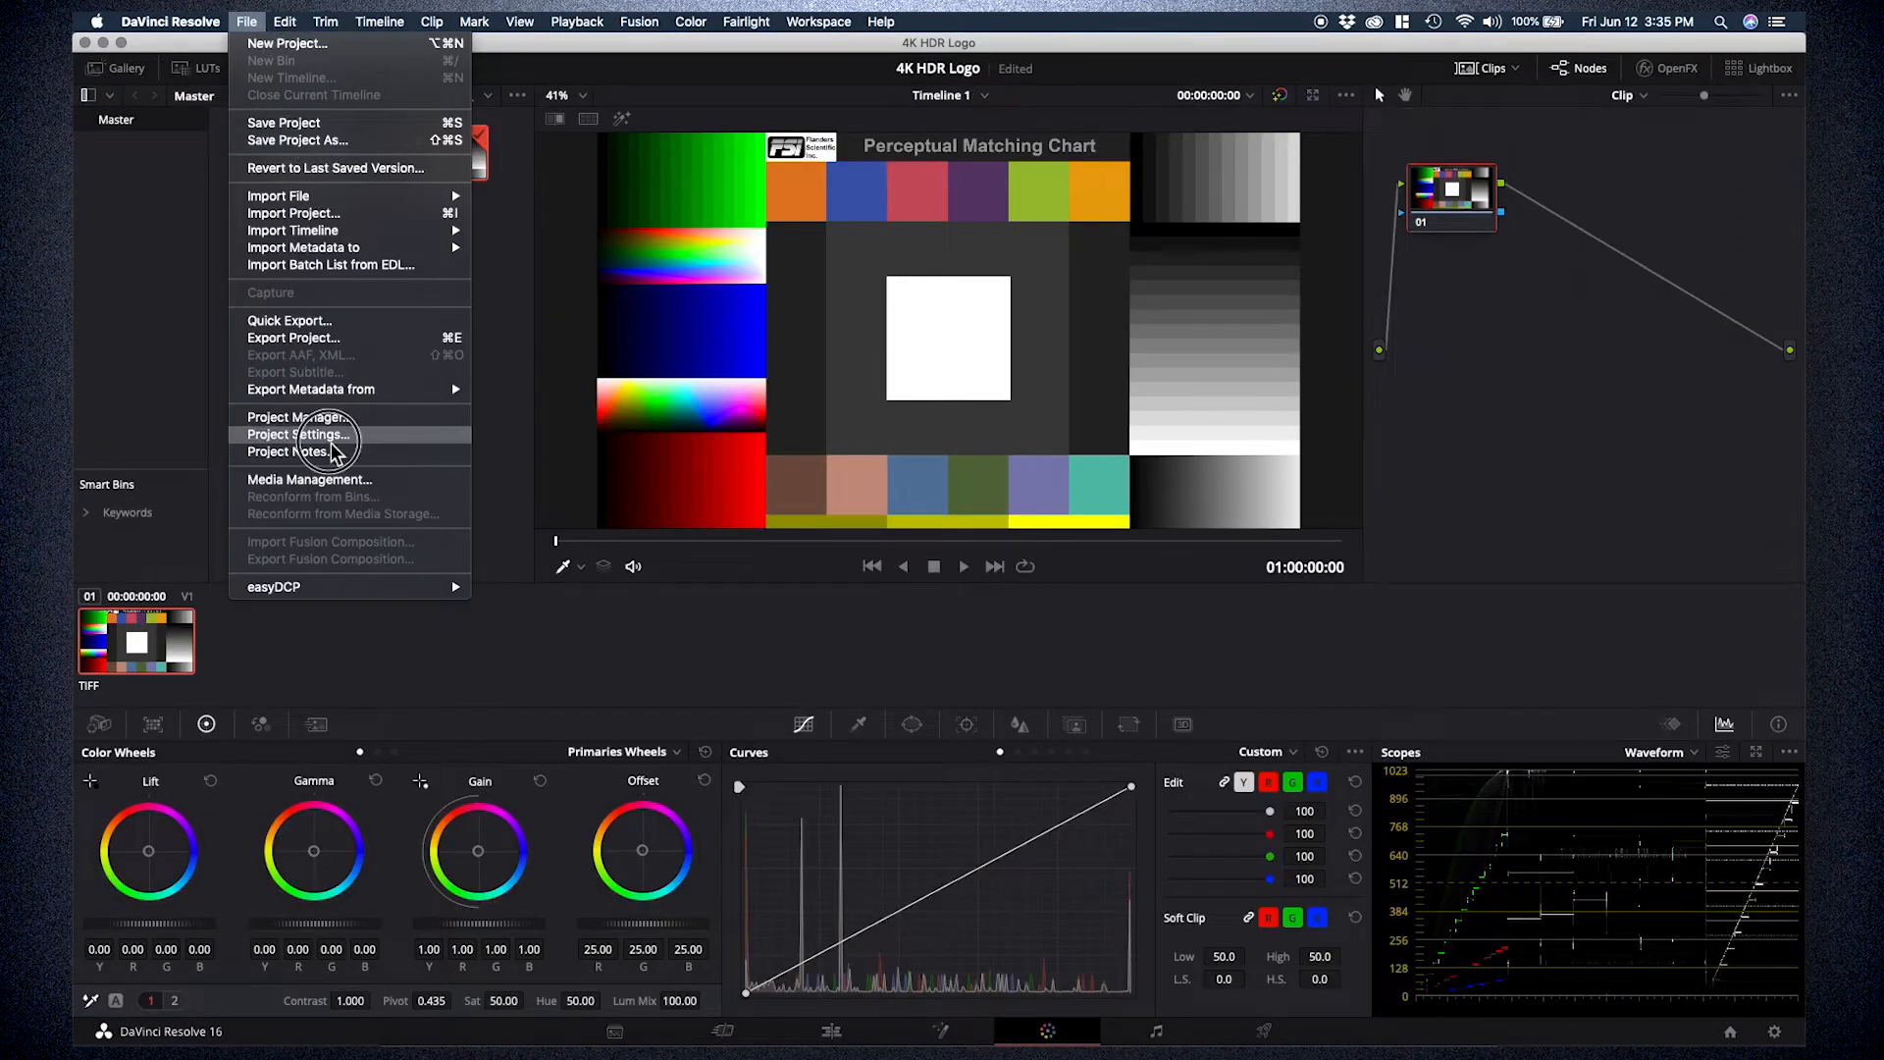
left_click(298, 433)
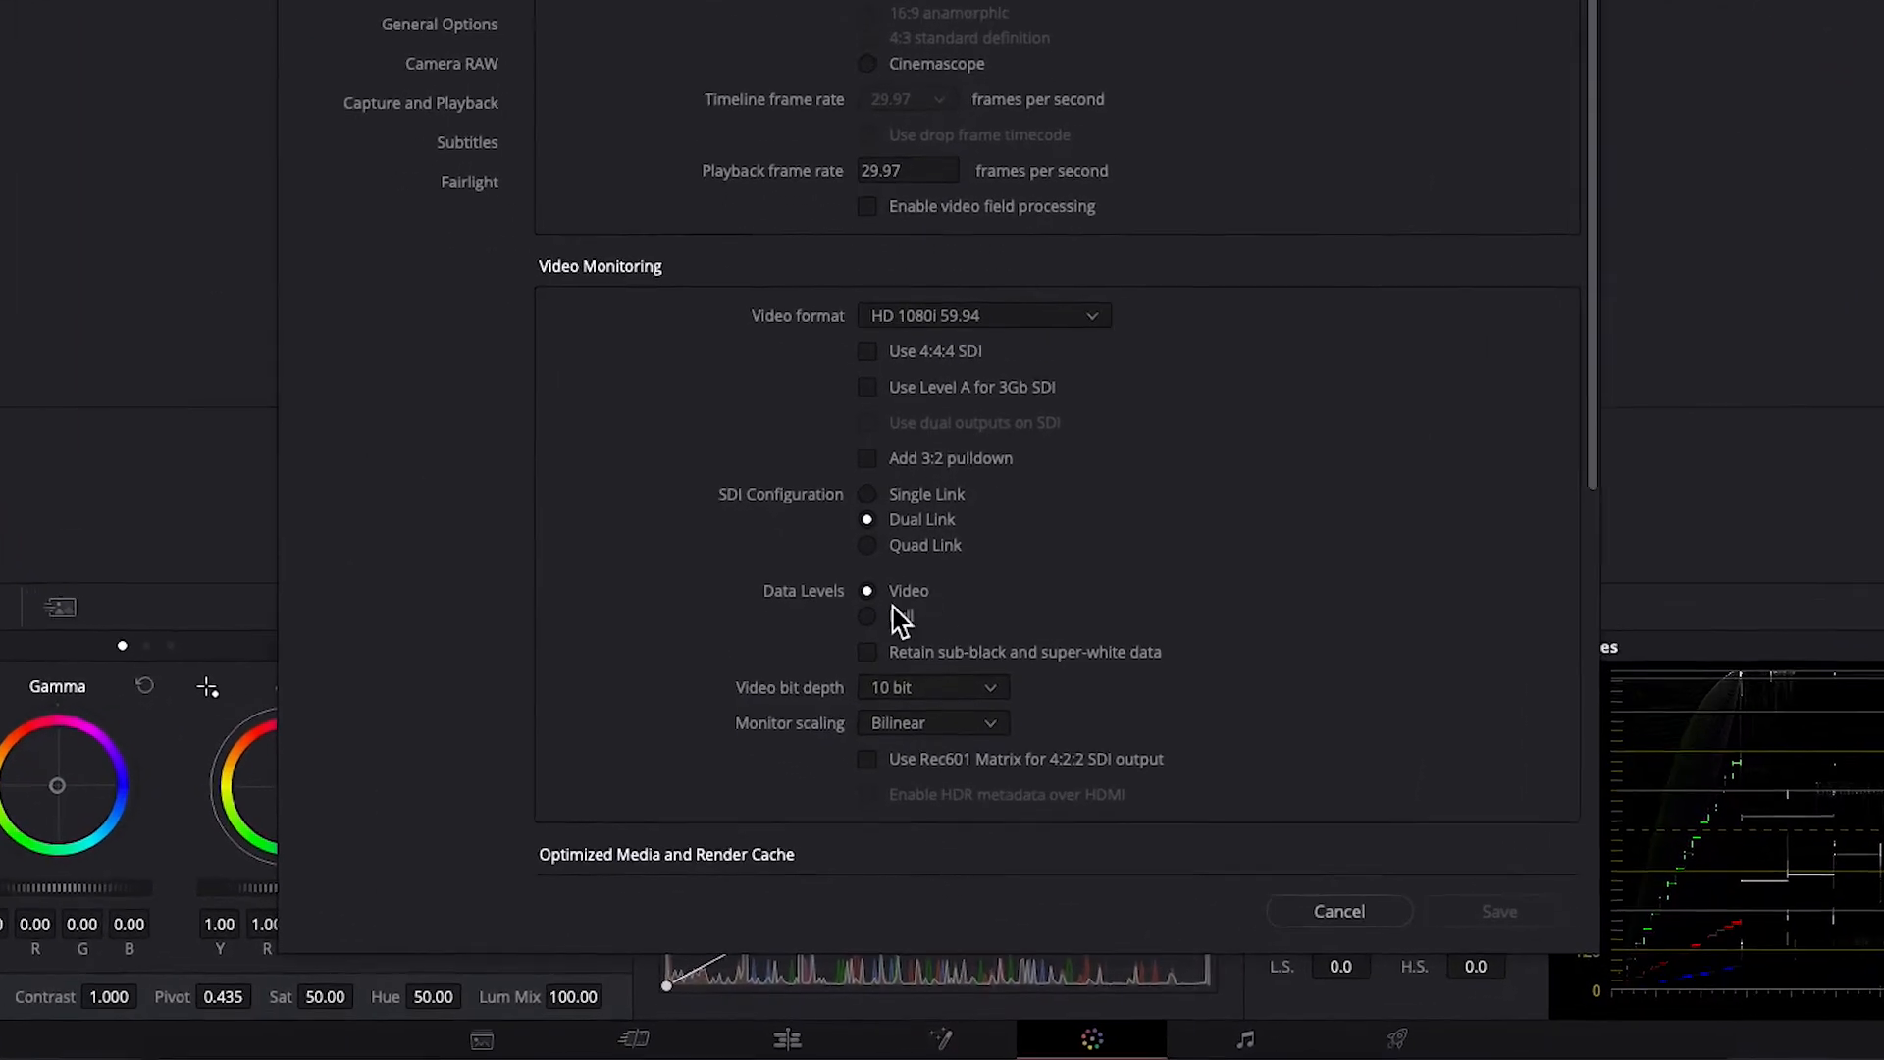
scroll("up", 3)
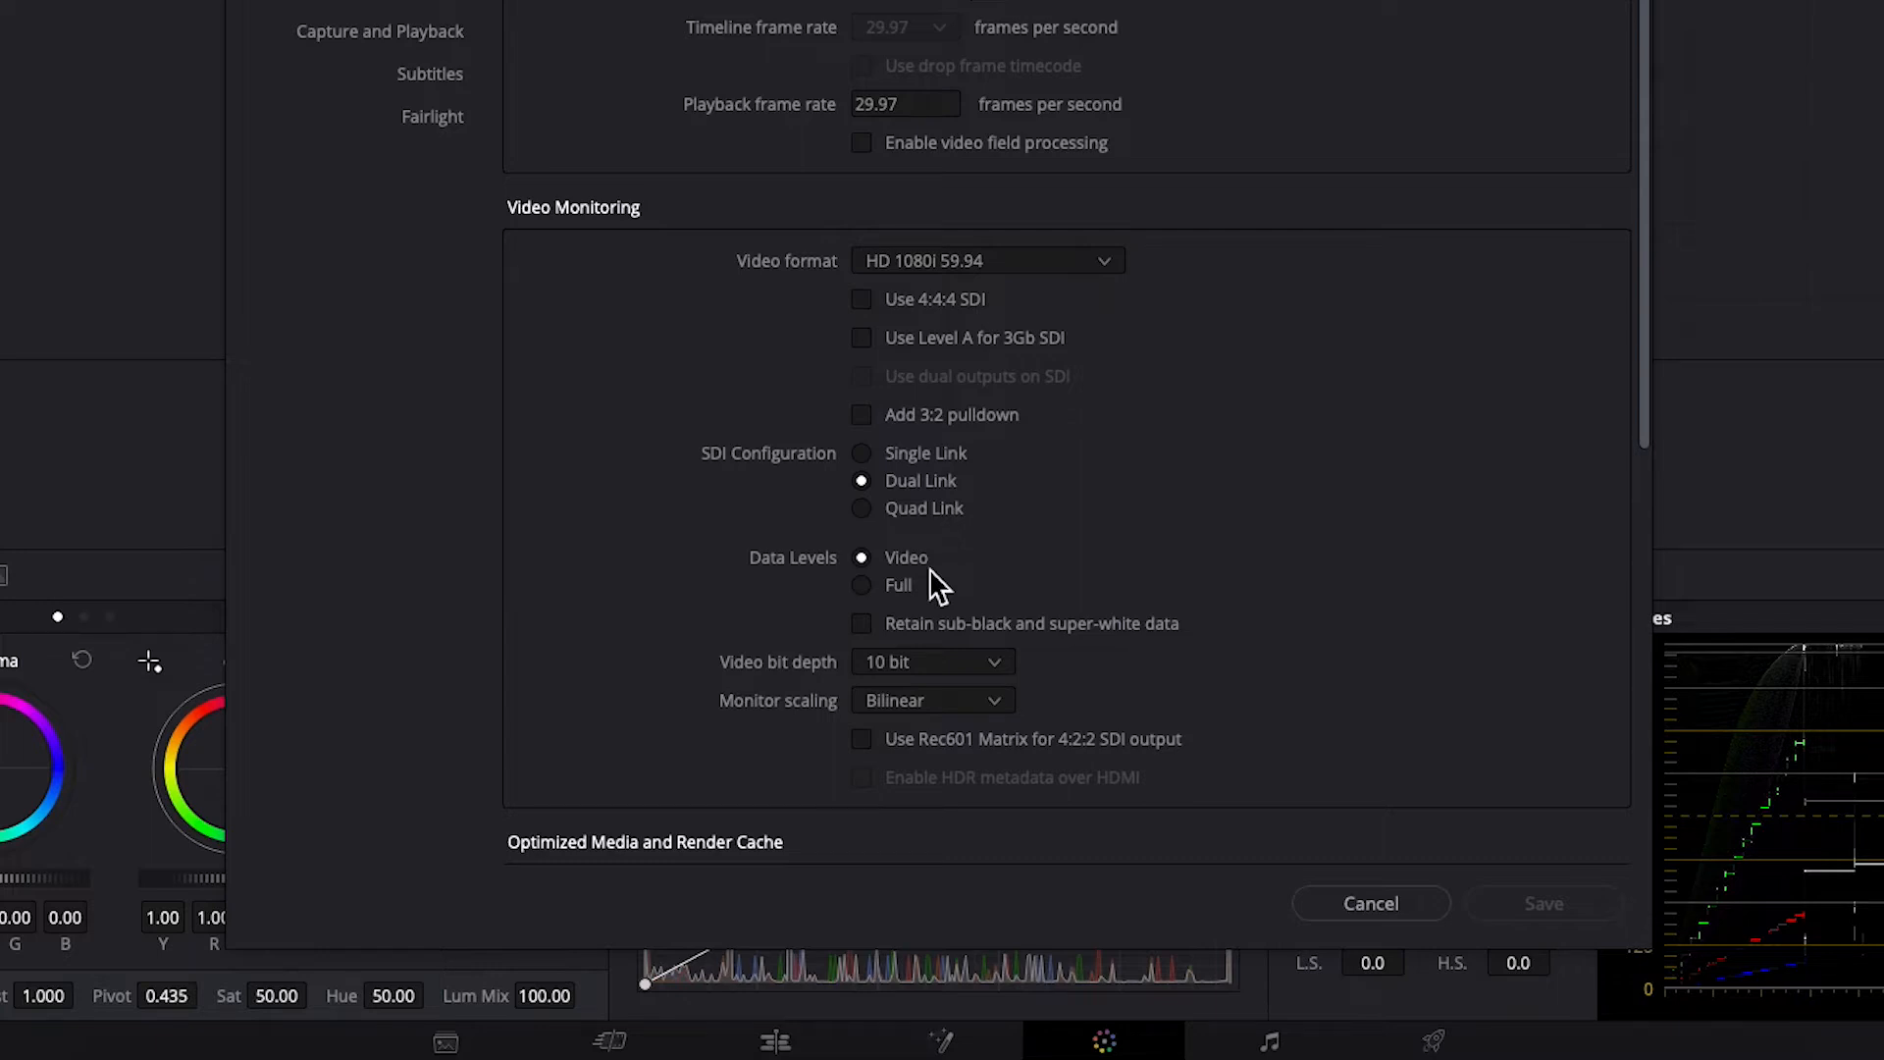
left_click(861, 585)
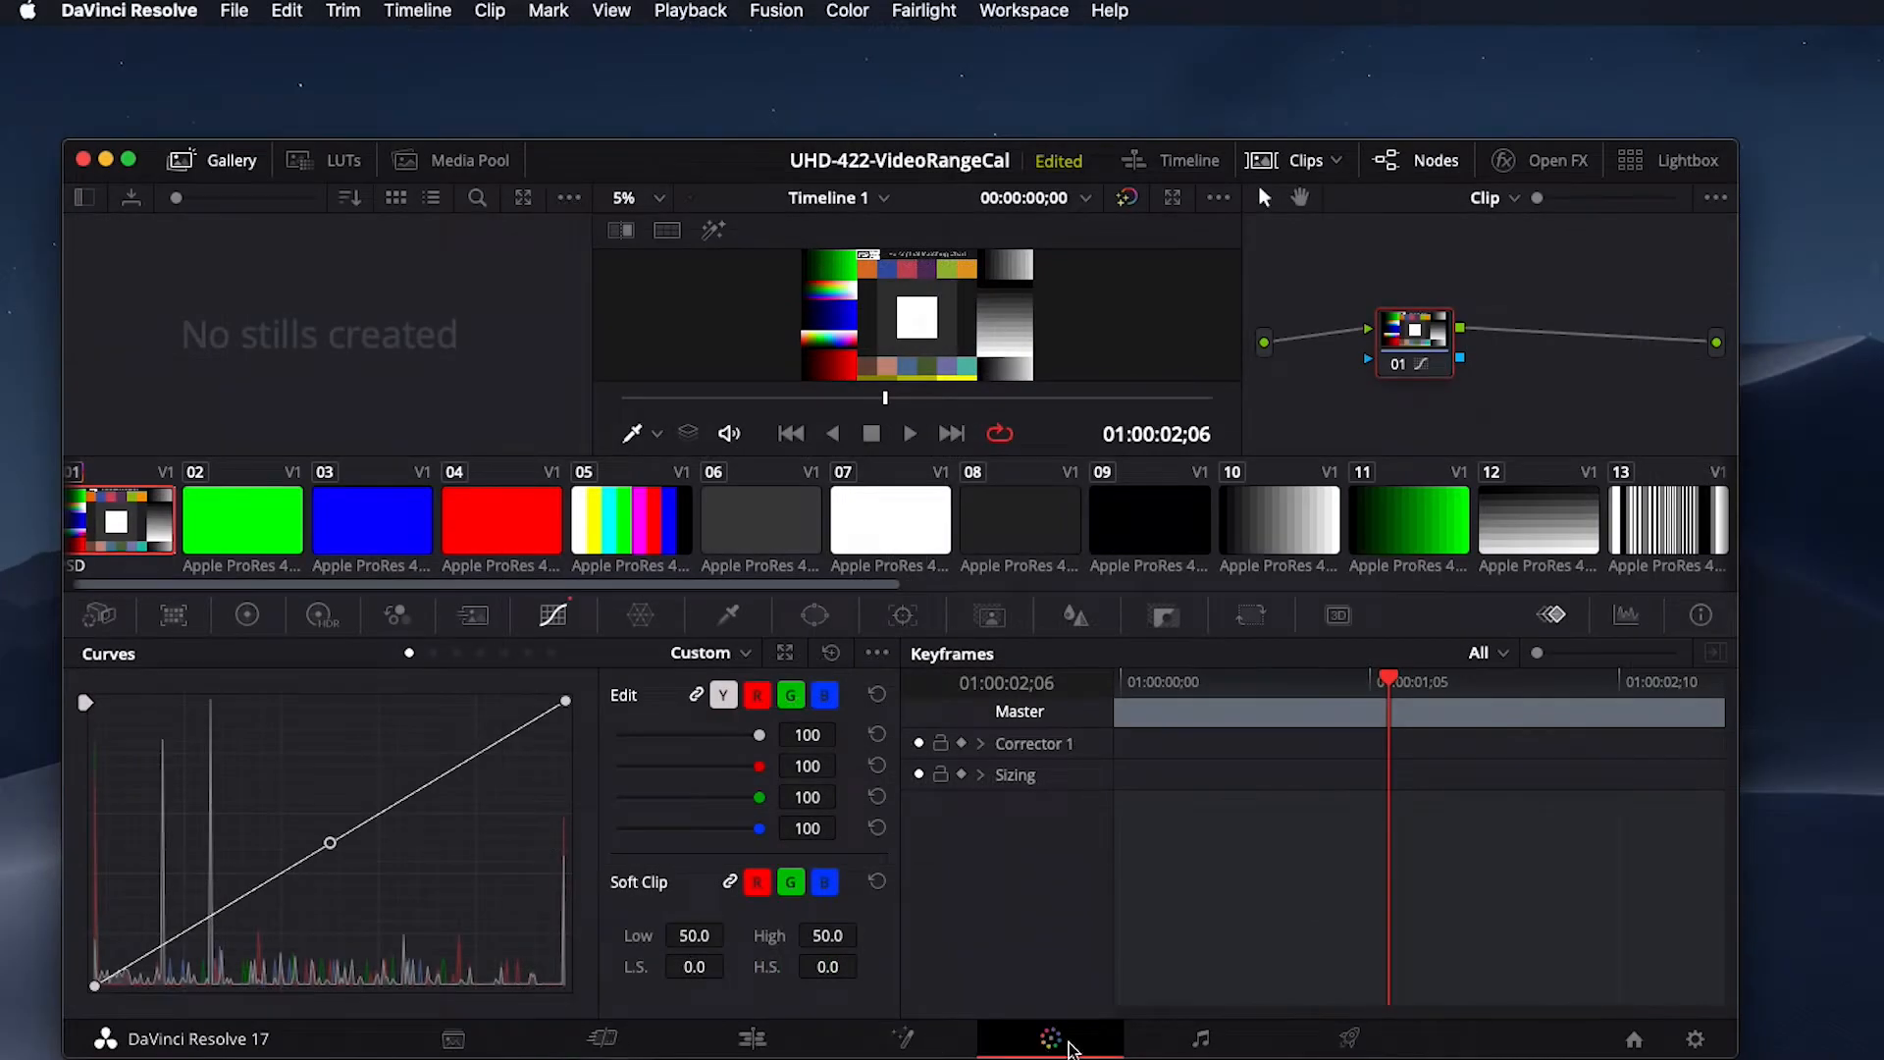
- Start Workspace > Monitor Calibration > LightSpace
left_click(1025, 12)
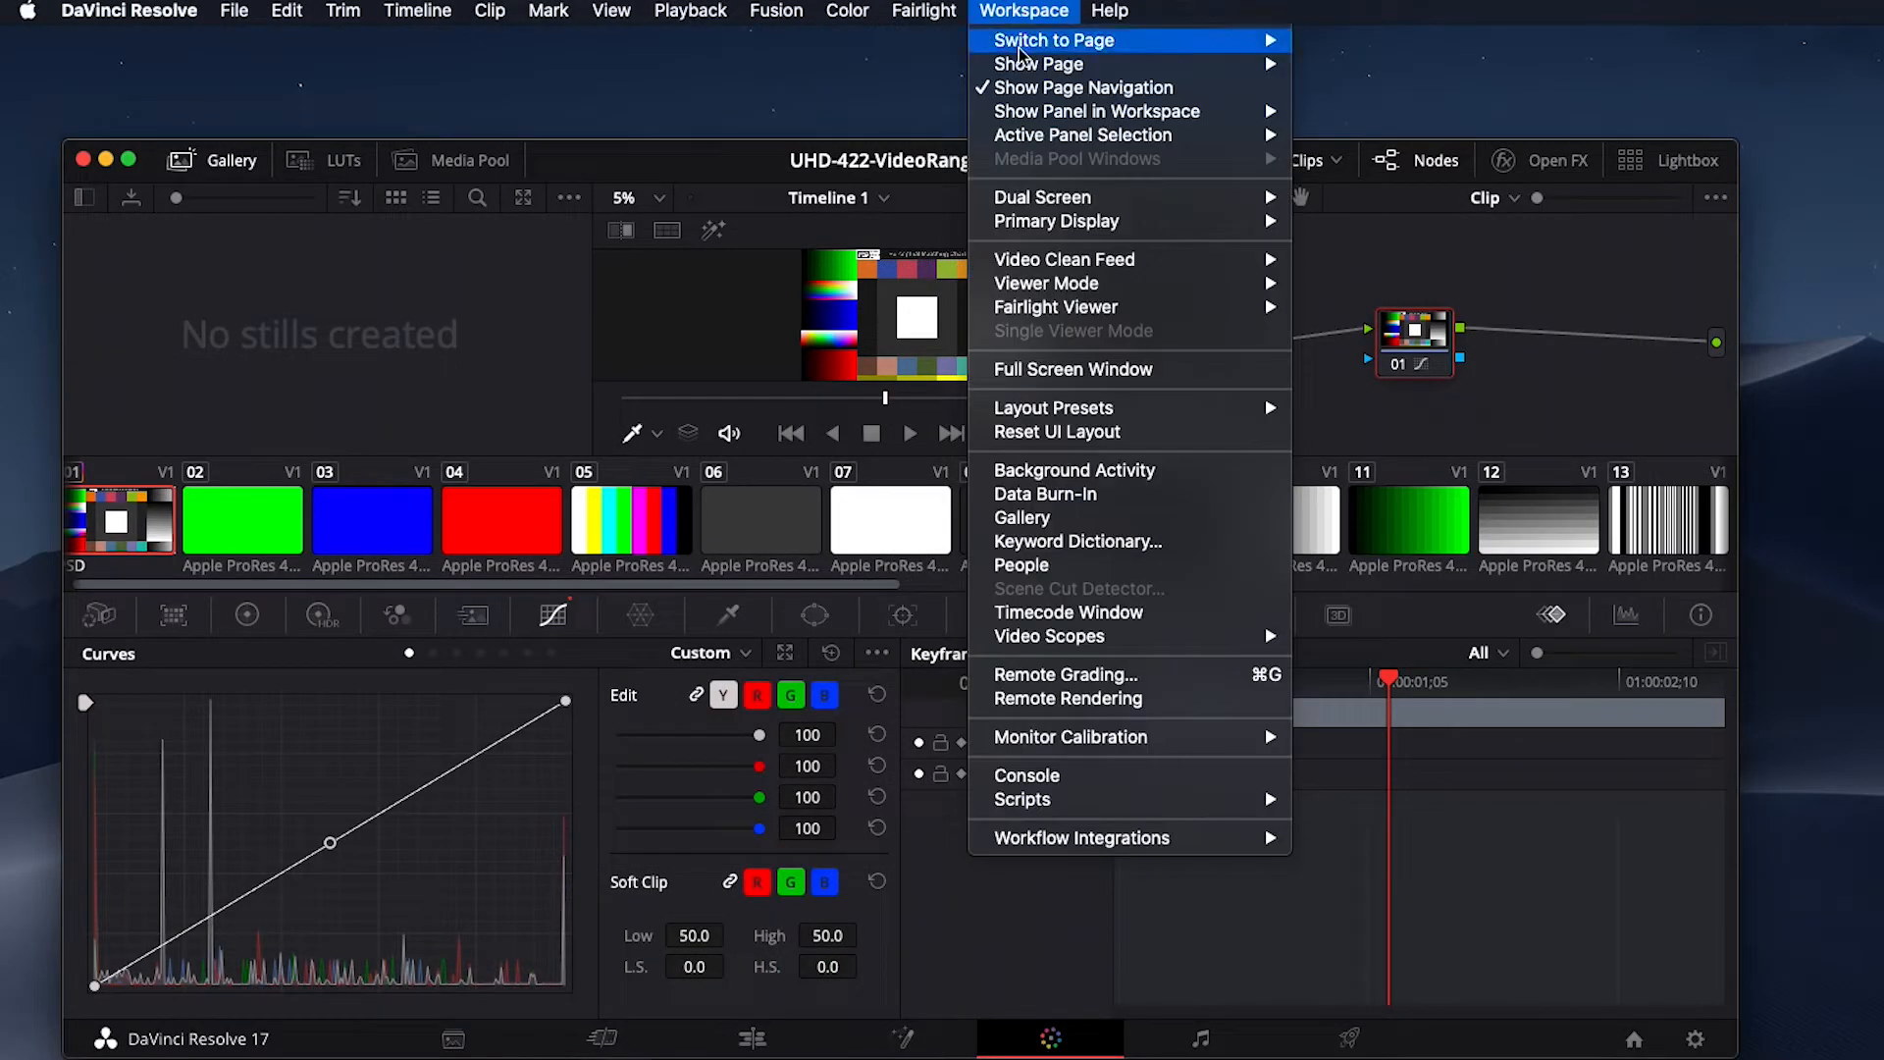
mouse_move(1069, 736)
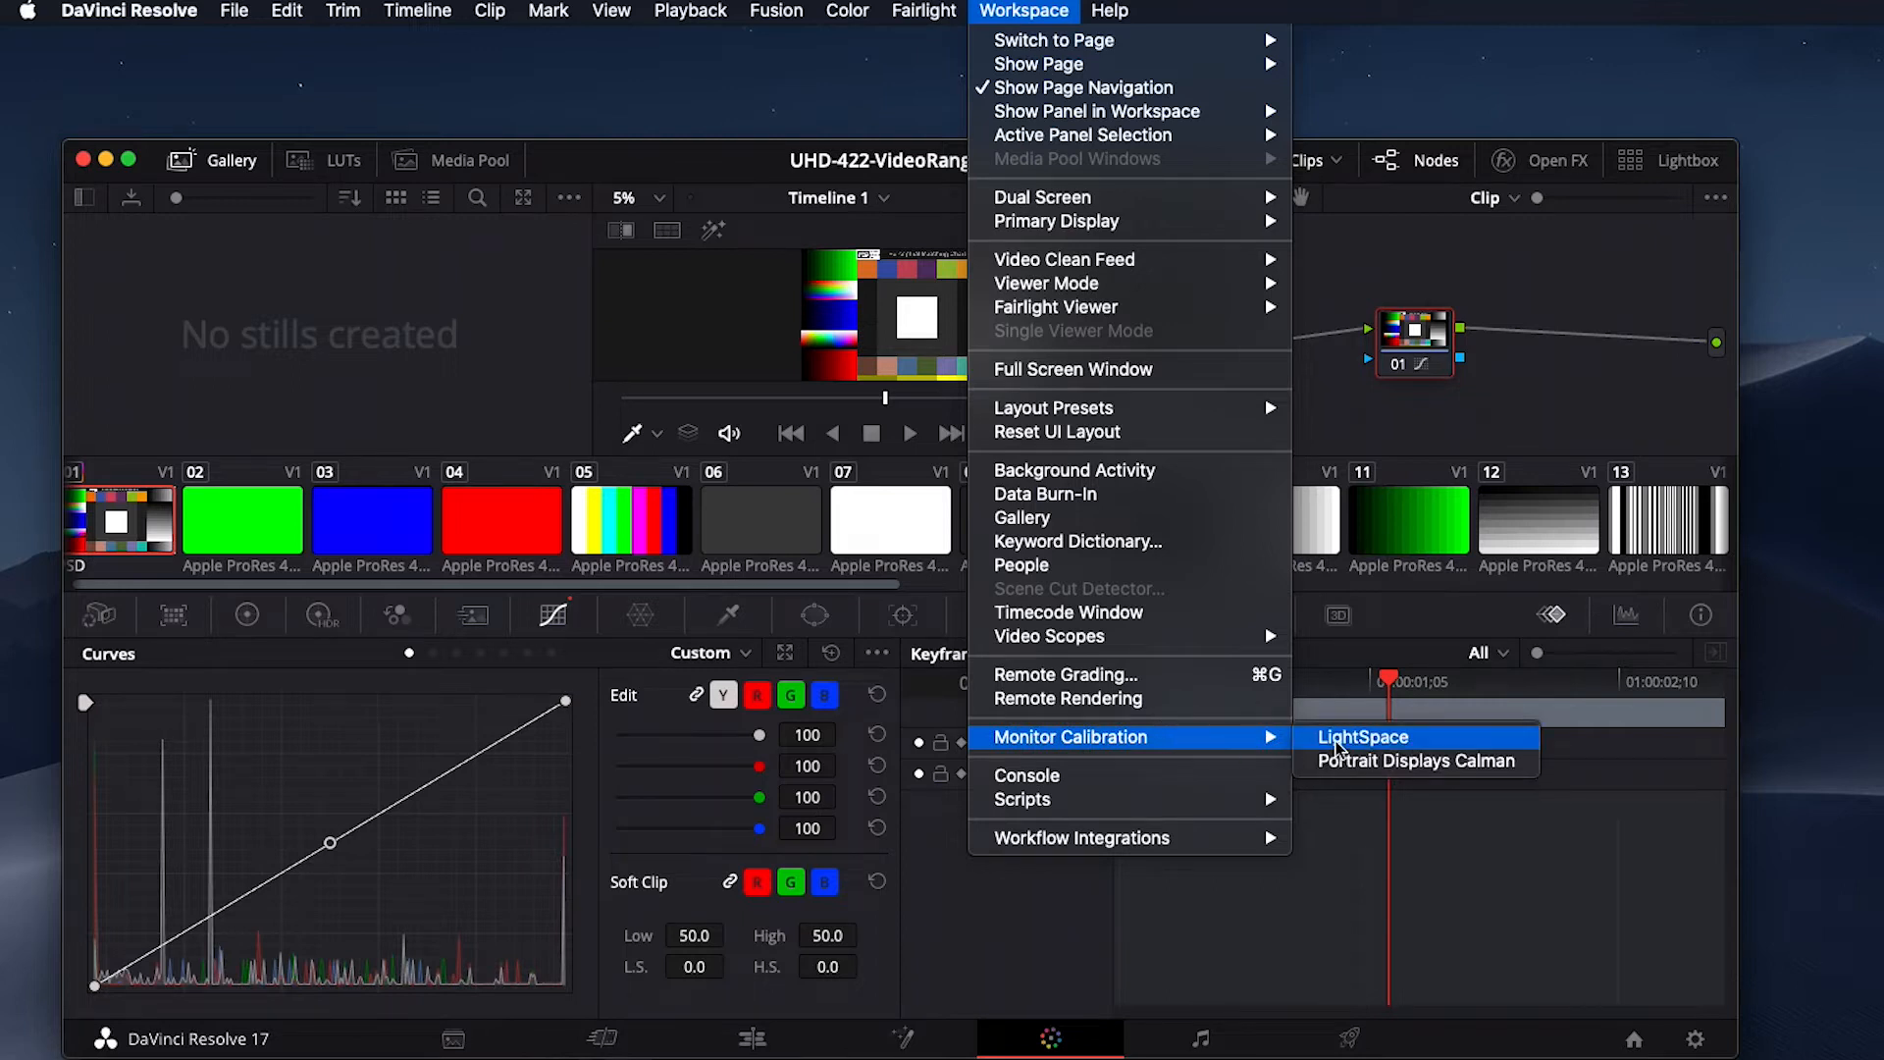
left_click(1362, 736)
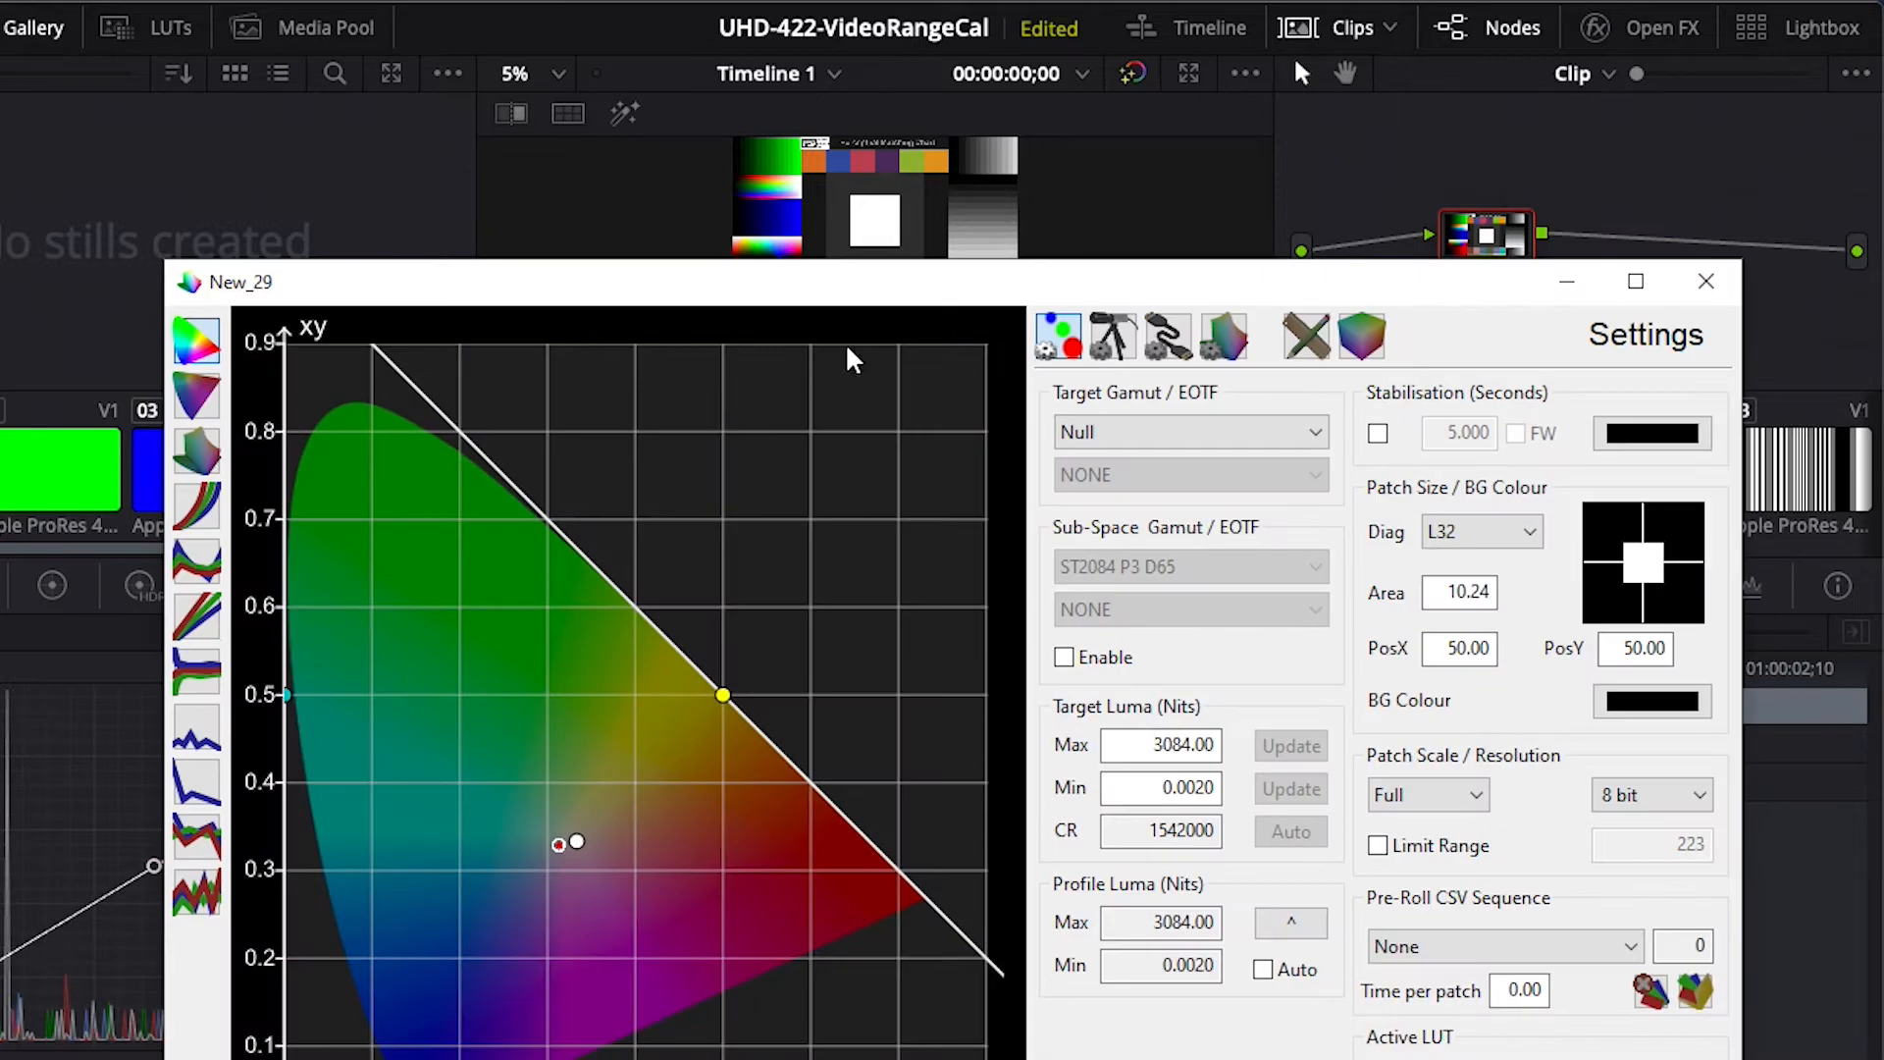
- Start the ColourSpace network server and return to Resolve's calibration dialog
left_click(1166, 335)
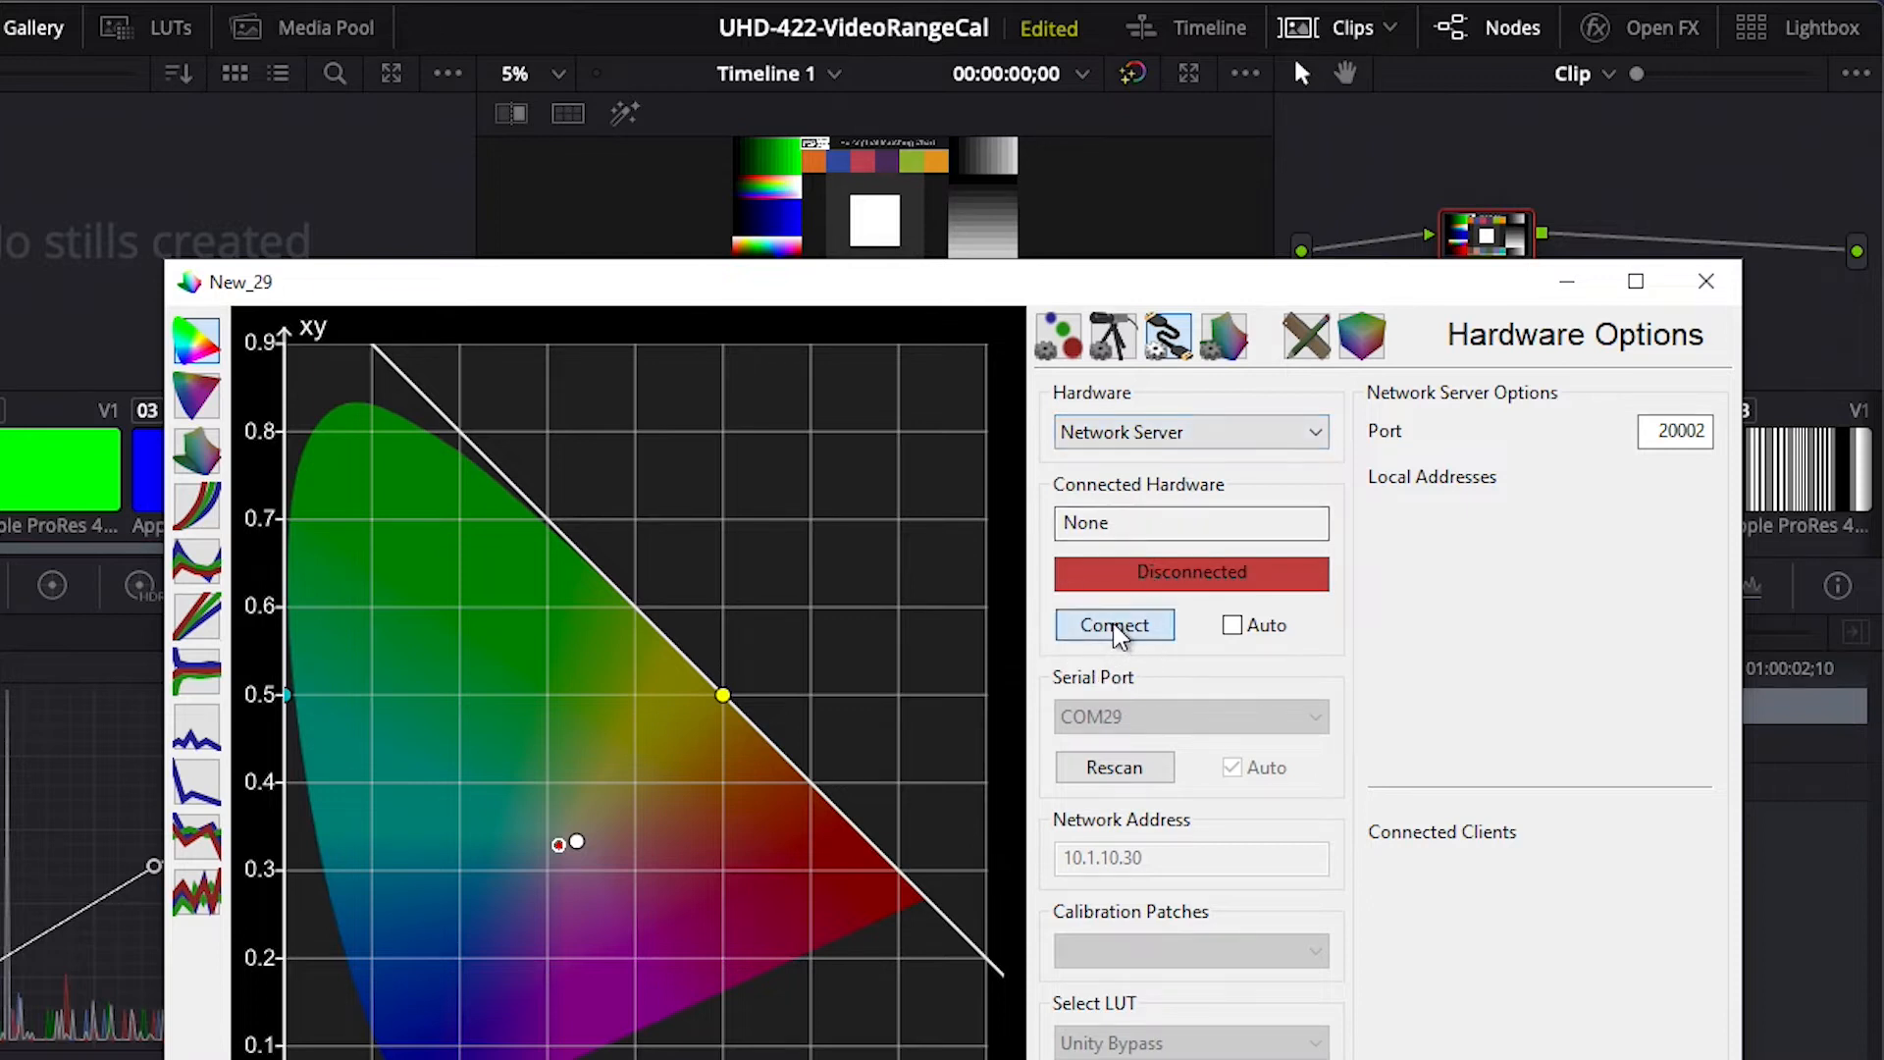
left_click(1113, 624)
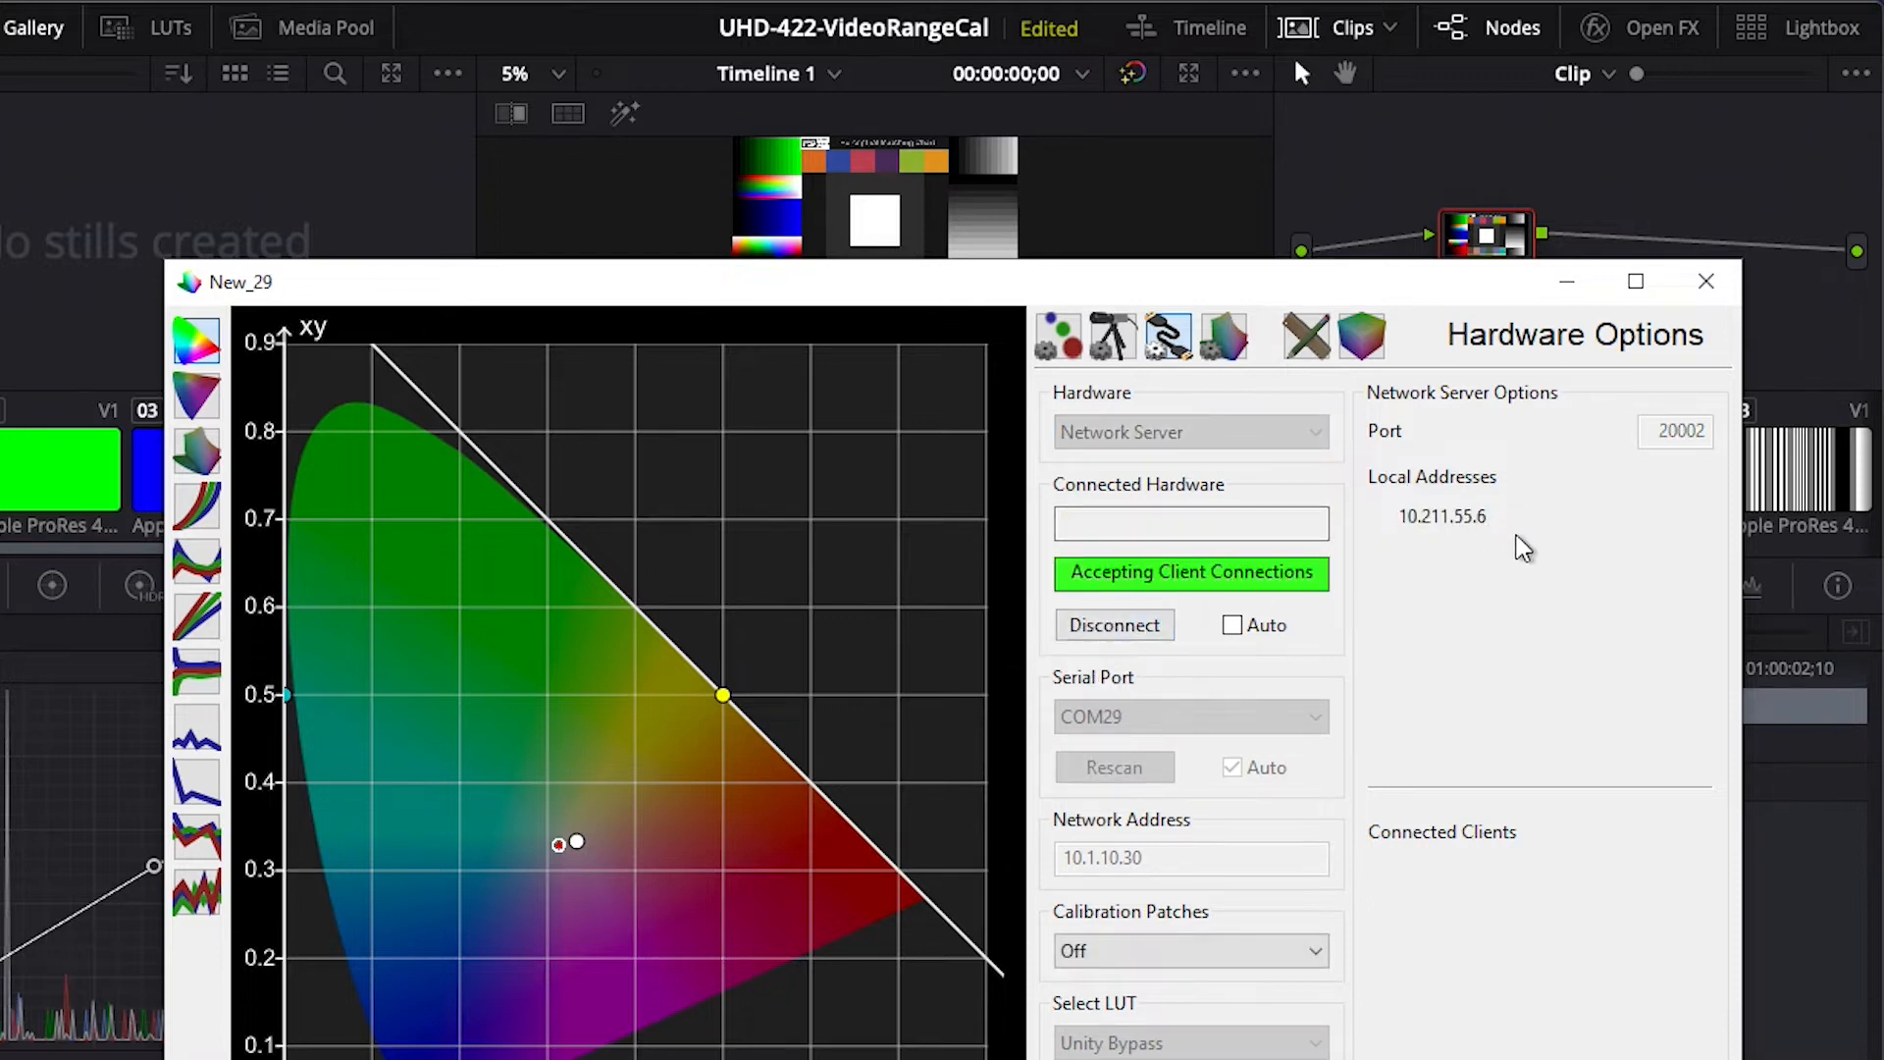
left_click(1705, 280)
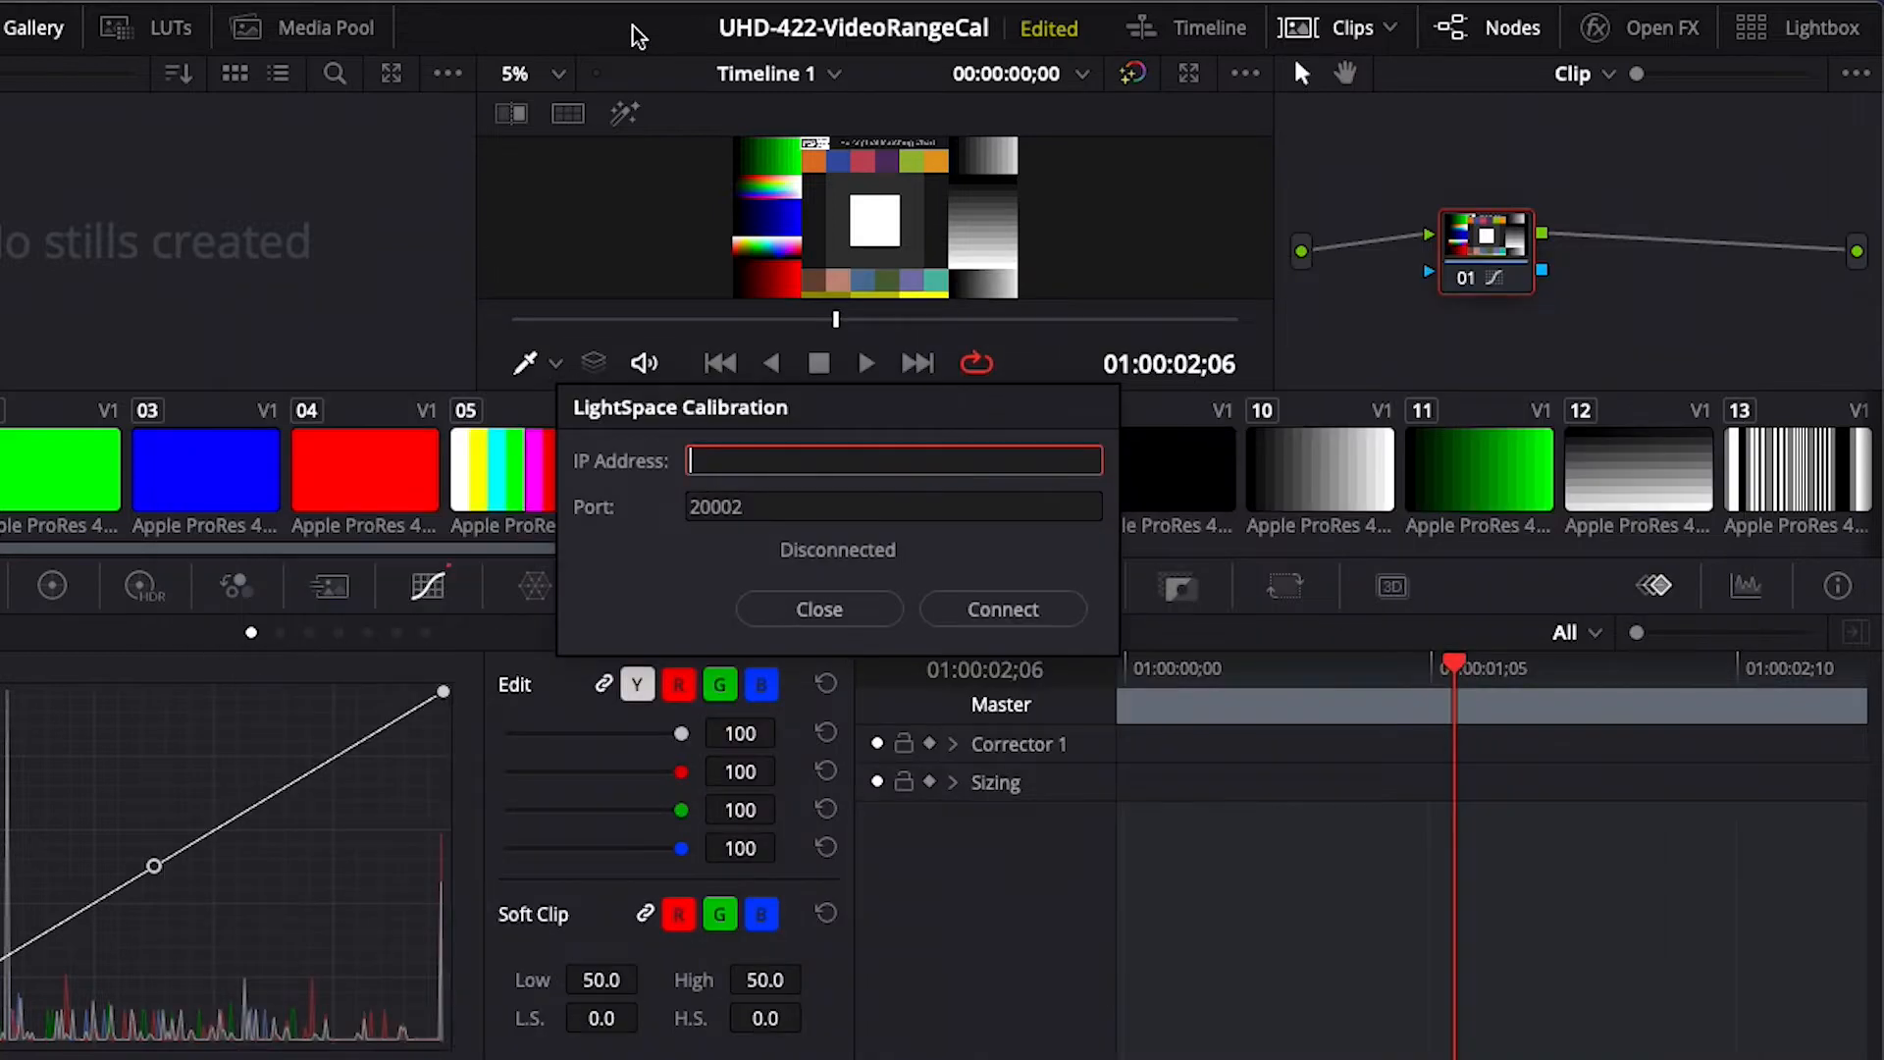
- Enter IP address 10.211.55.6 and connect Resolve to the ColourSpace server
type("10")
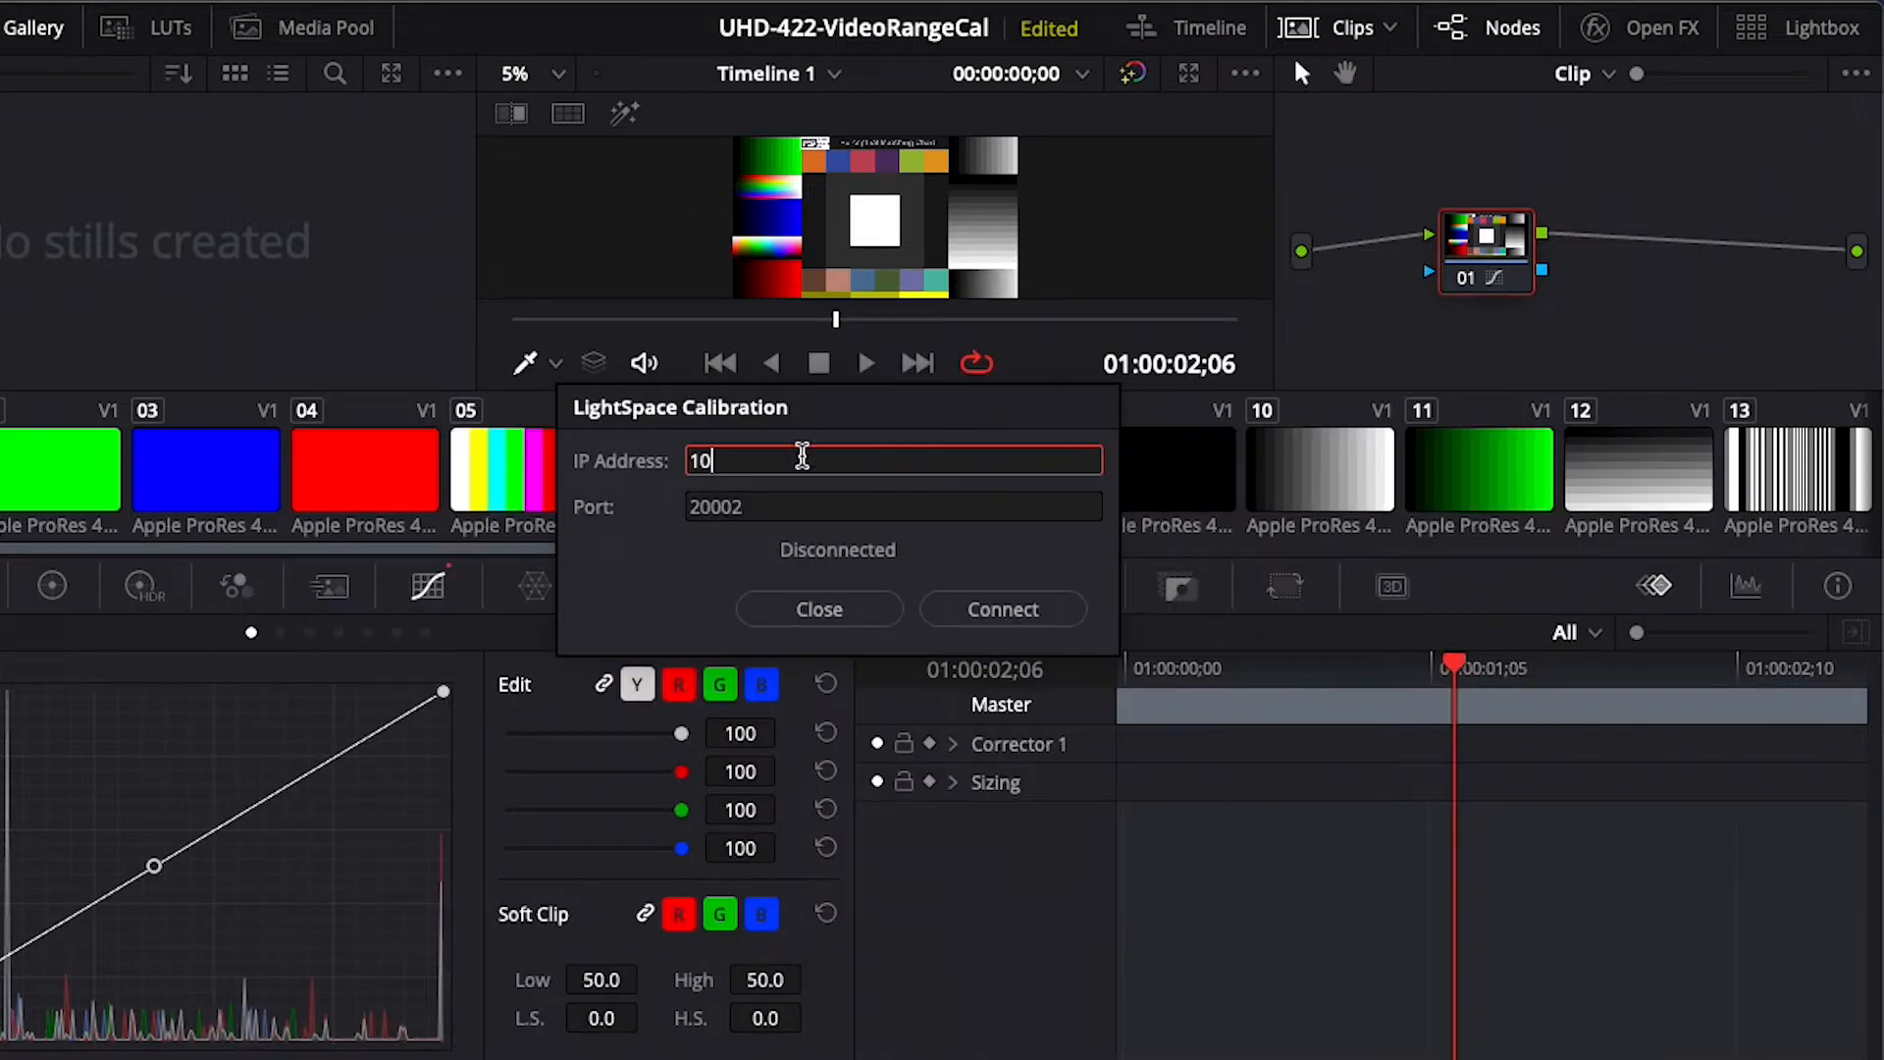
type(".211.55.")
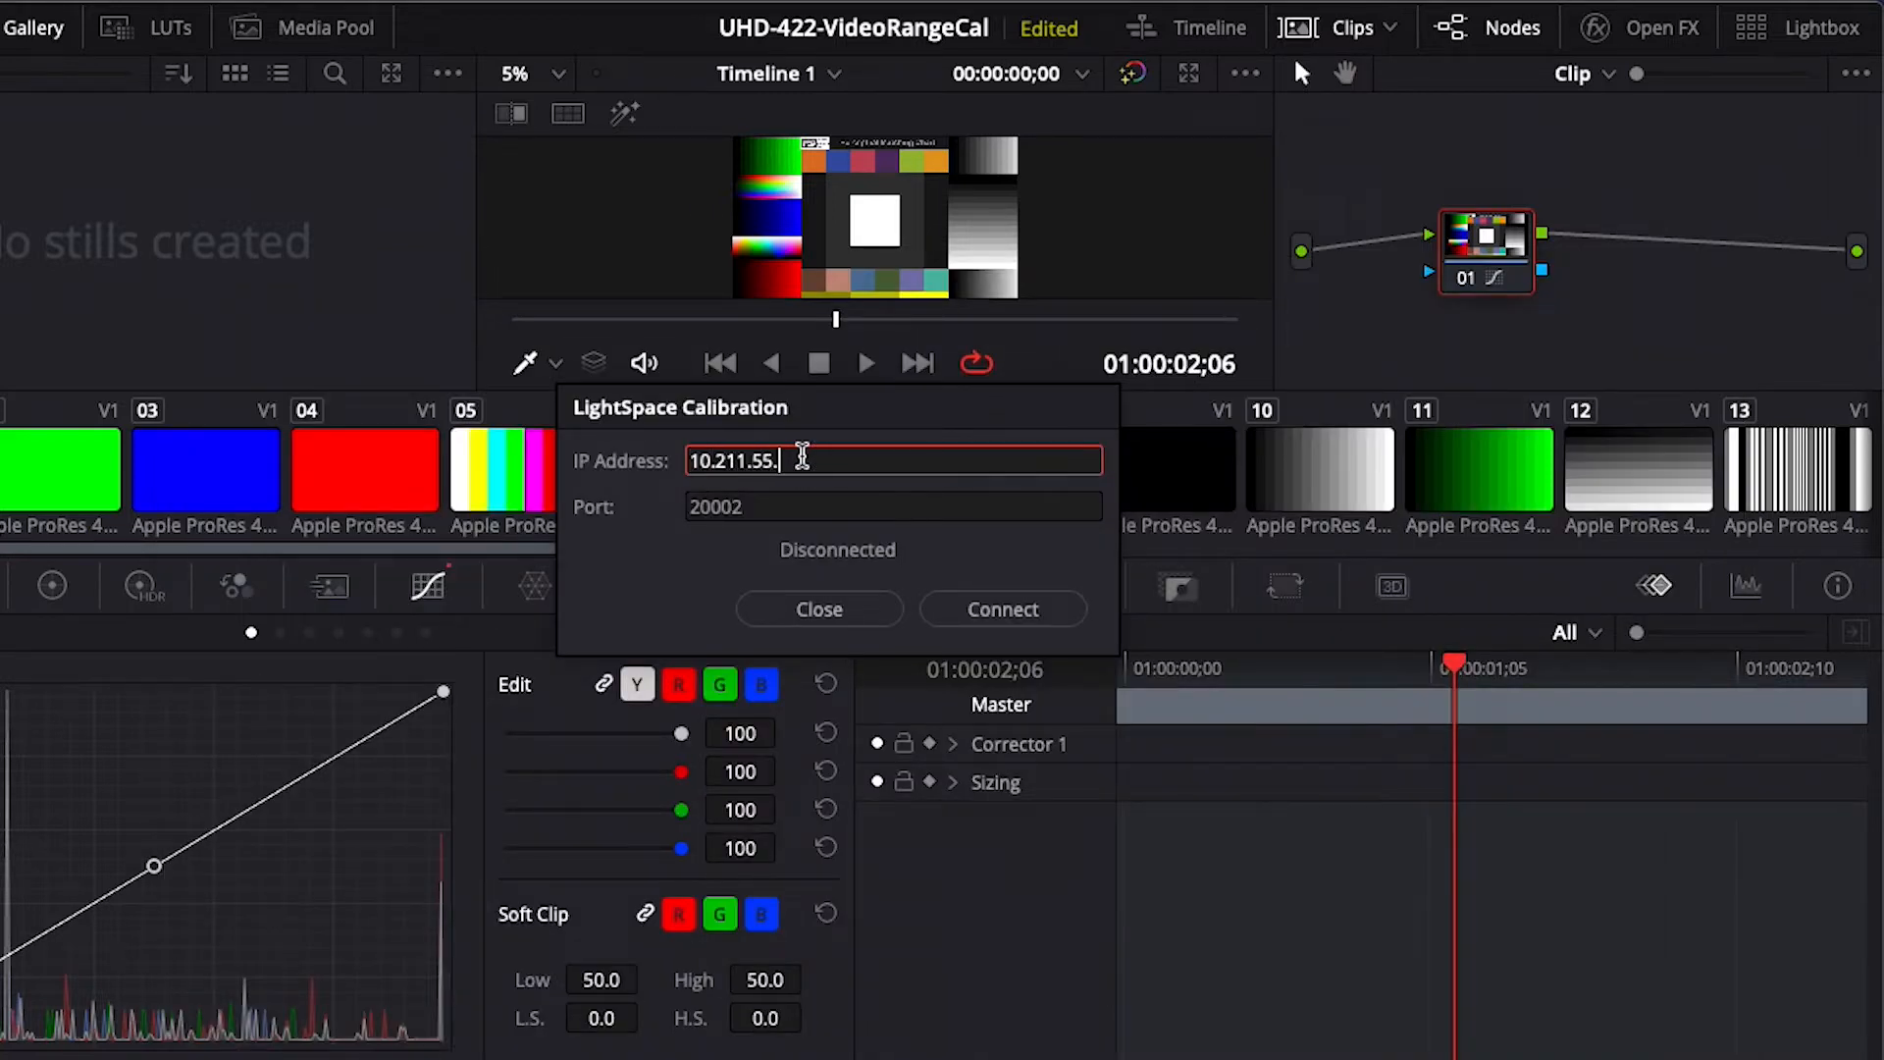
left_click(1001, 608)
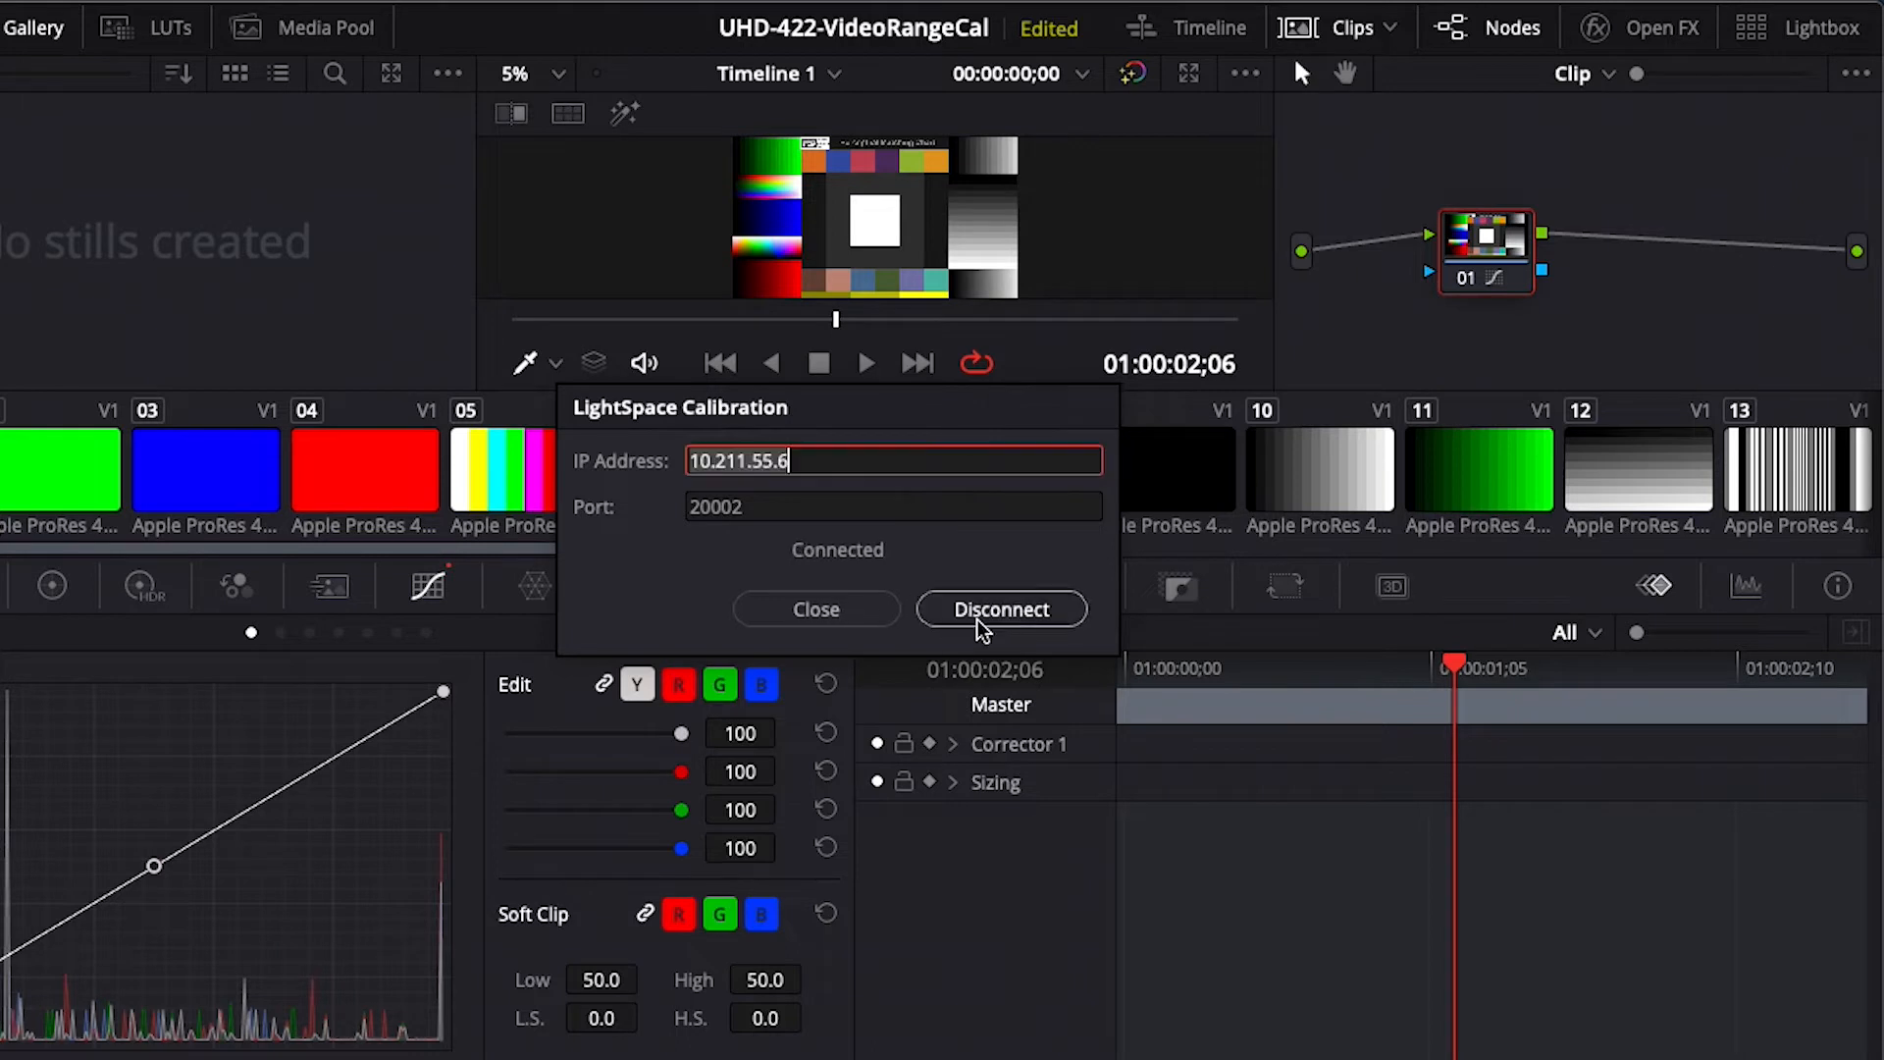
mouse_move(846, 539)
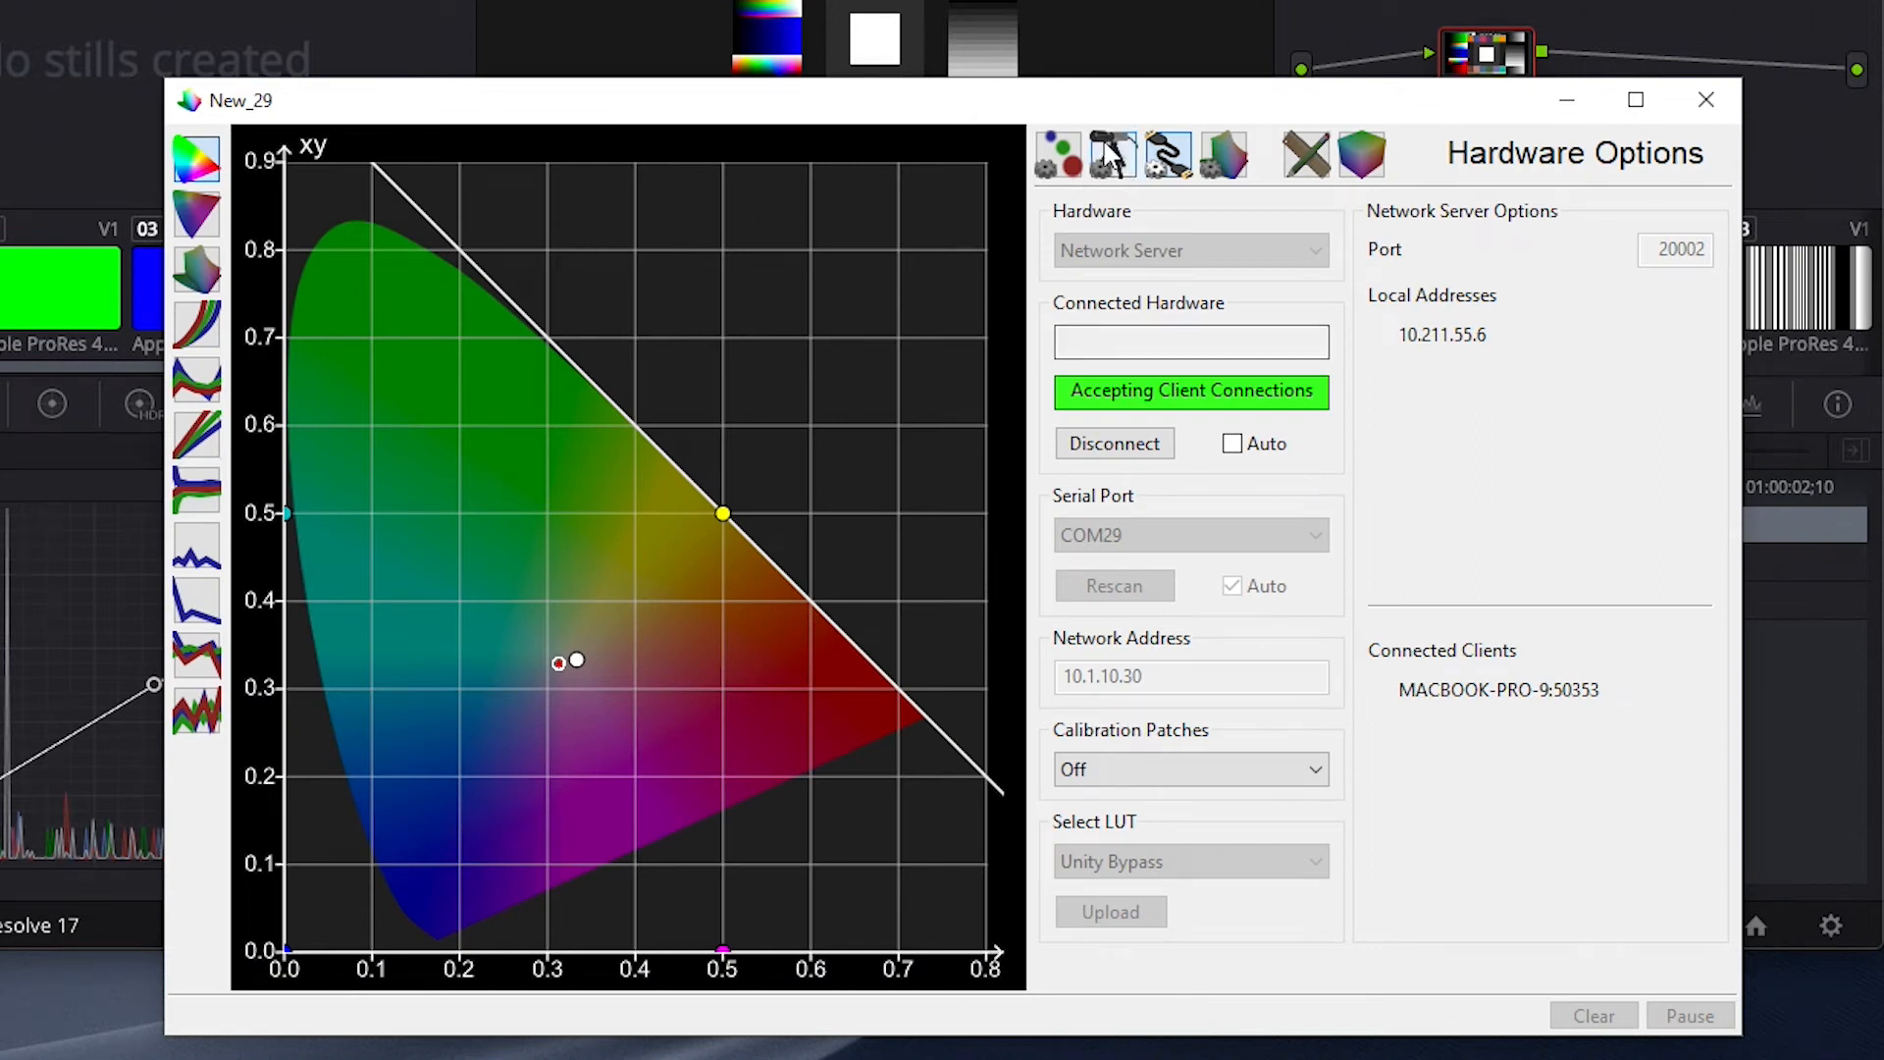
- Rescan serial ports and choose COM29 for the CR-100 probe
left_click(1111, 153)
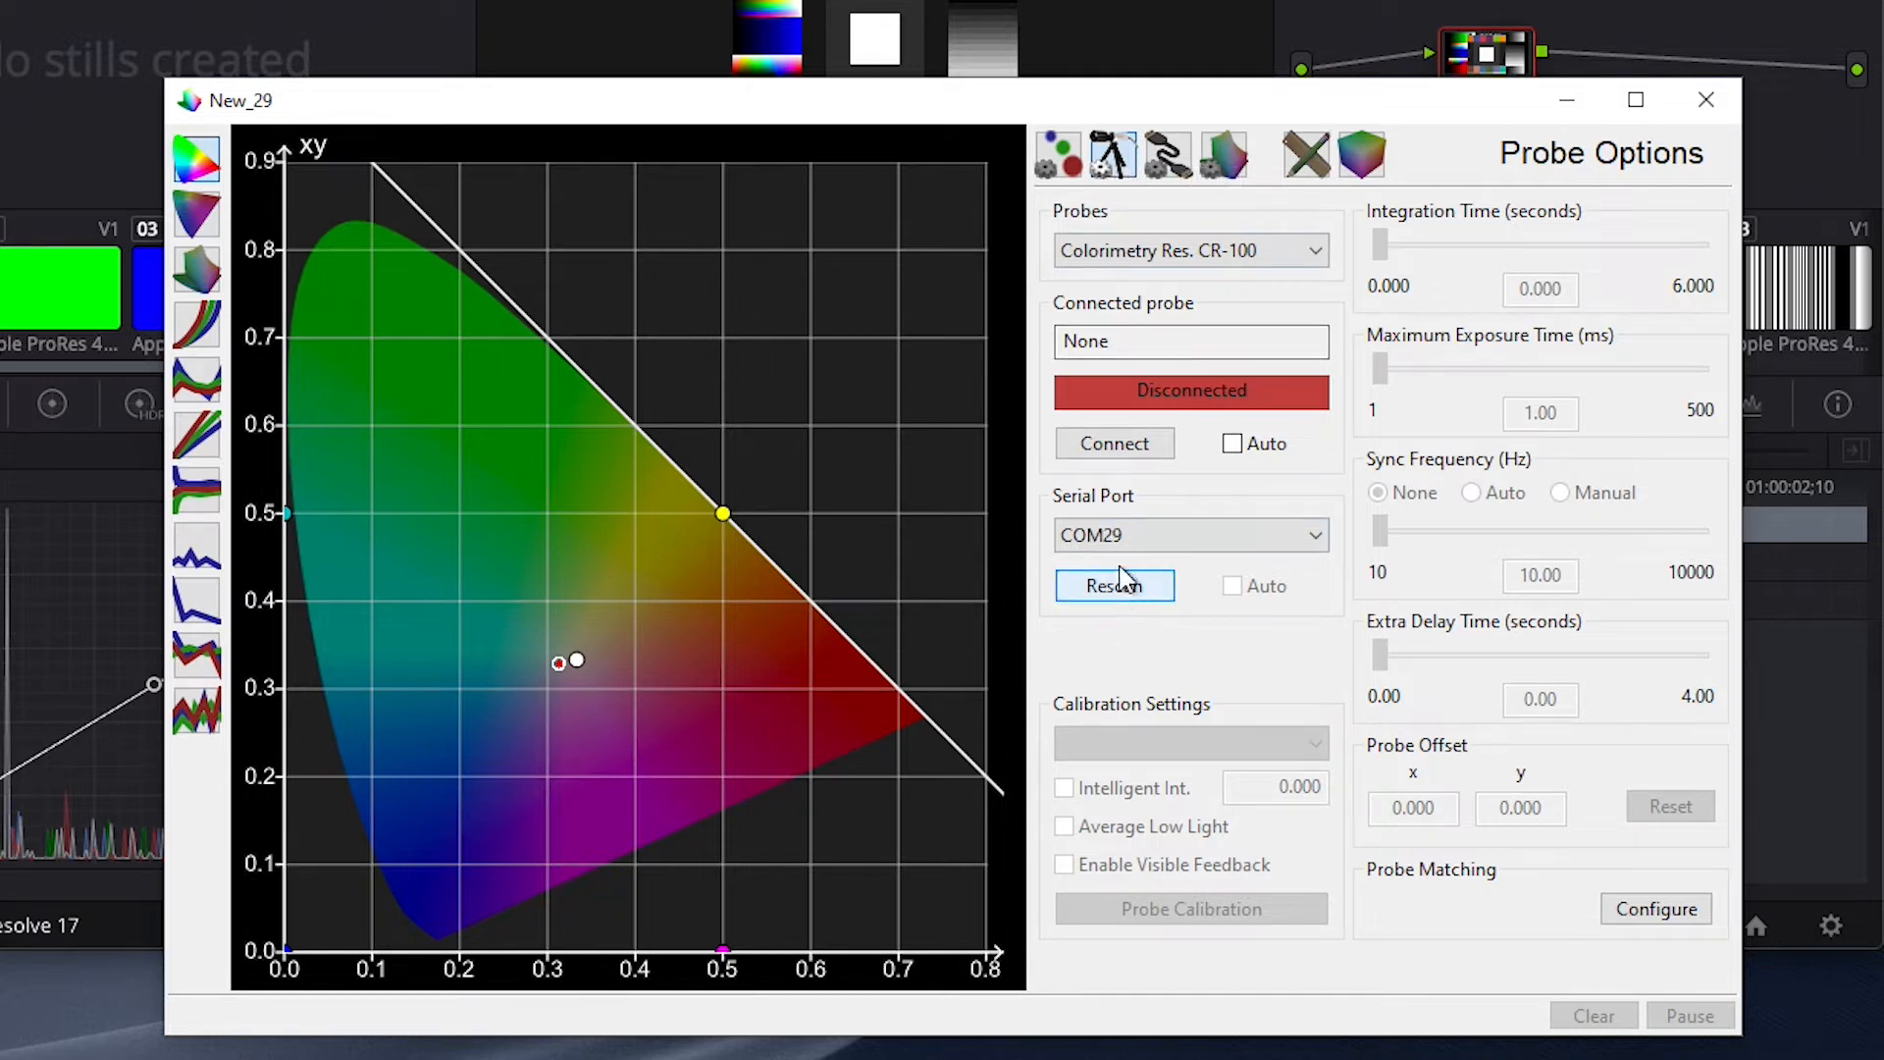
left_click(1189, 534)
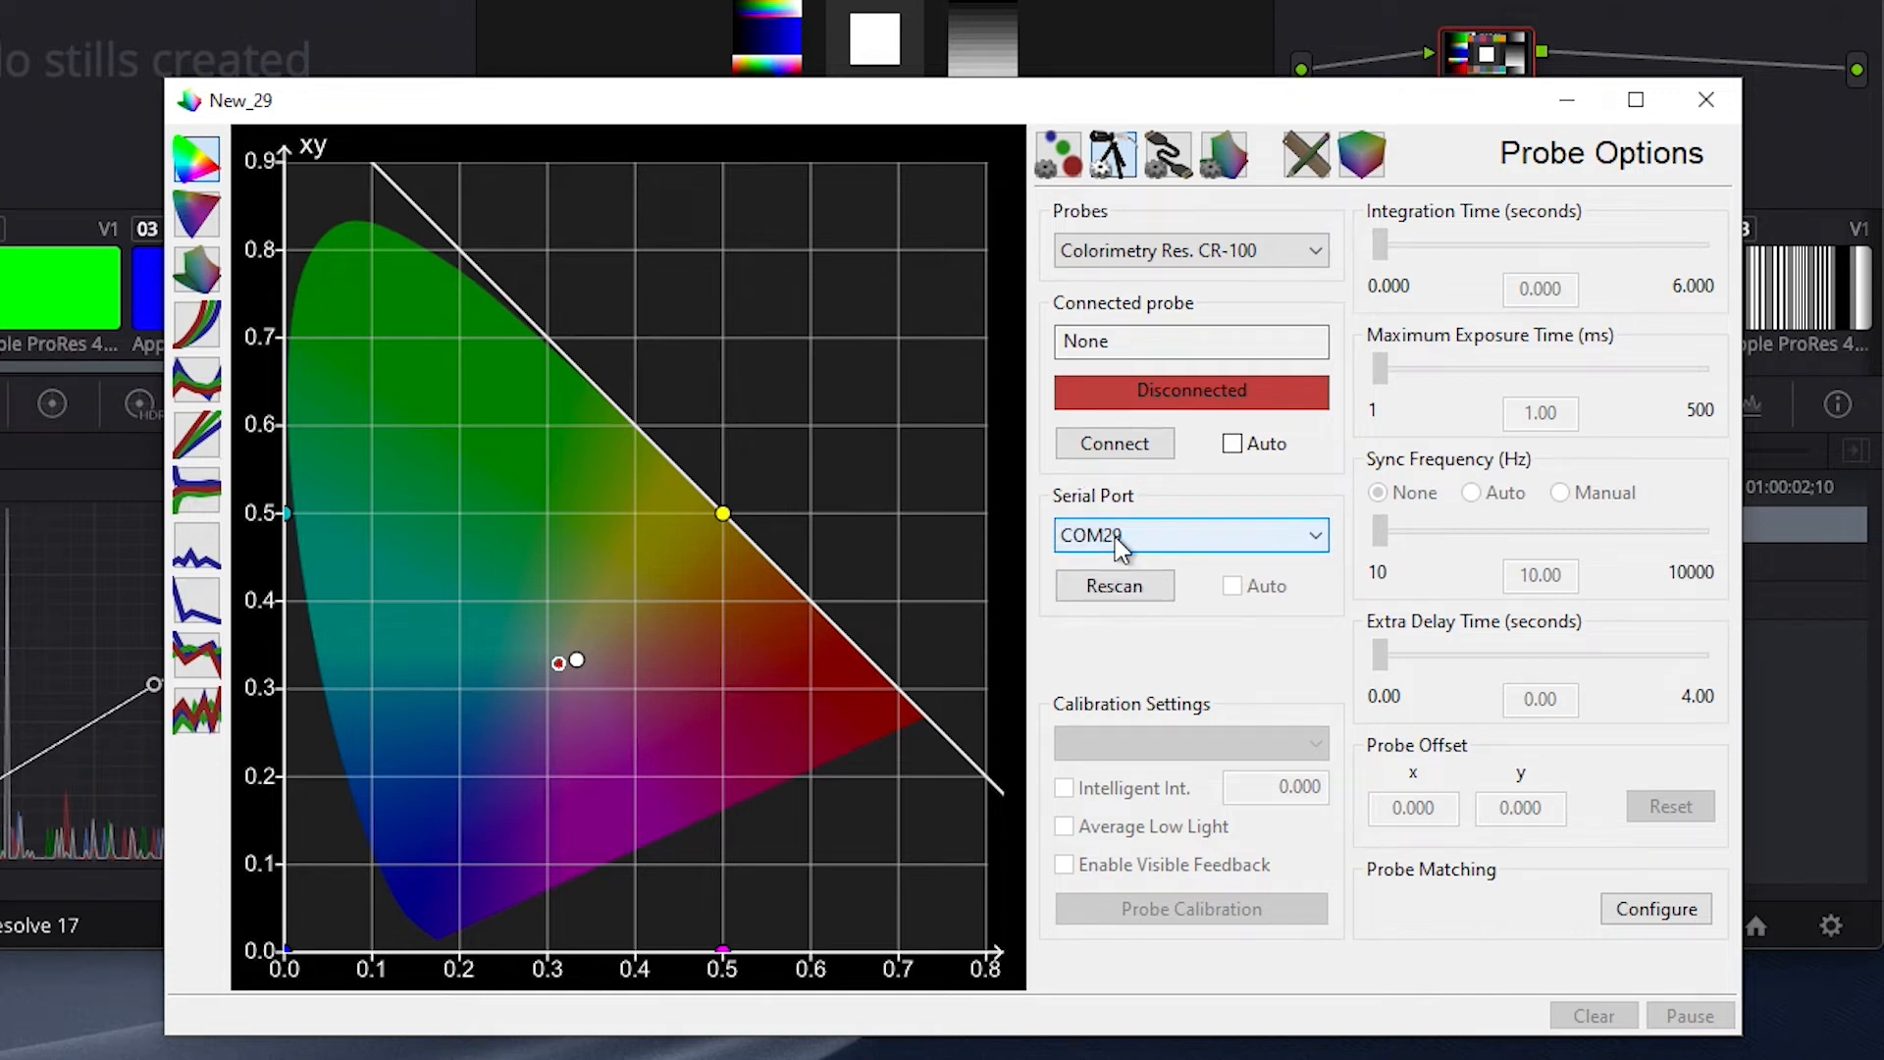
left_click(1111, 442)
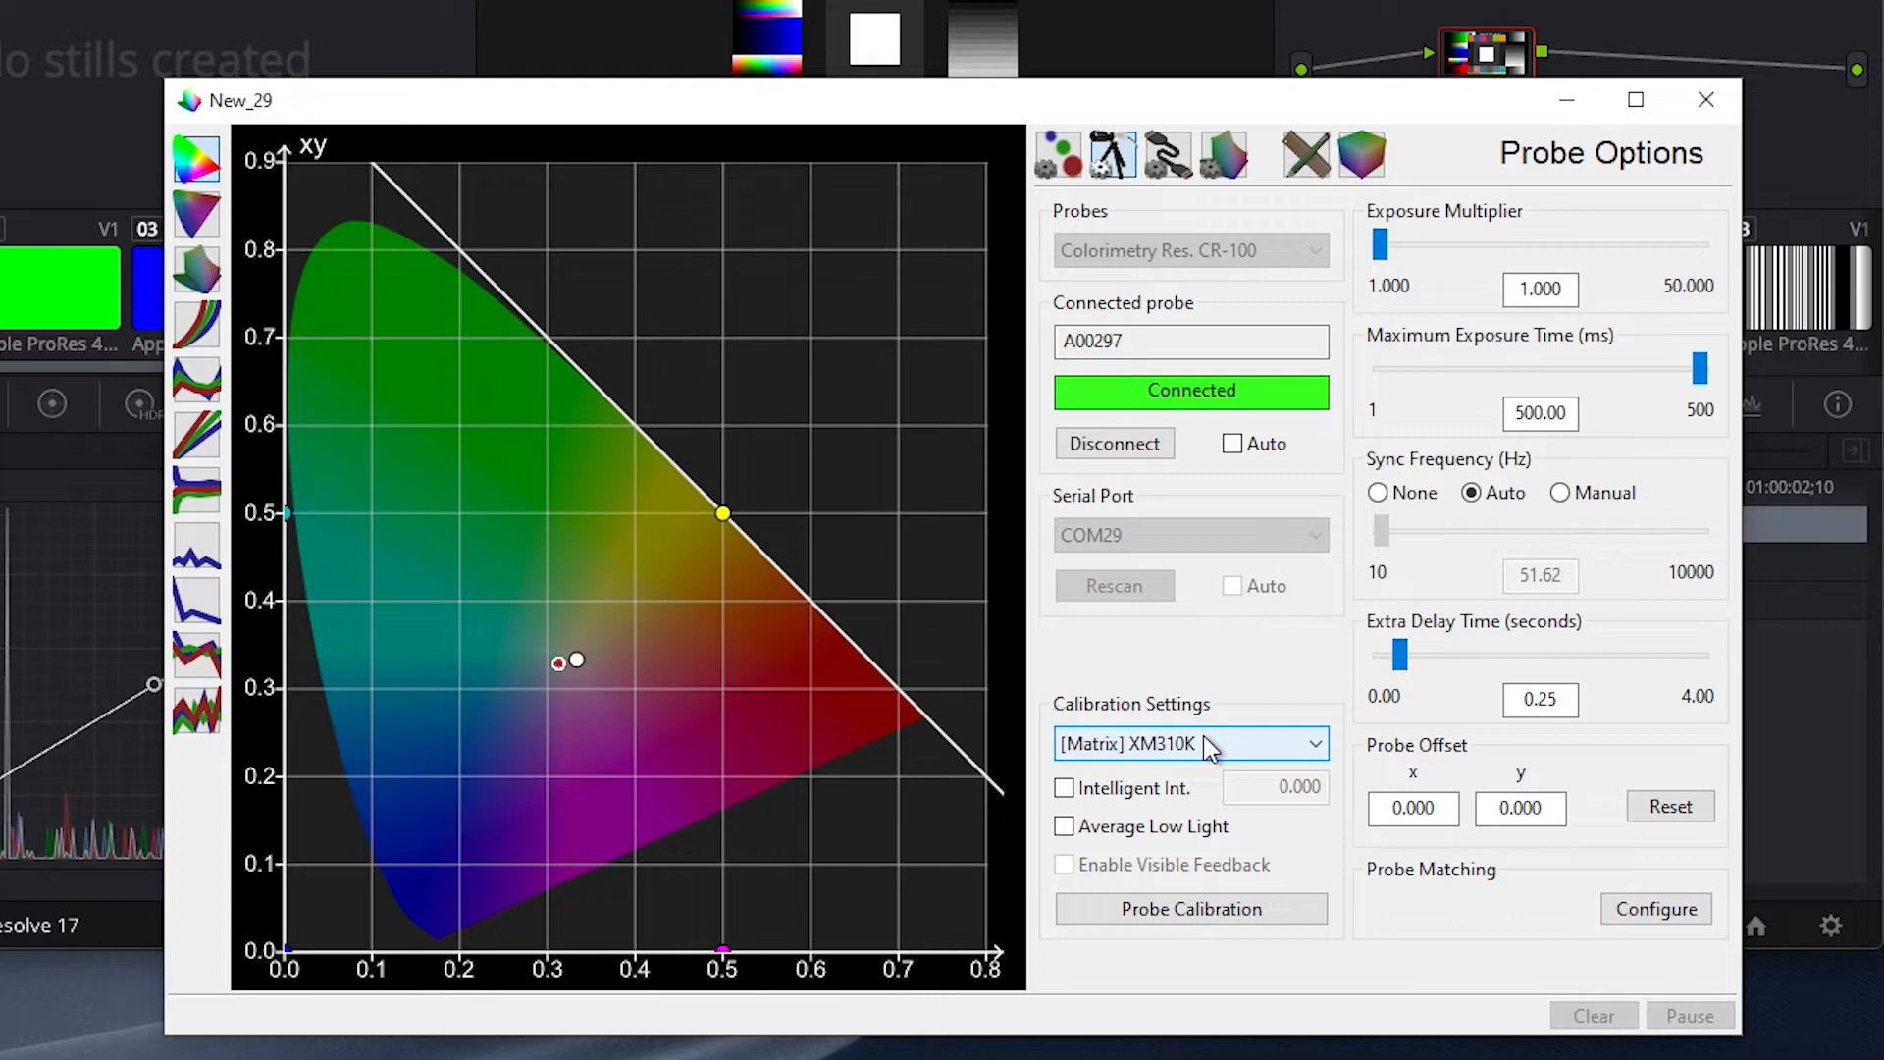
mouse_move(1481, 522)
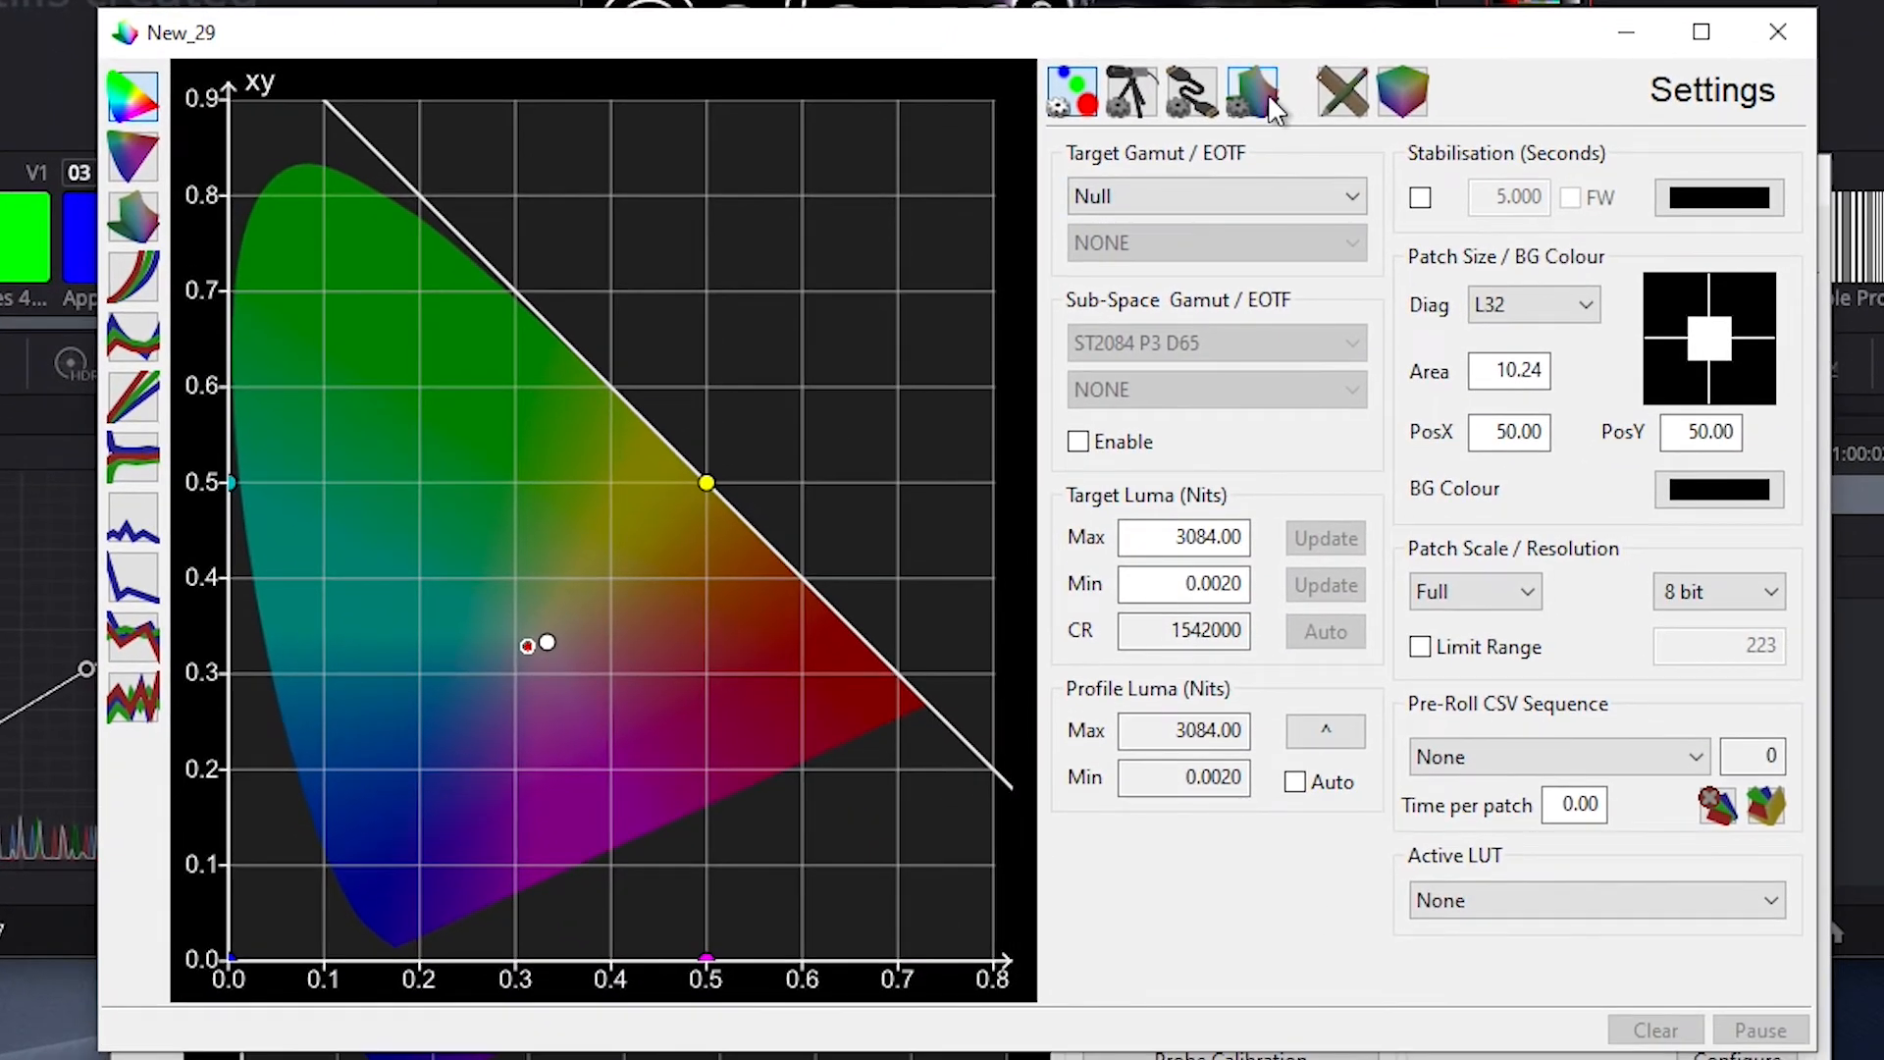
- Rename the profile to 'Mon Connection Window'
left_click(1254, 92)
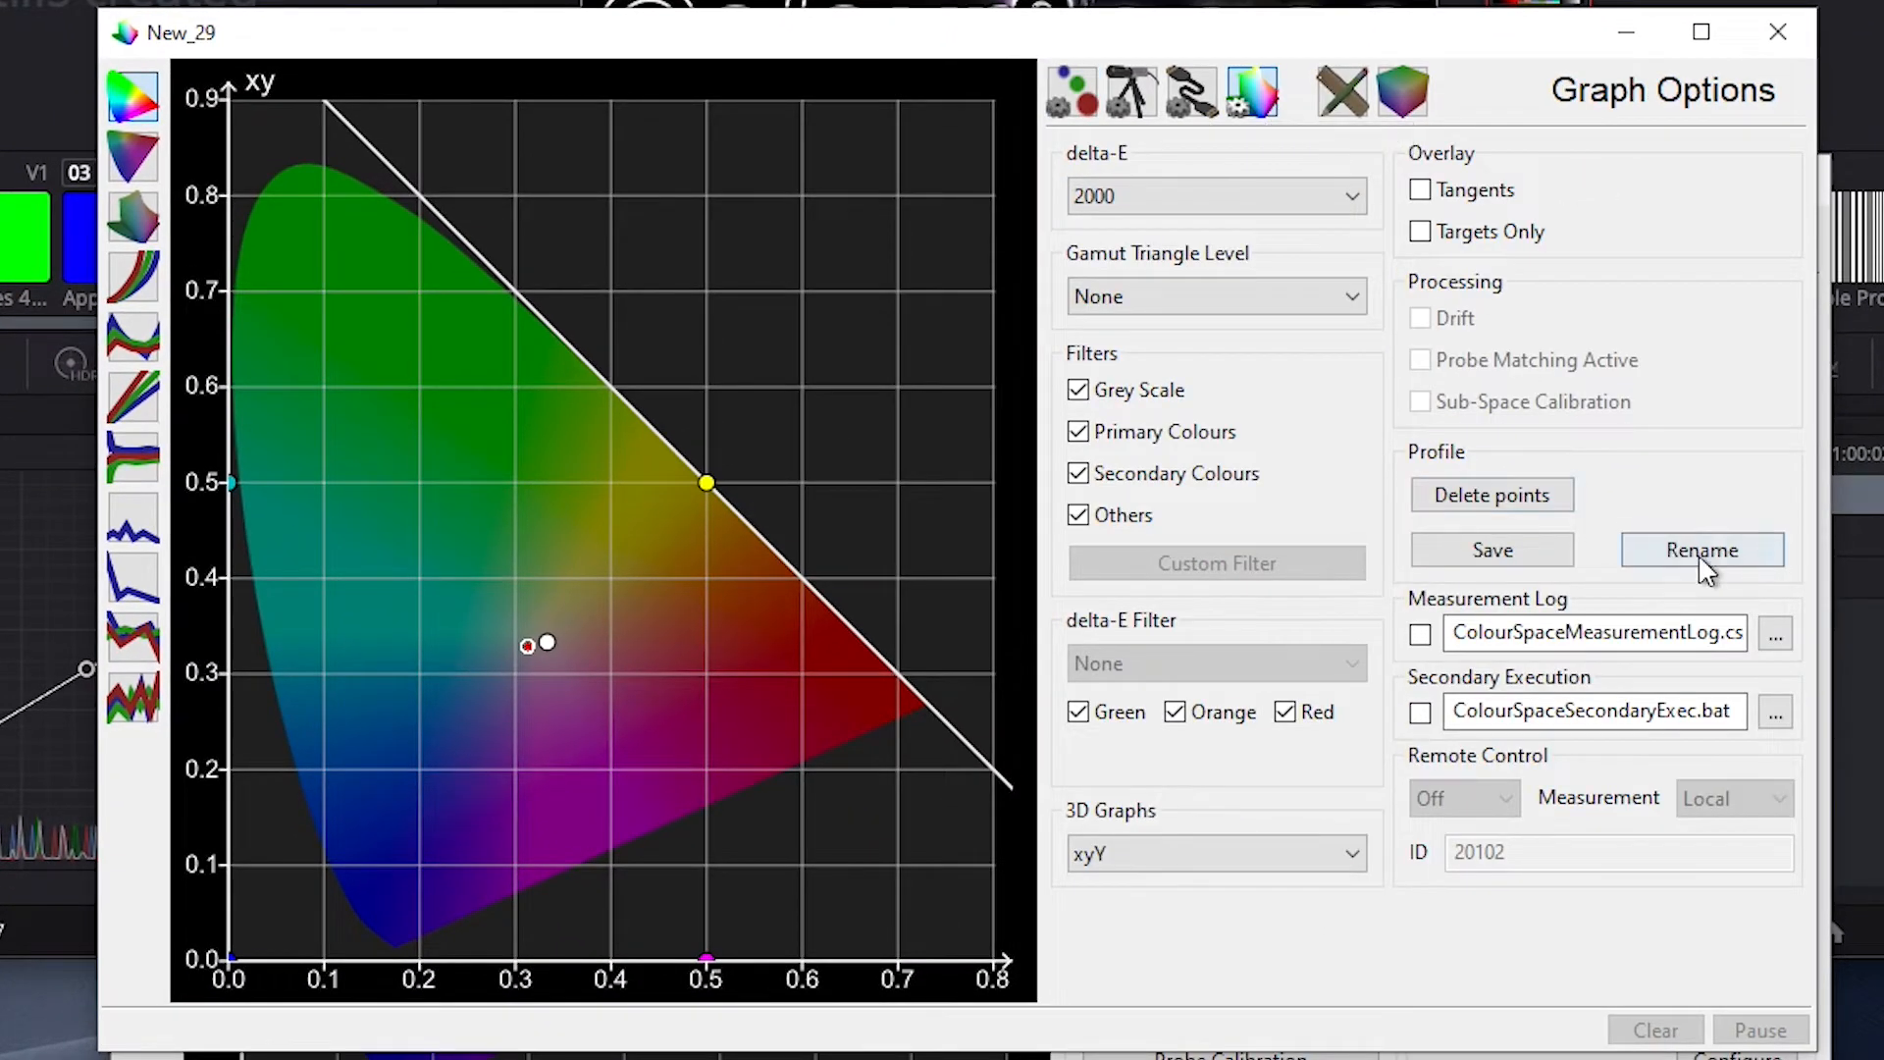
left_click(1700, 549)
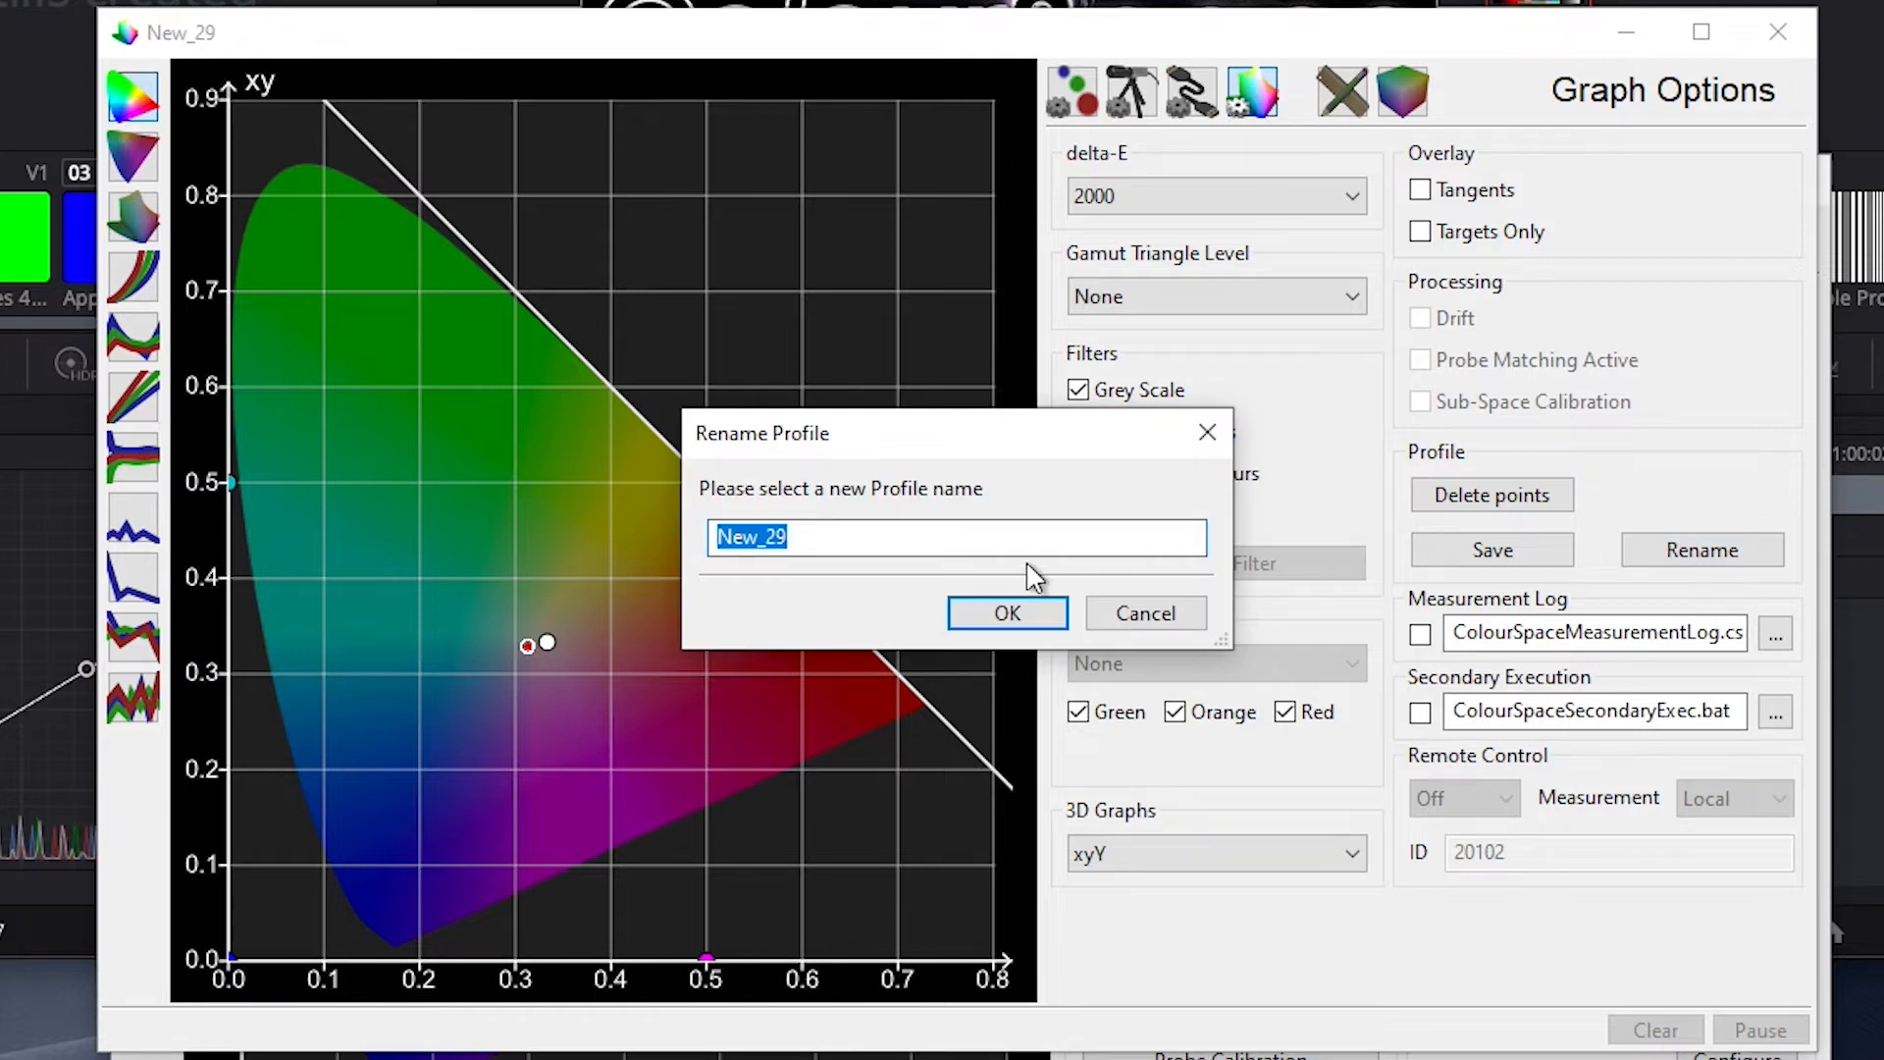
type("Mon")
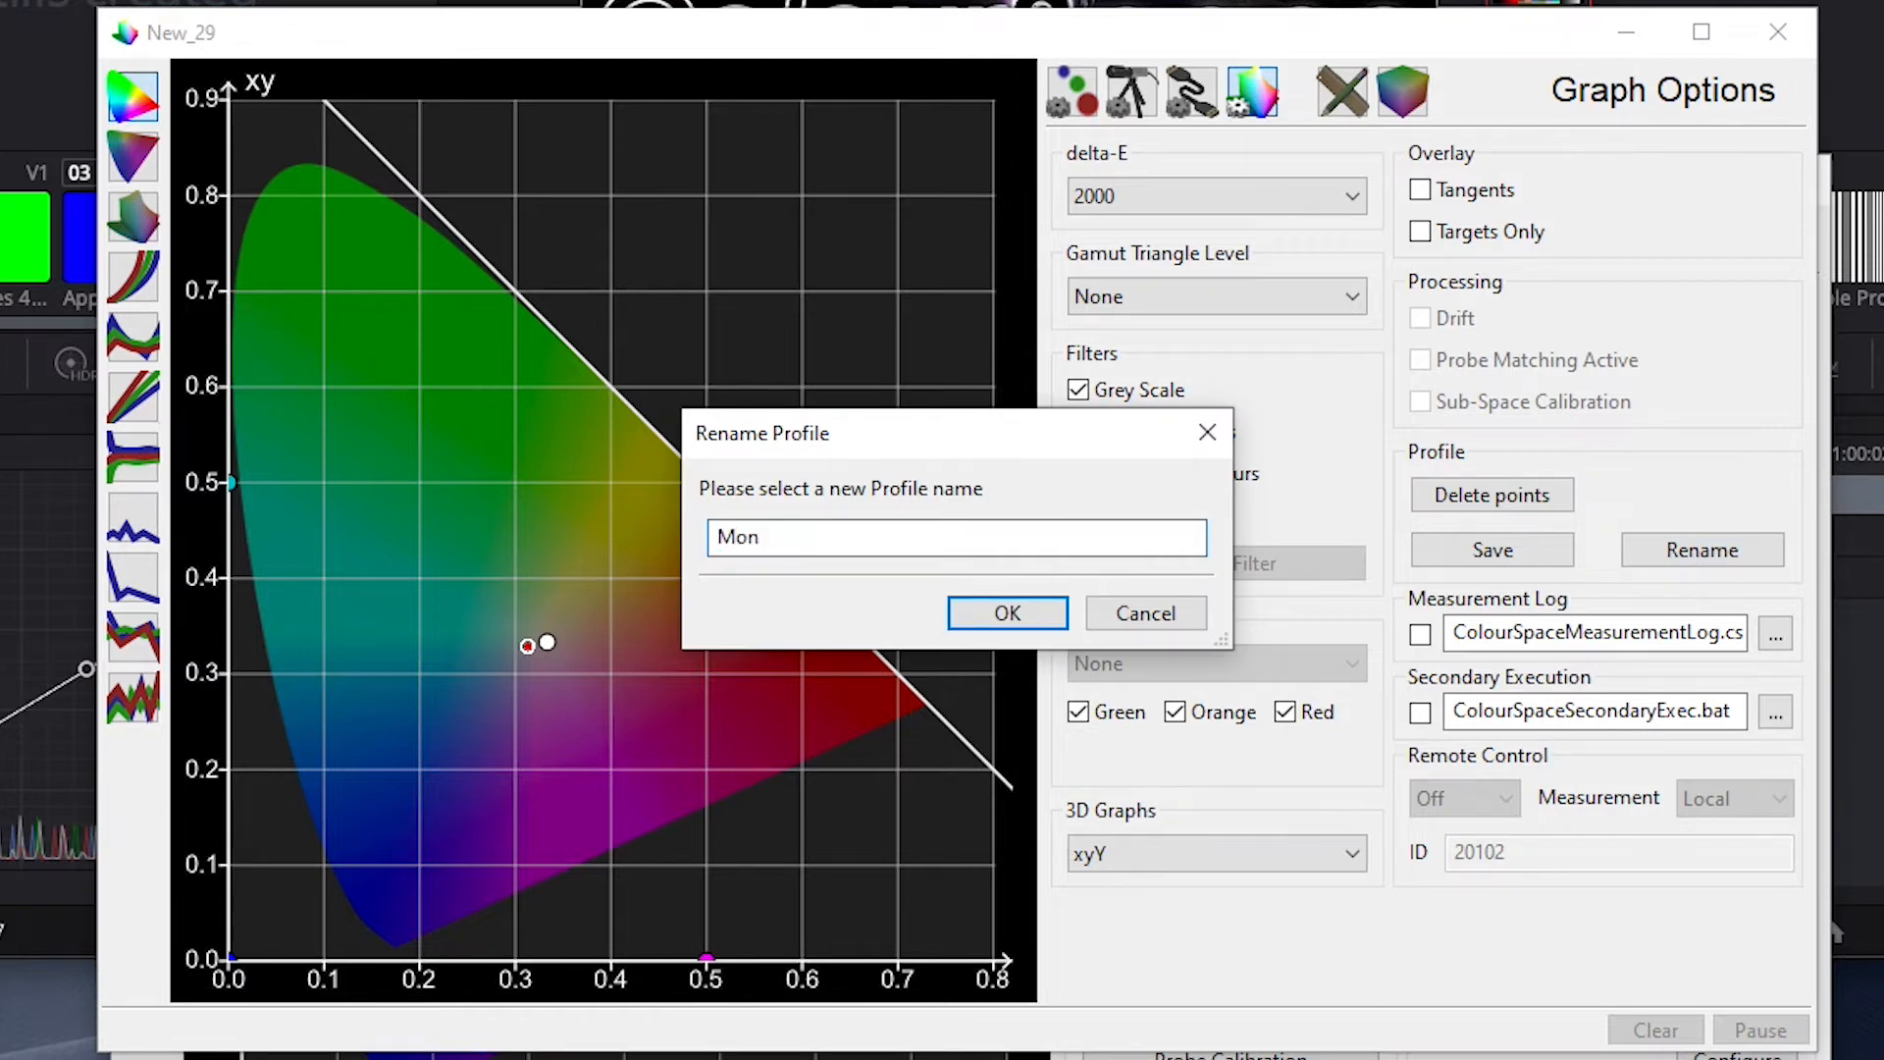
type("Conne")
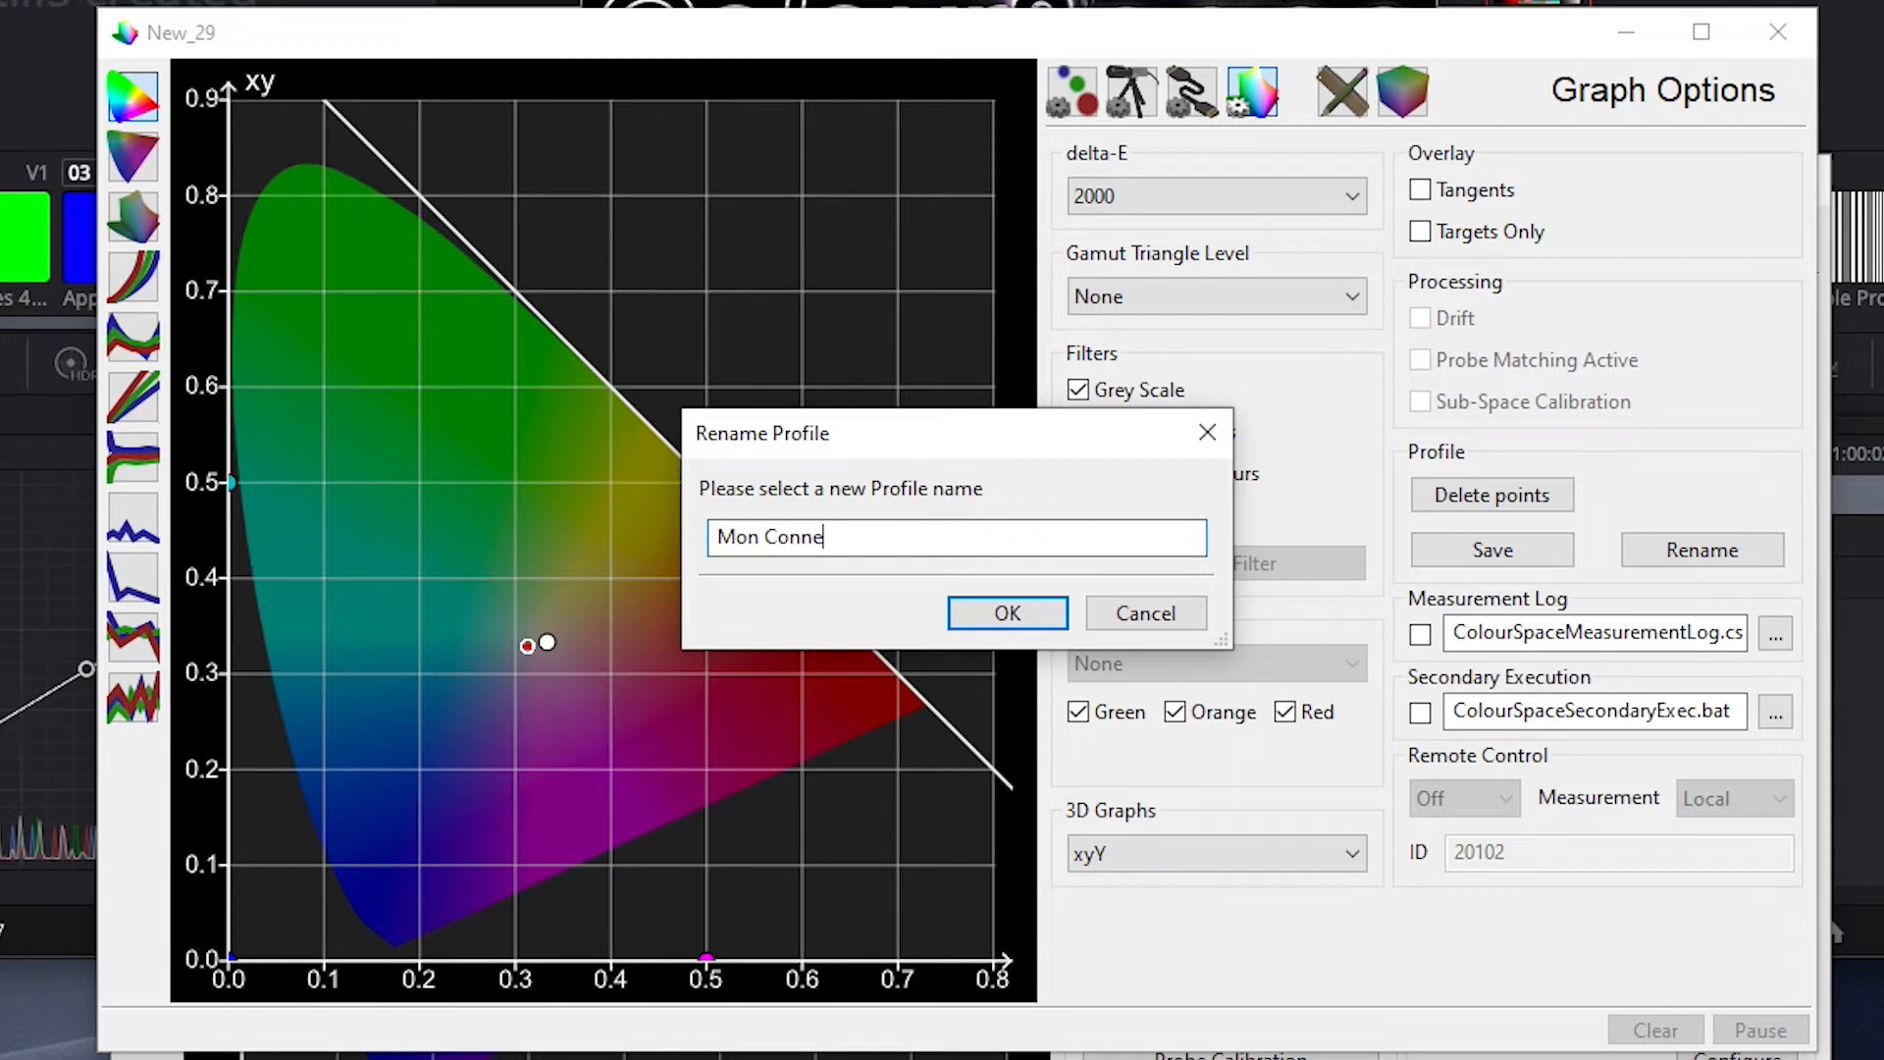
type("ction Window")
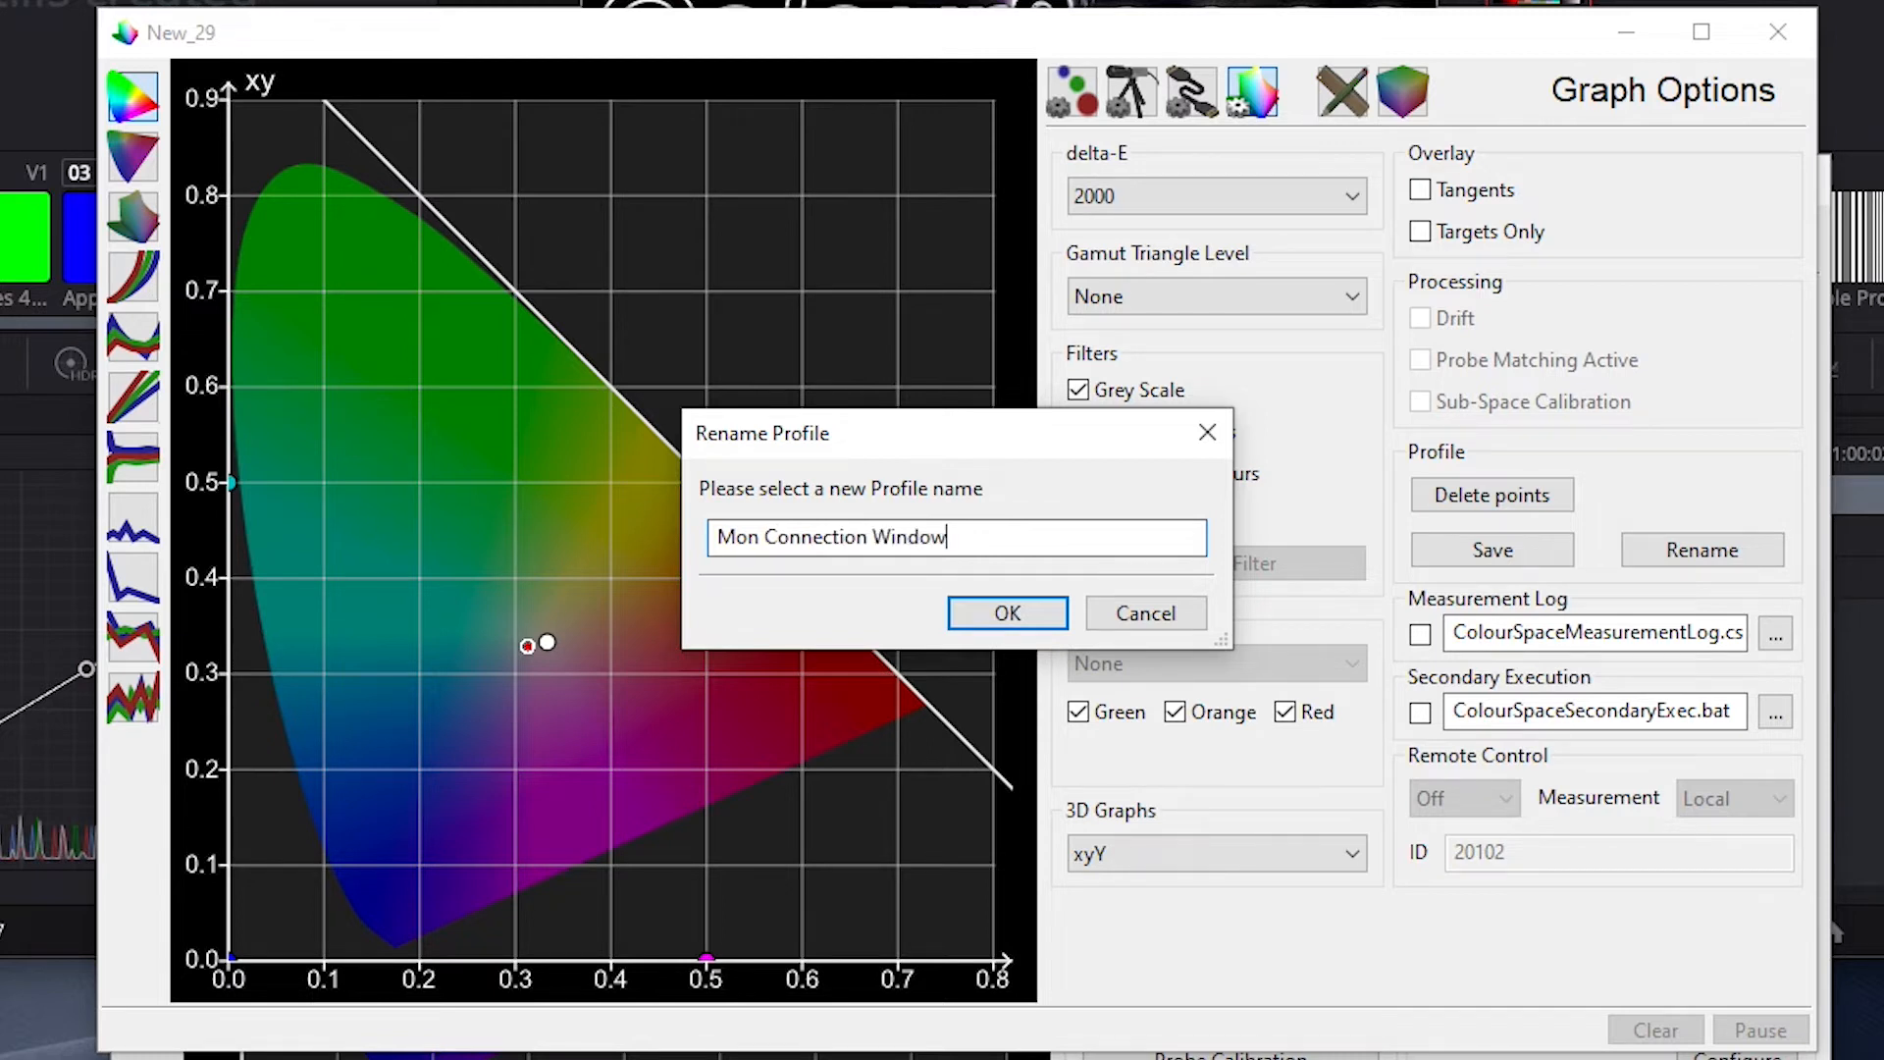
left_click(1007, 613)
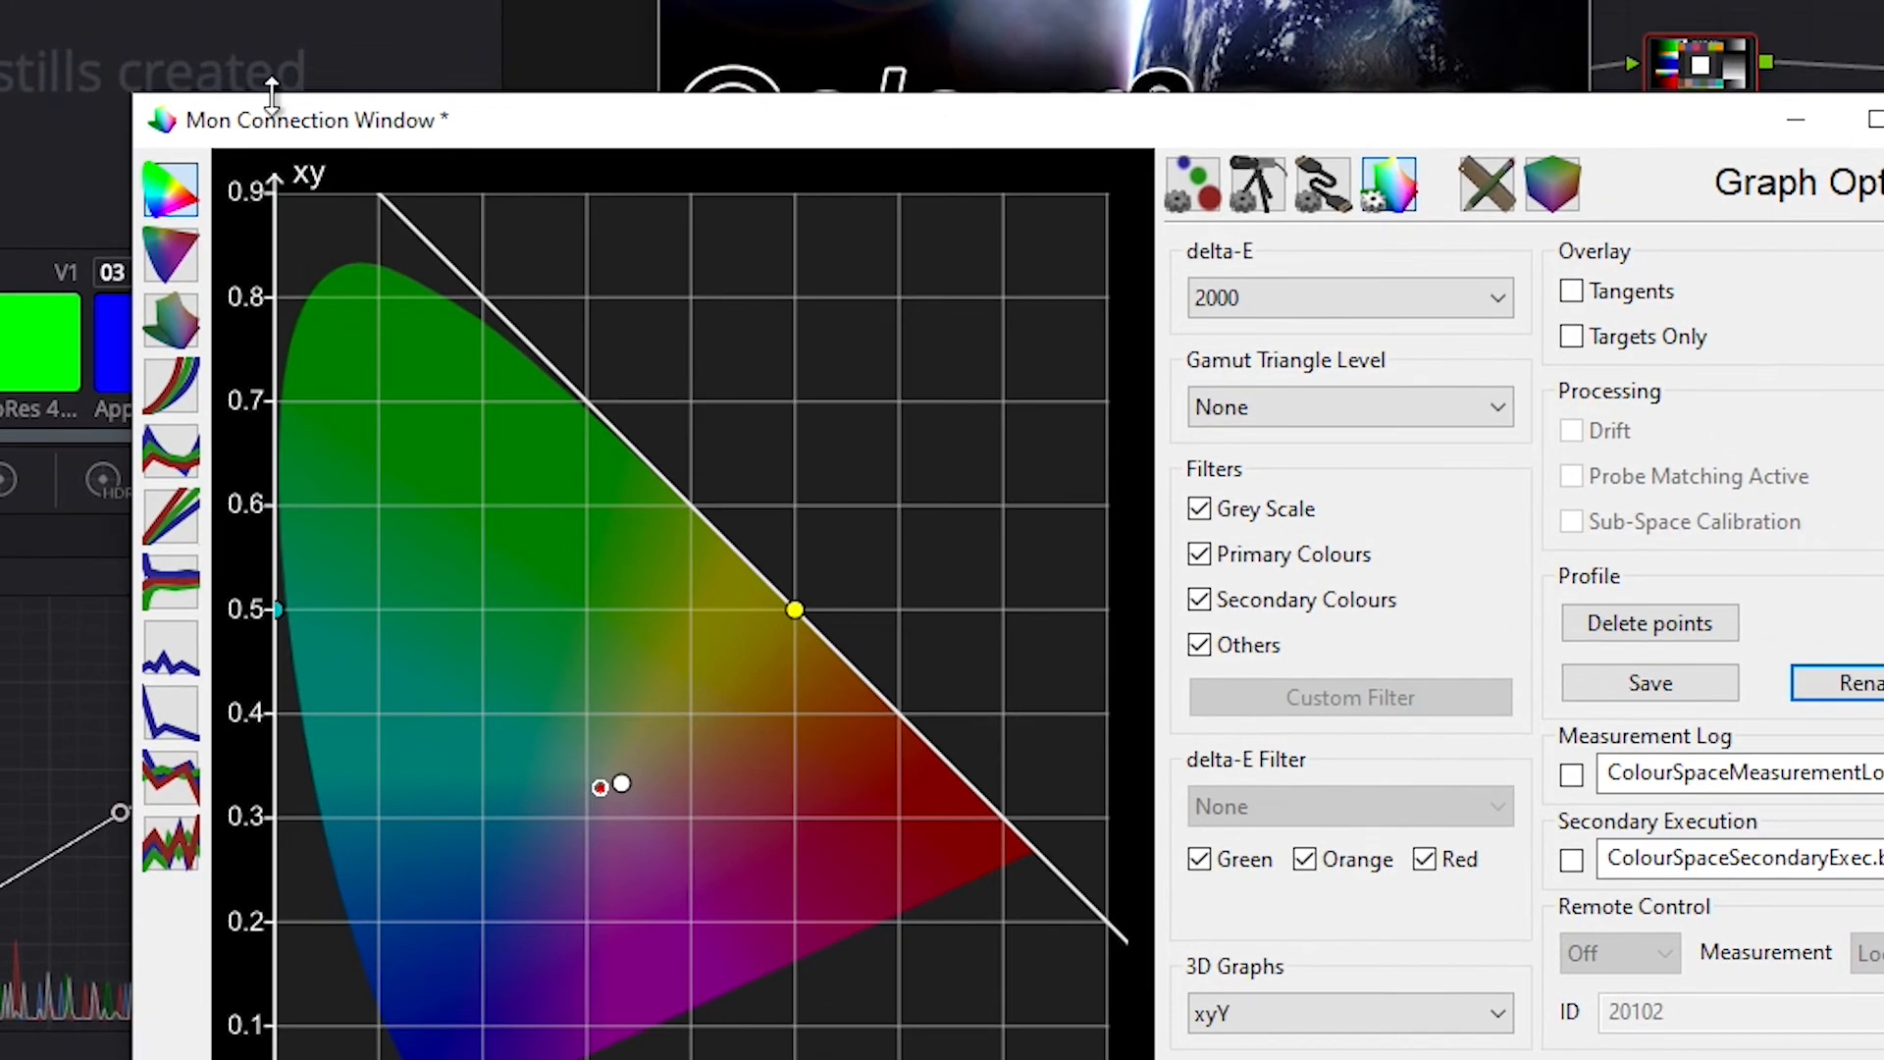
mouse_move(384, 78)
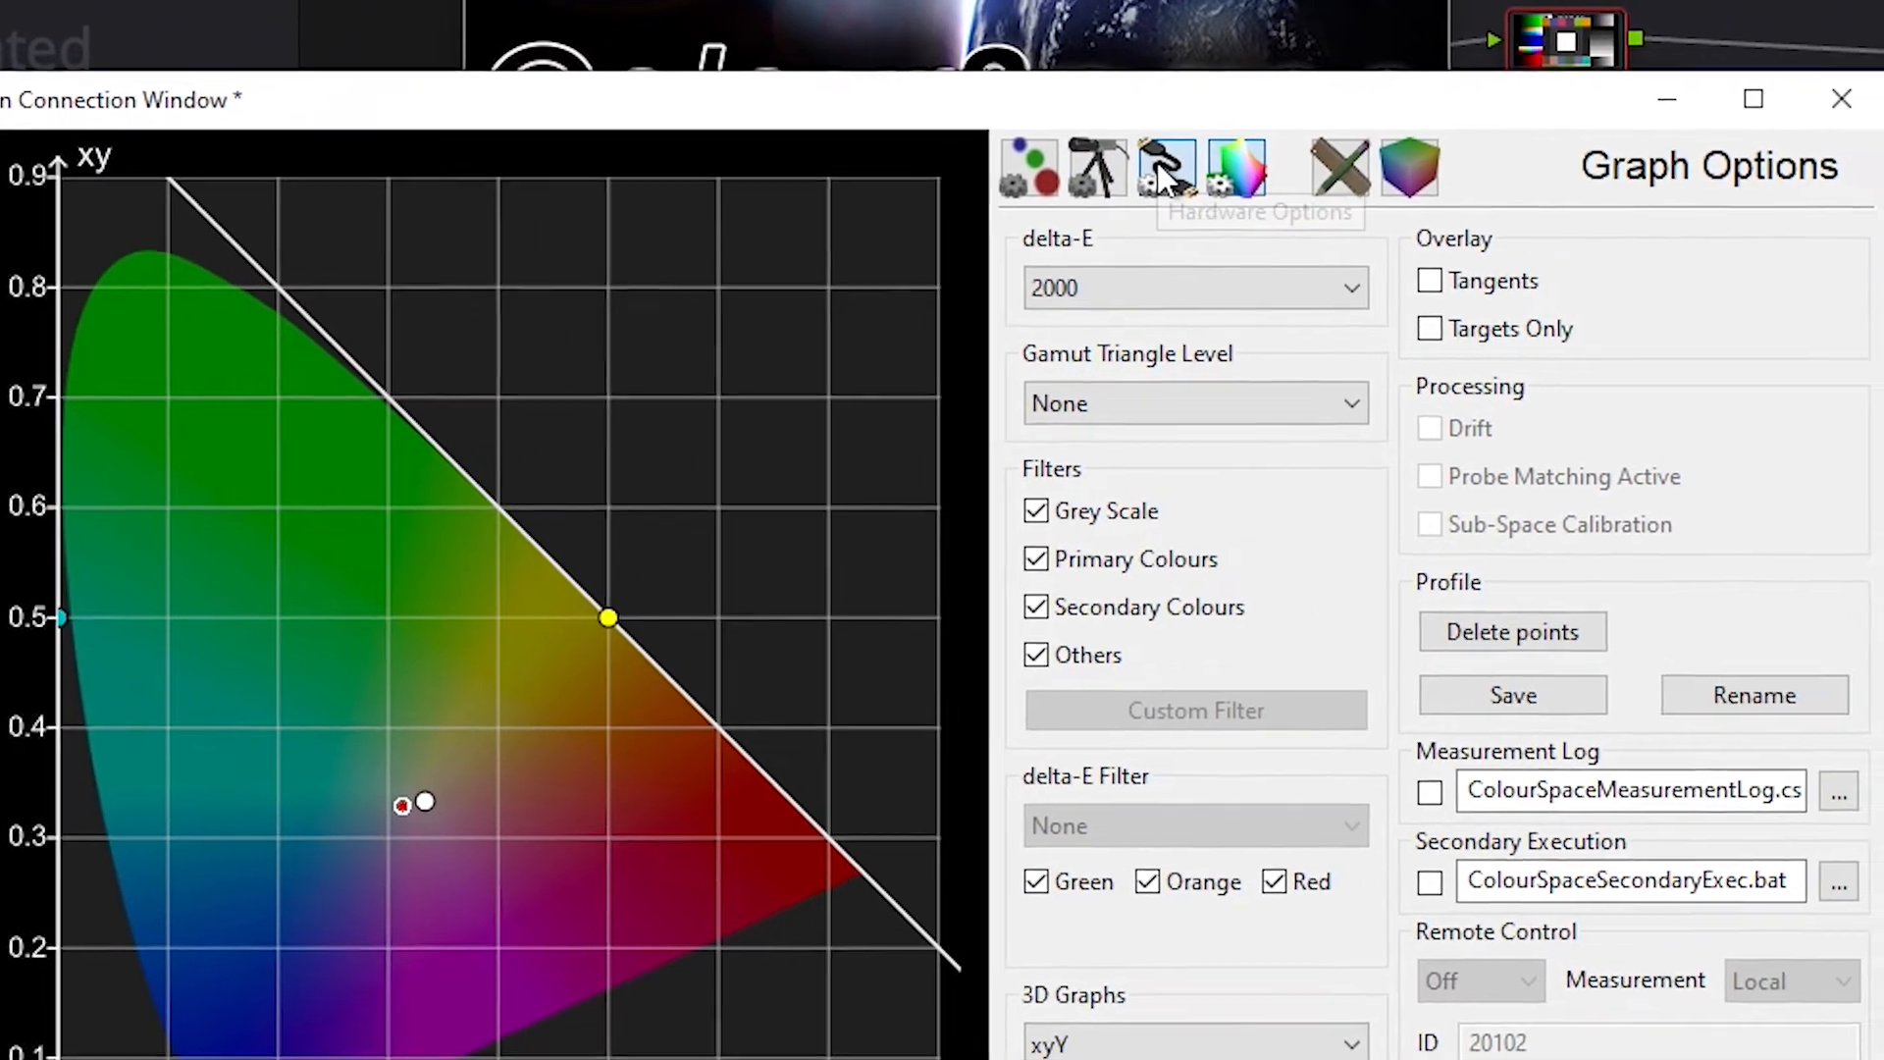
- Choose FSI XM as the controlled hardware type
left_click(1163, 165)
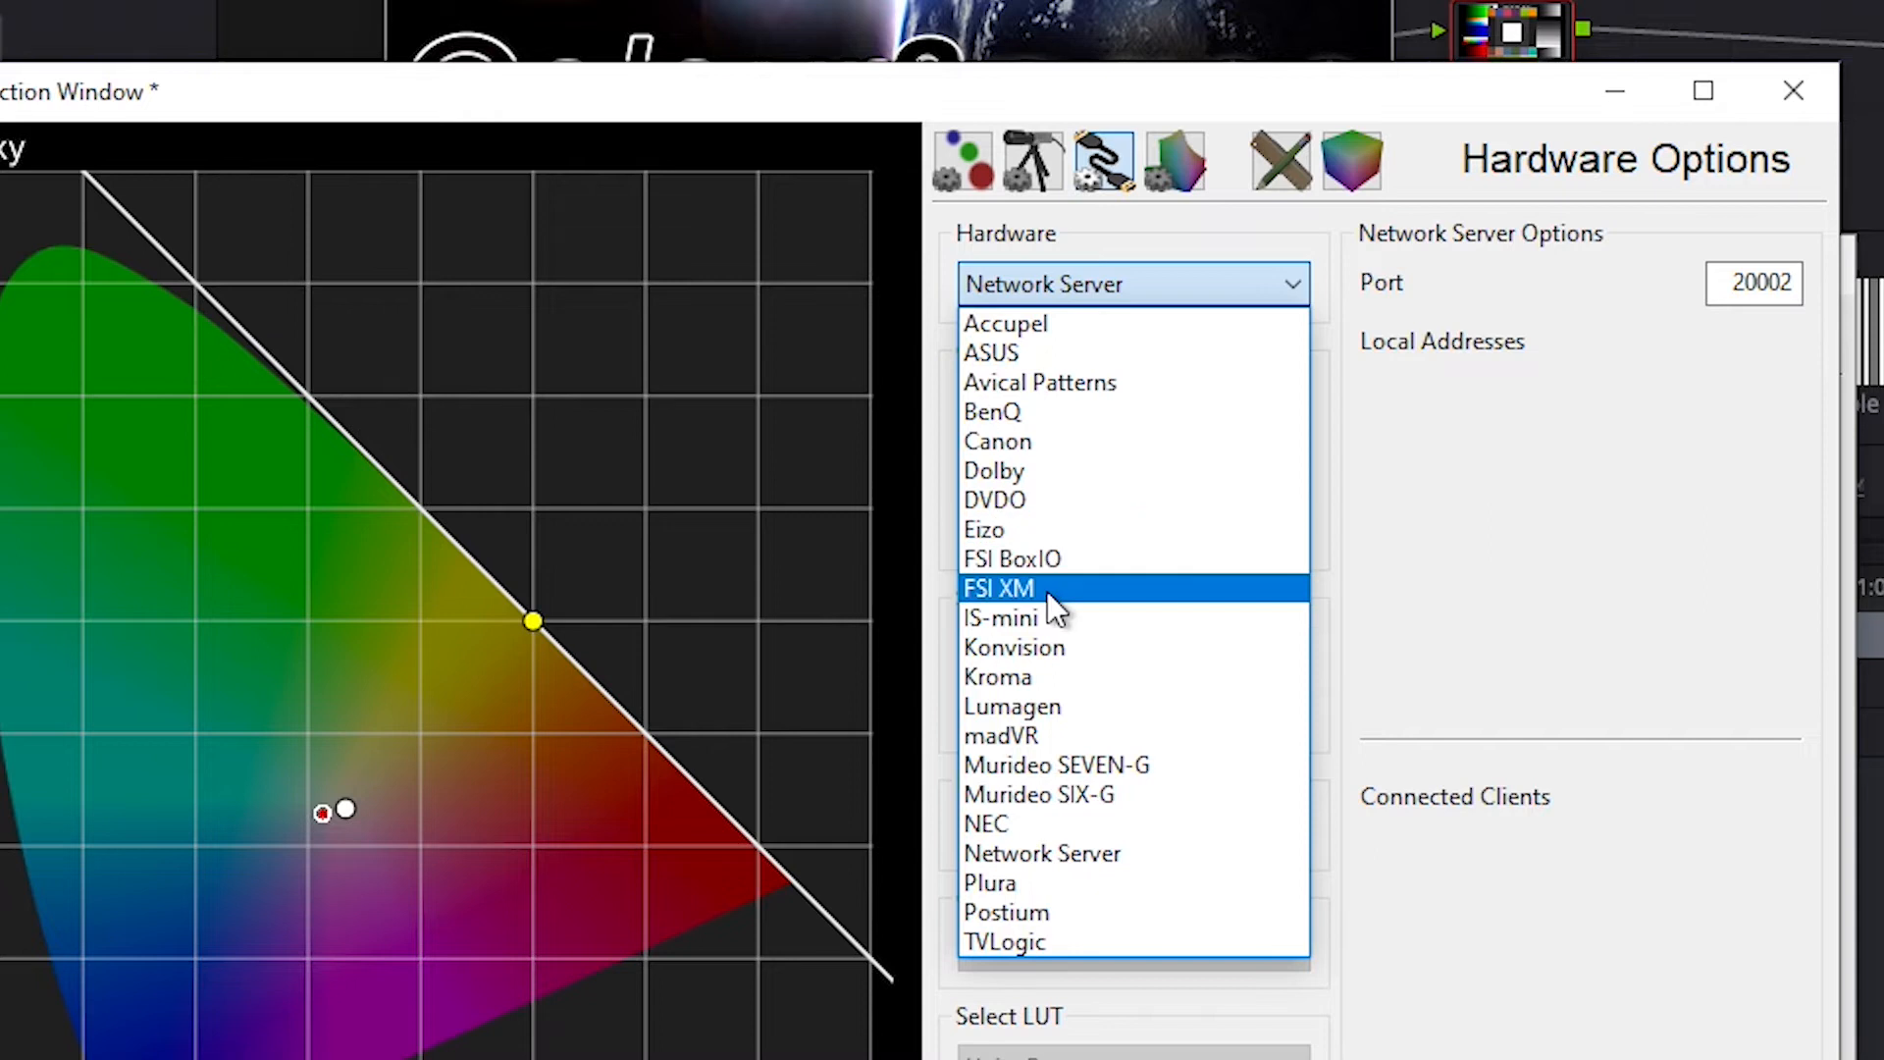
left_click(998, 587)
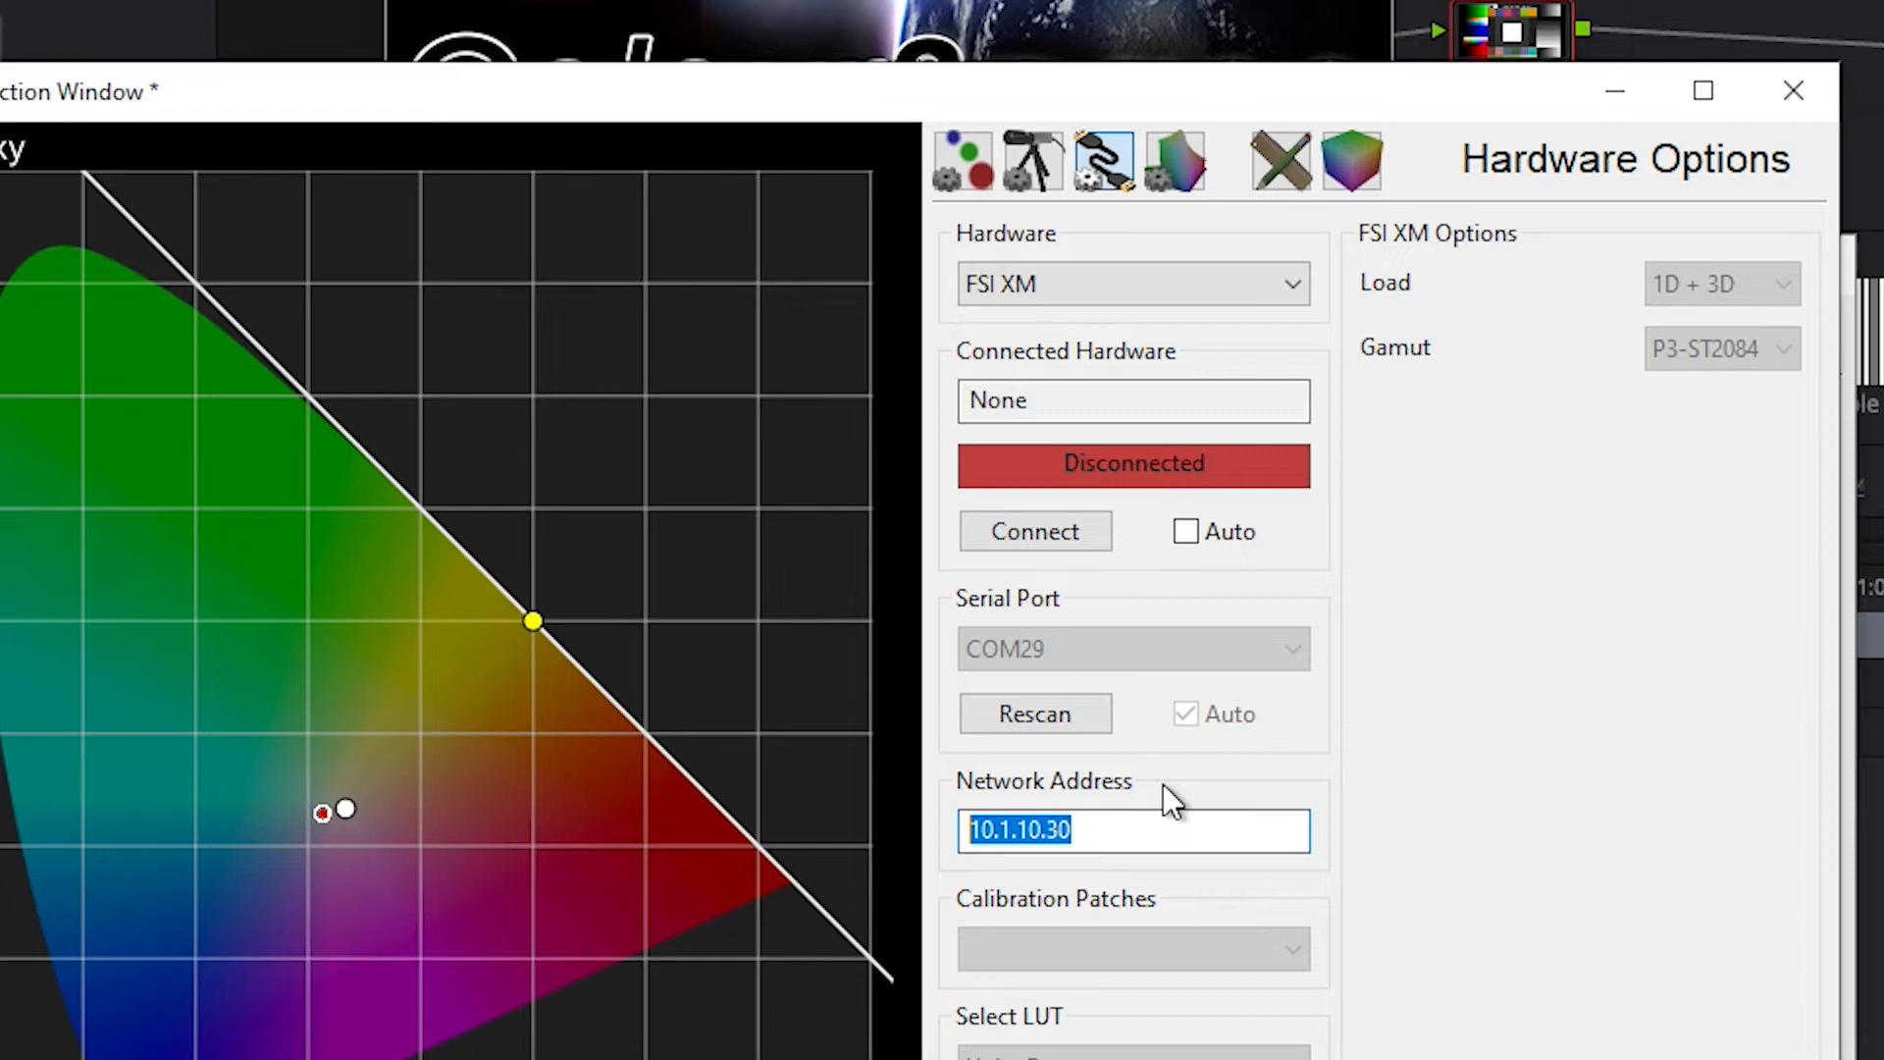
mouse_move(1052, 528)
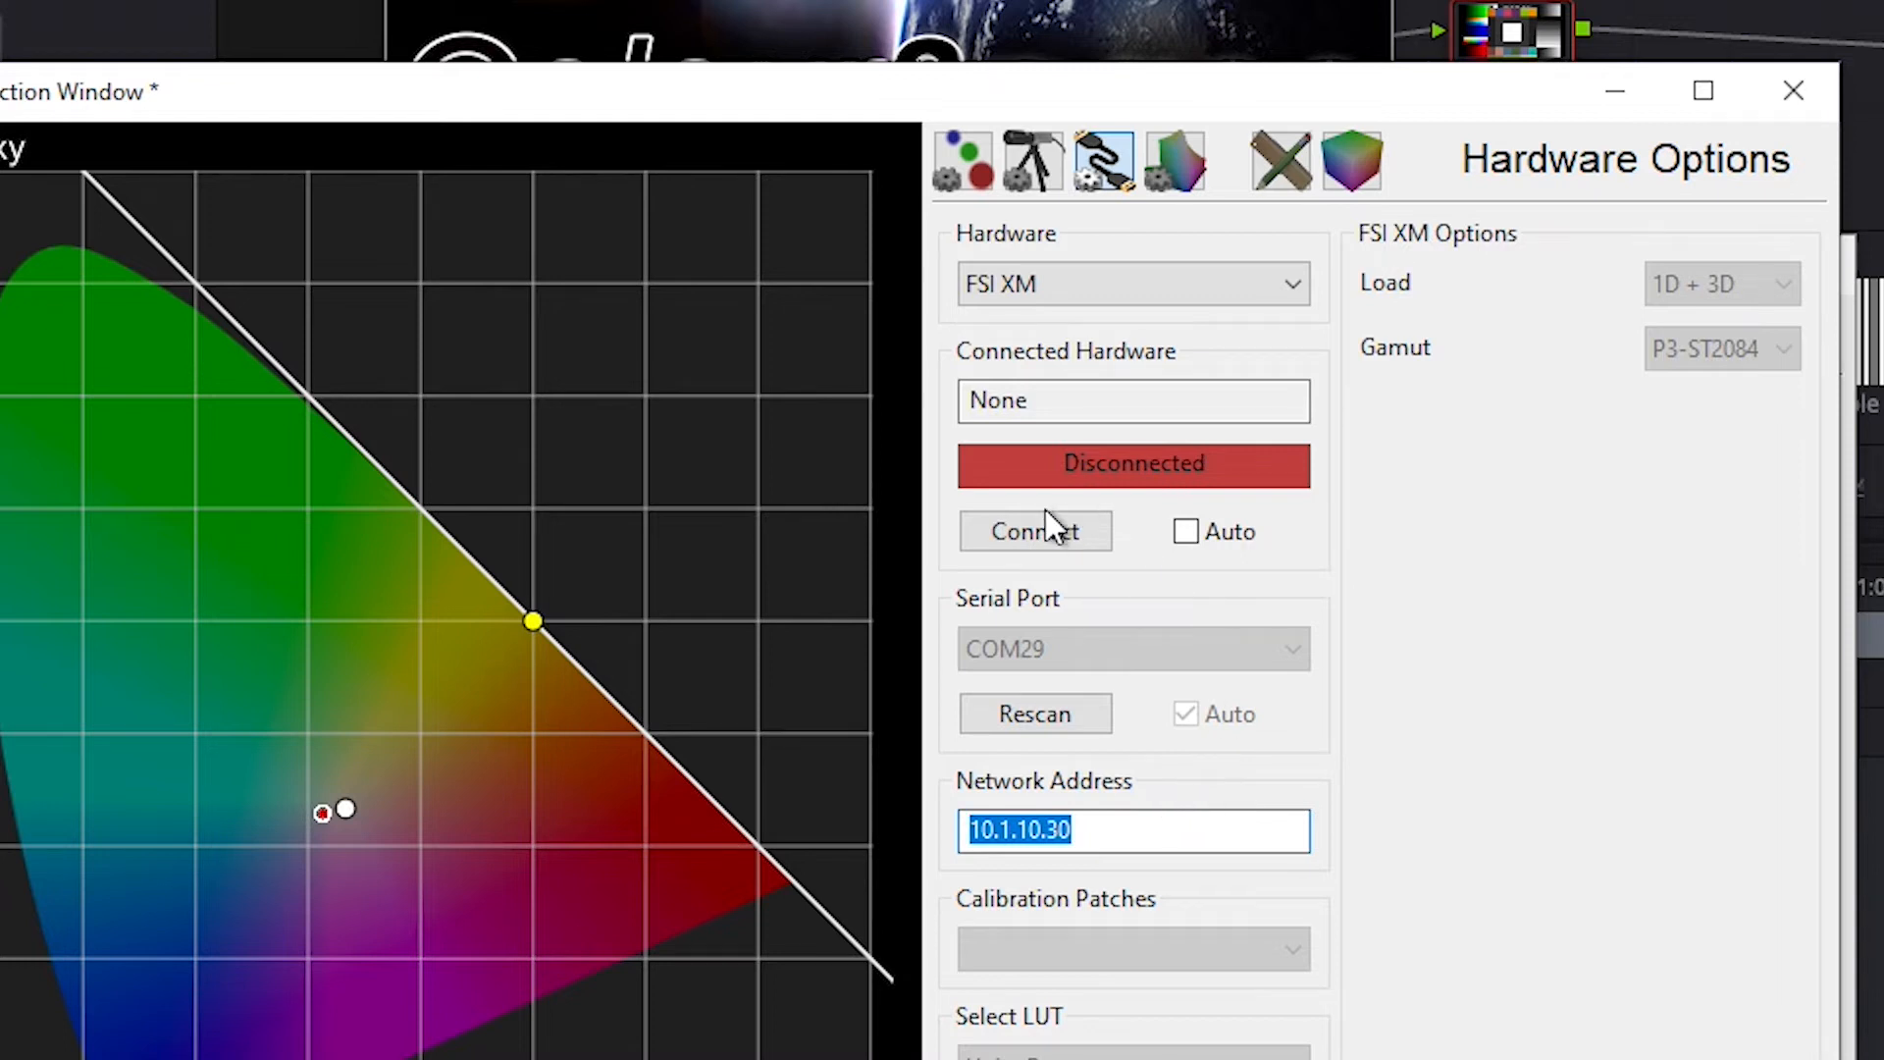
- Connect to the FSI XM310K monitor and set its gamut to BT.709
left_click(1034, 530)
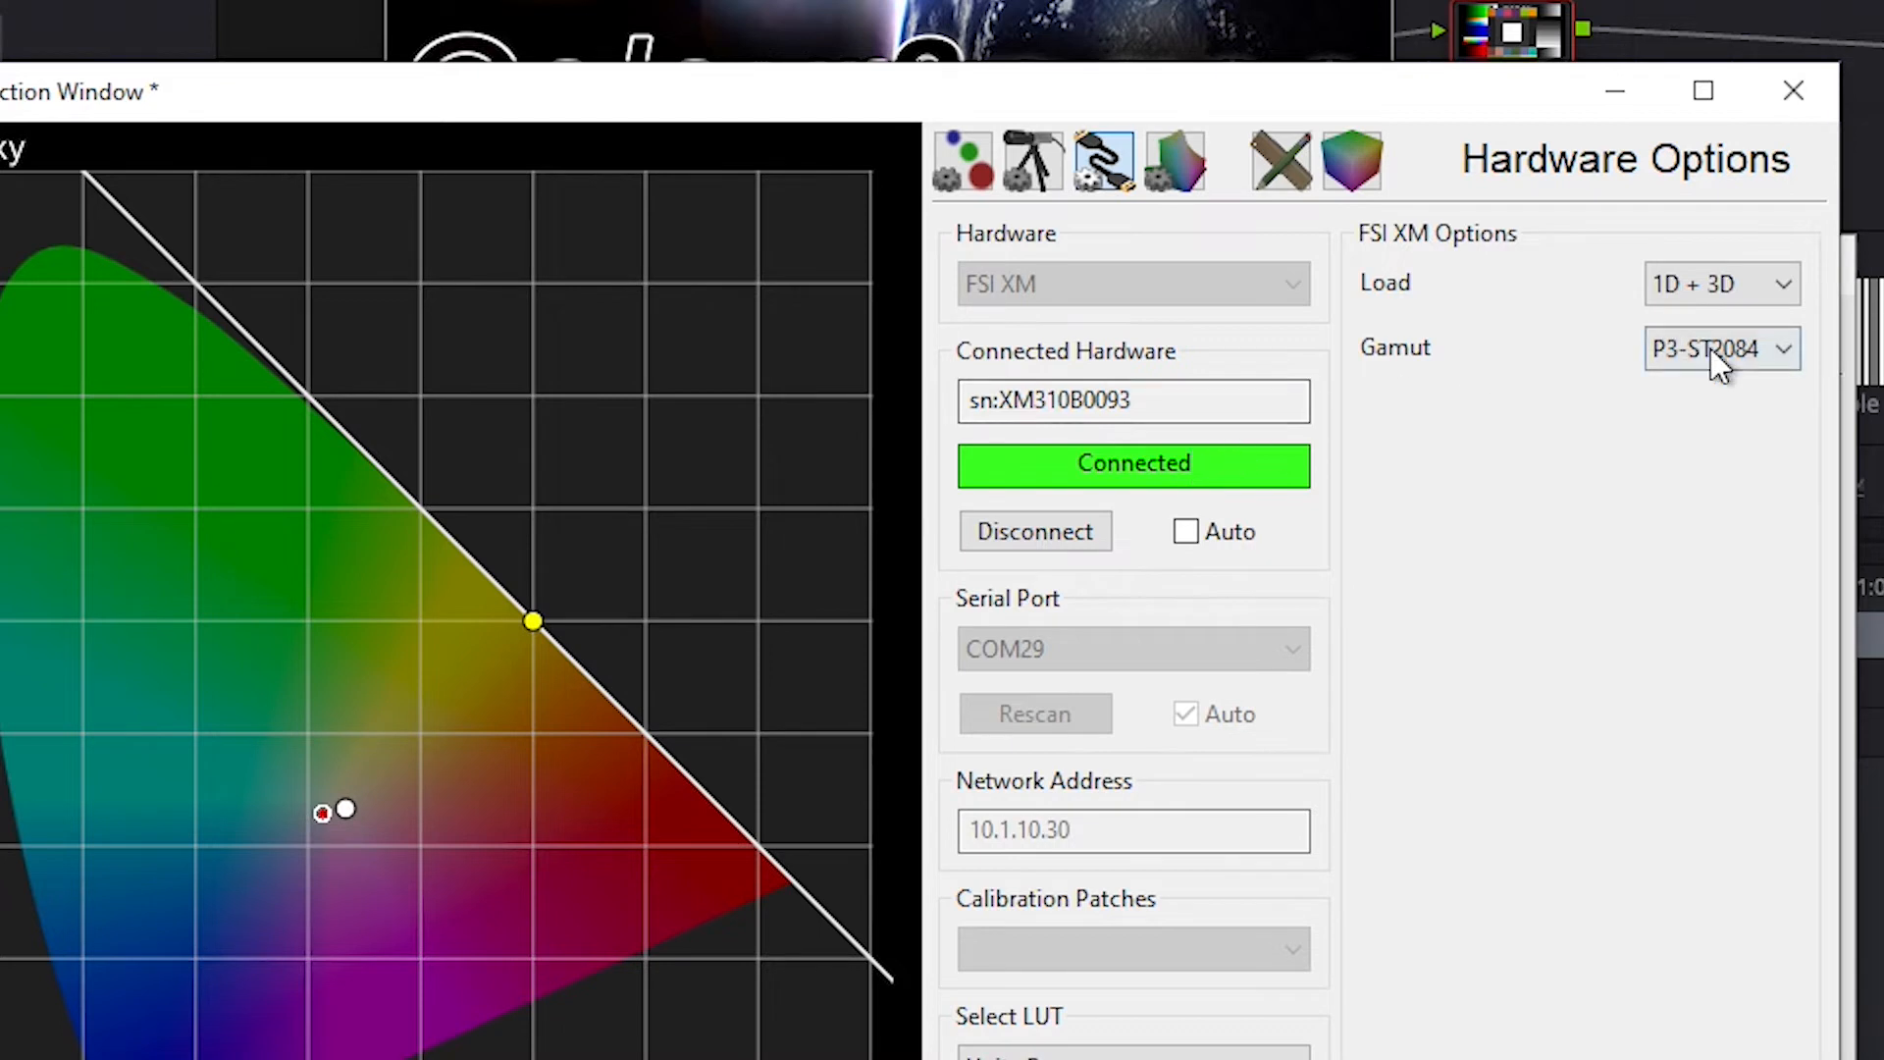
left_click(1722, 350)
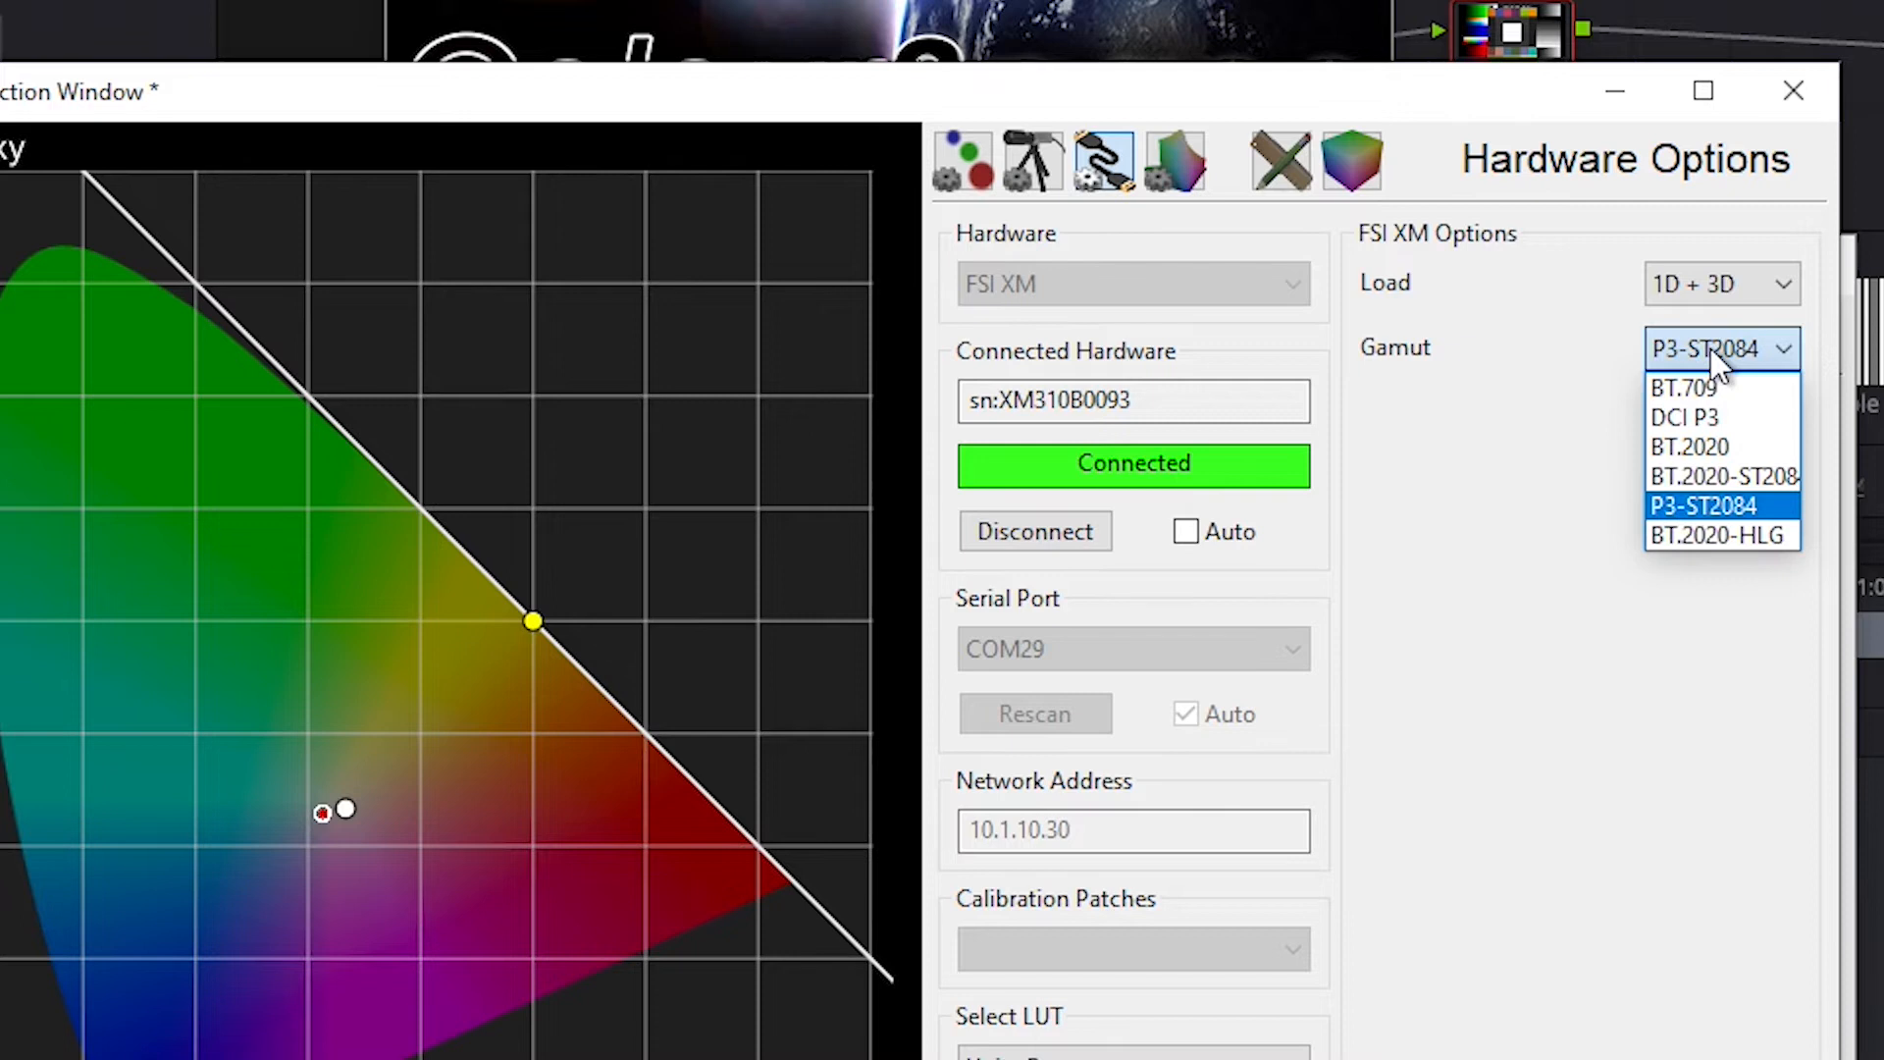
left_click(1721, 504)
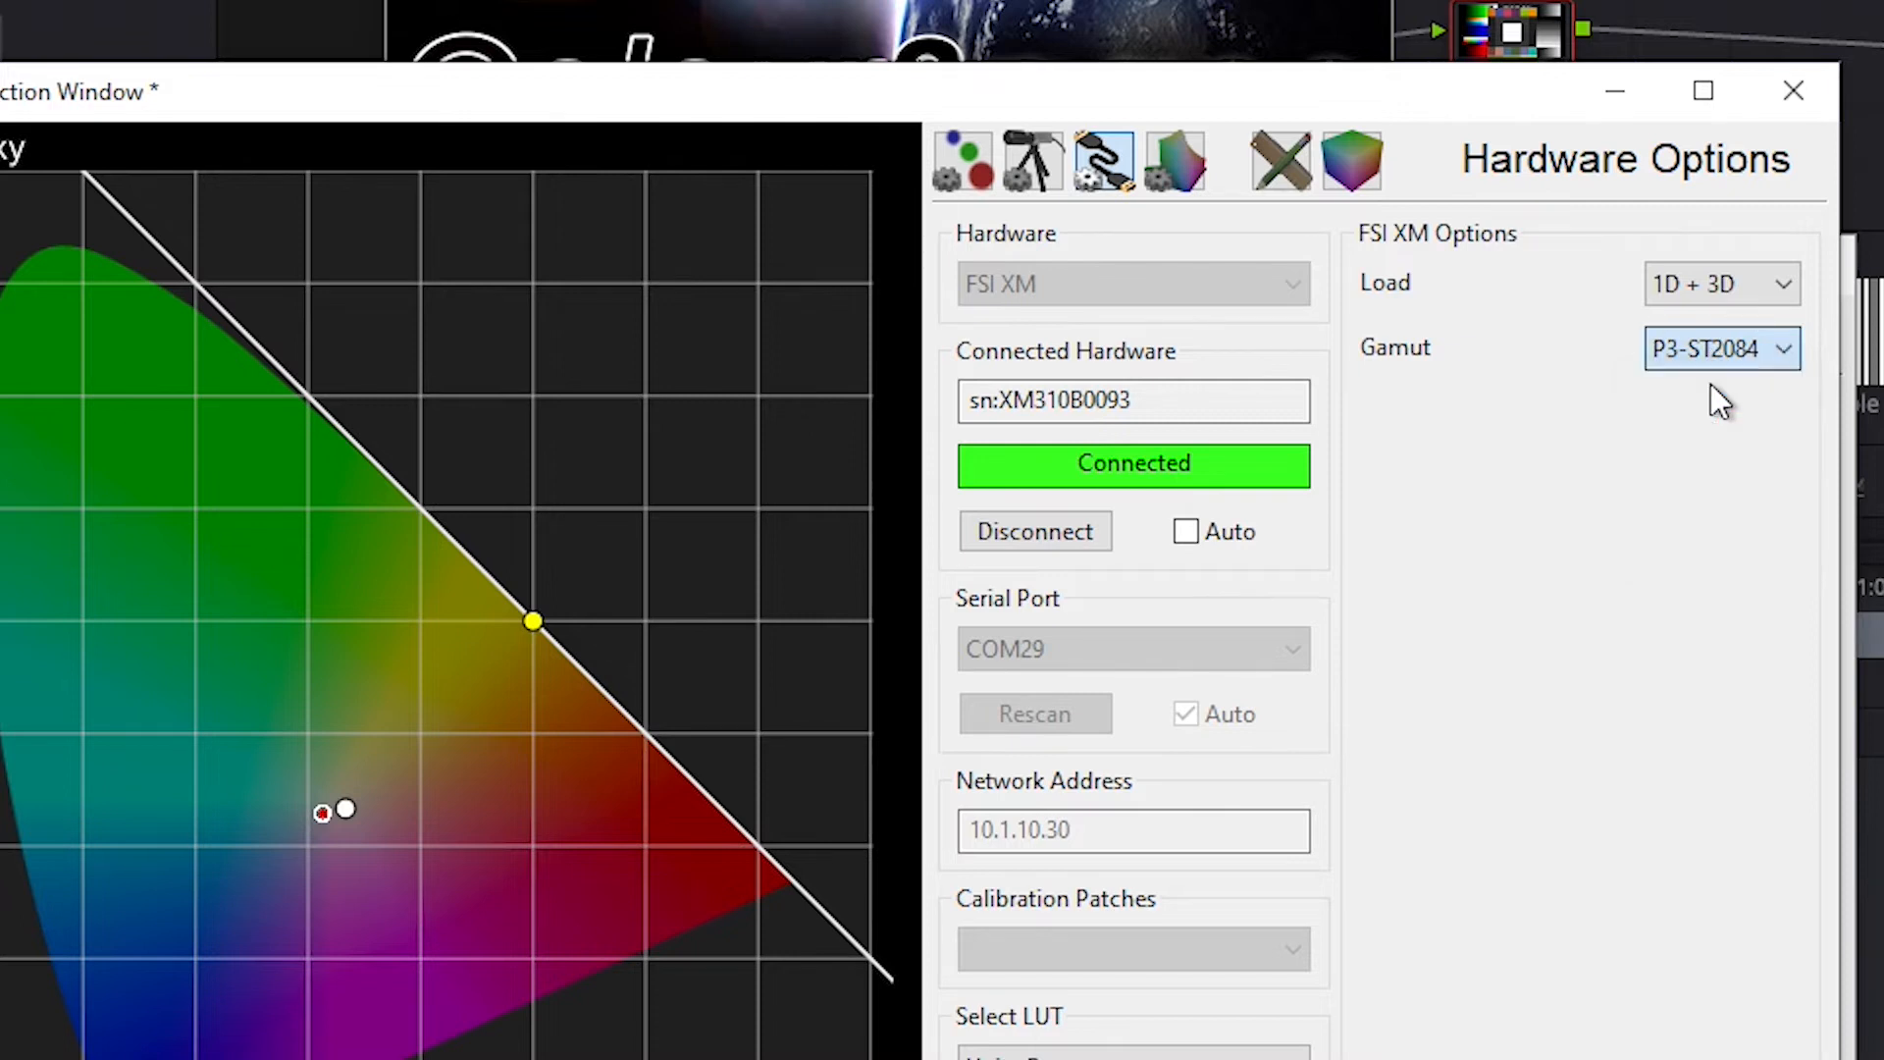
left_click(1721, 350)
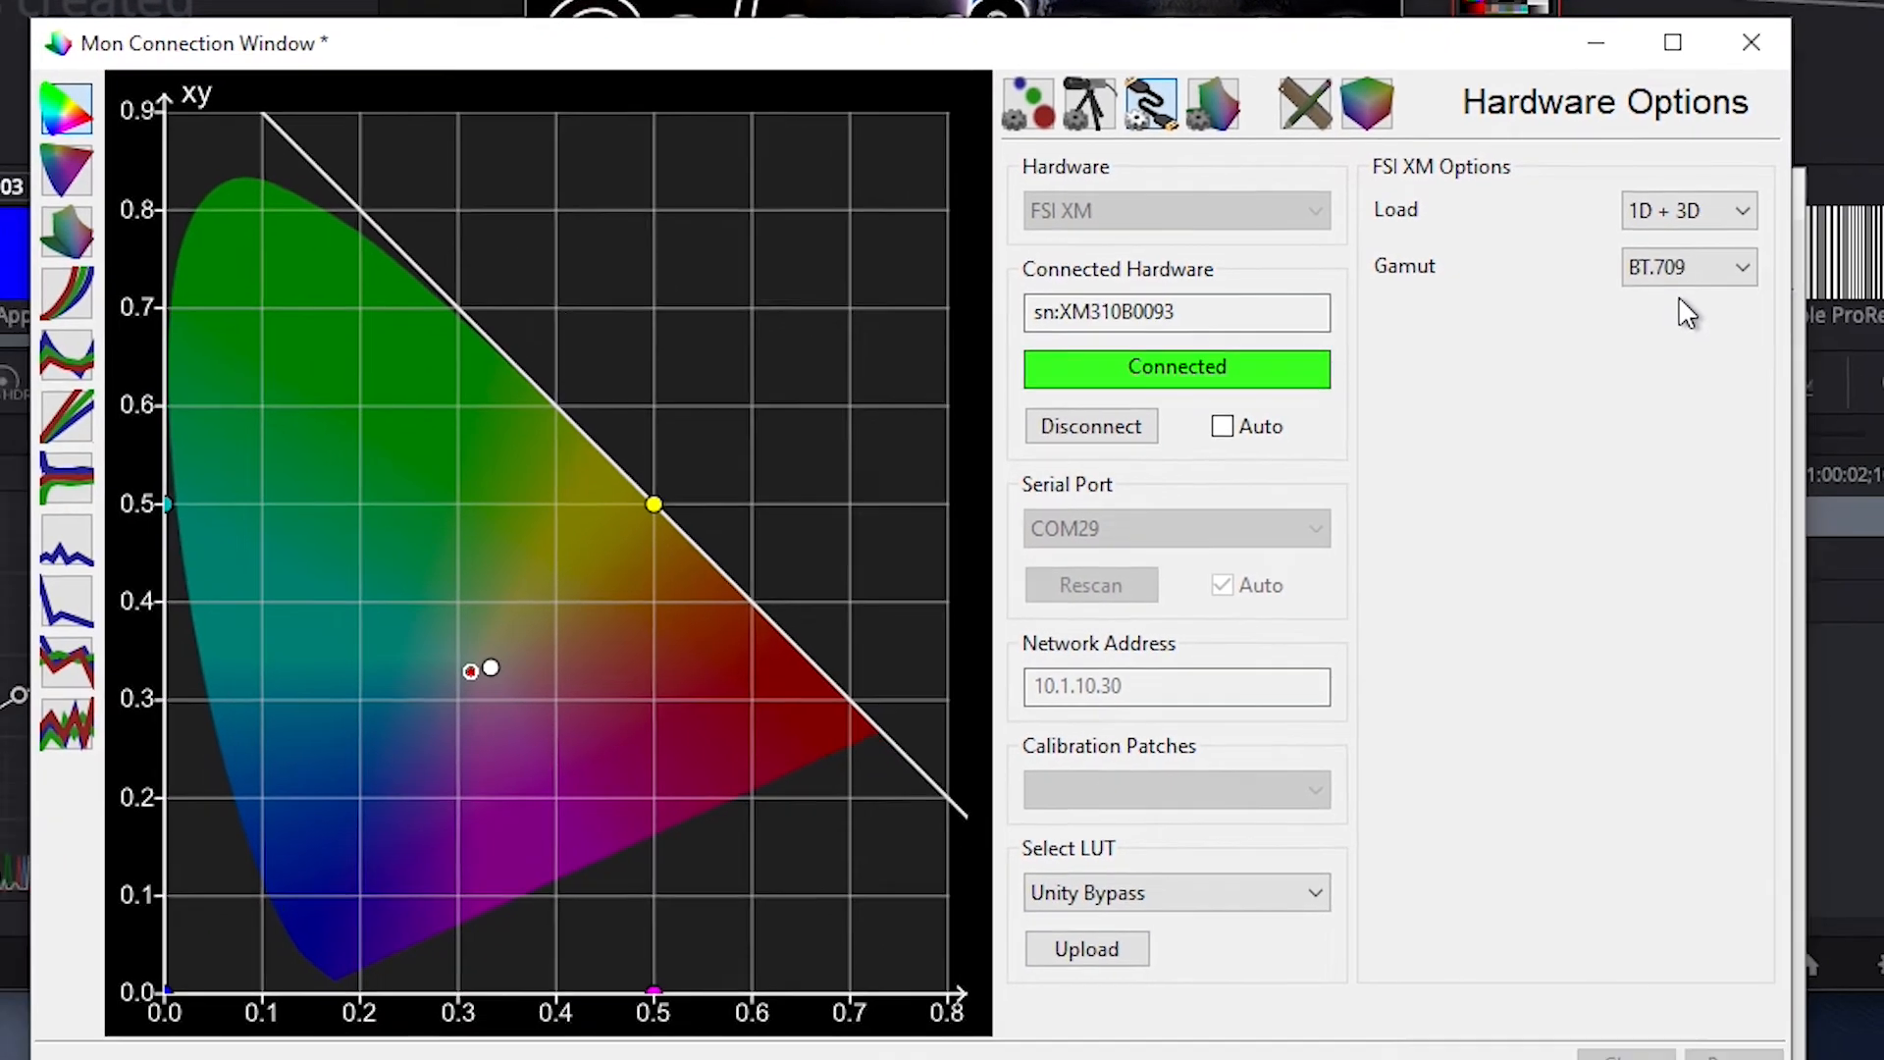
- Upload the Unity Bypass LUT to the monitor with Load set to 1D + 3D
left_click(1688, 210)
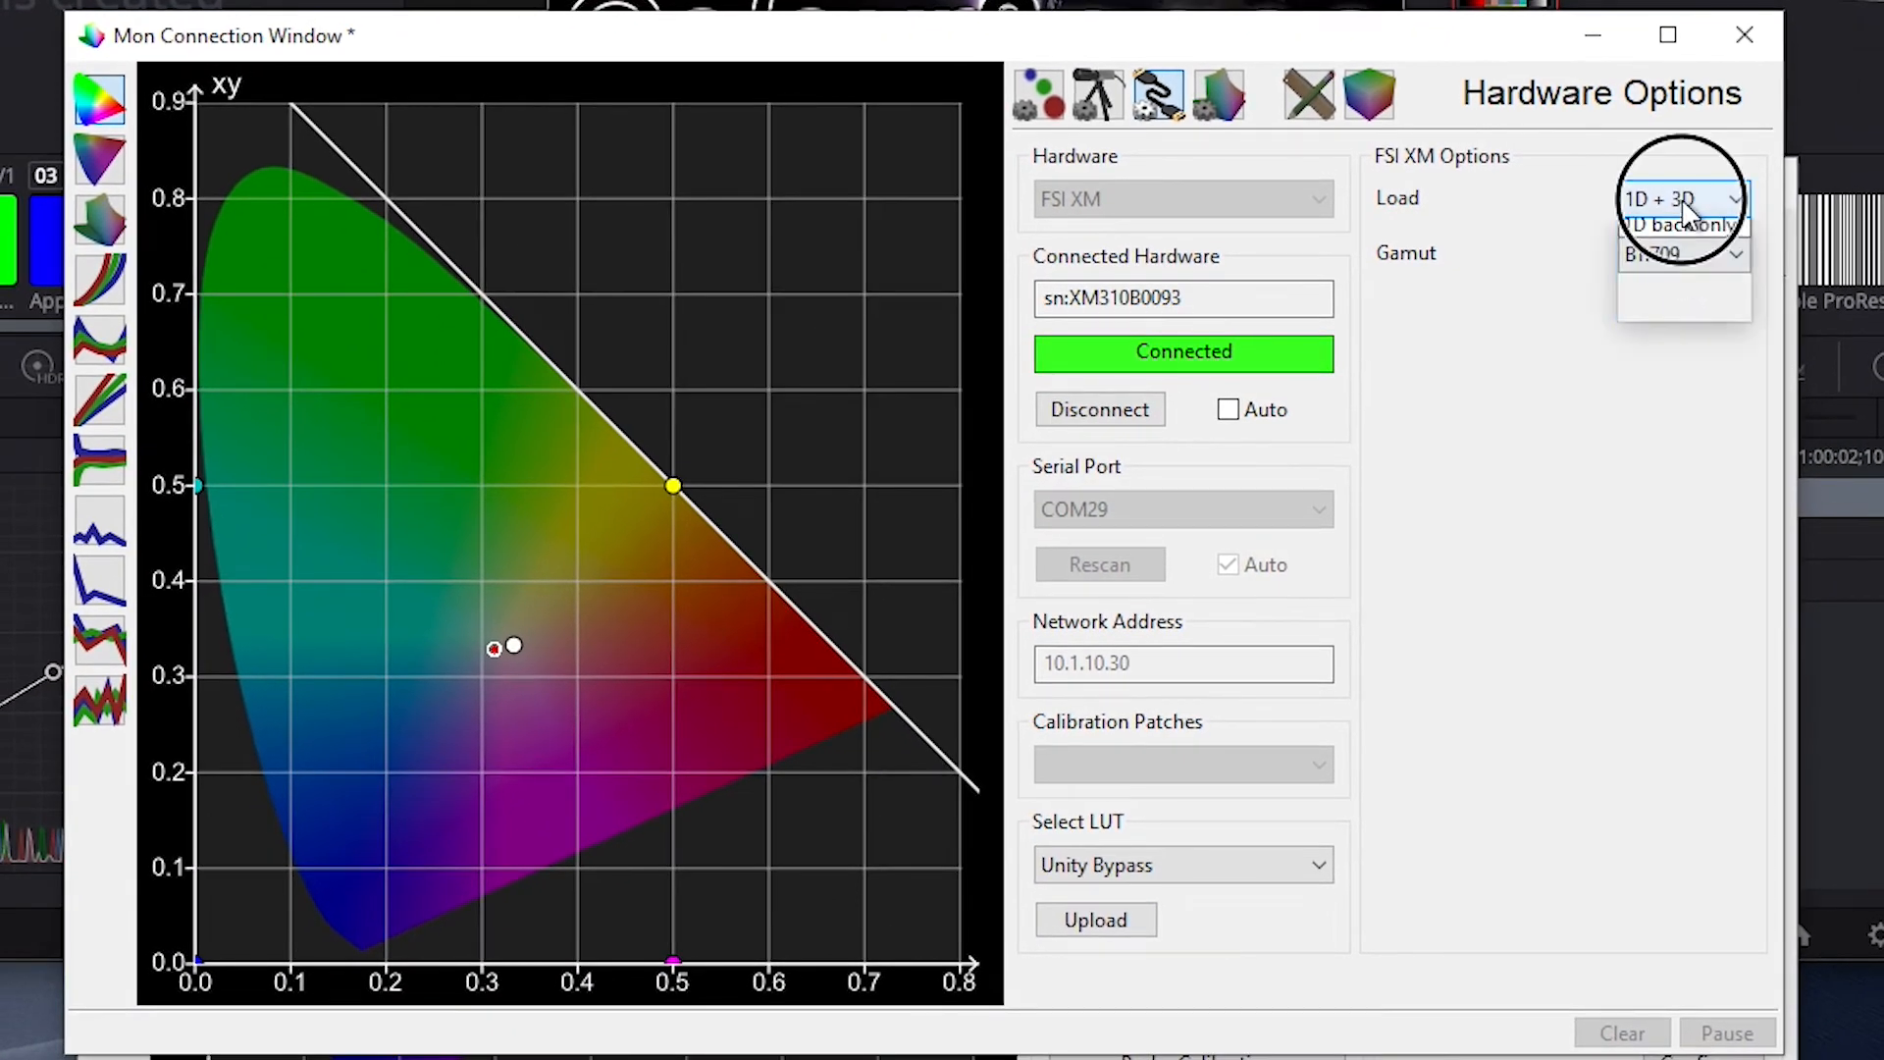
left_click(1682, 199)
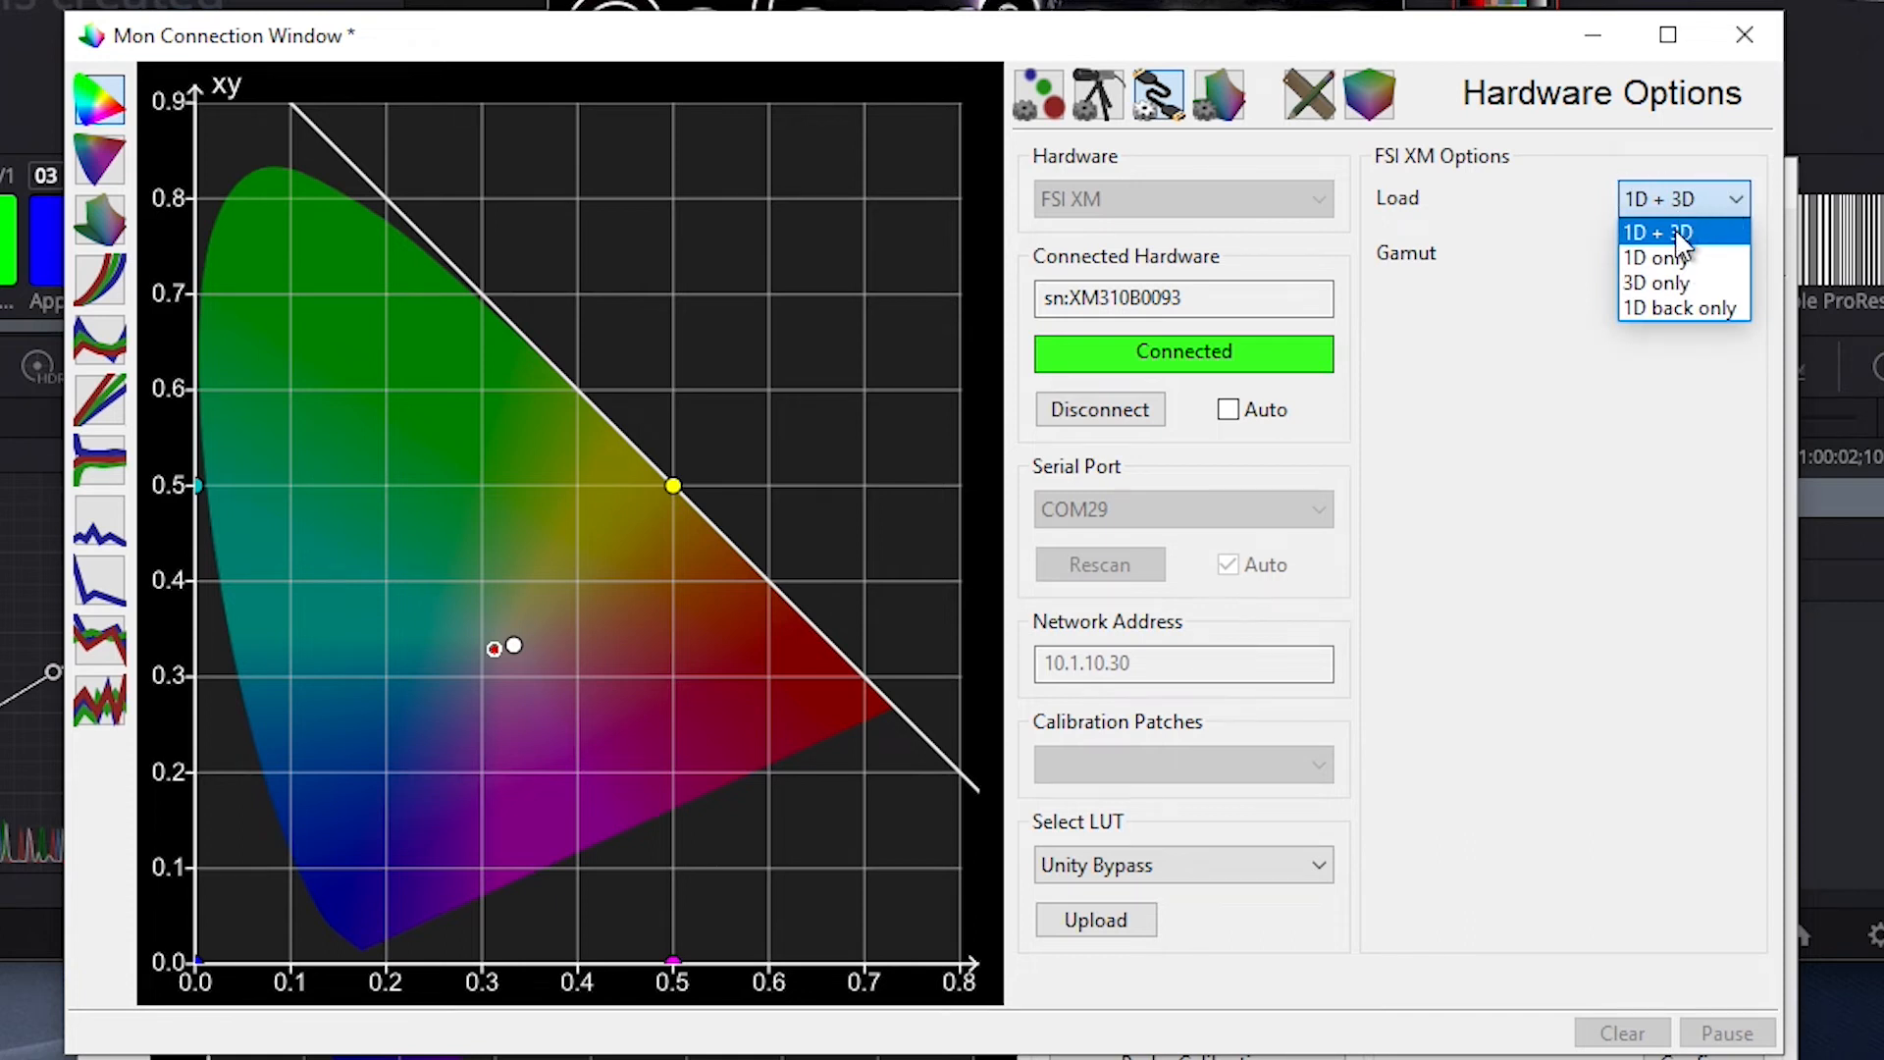
left_click(1657, 231)
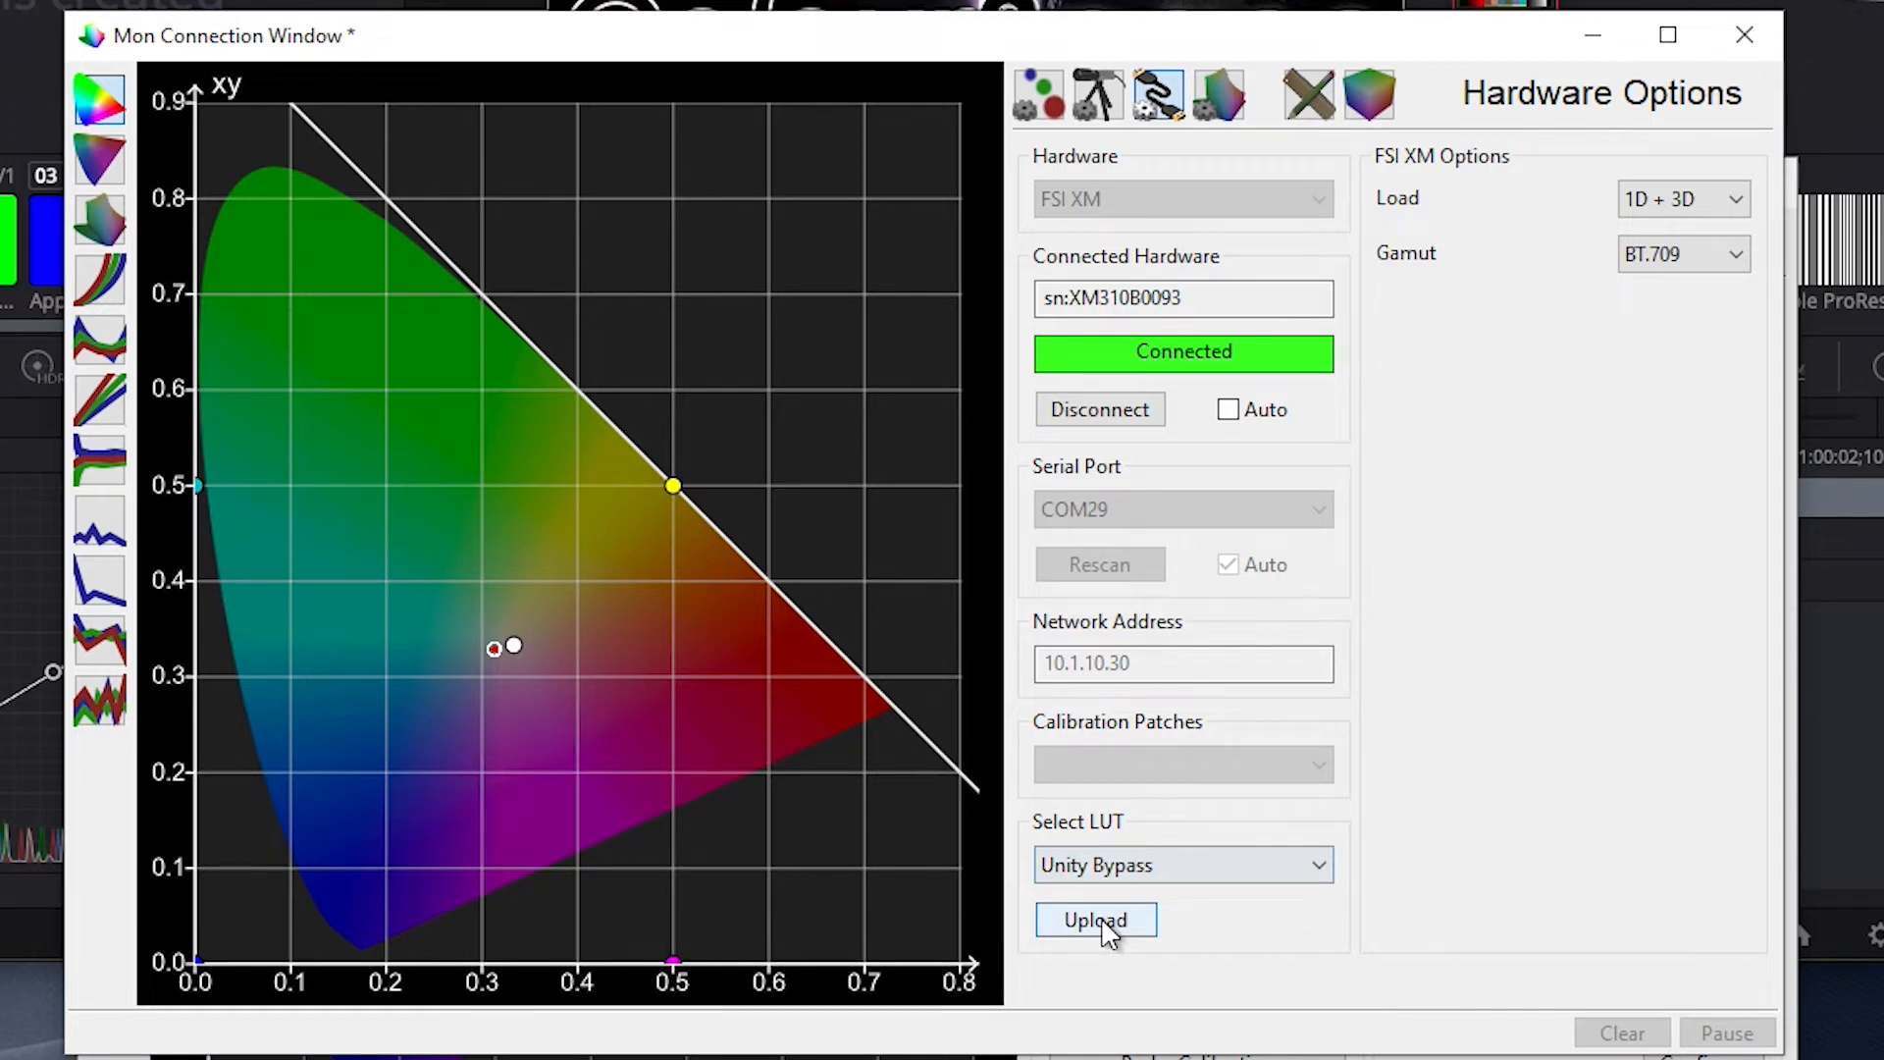
left_click(1095, 918)
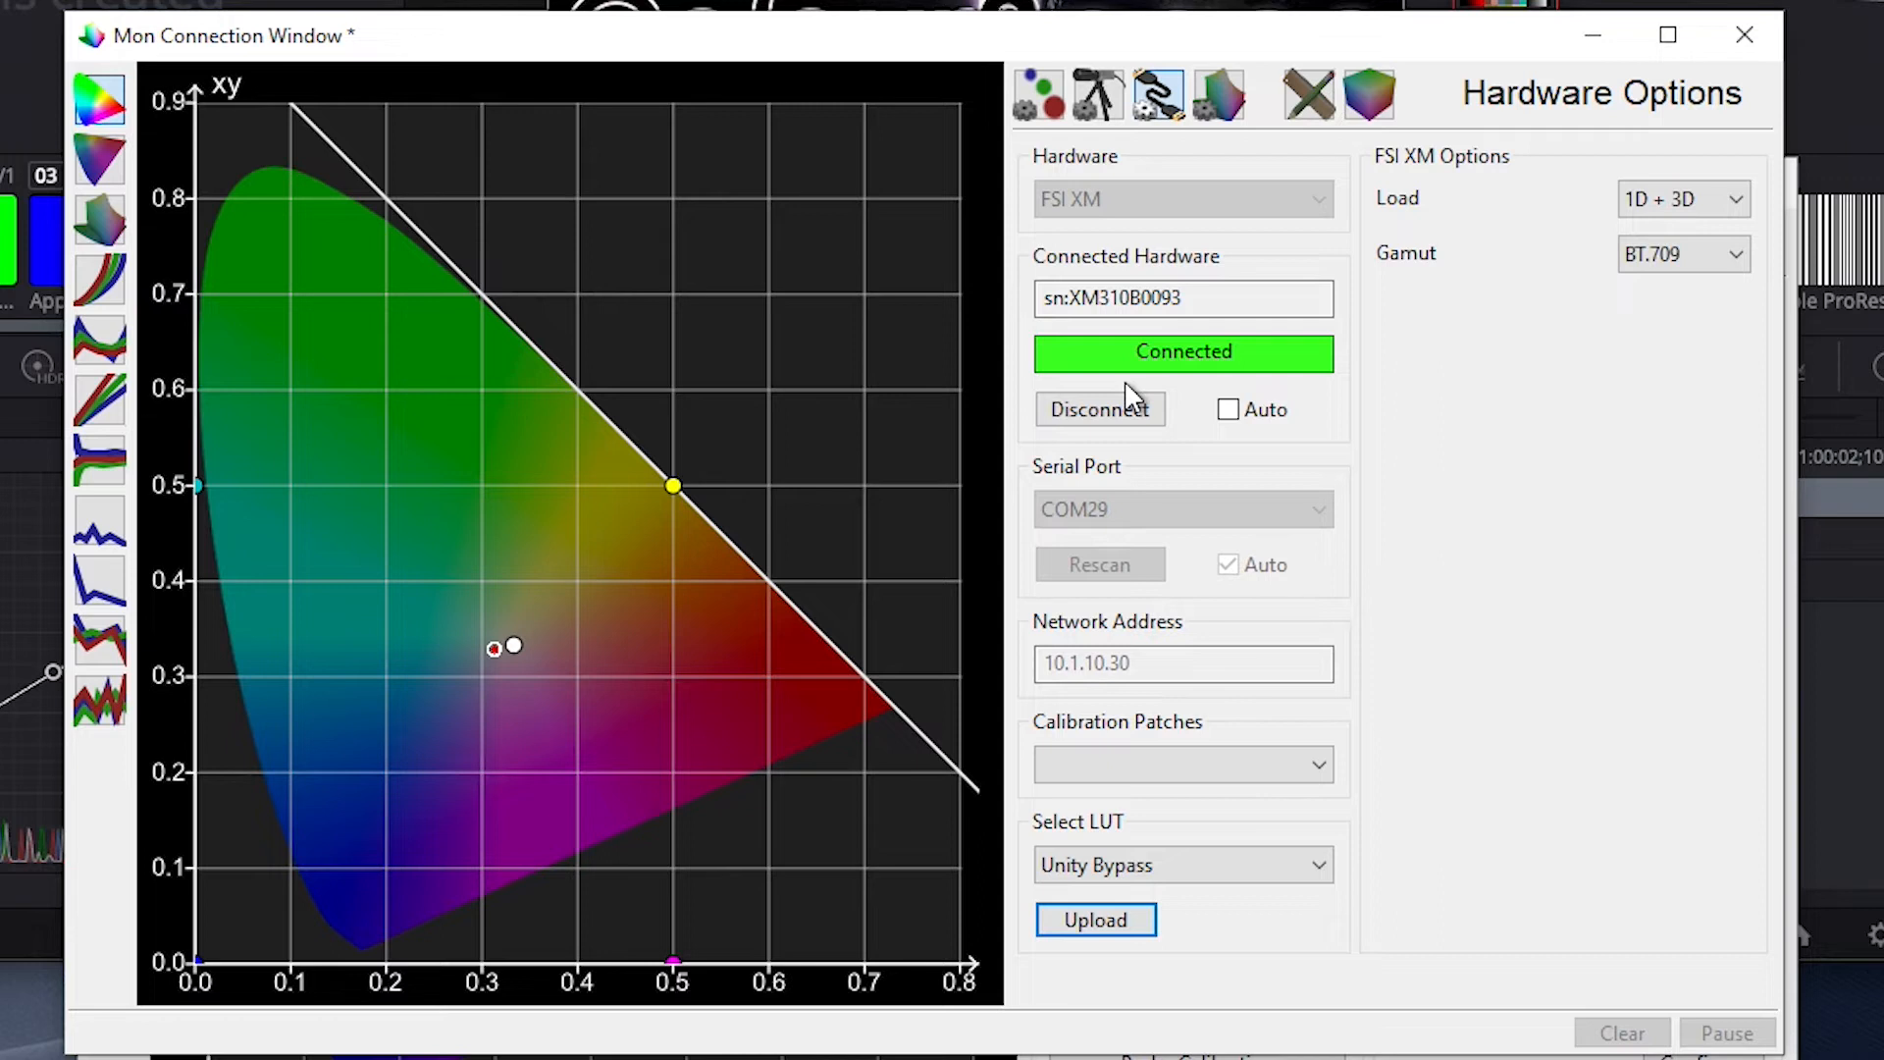
- Upload the Unity Bypass LUT again with Load set to 1D back only
left_click(1682, 199)
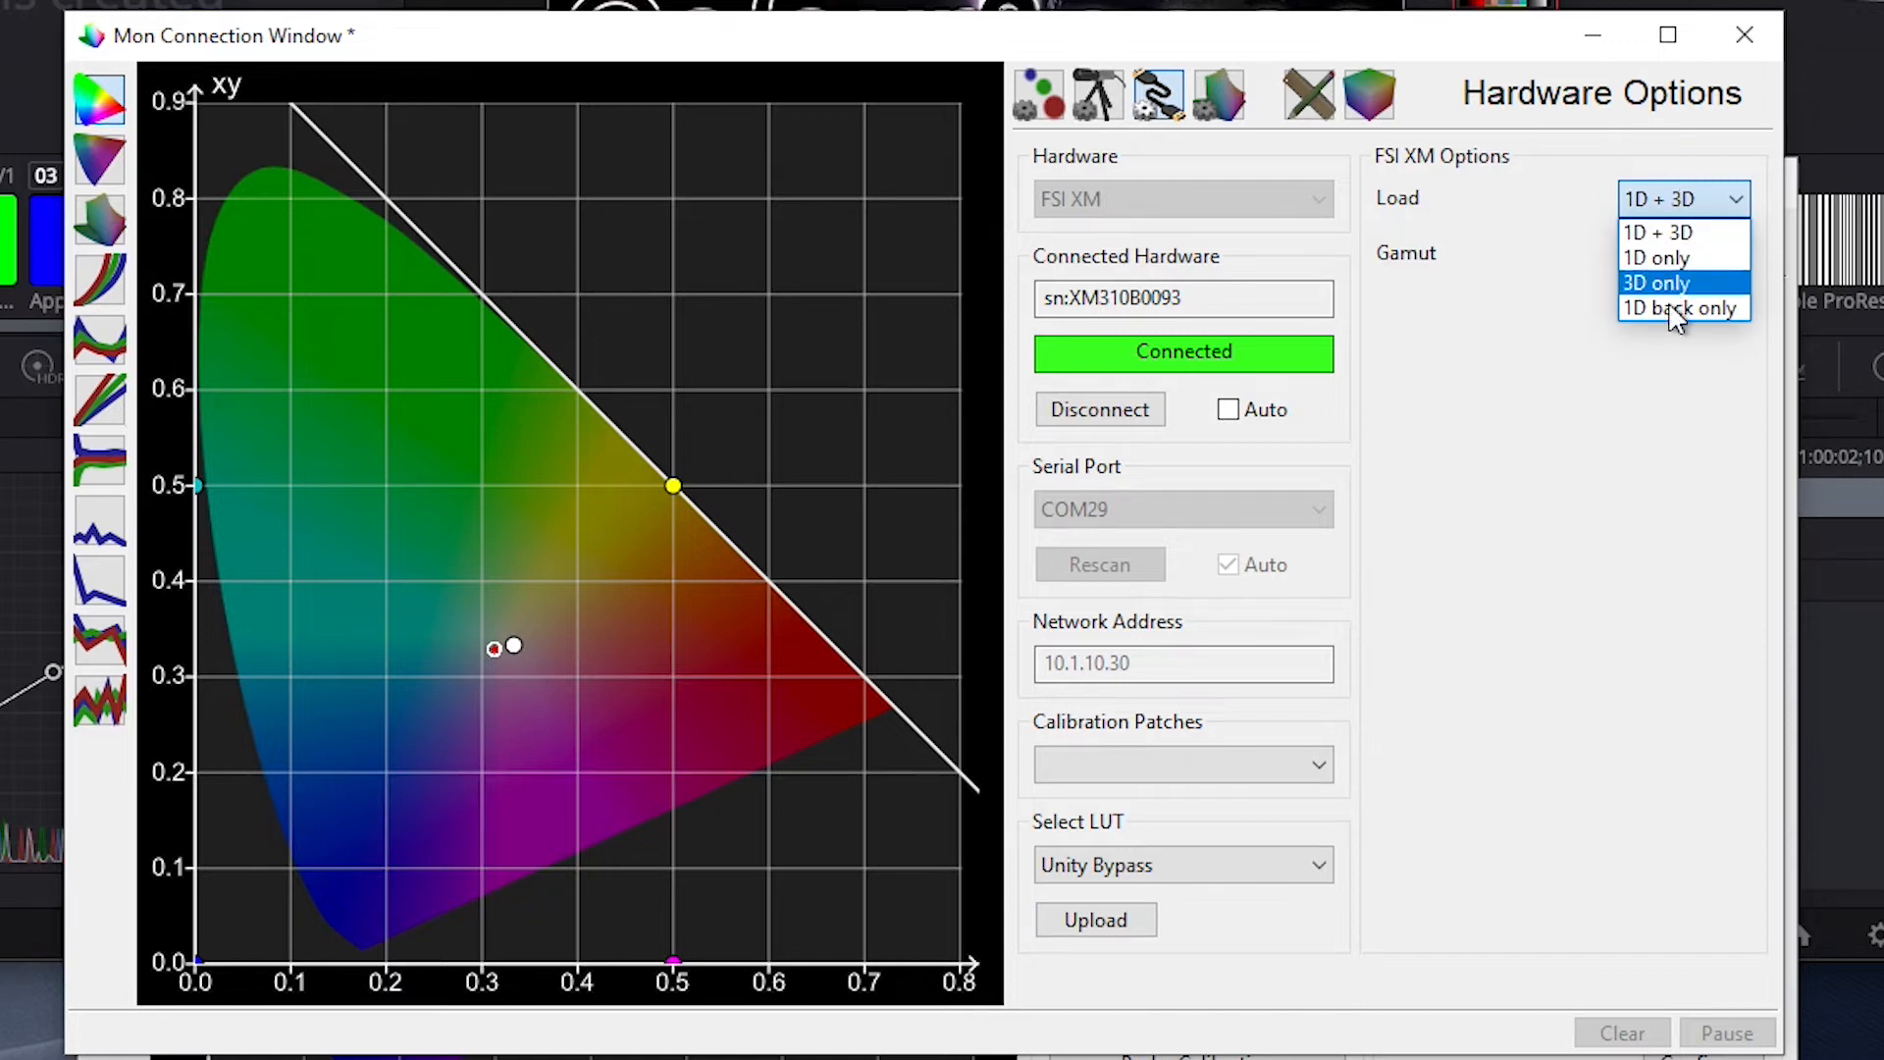
left_click(1682, 308)
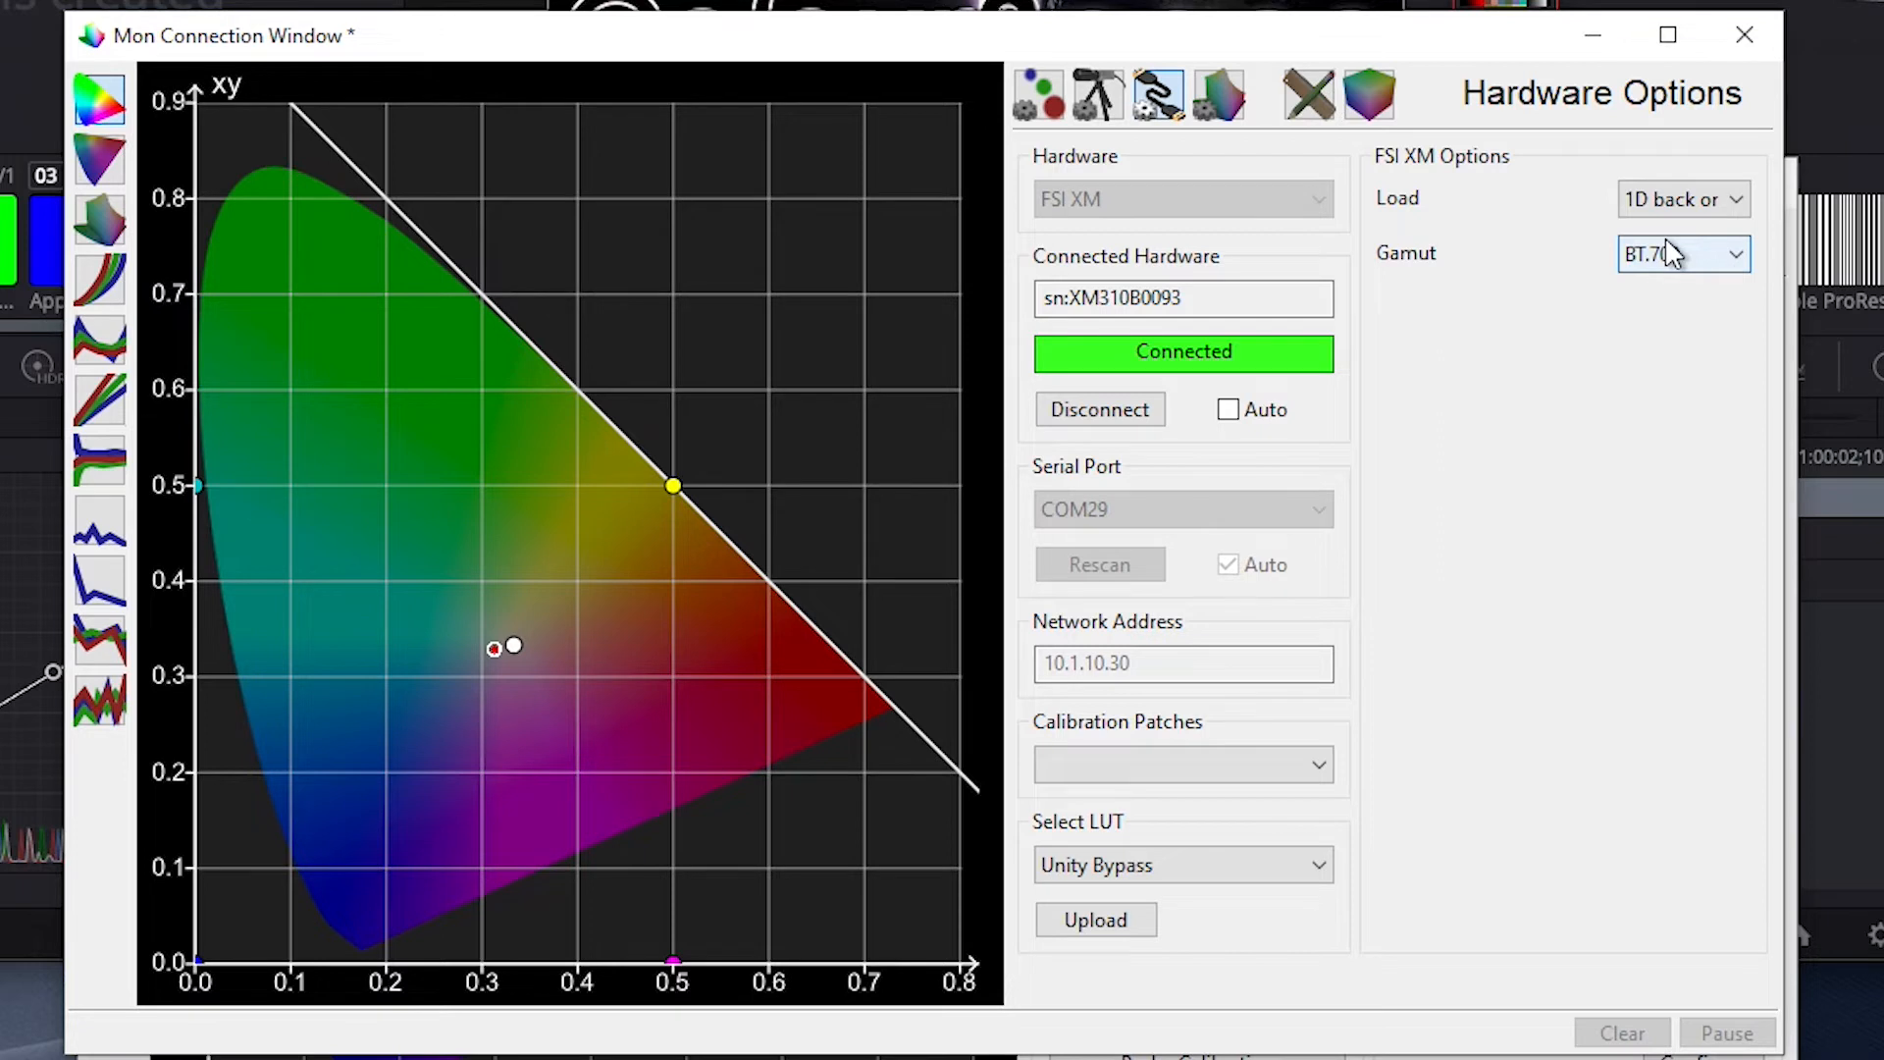
left_click(1095, 918)
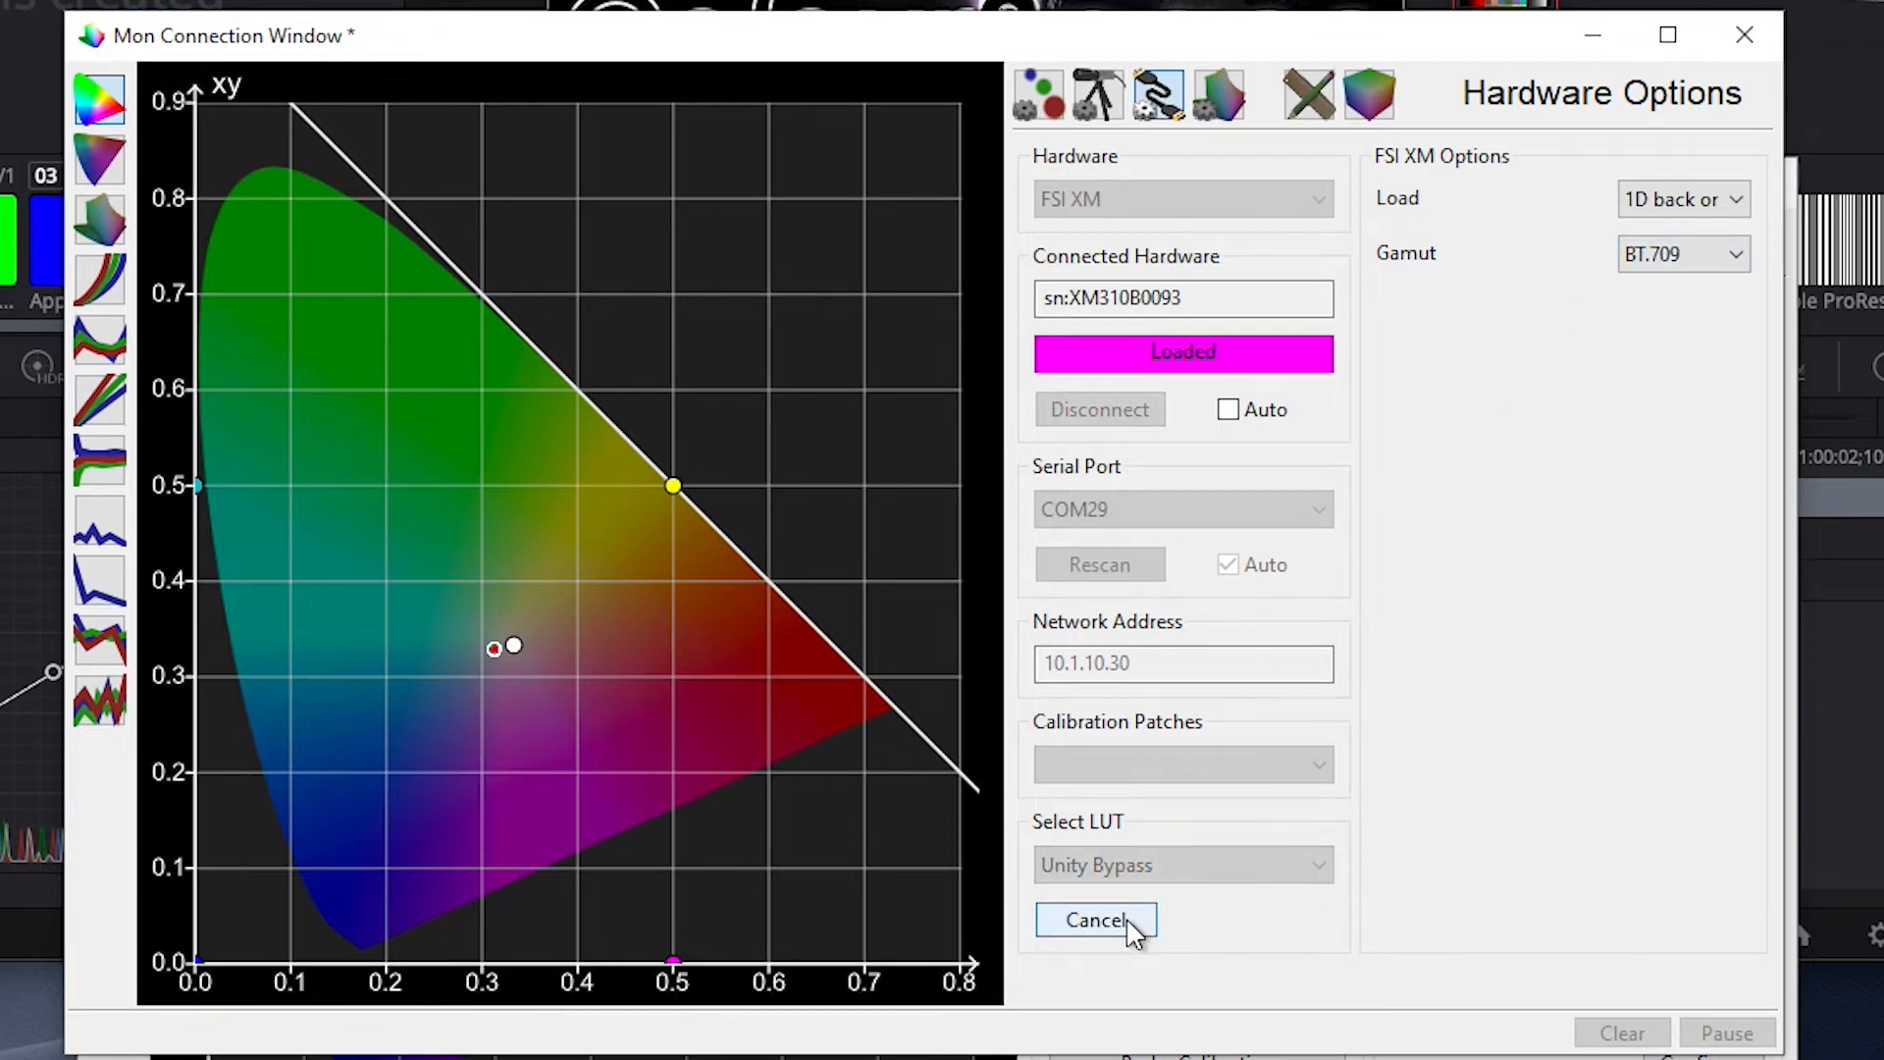
left_click(1095, 918)
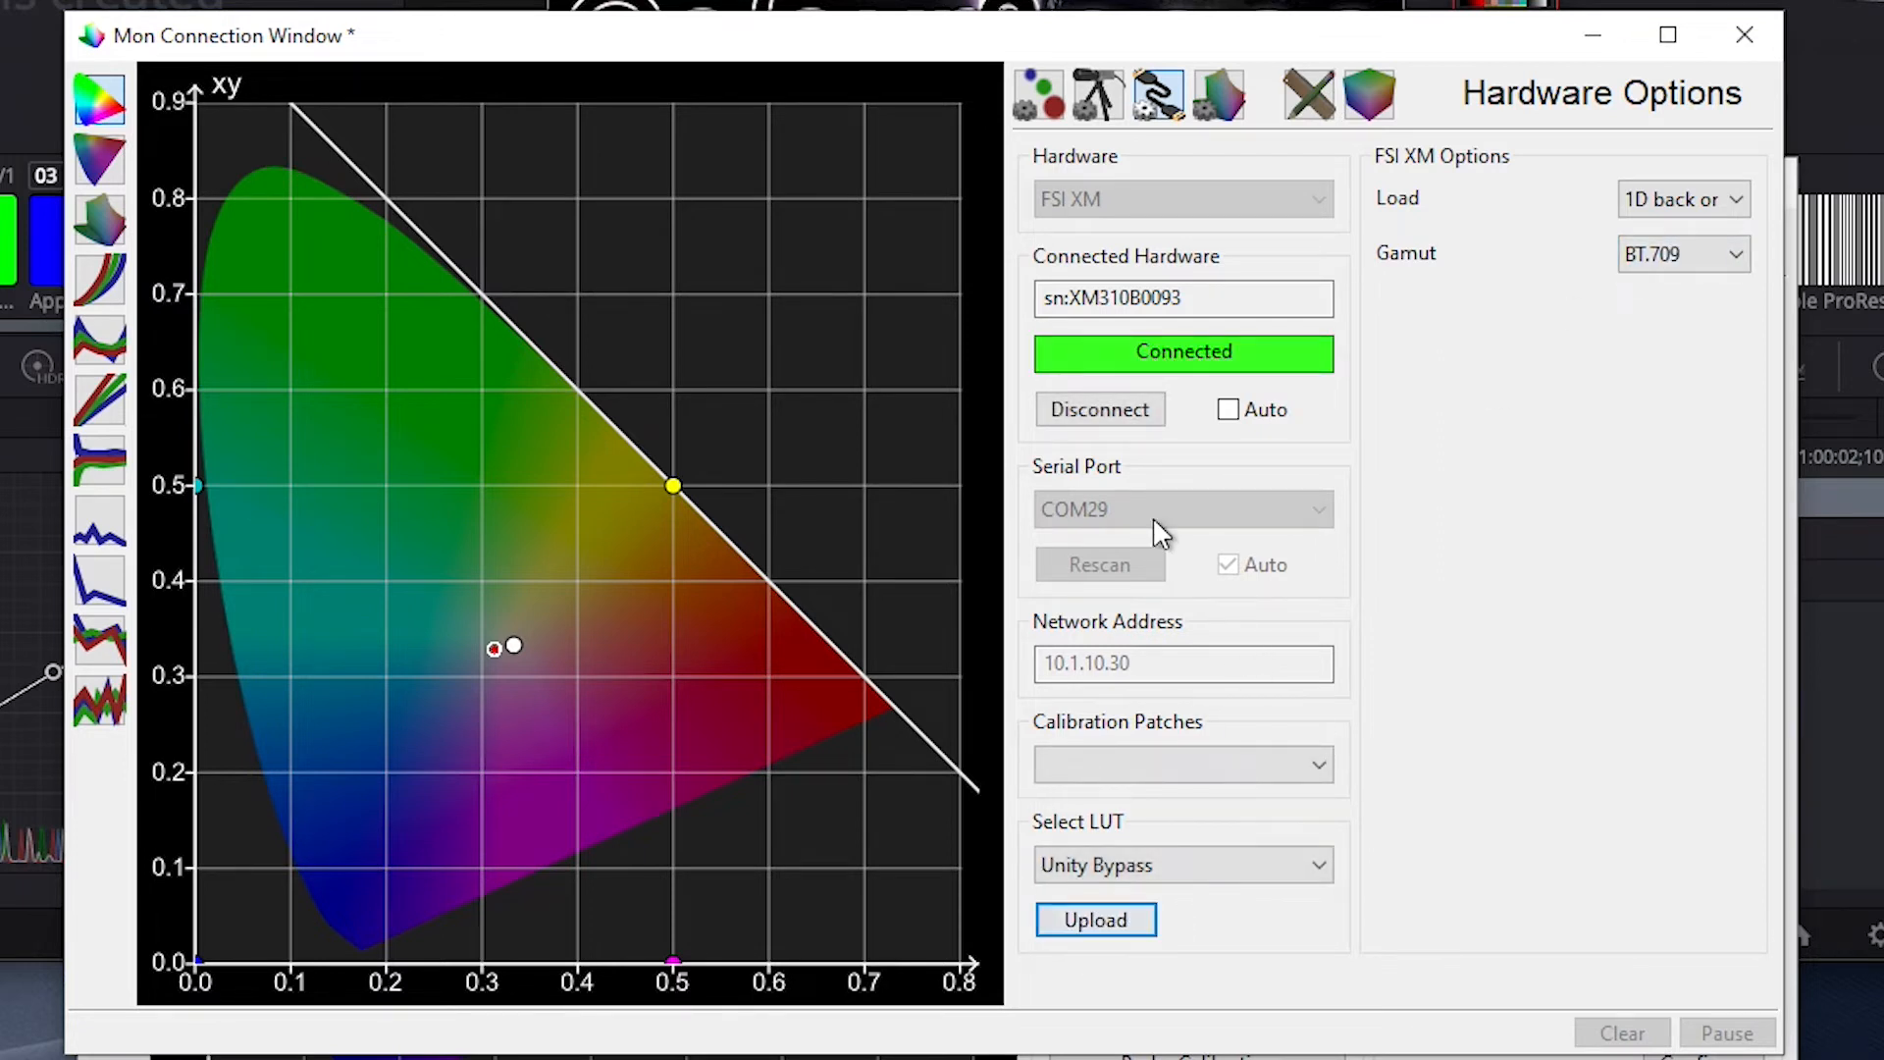
mouse_move(1207, 502)
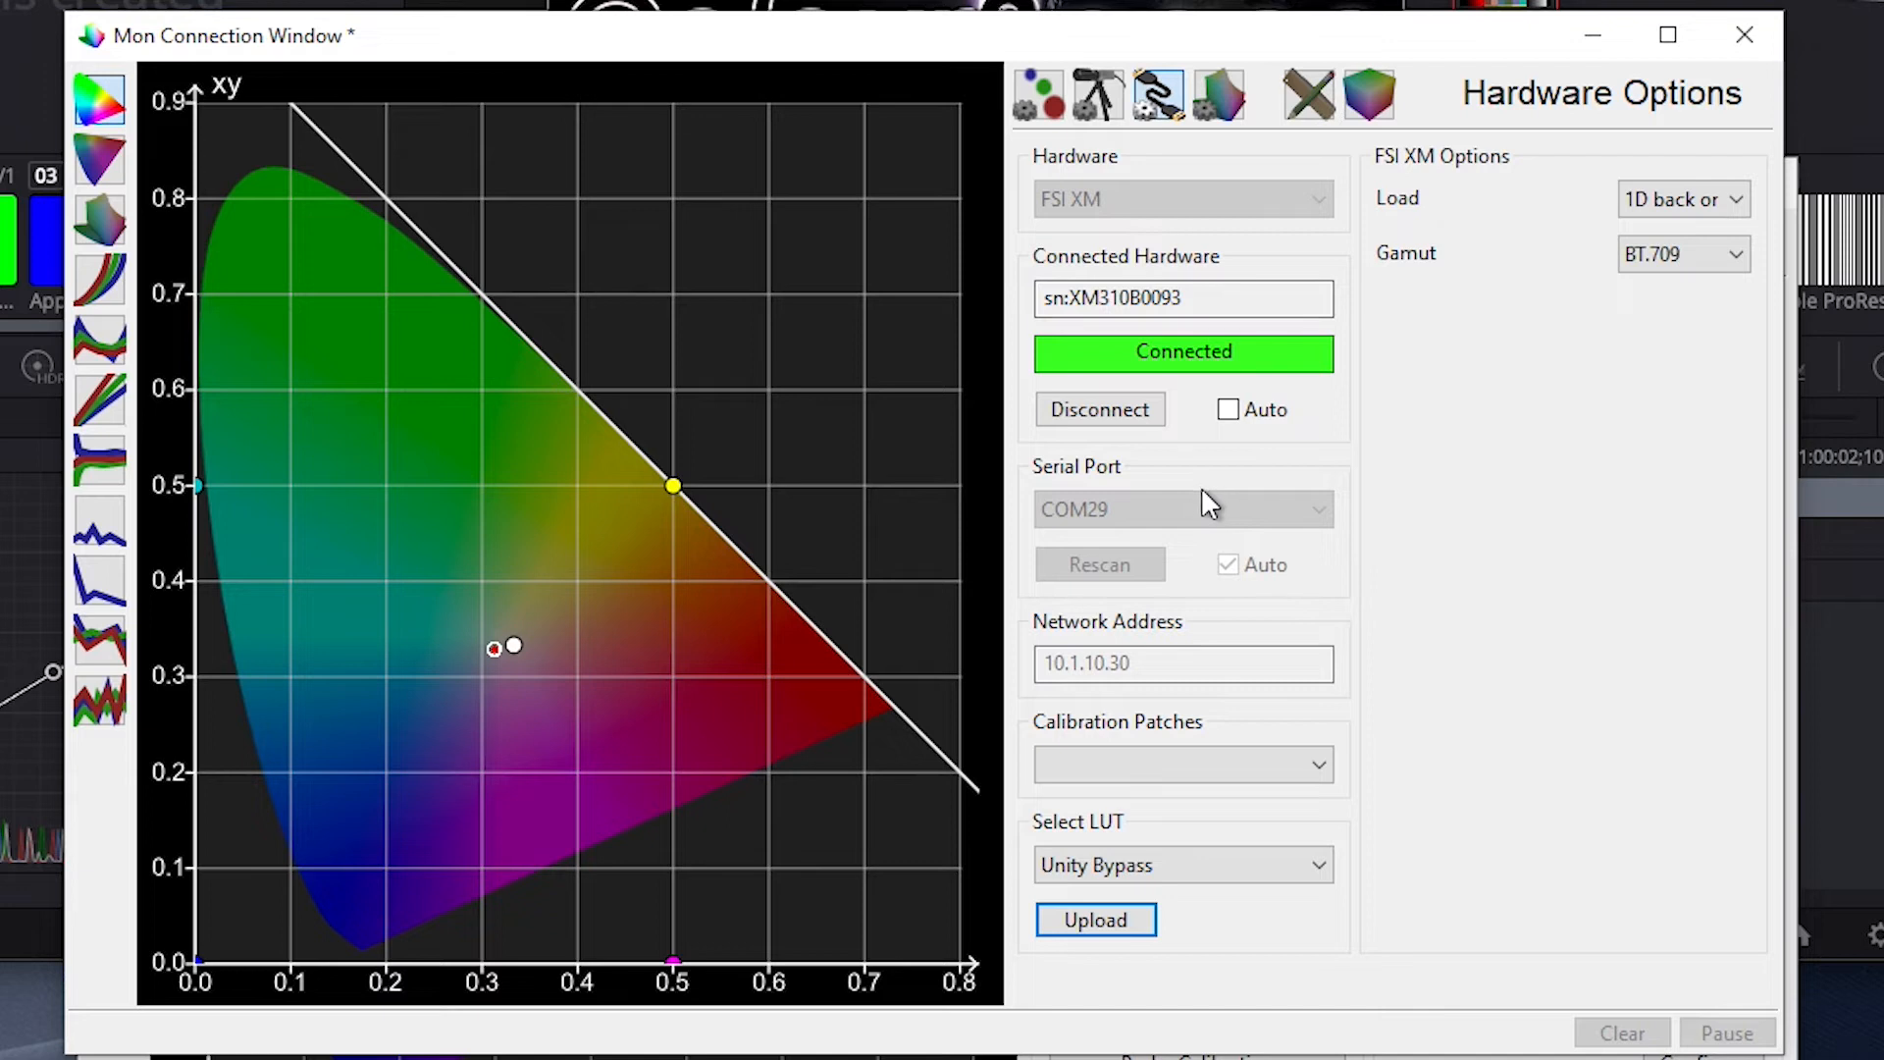
mouse_move(1195, 525)
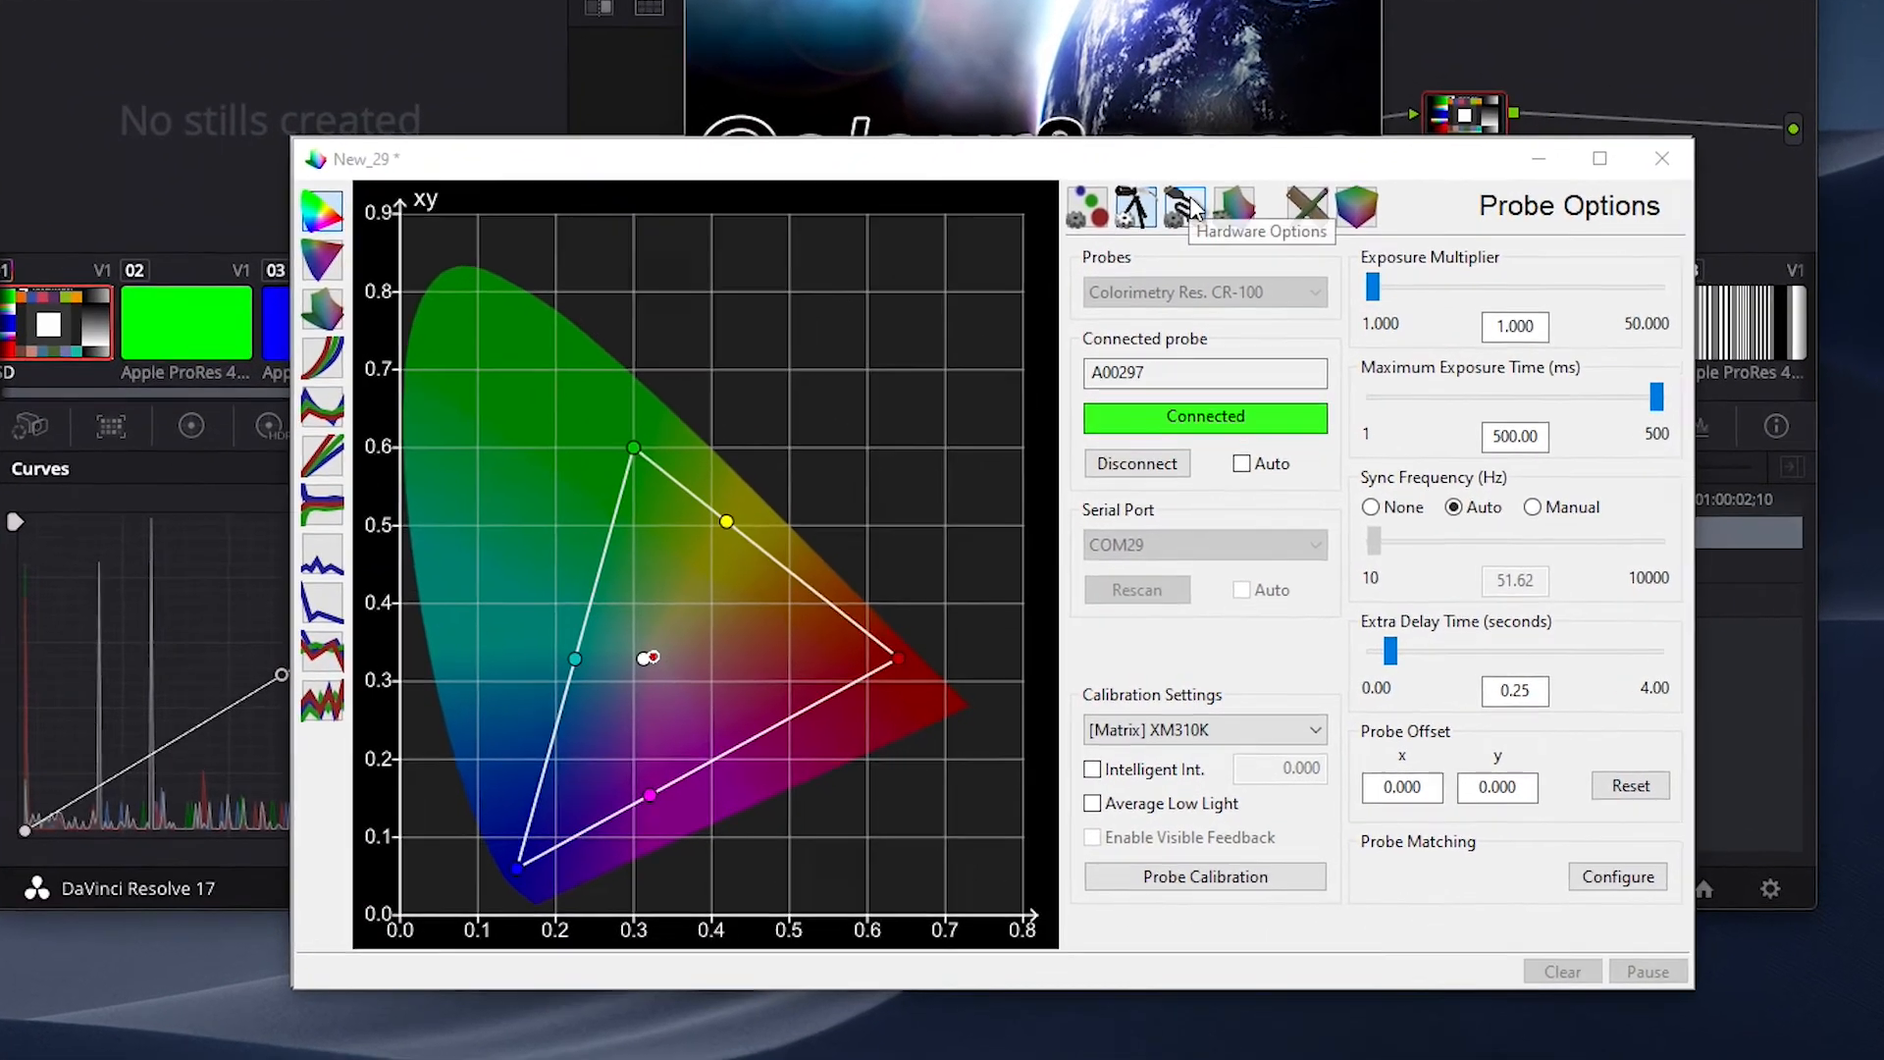
- Set calibration patches to Automatic and start a Grey Scale Only characterisation, confirming point erase
left_click(1184, 206)
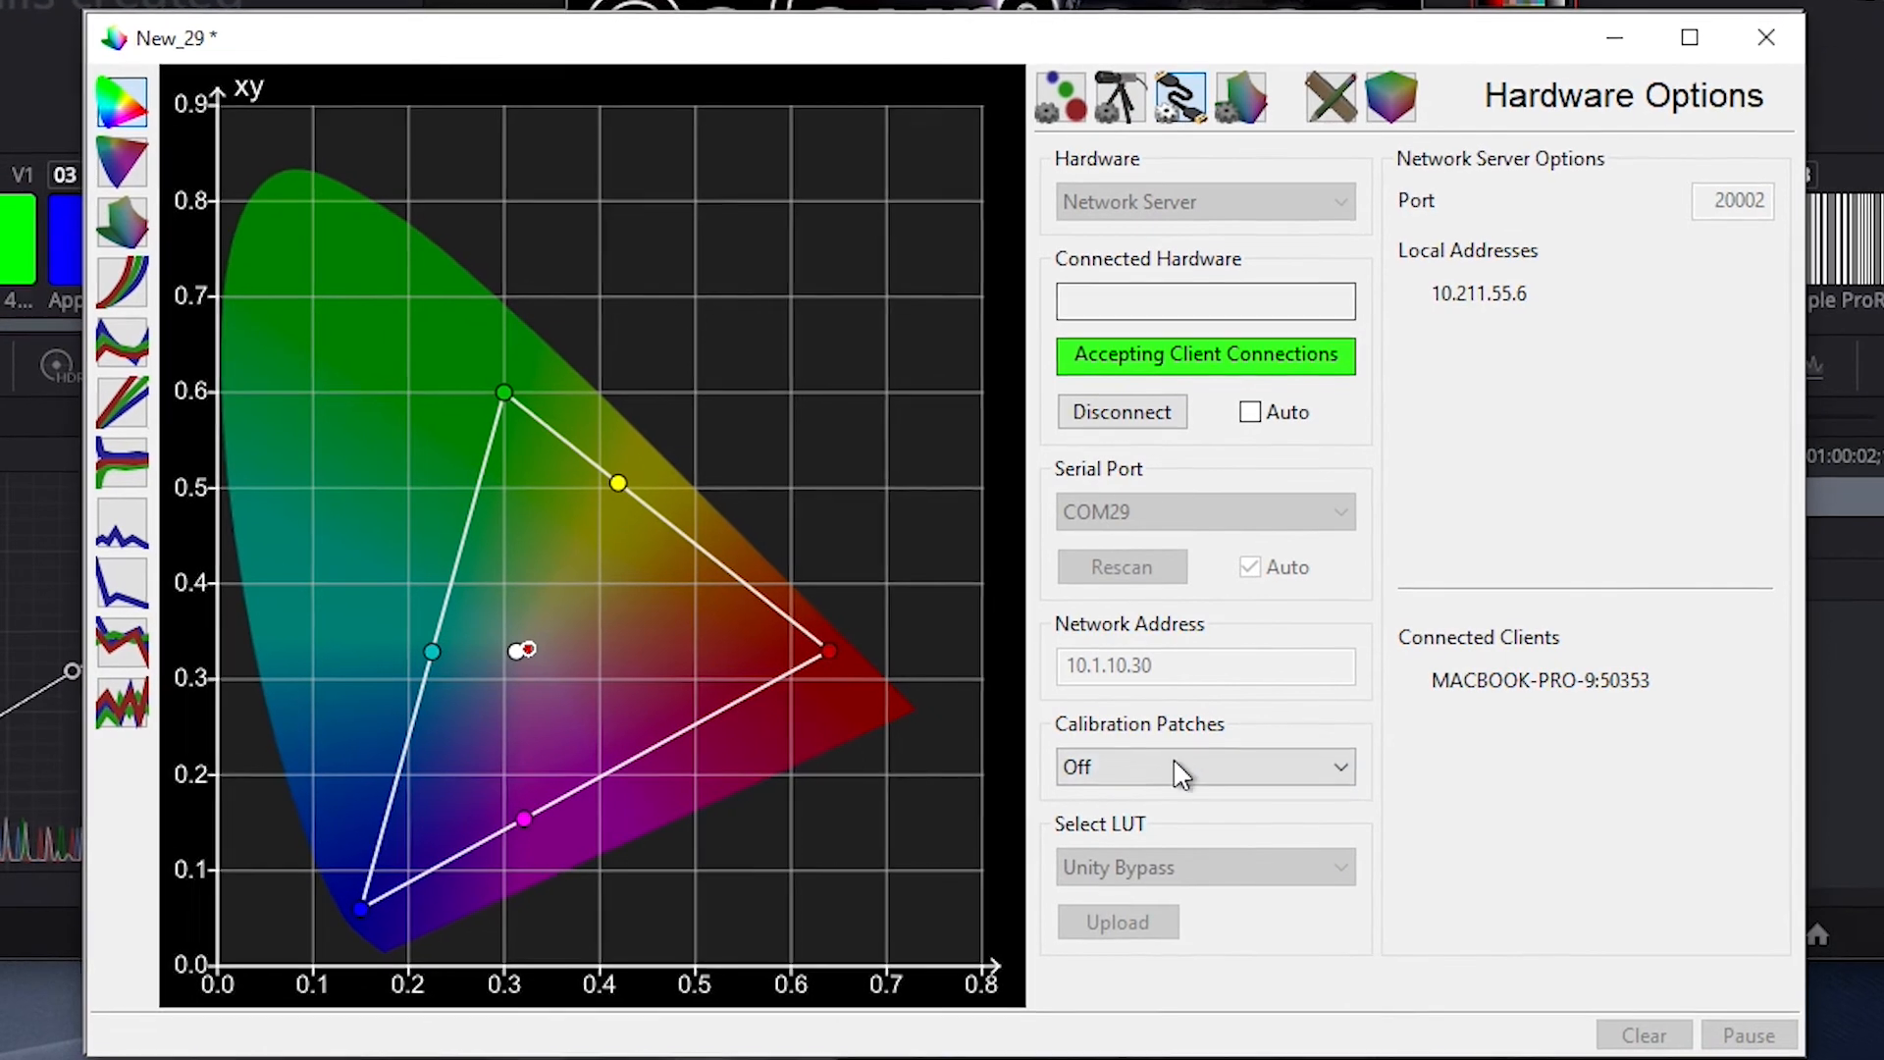
left_click(1203, 768)
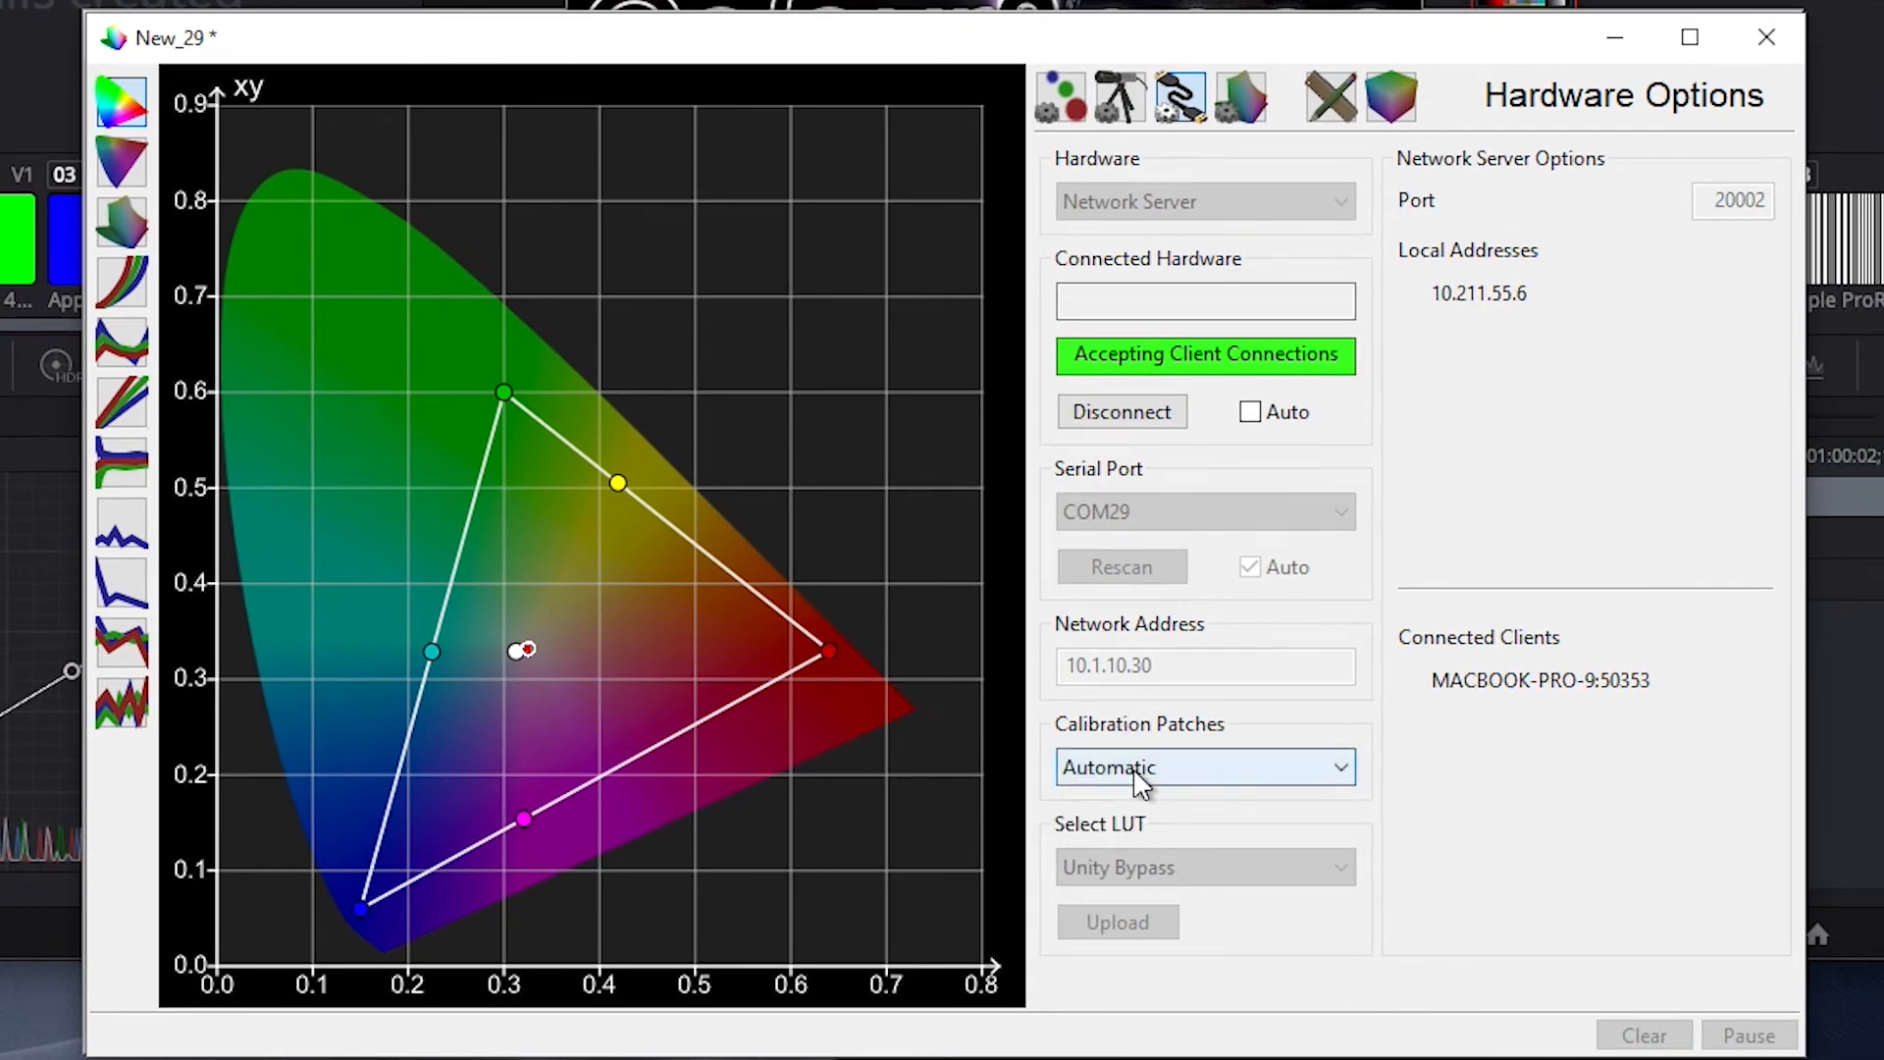
left_click(1390, 96)
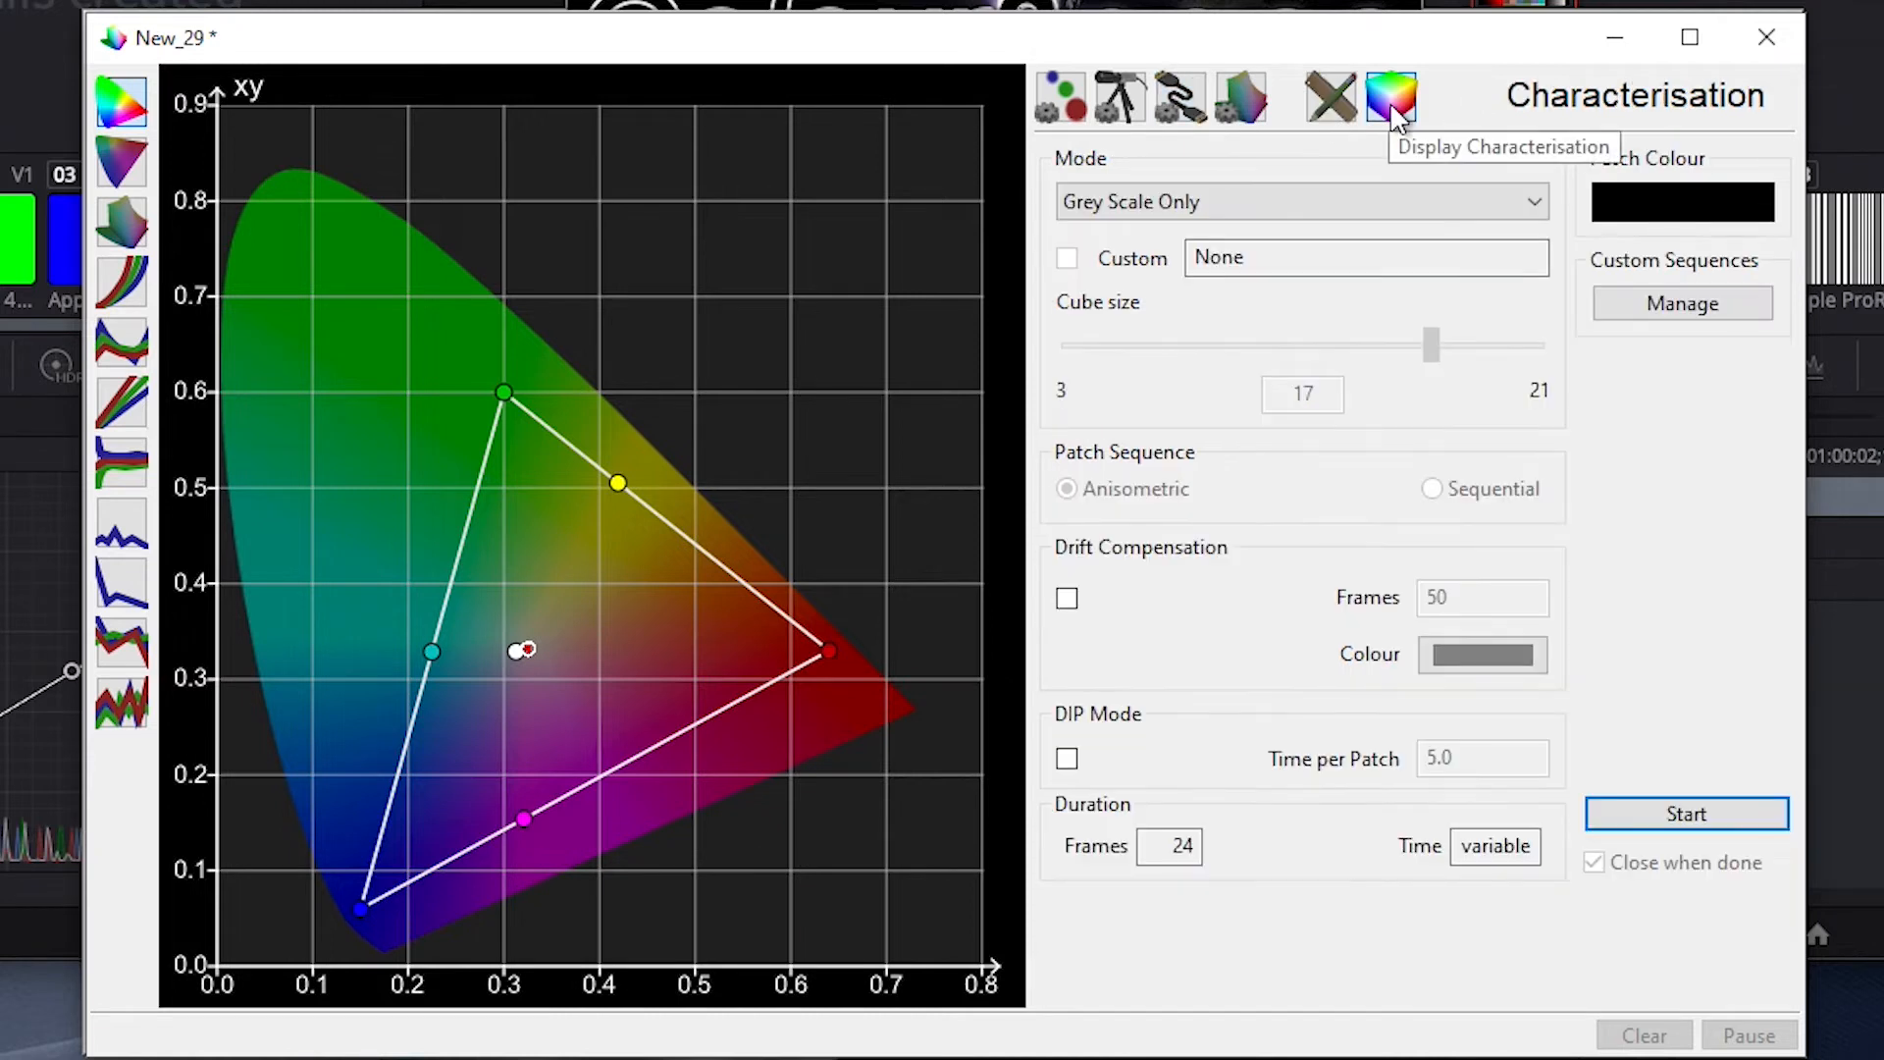
left_click(1300, 200)
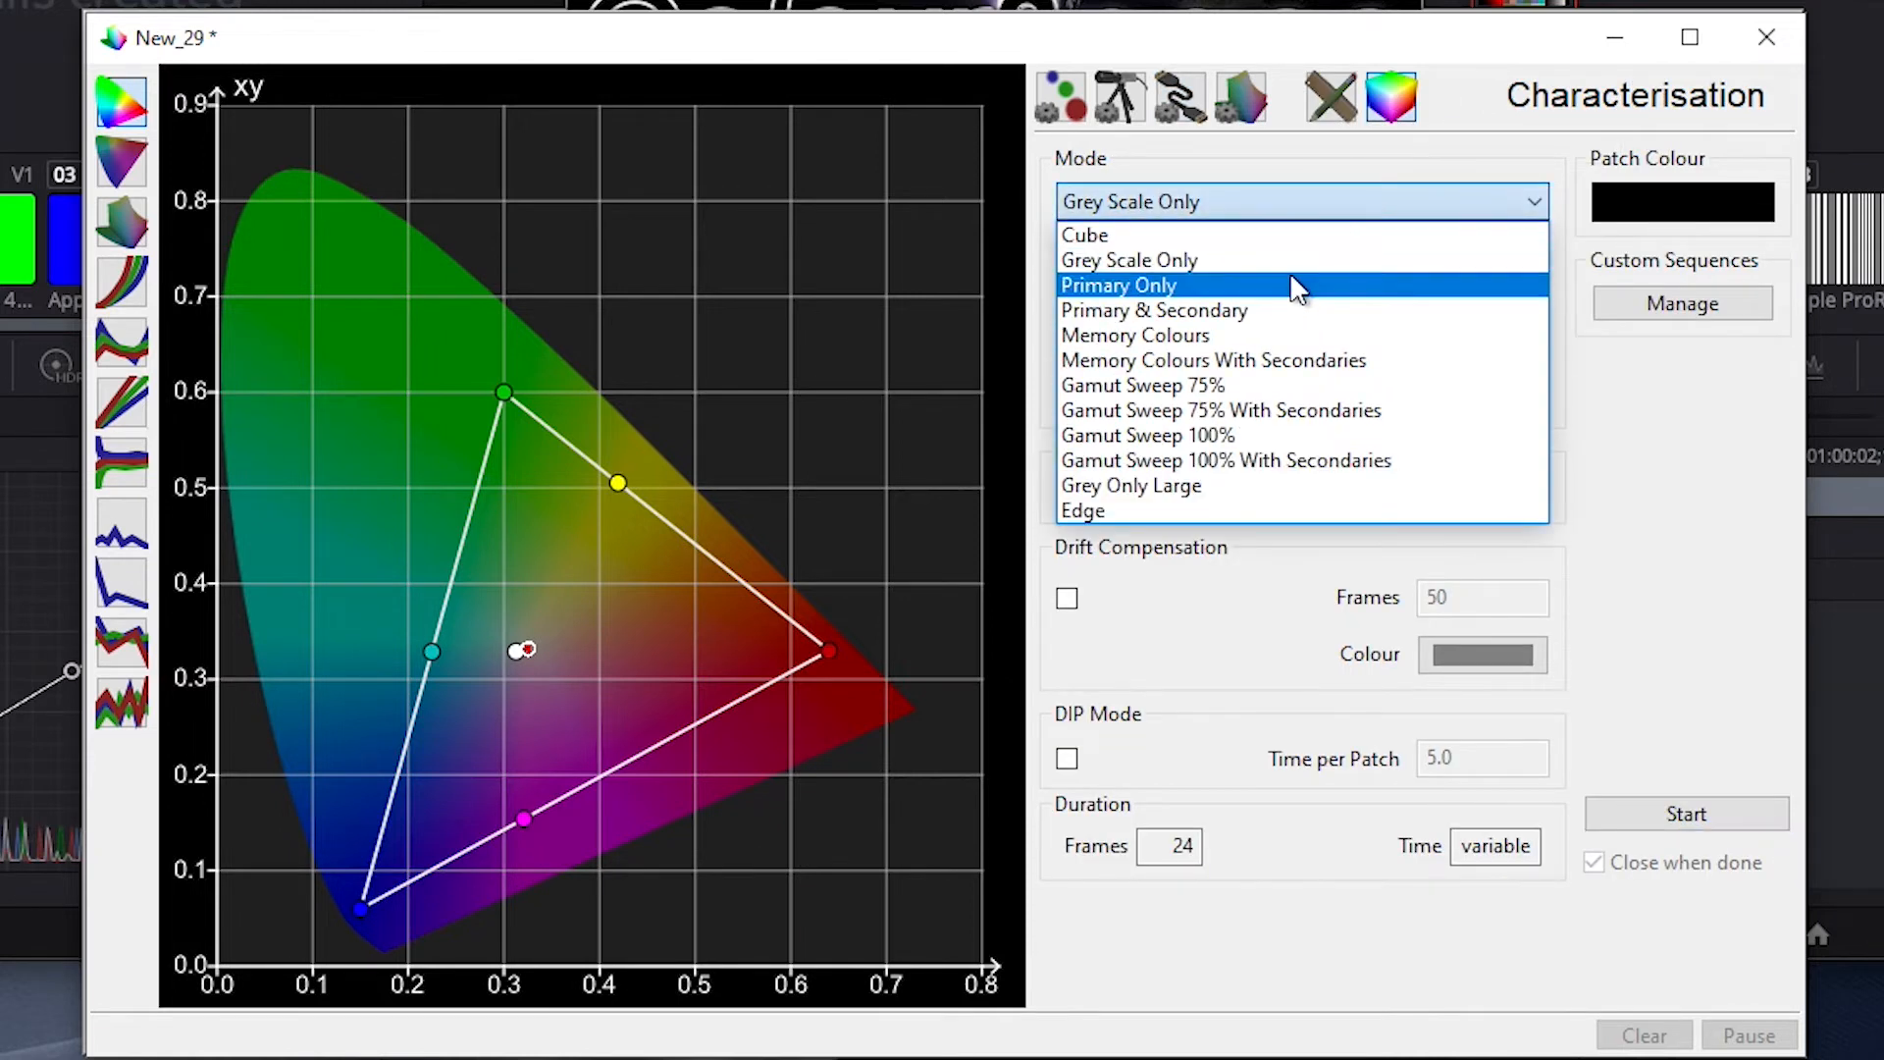
left_click(1130, 259)
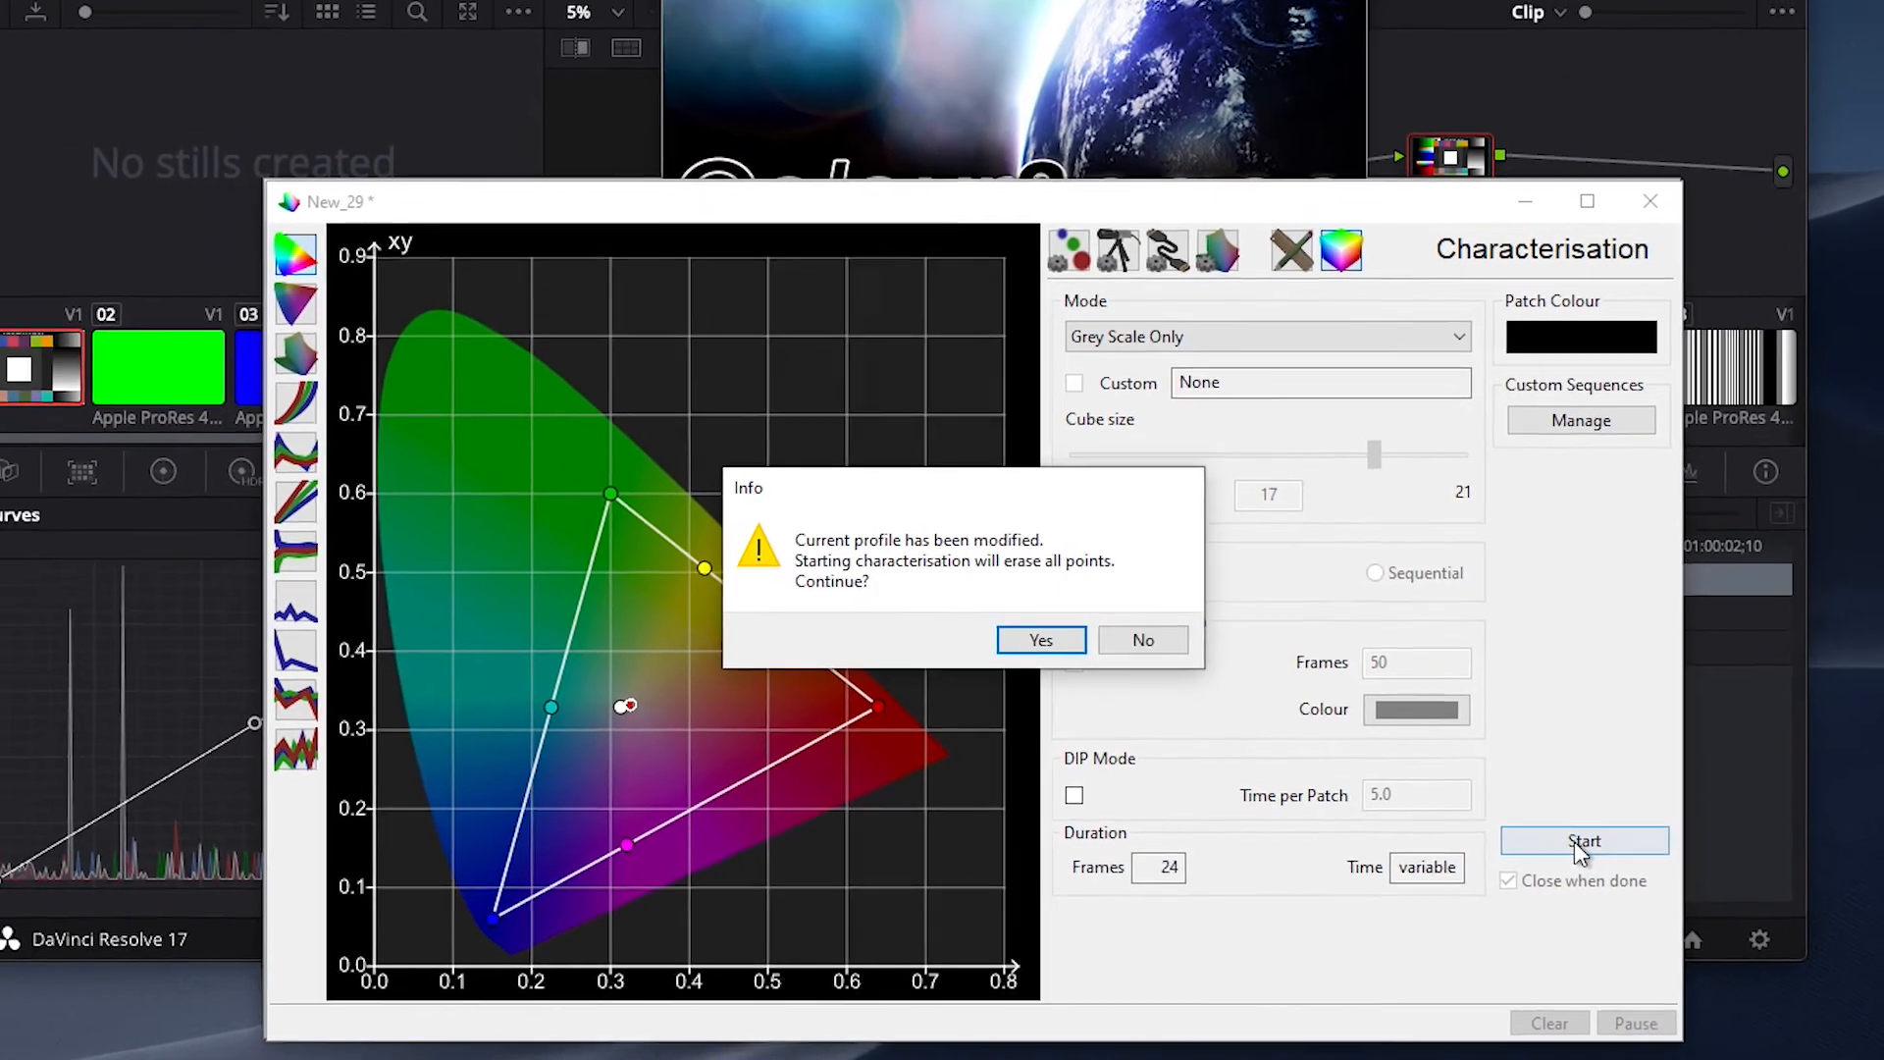
left_click(1040, 640)
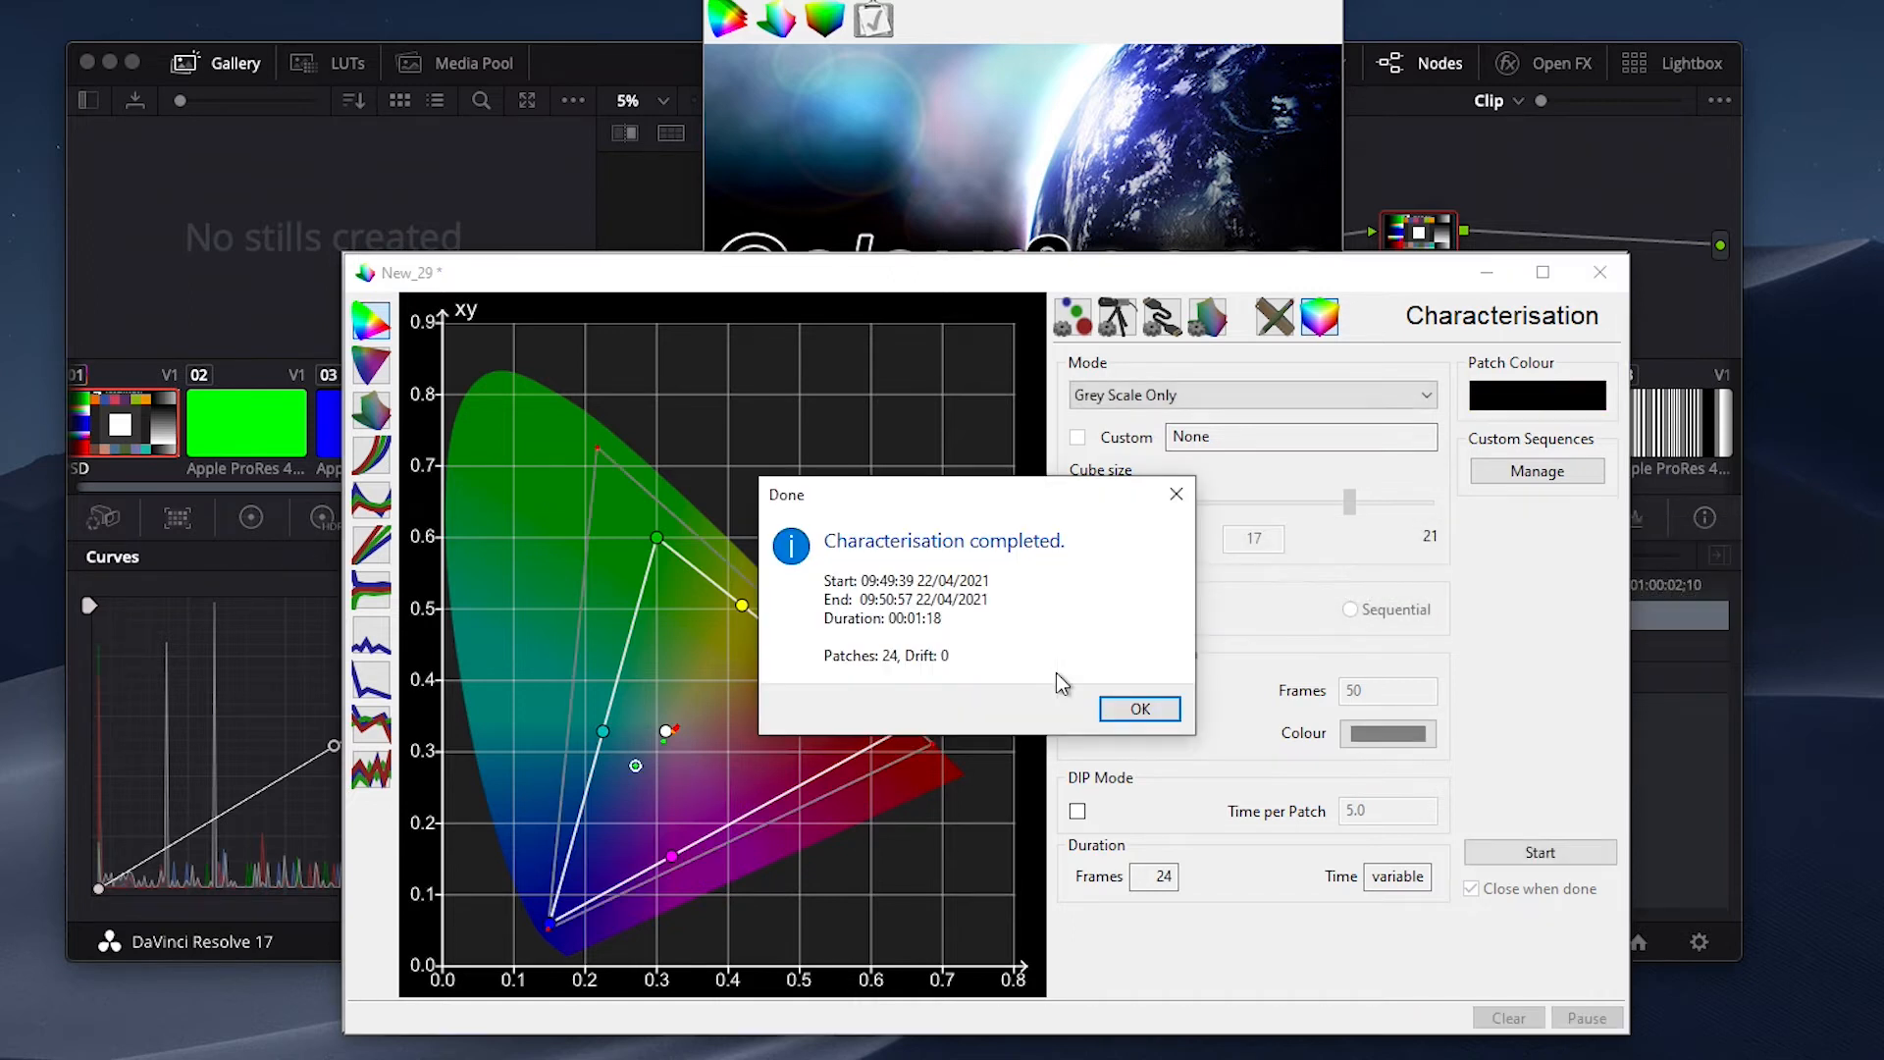
- Rename the measured profile to A1-XM310K-Static-UnityAll and save it
left_click(1139, 708)
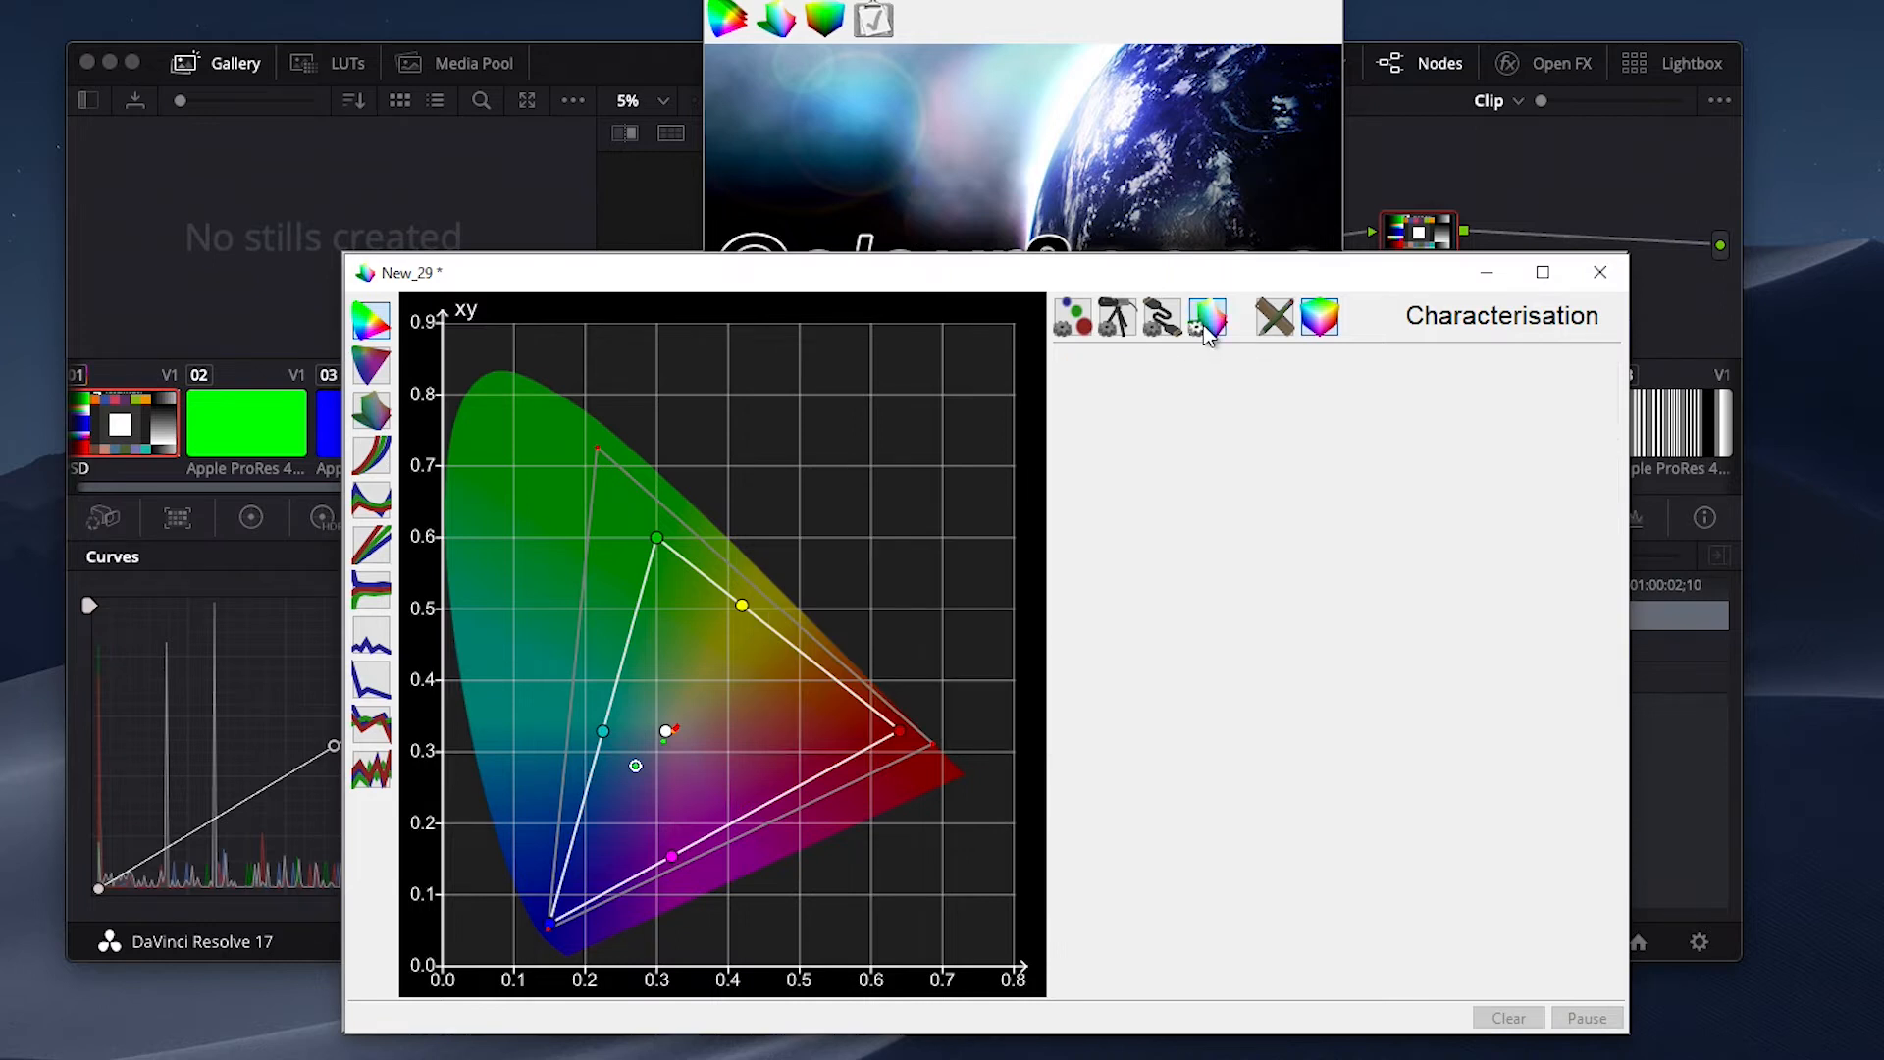
left_click(1542, 659)
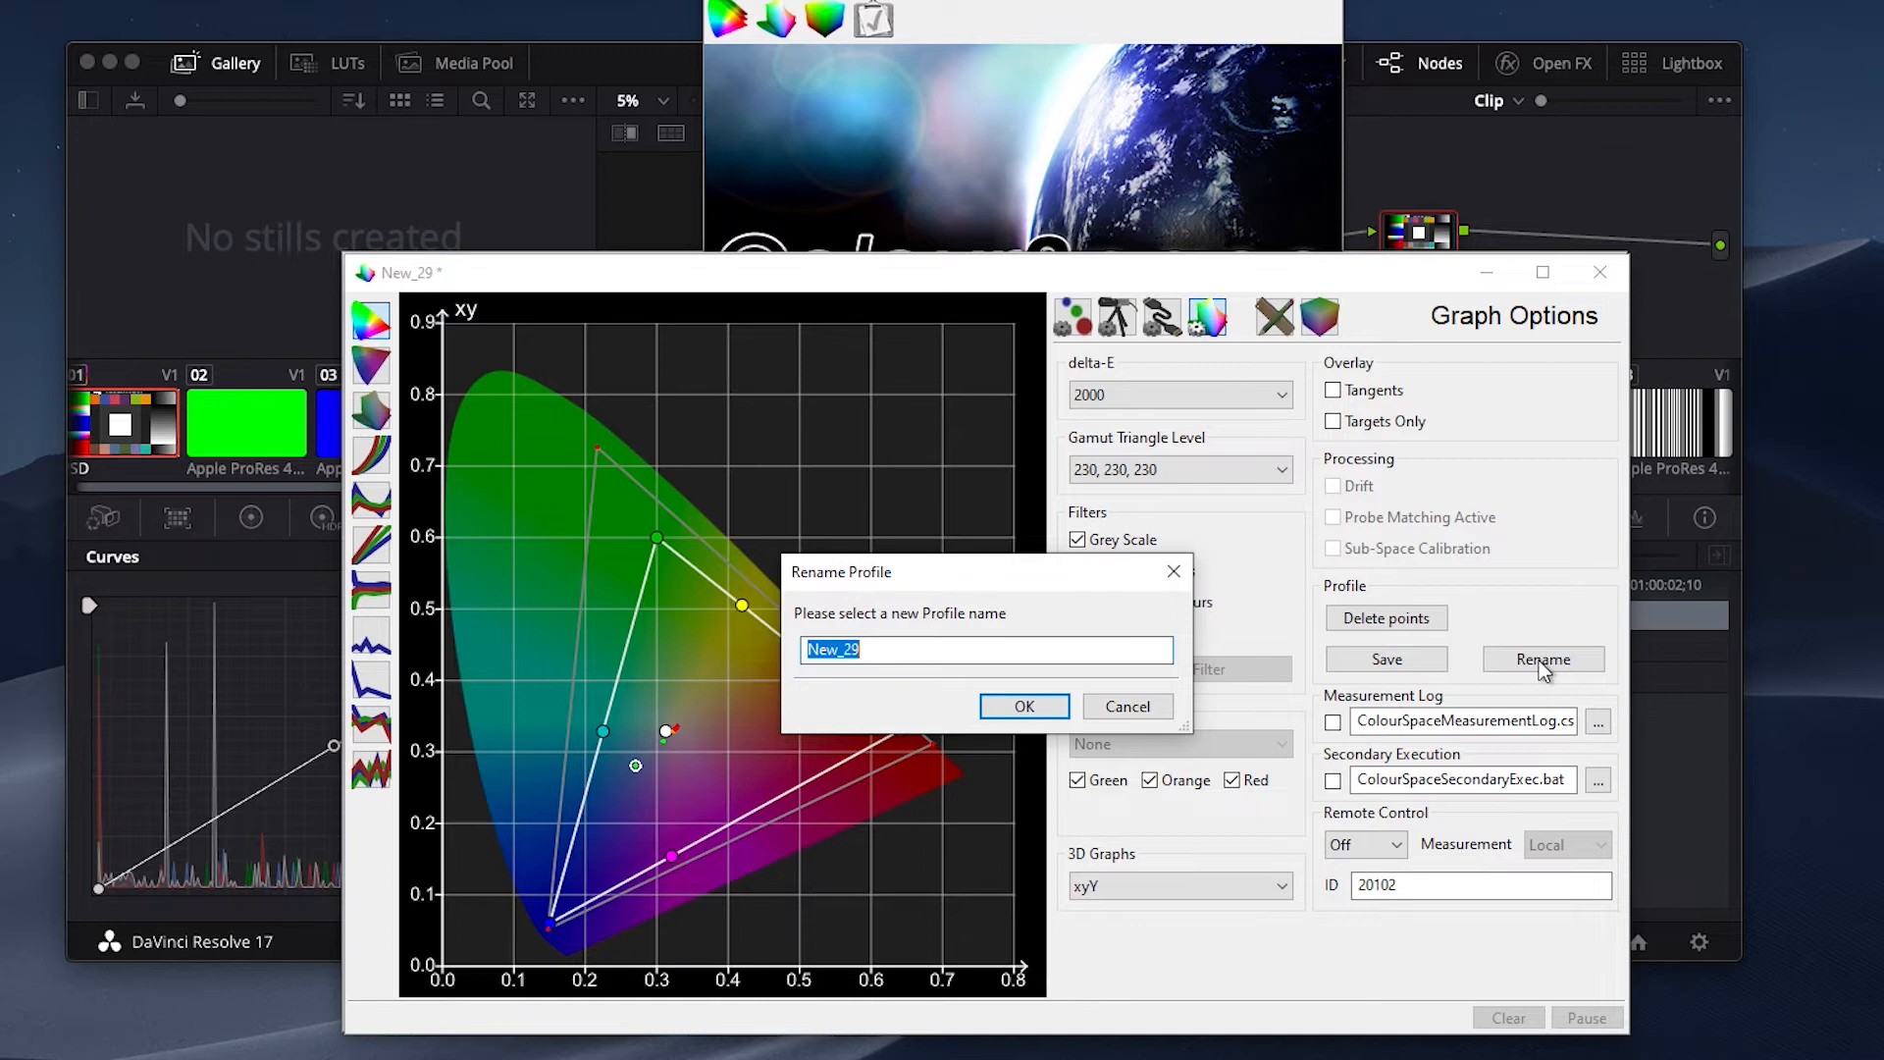
type("A1")
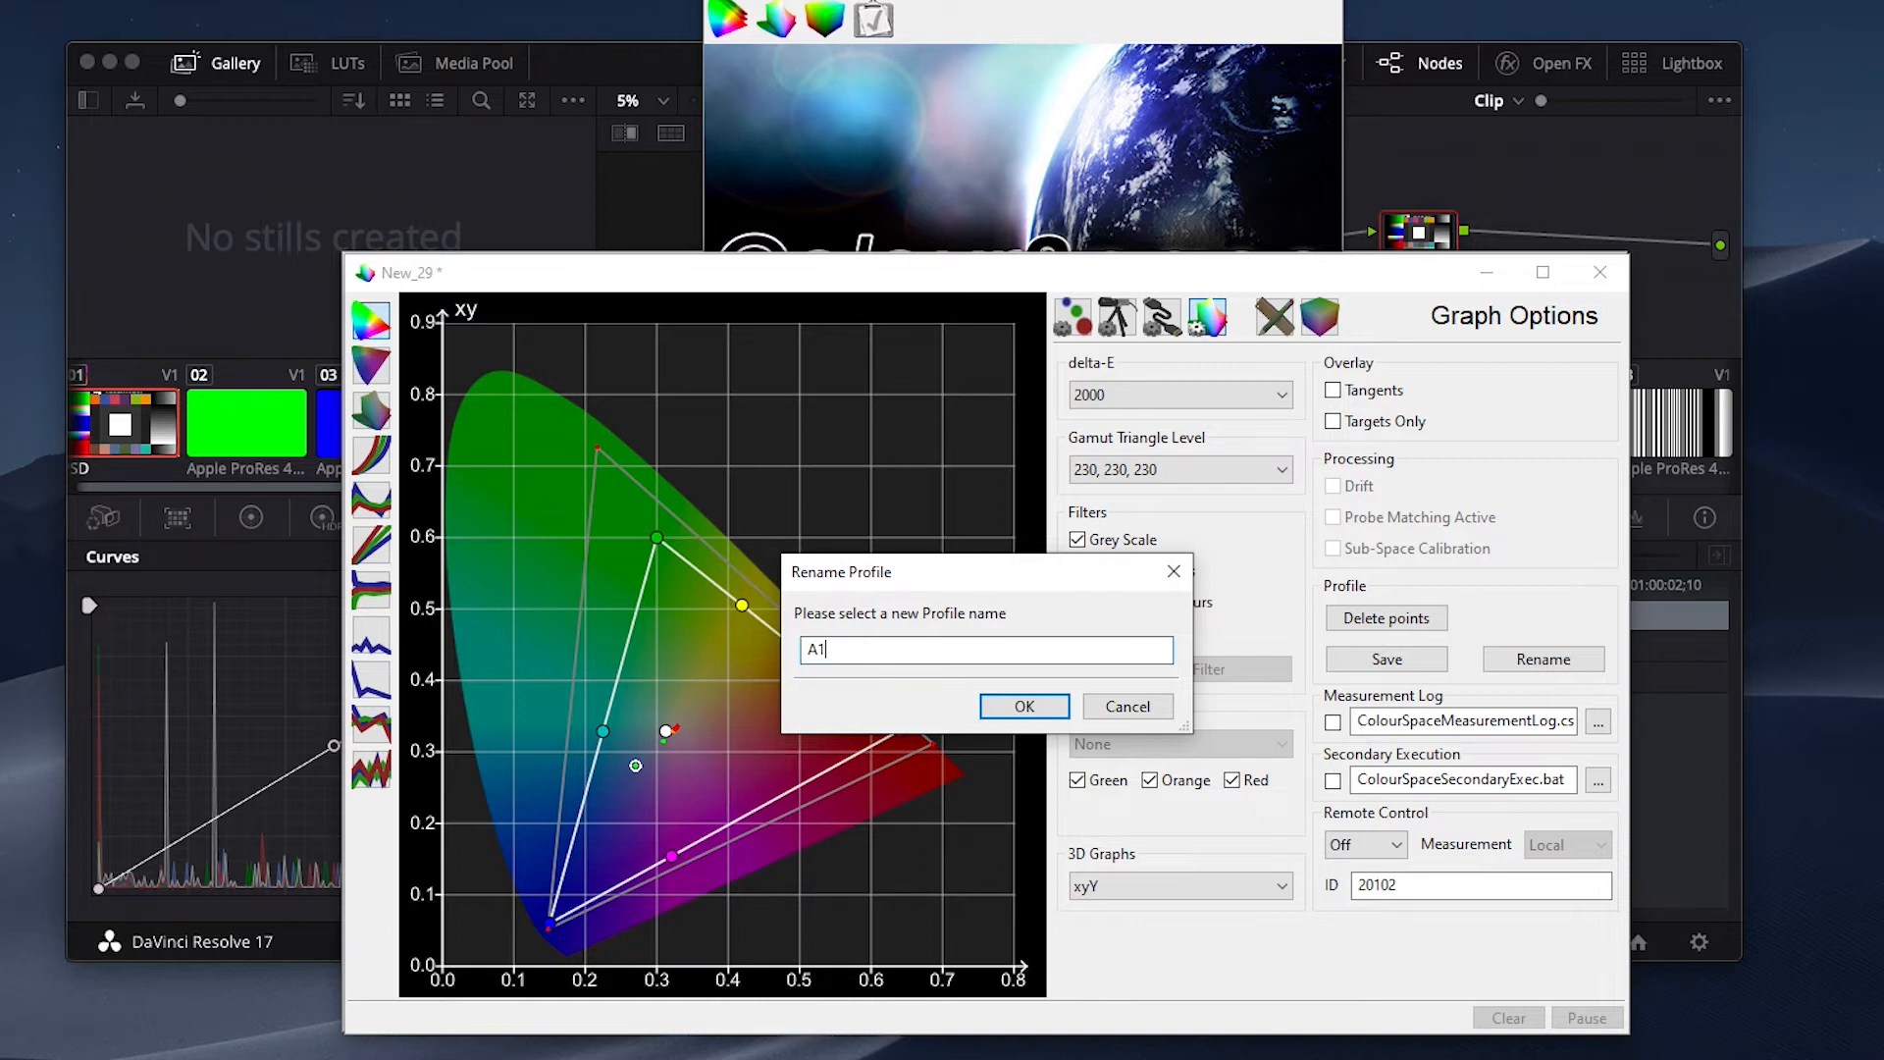
type("-XM310")
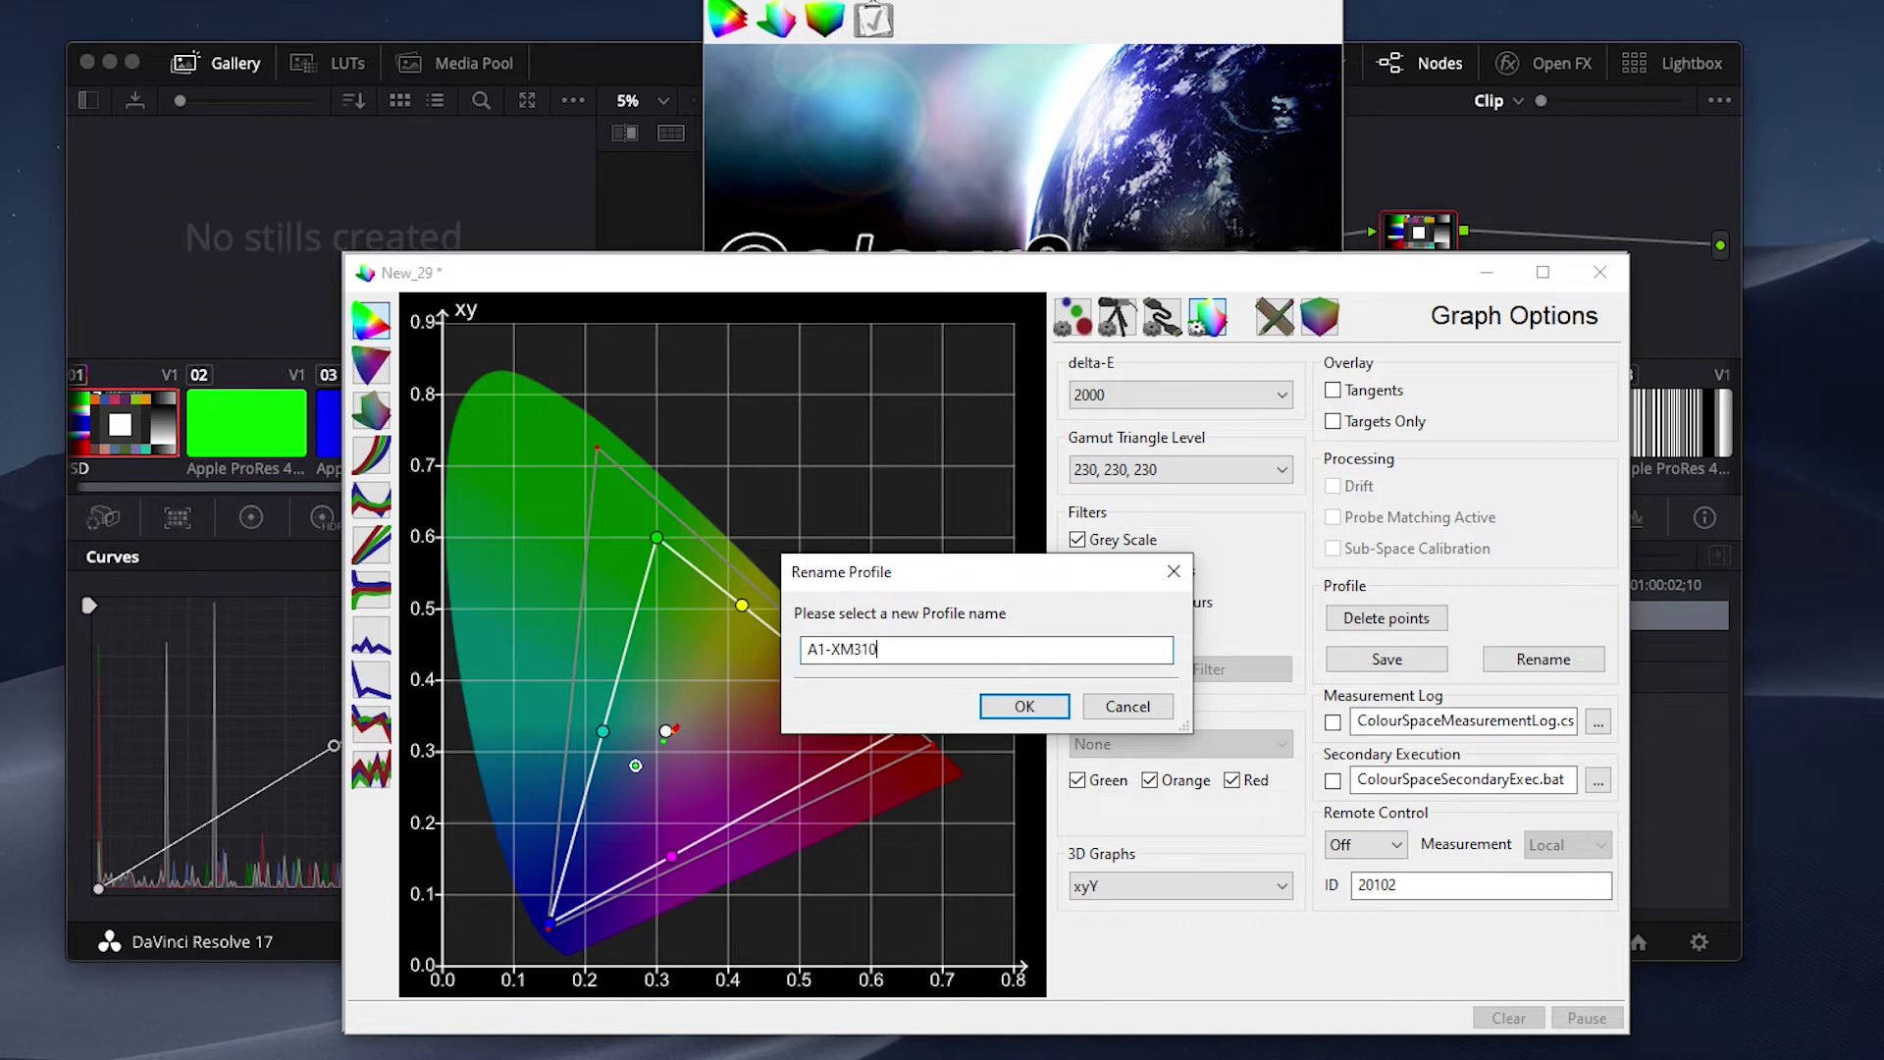
type("K-Static-Unity")
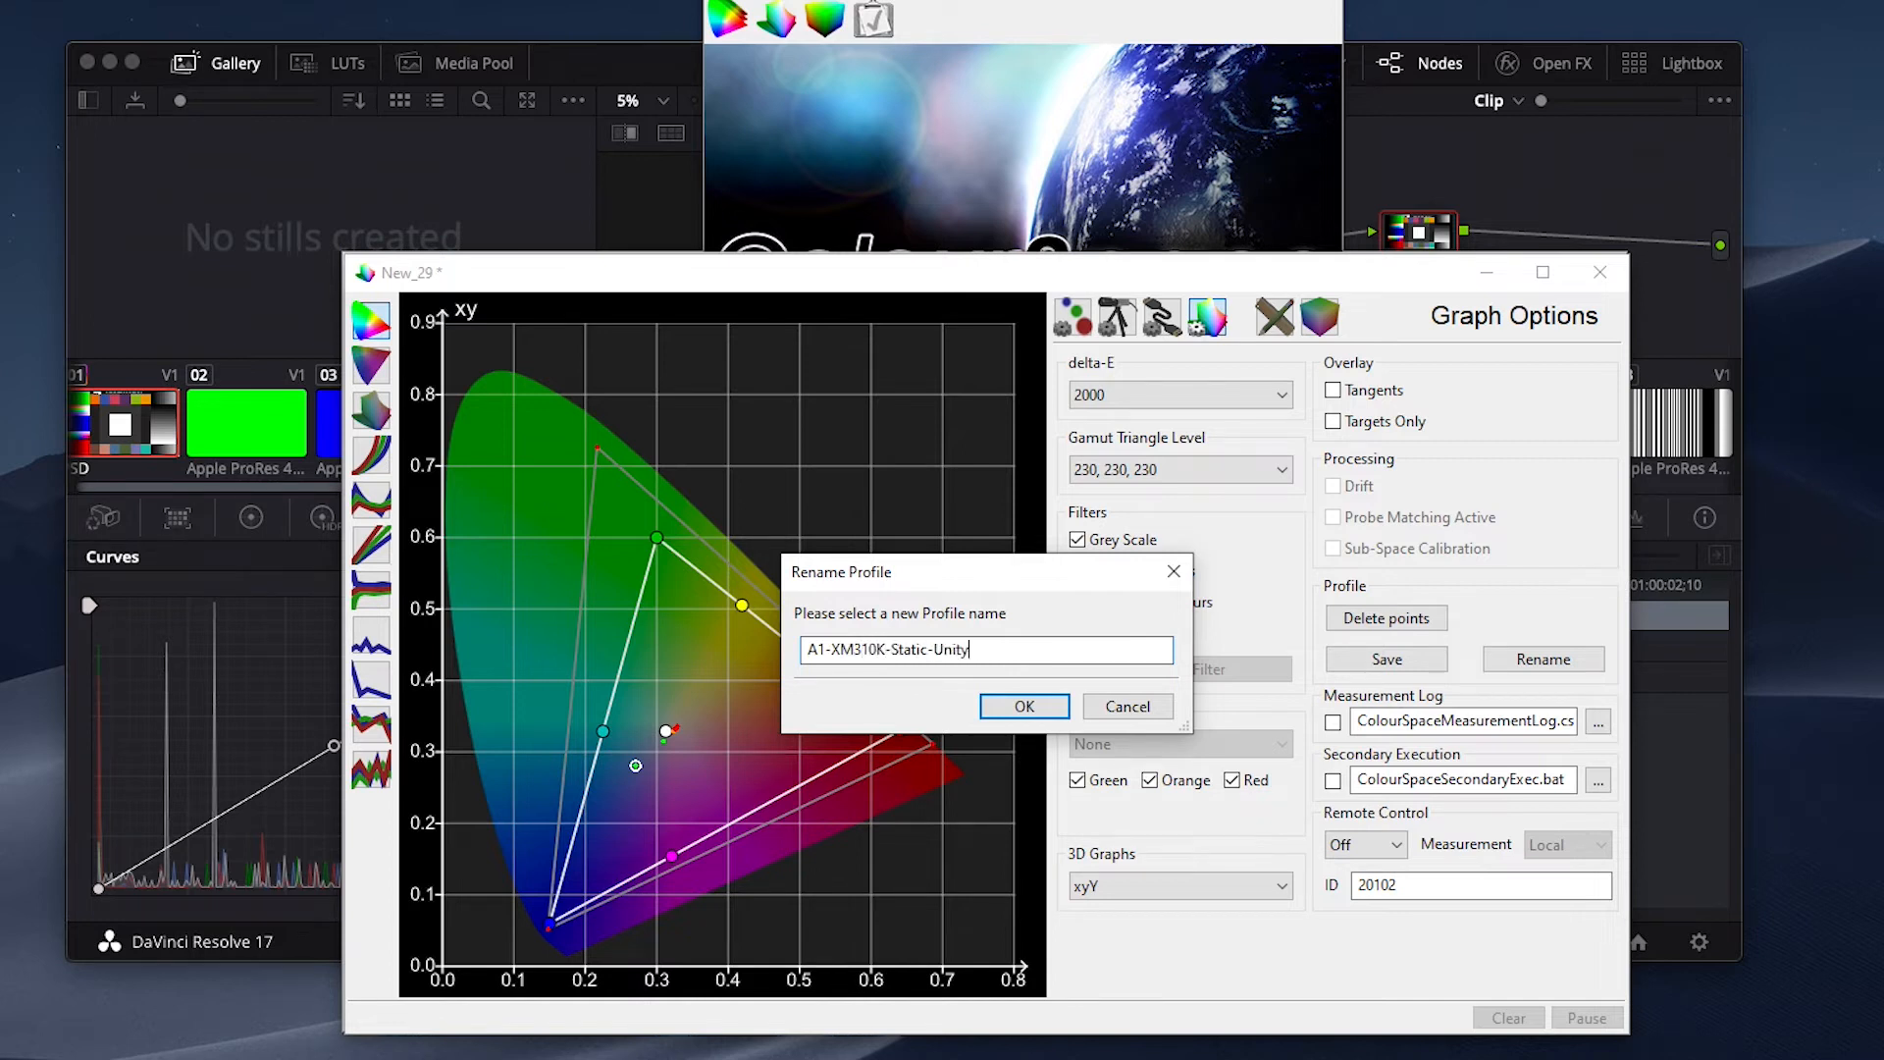
left_click(1022, 705)
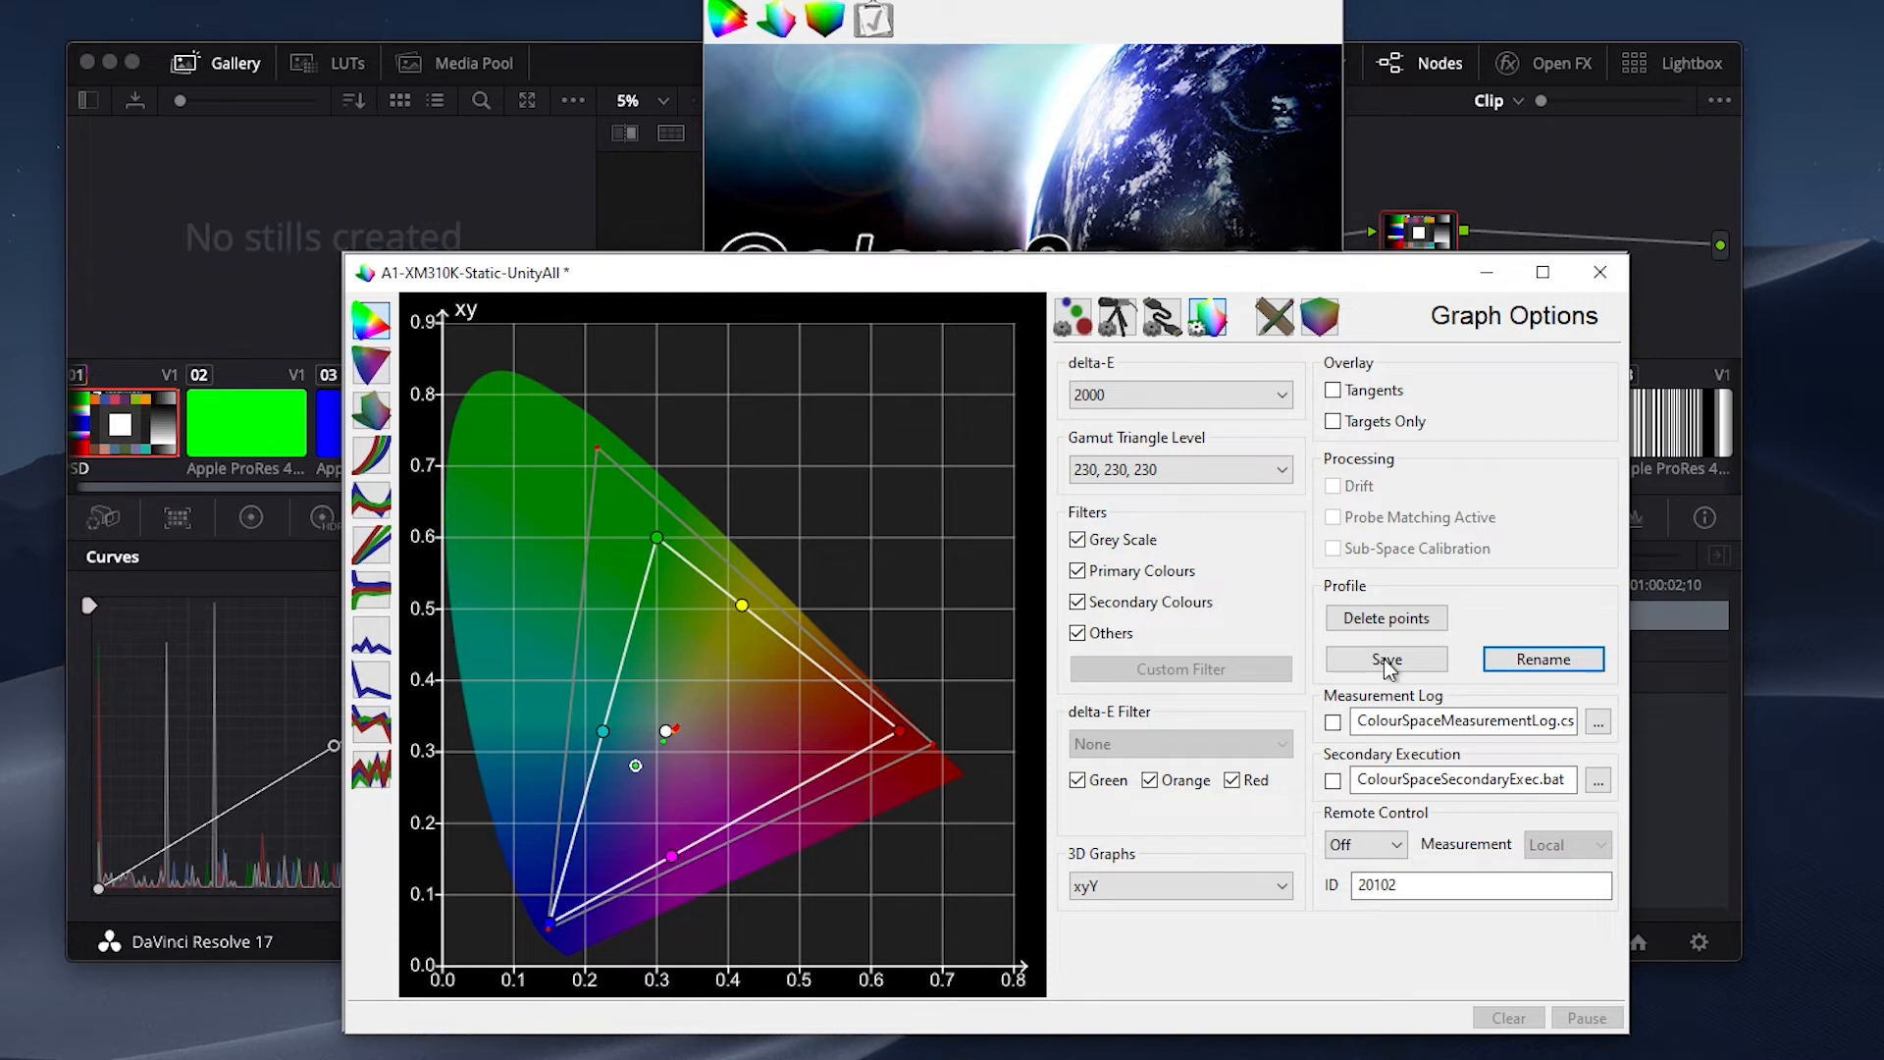
left_click(1386, 660)
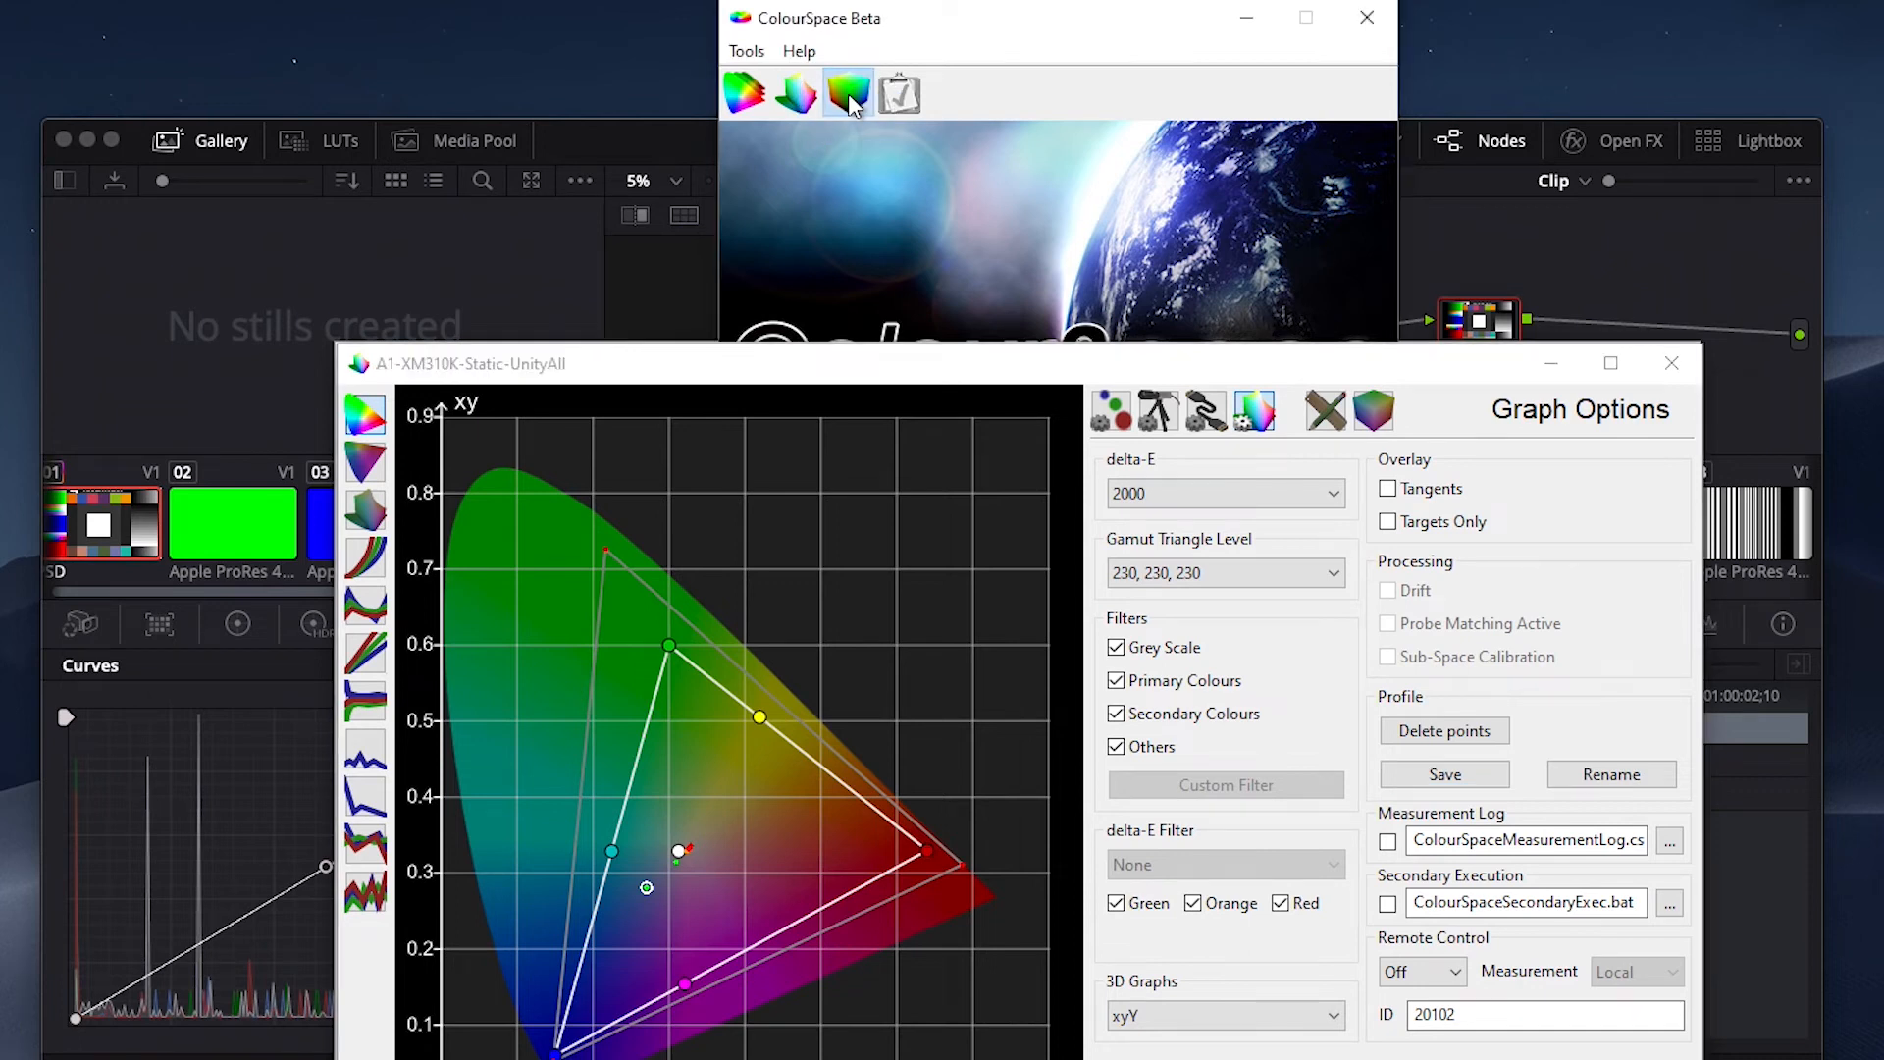
- In LUT Tools set the source gamut to Rec709 with maximum luminance 100
left_click(848, 94)
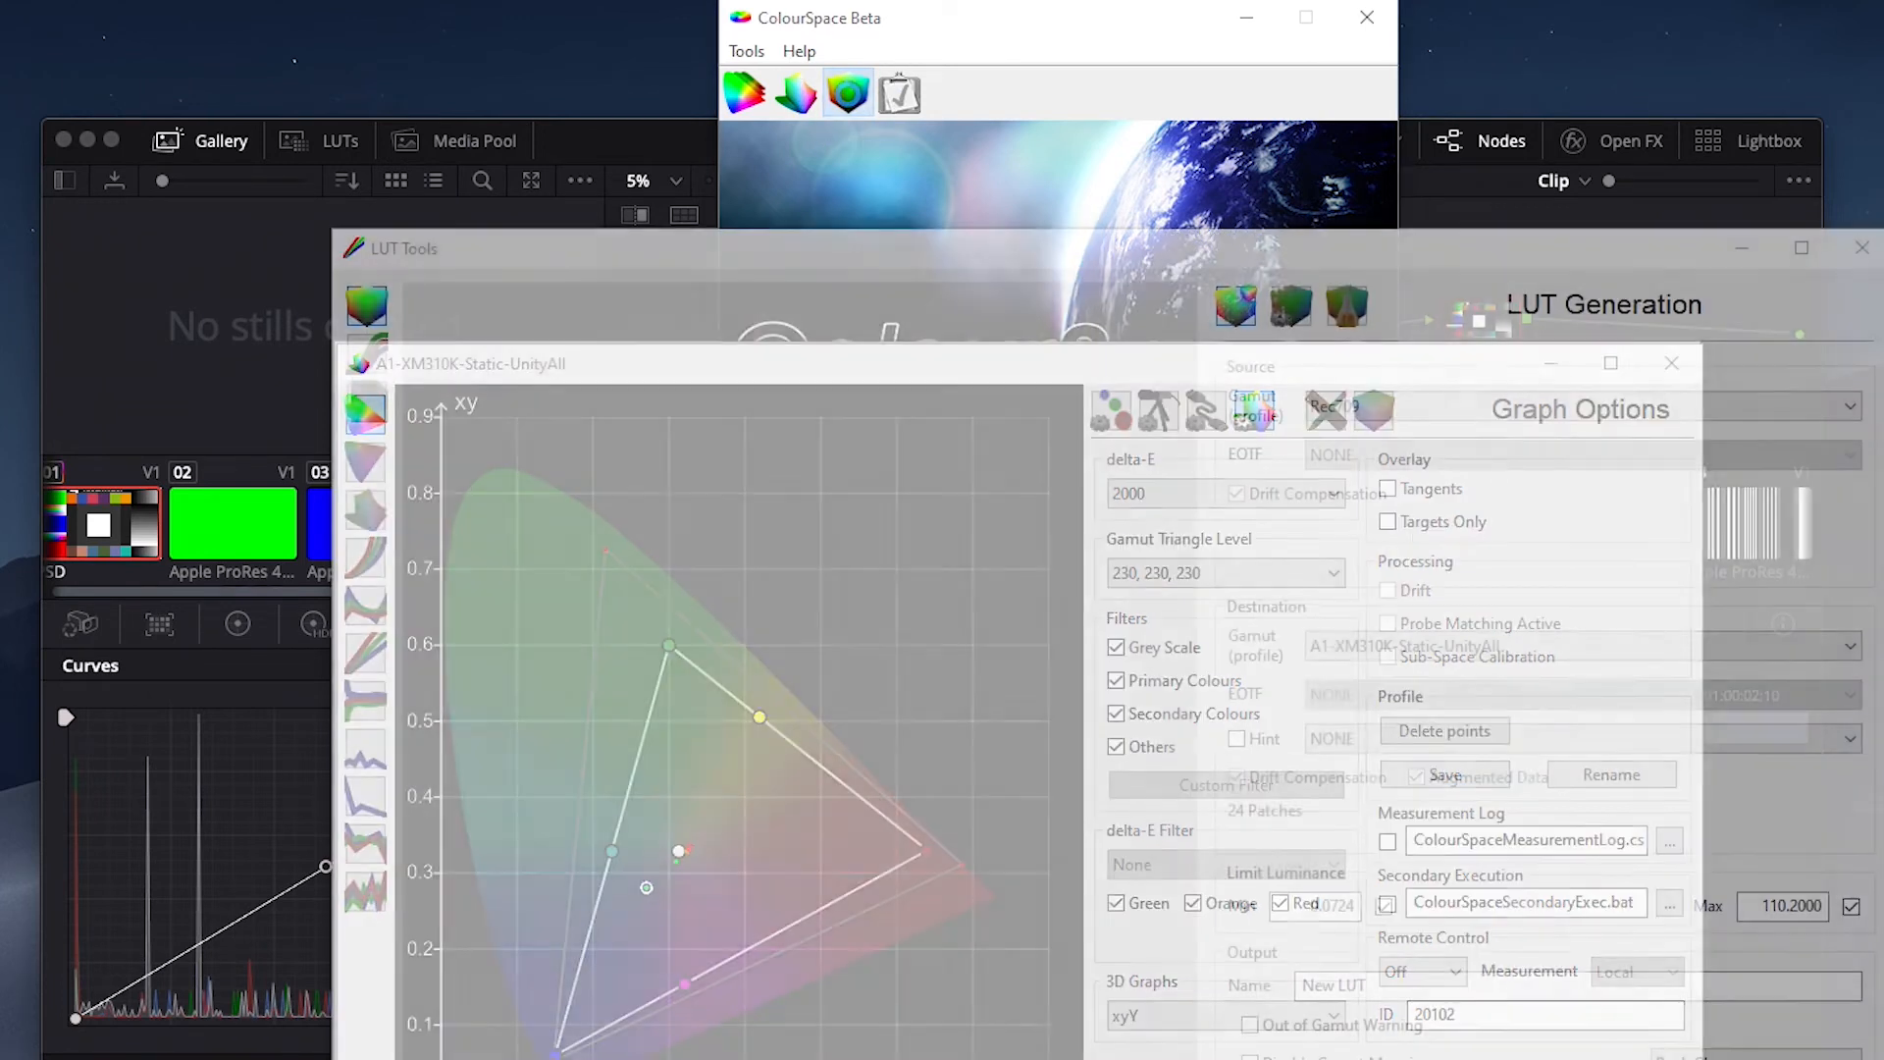
left_click(1466, 237)
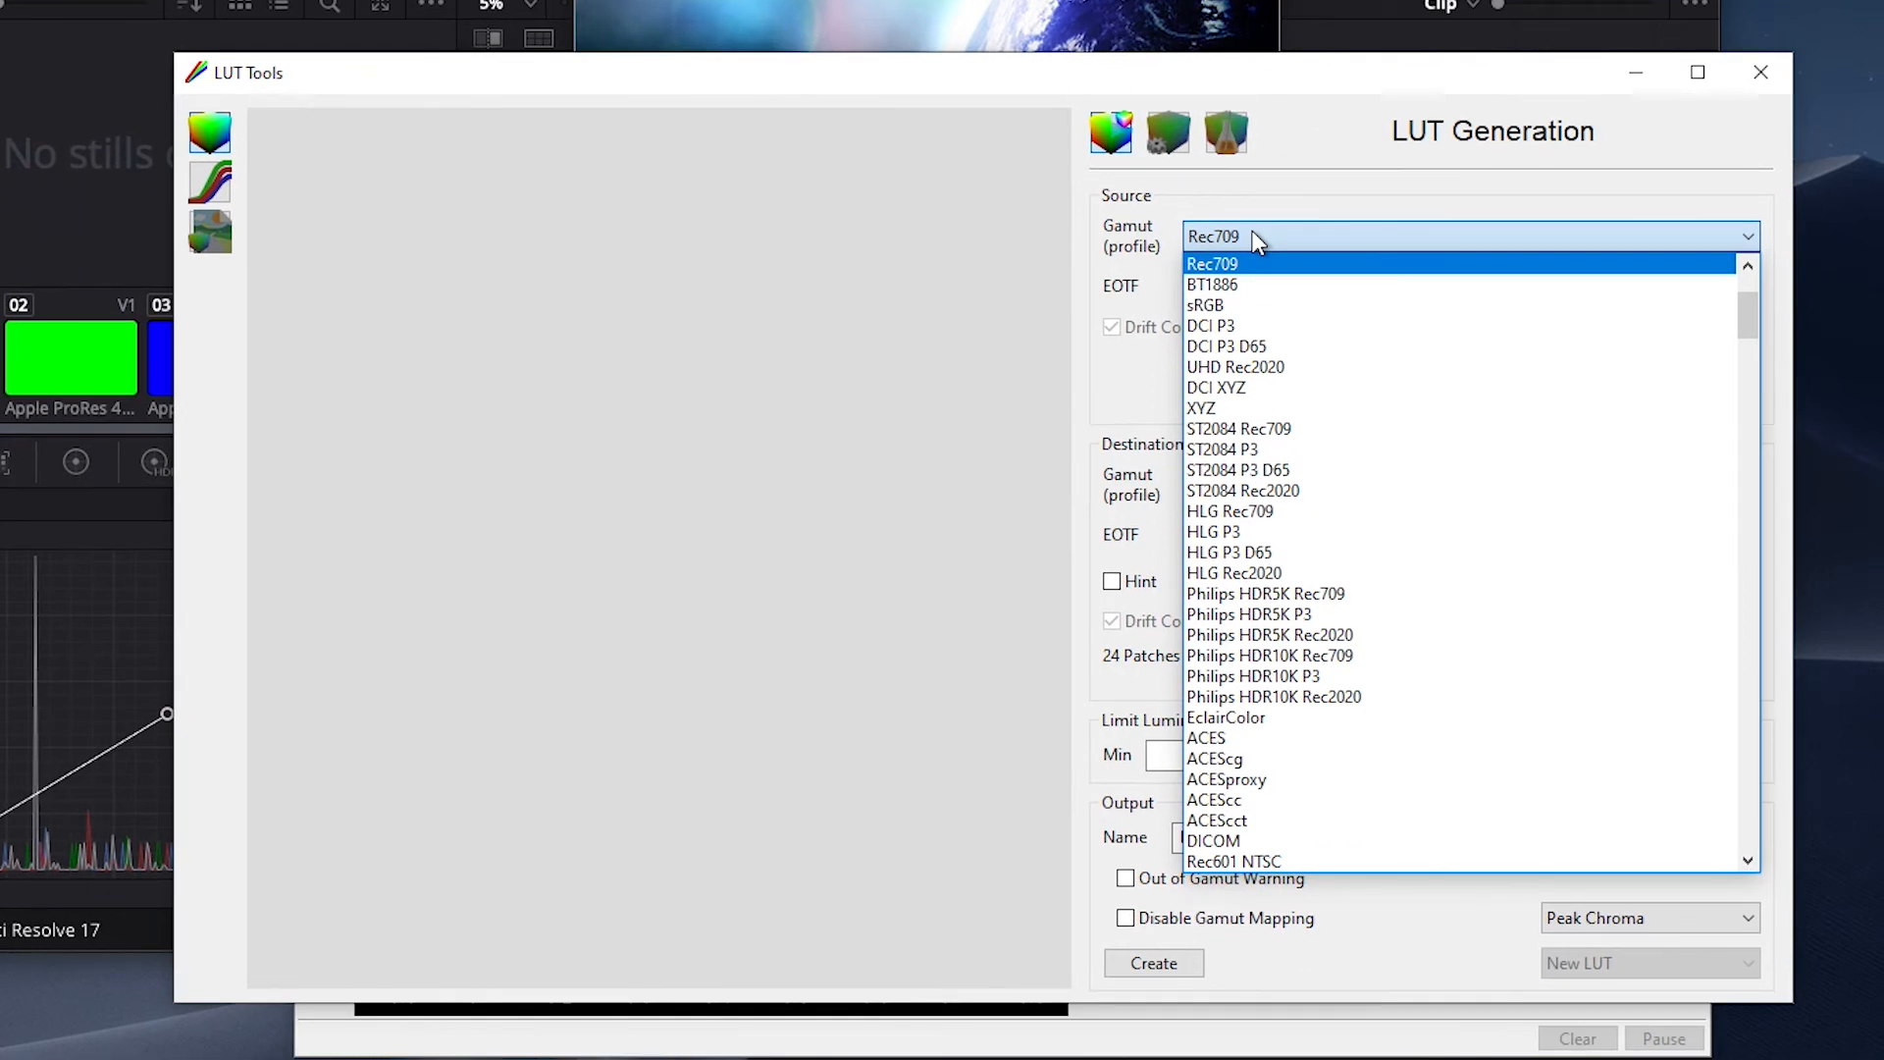
left_click(1213, 263)
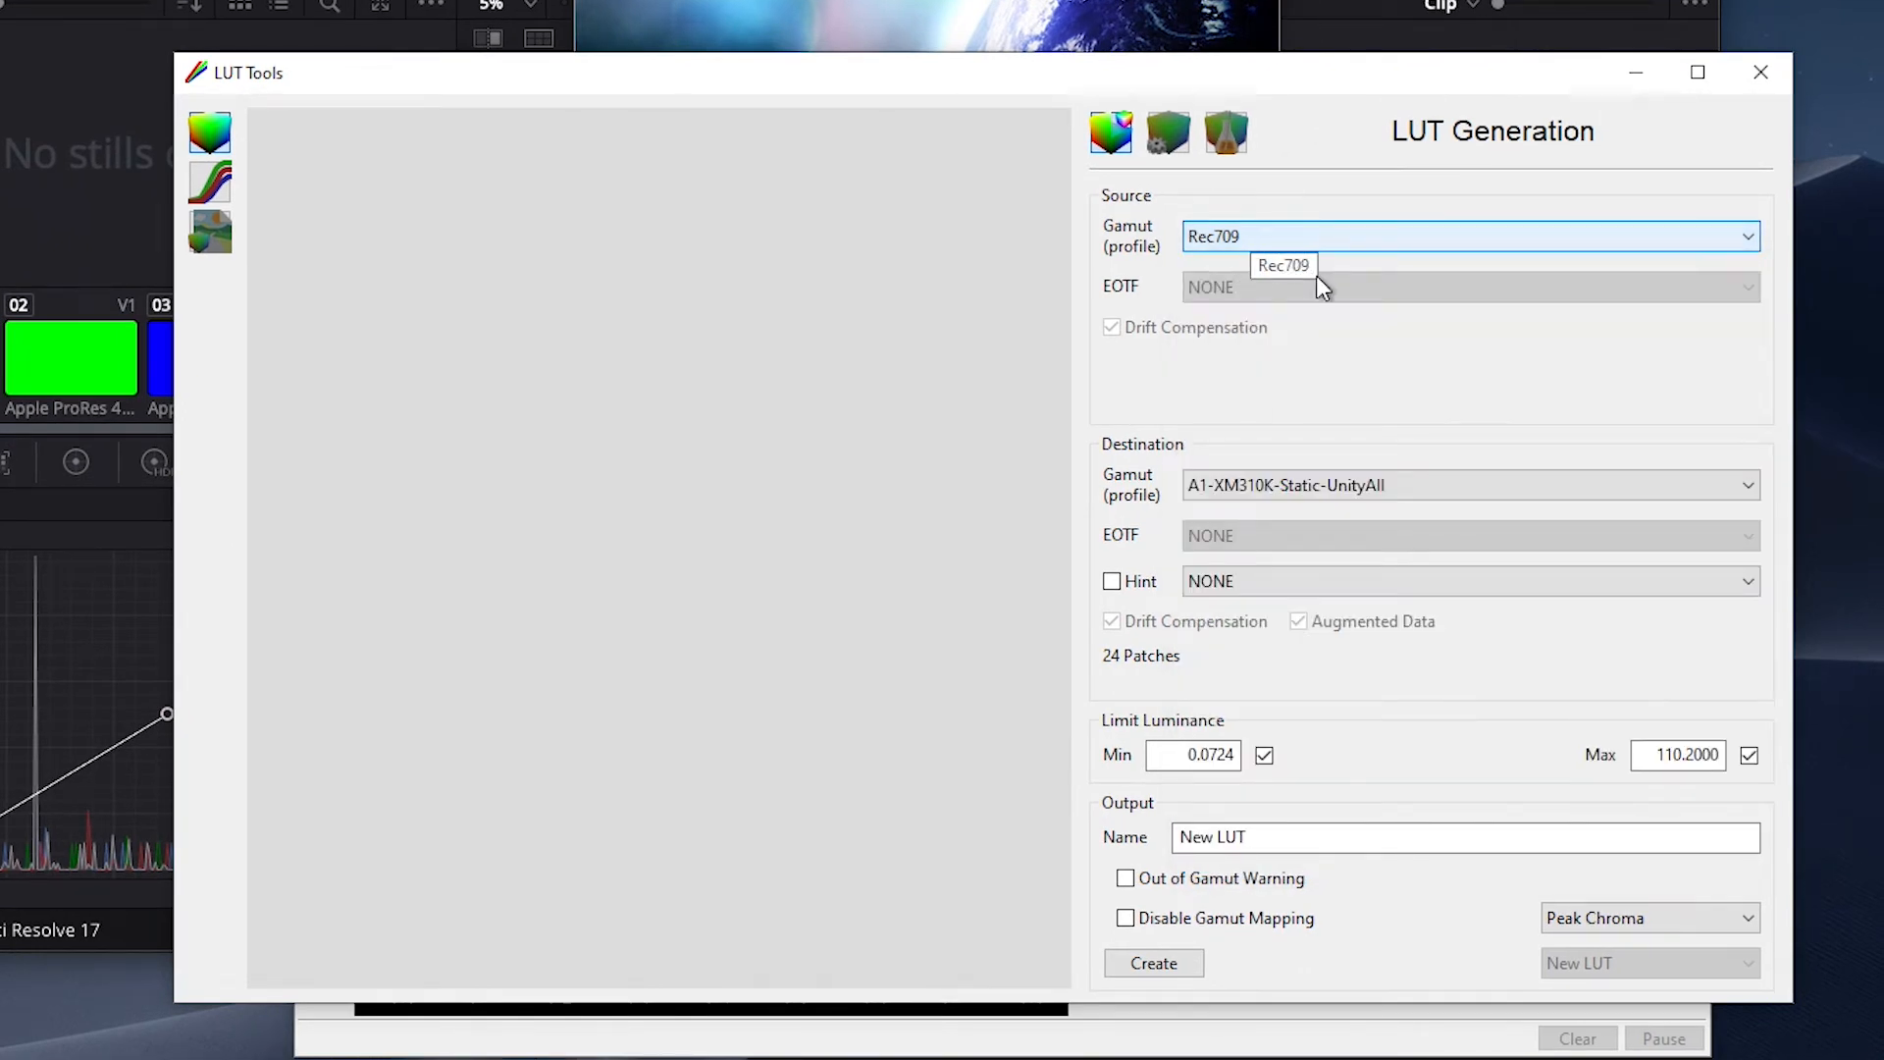
left_click(1281, 265)
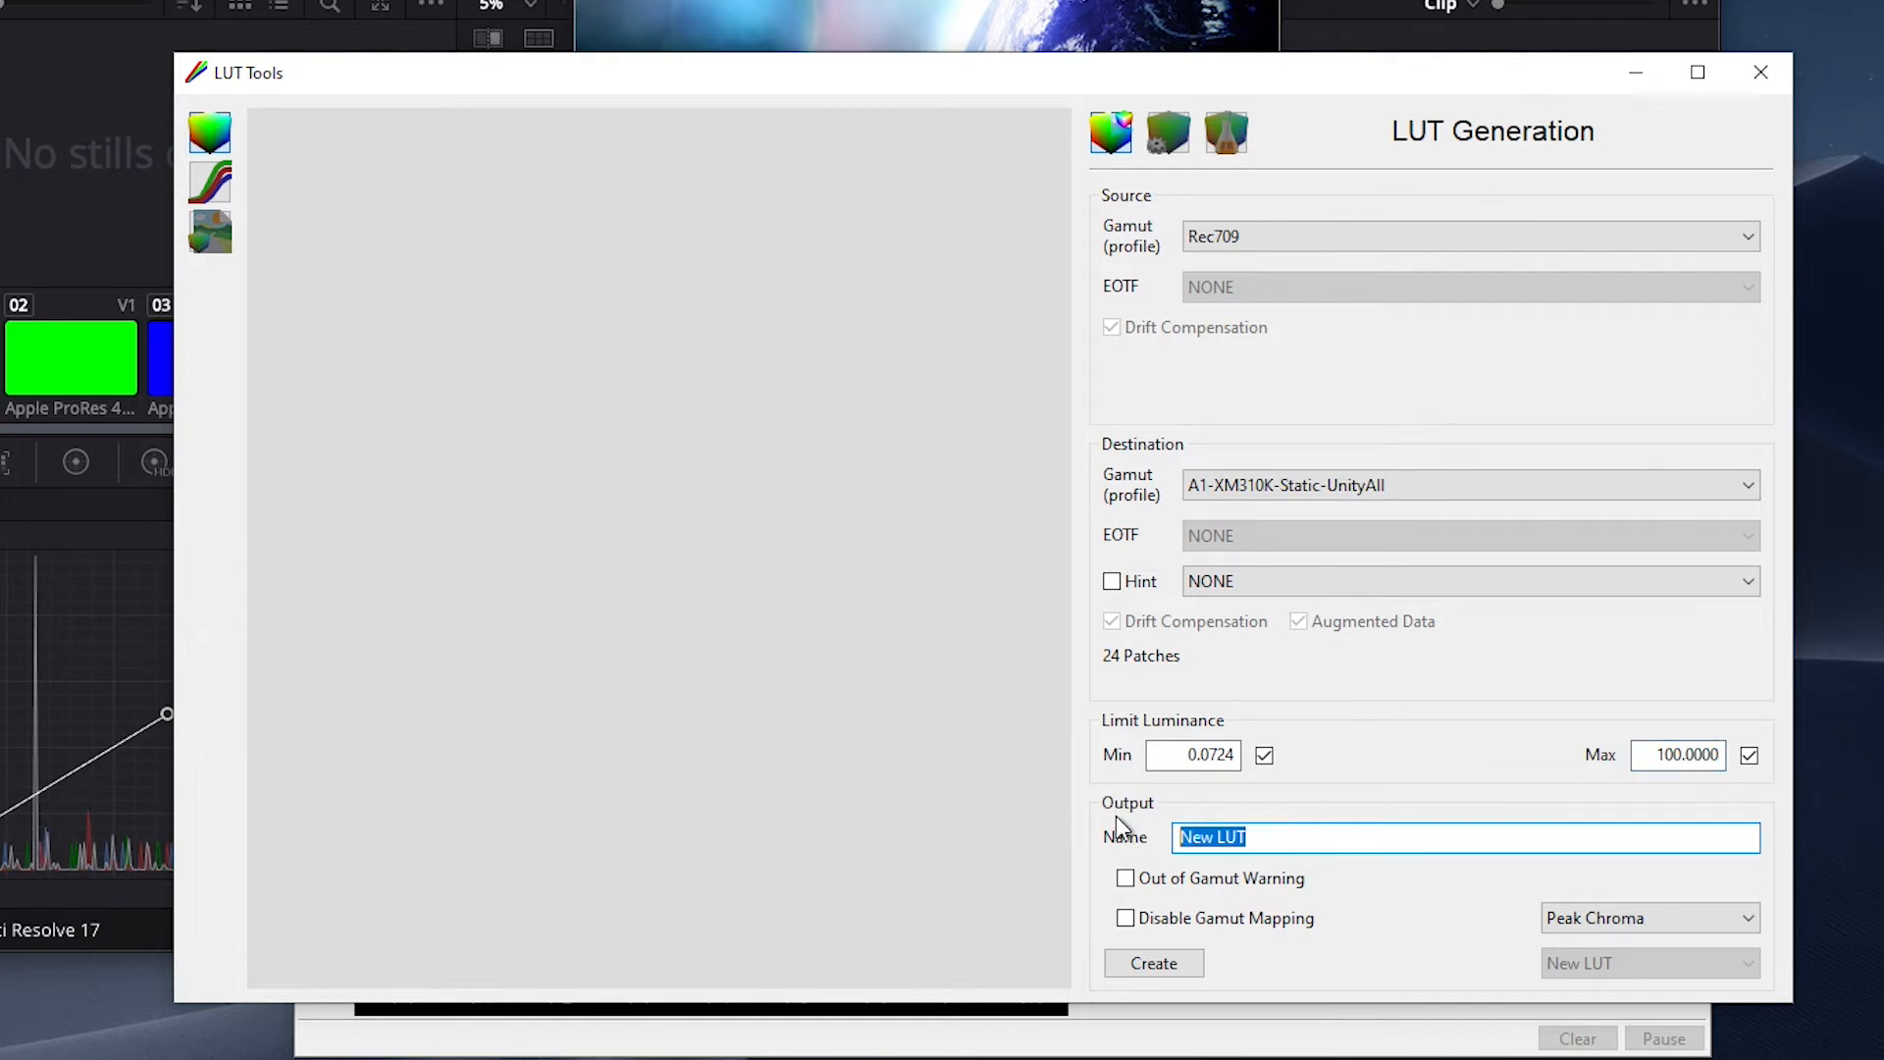
- Name the output LUT R709-Static and generate it
type("R")
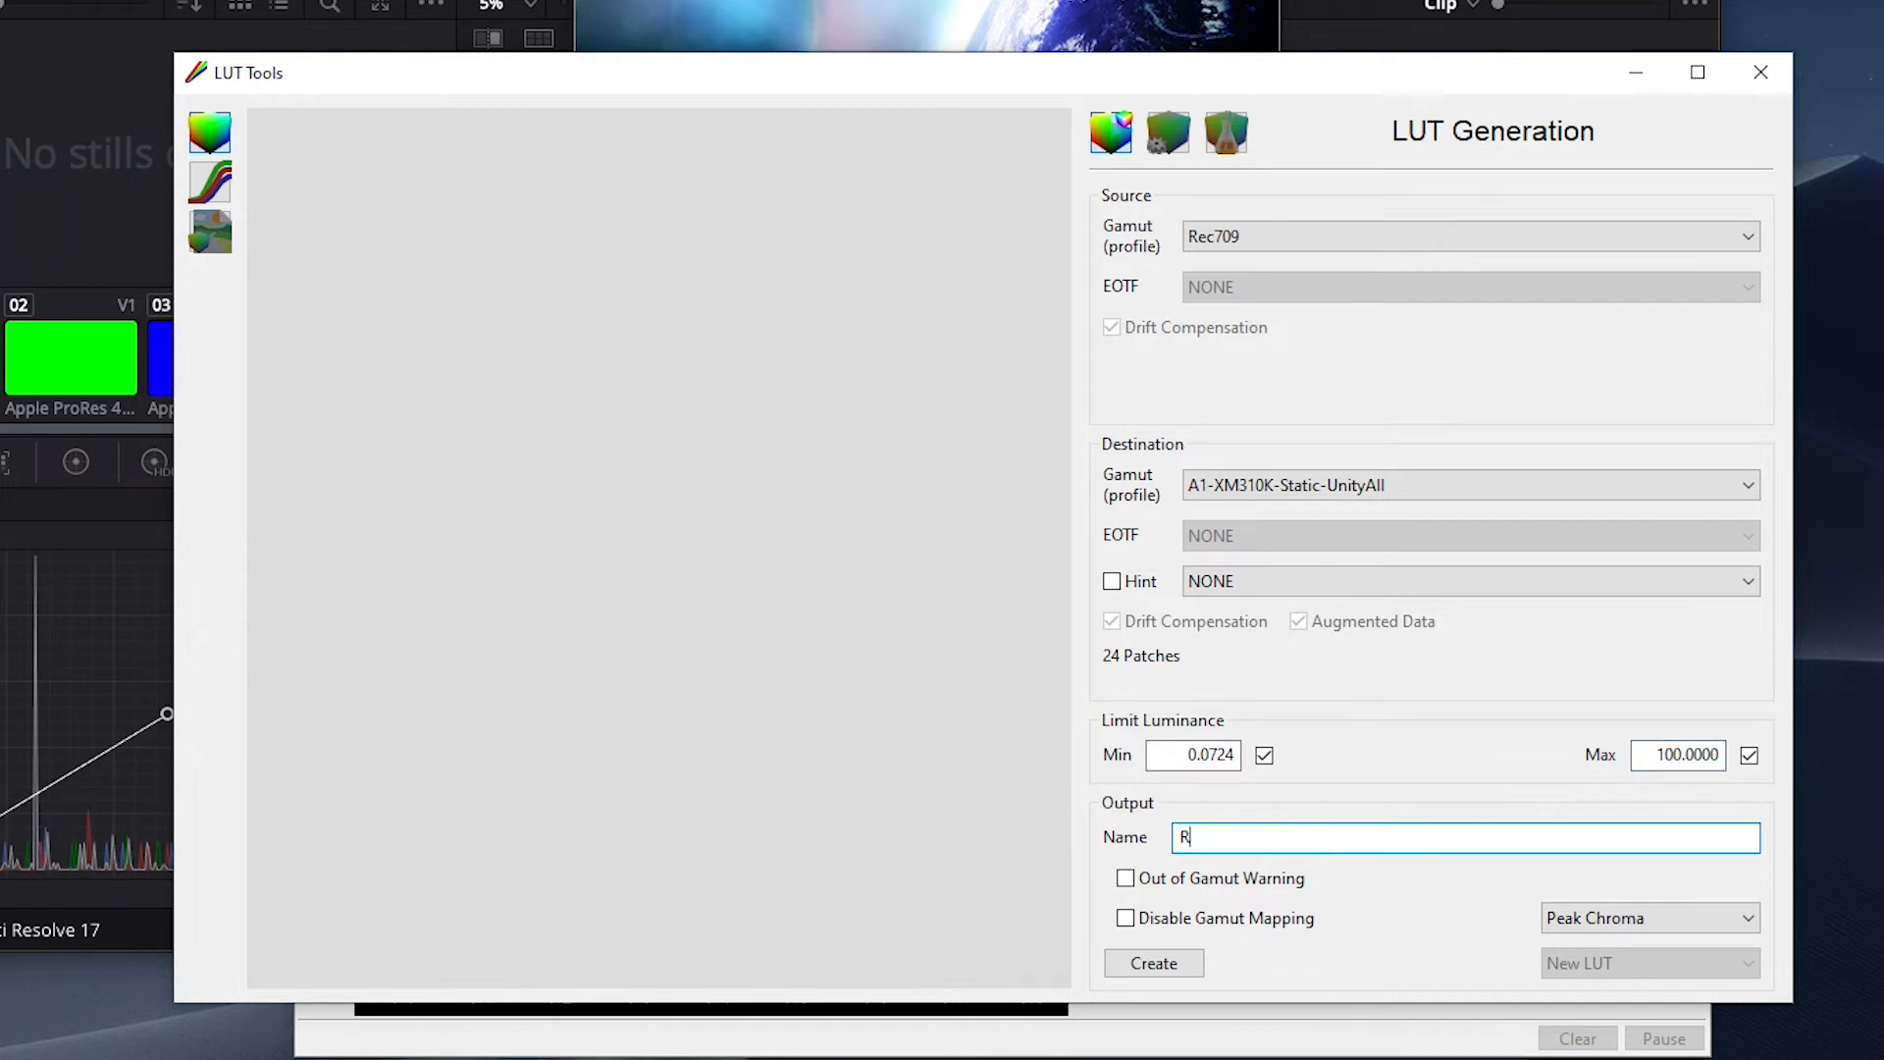
type("709")
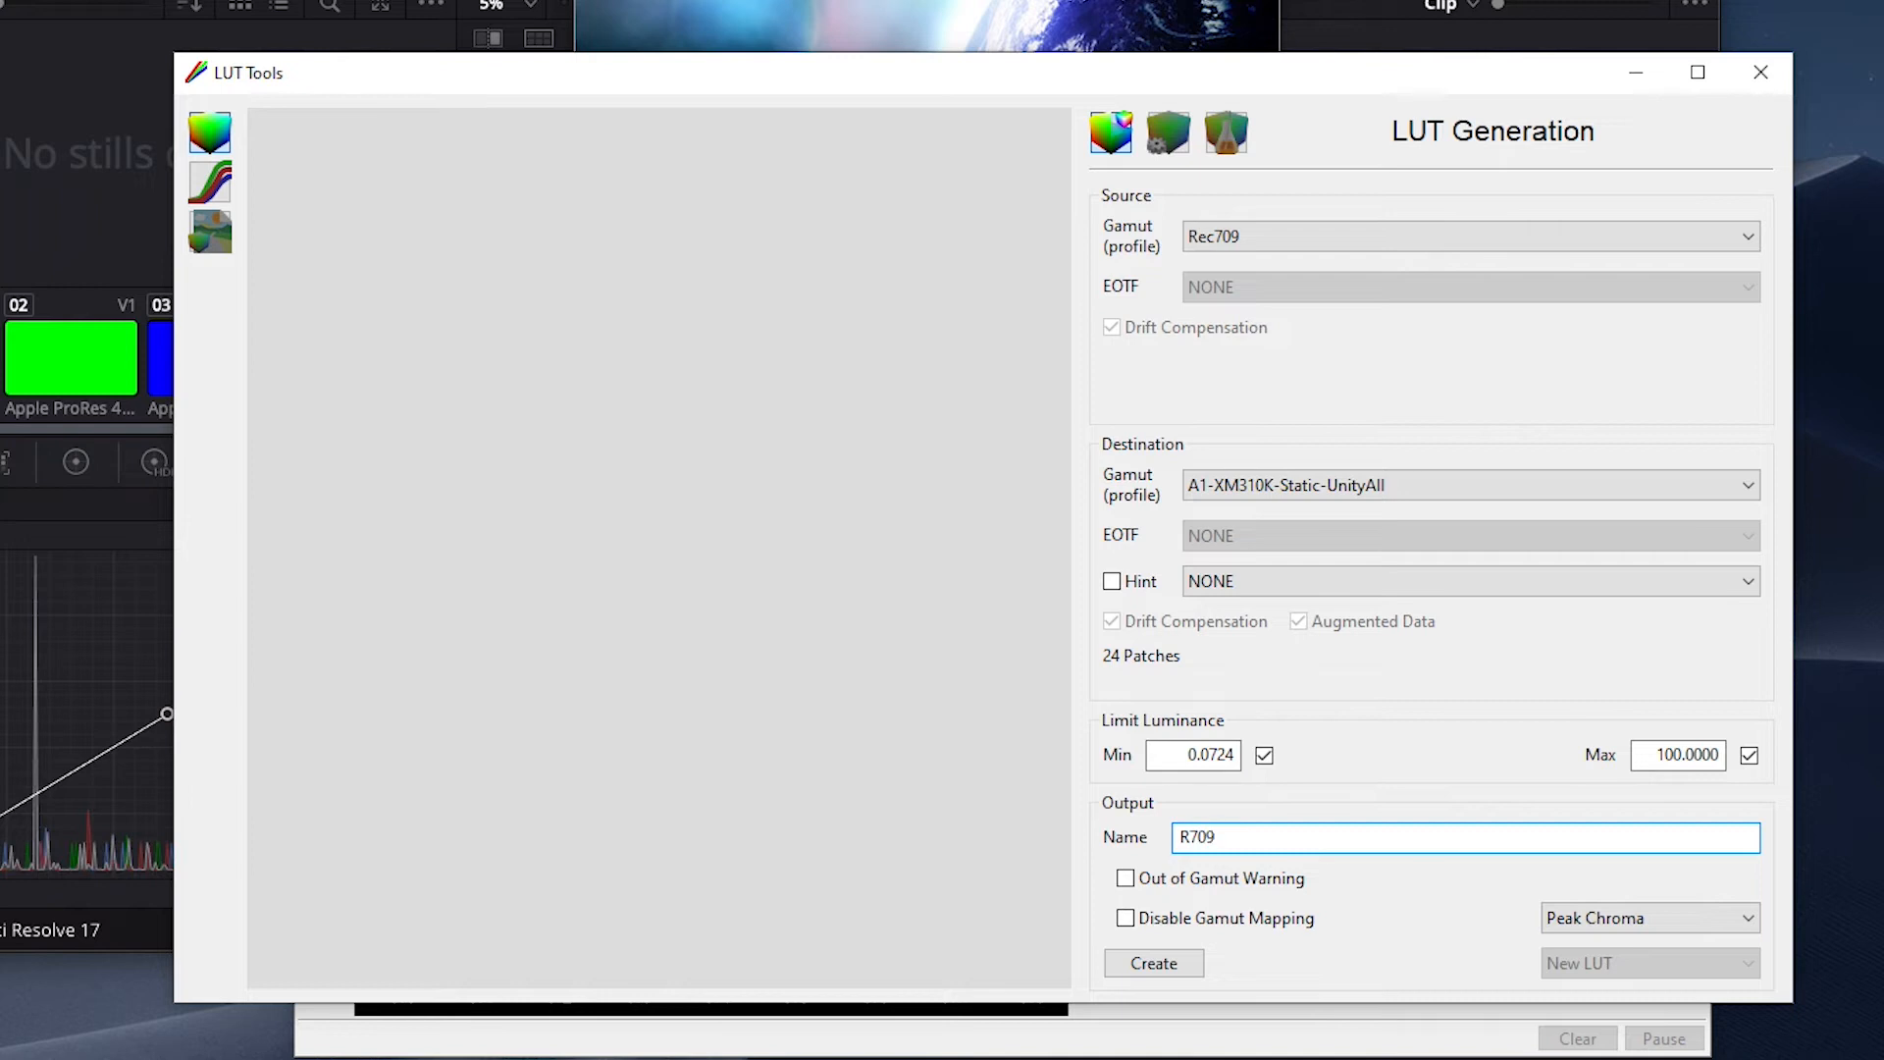
type("-Stati")
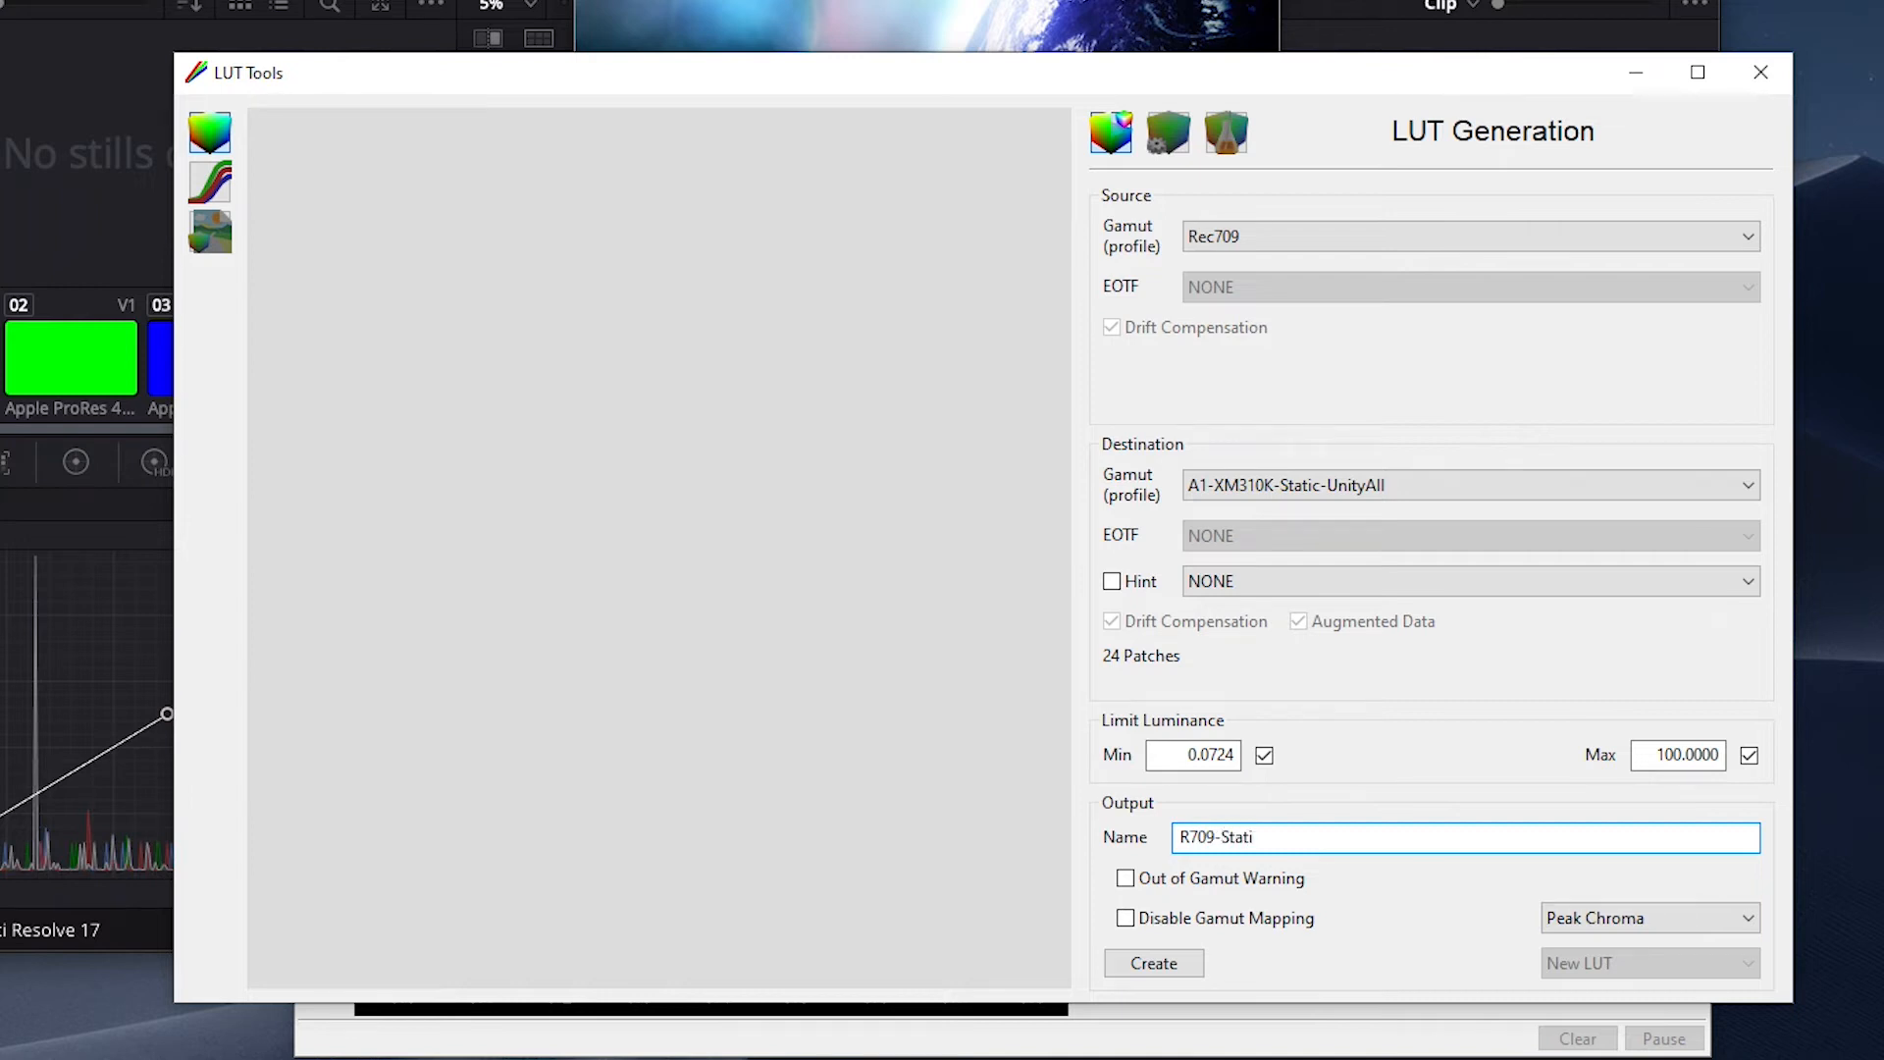
left_click(1152, 962)
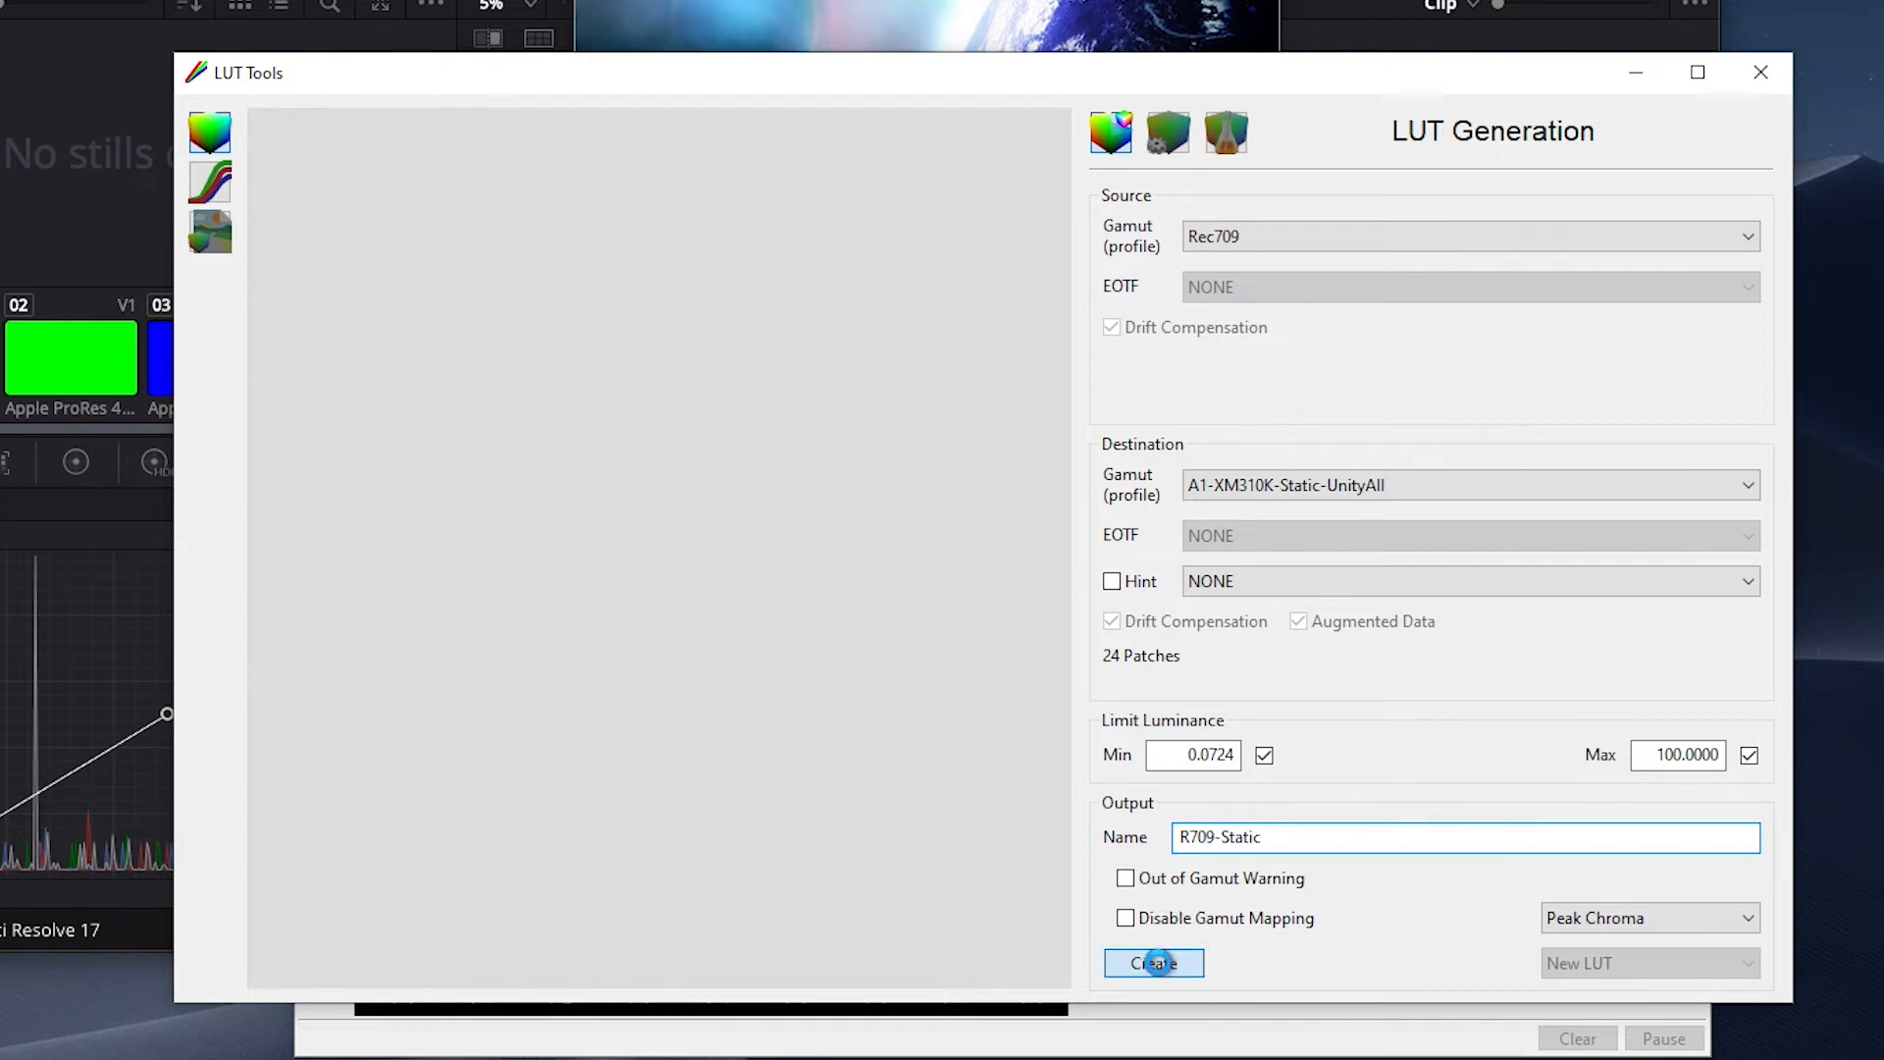
left_click(1152, 962)
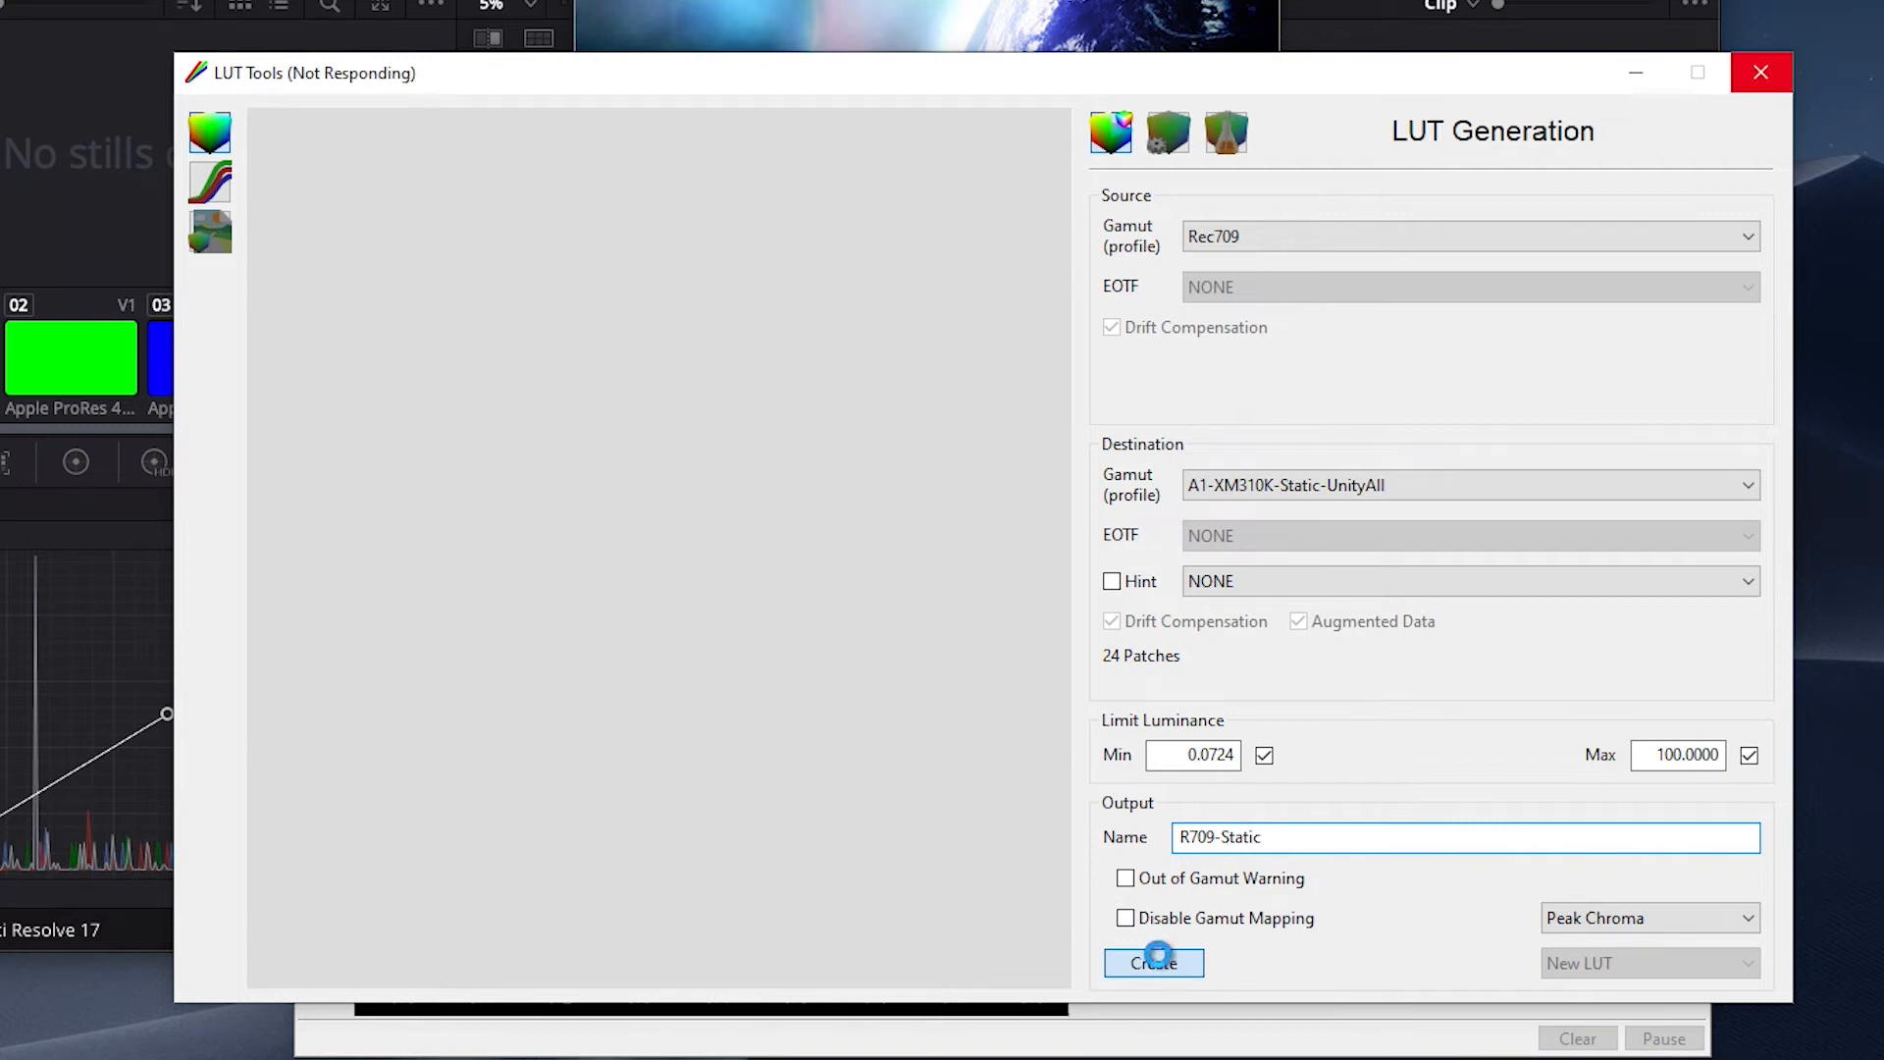
left_click(1152, 961)
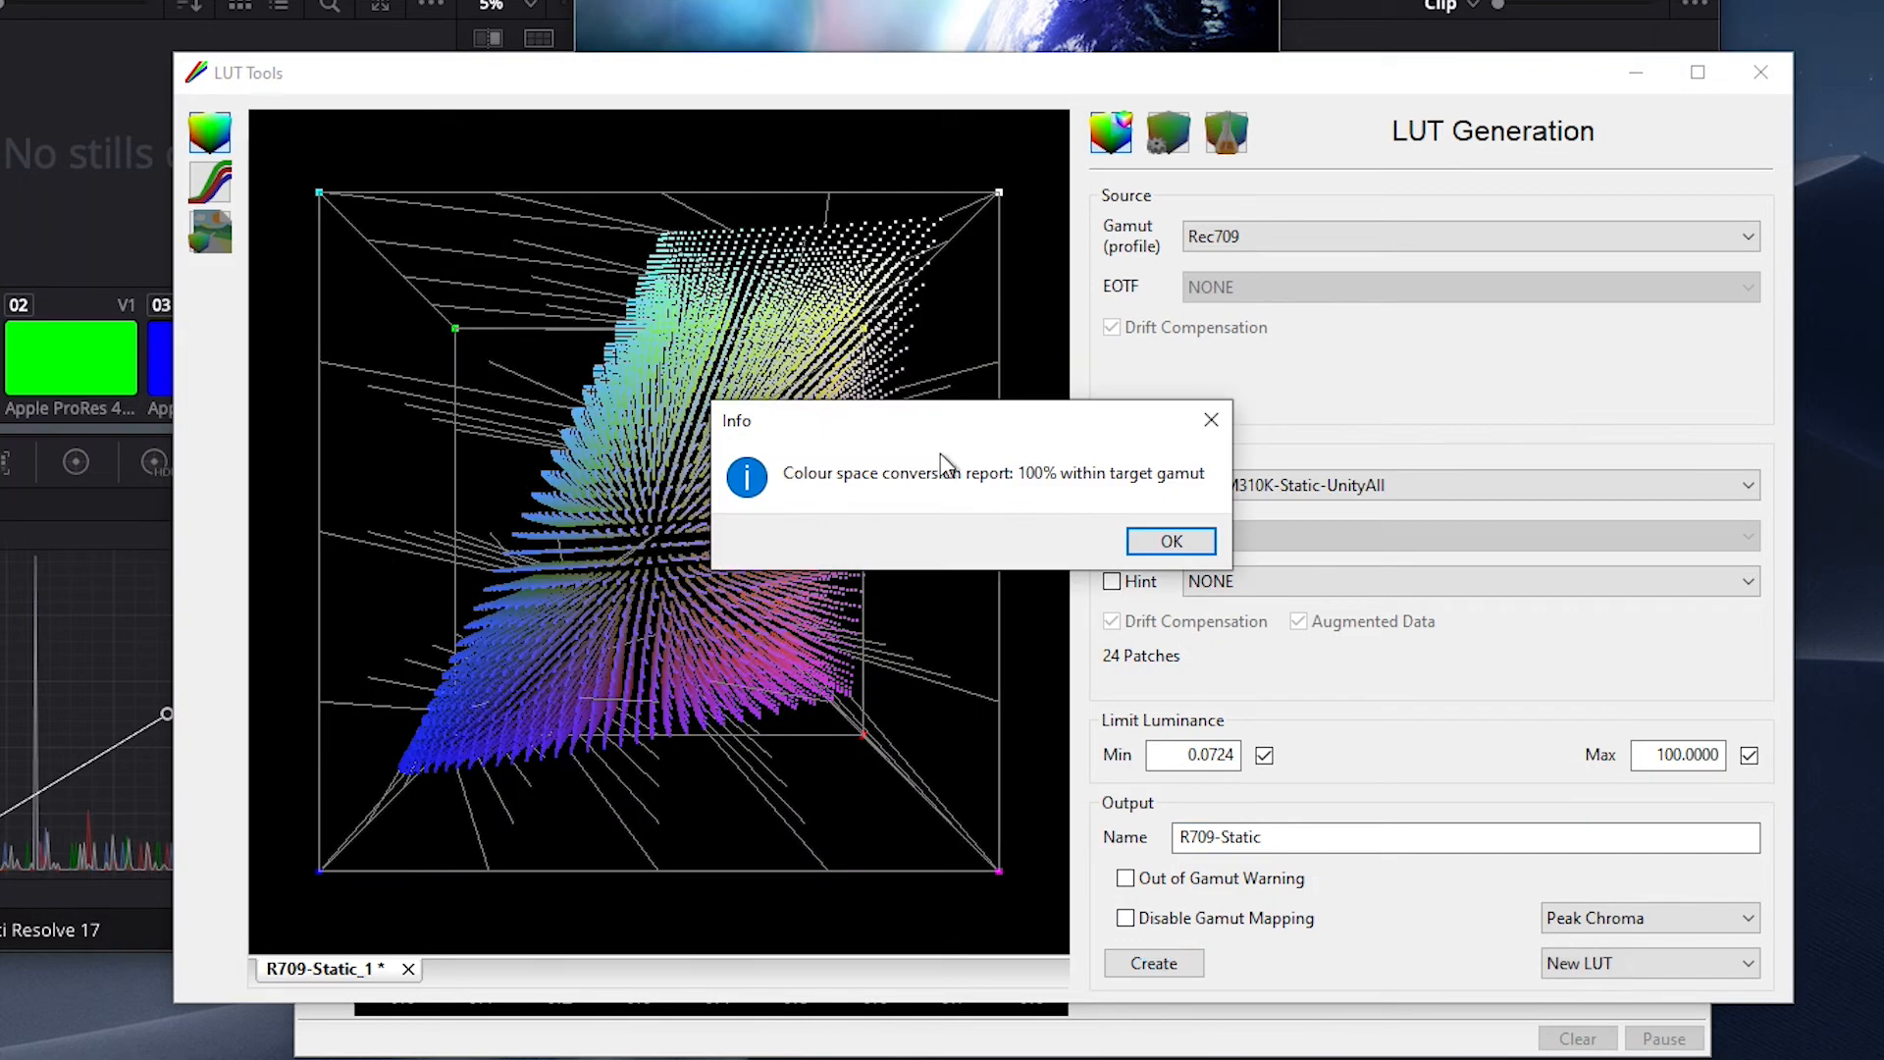
mouse_move(1170, 541)
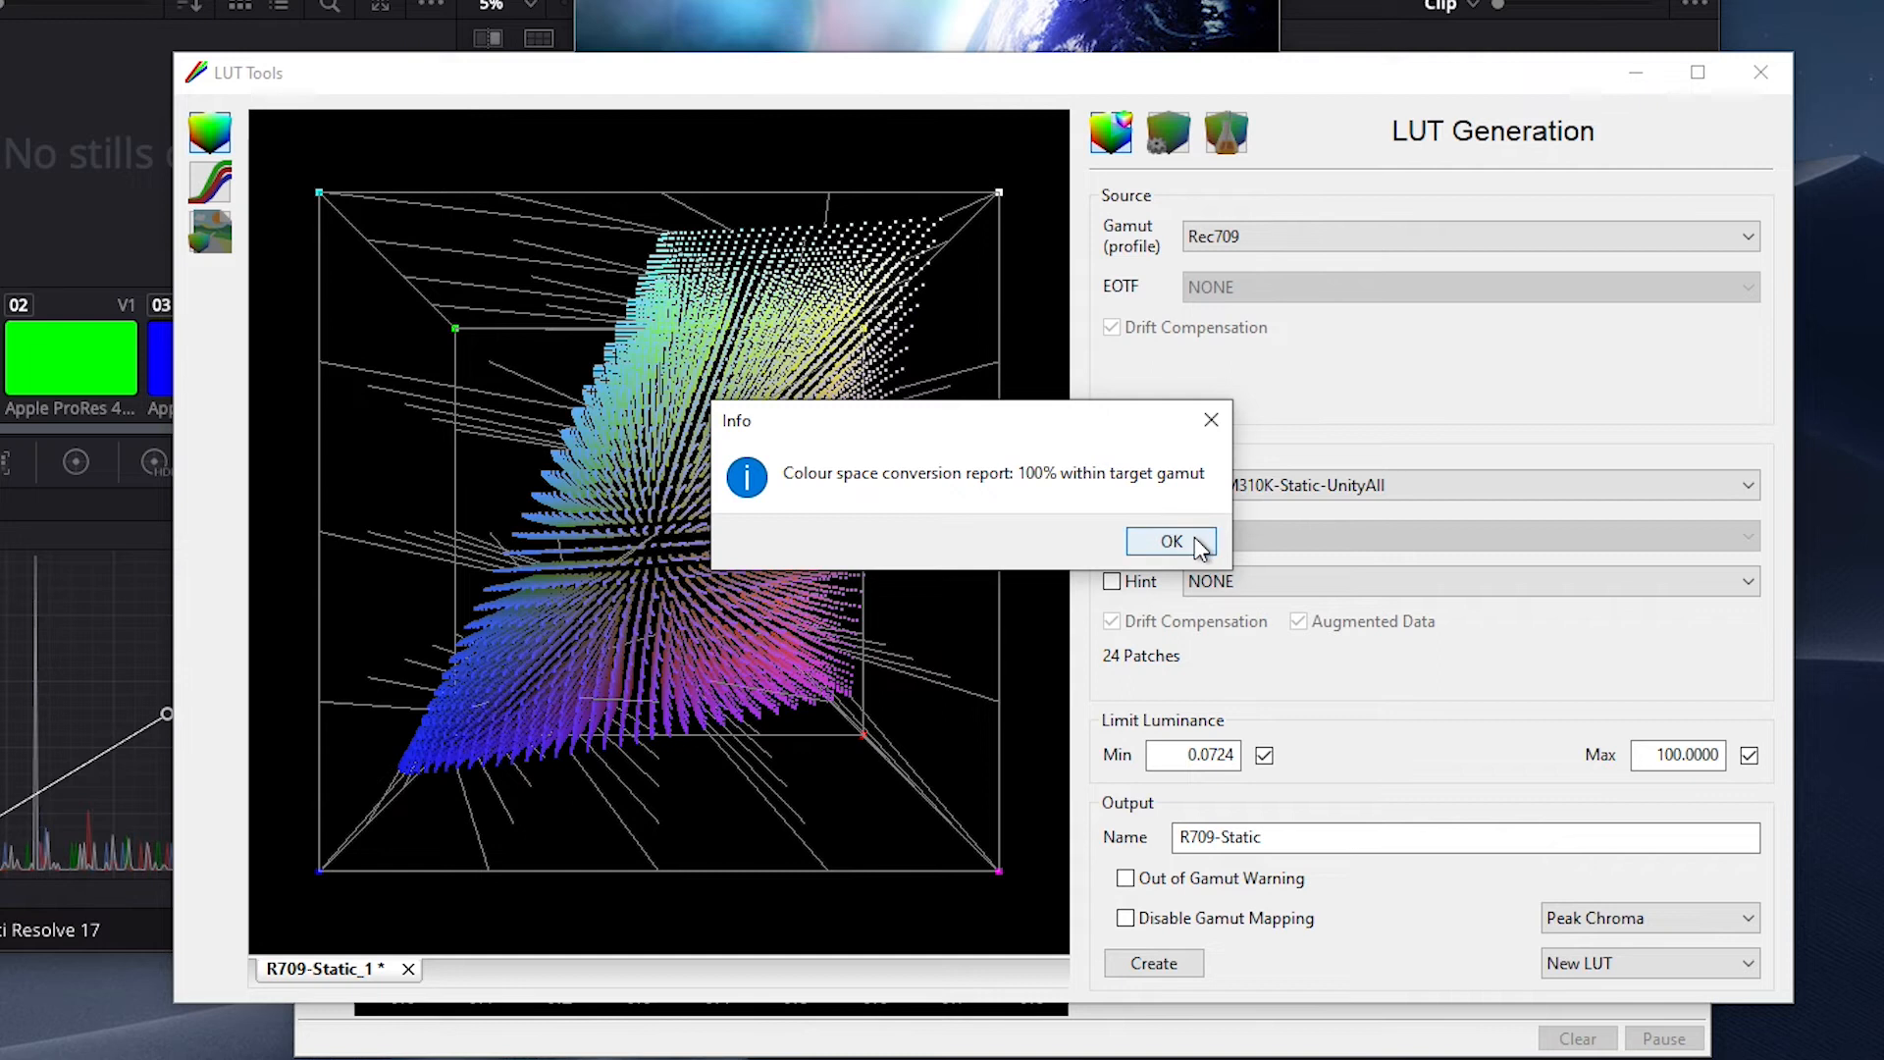
- Dismiss the gamut report and save the R709-Static LUT to the library
left_click(1167, 542)
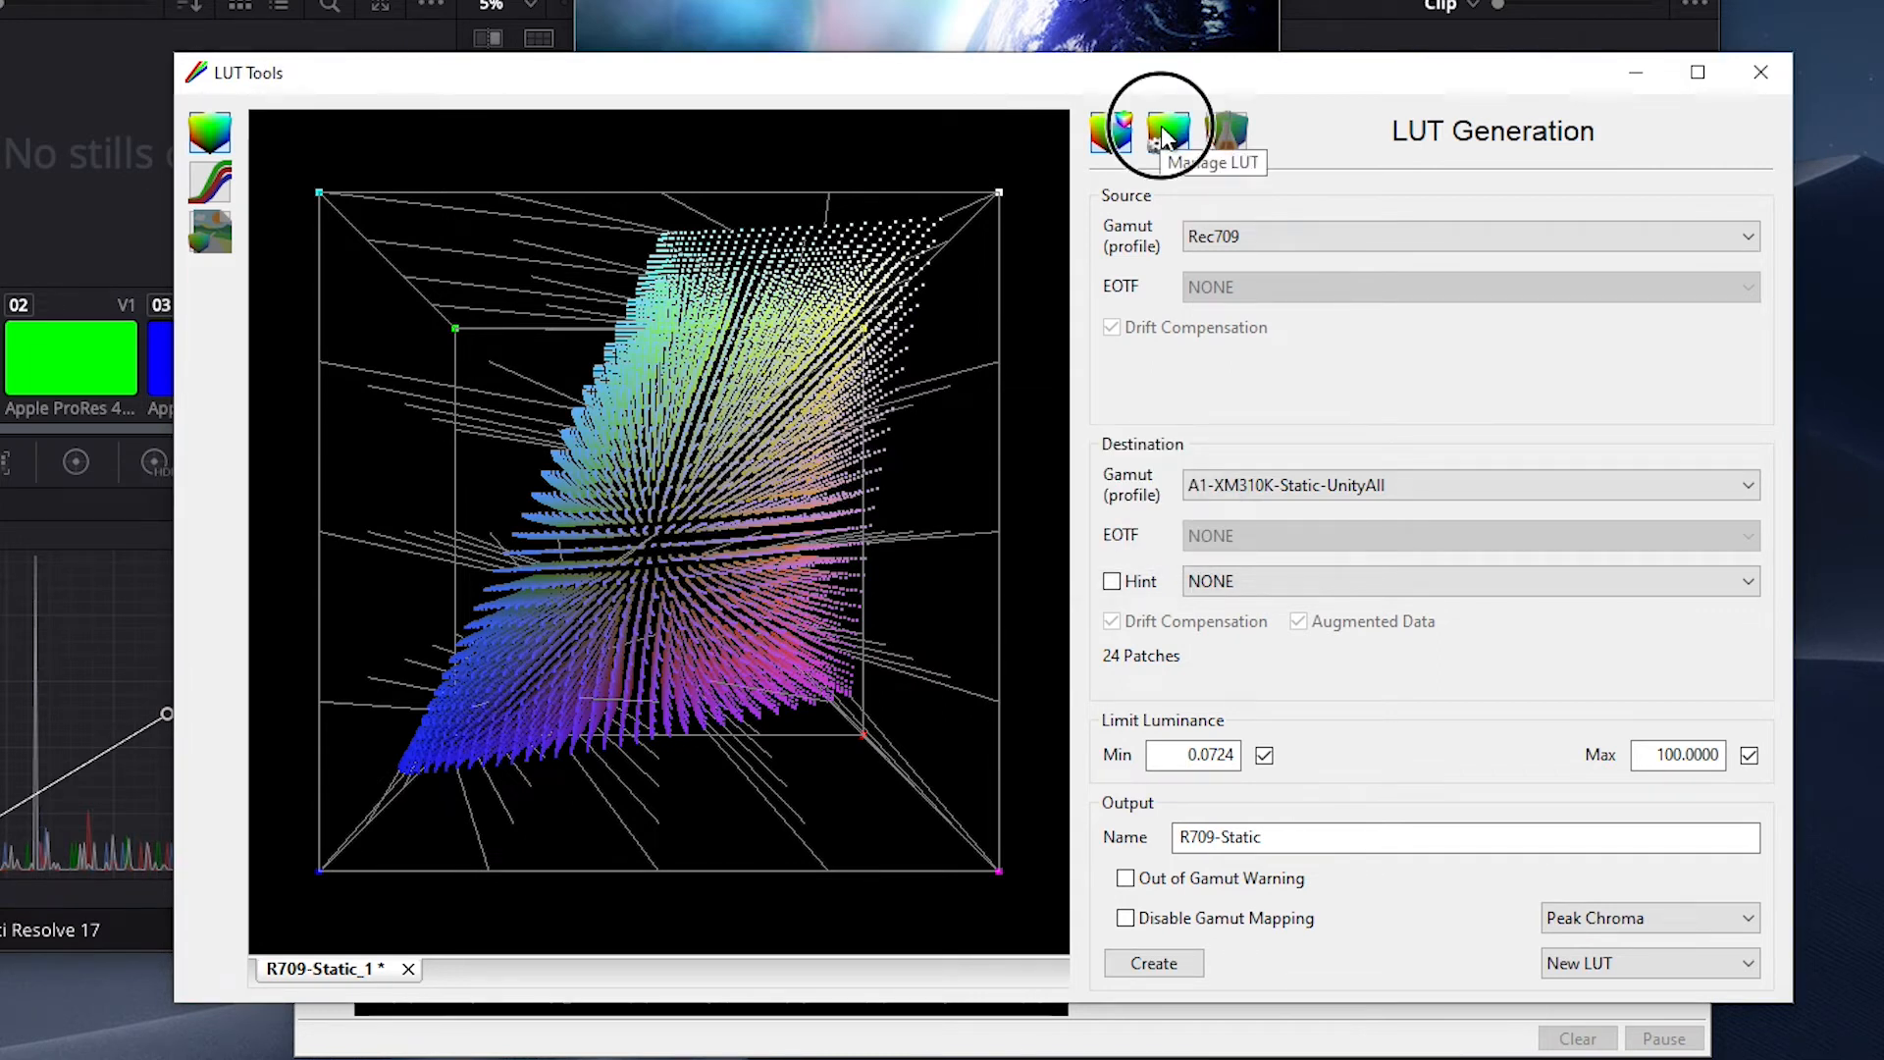
left_click(1166, 132)
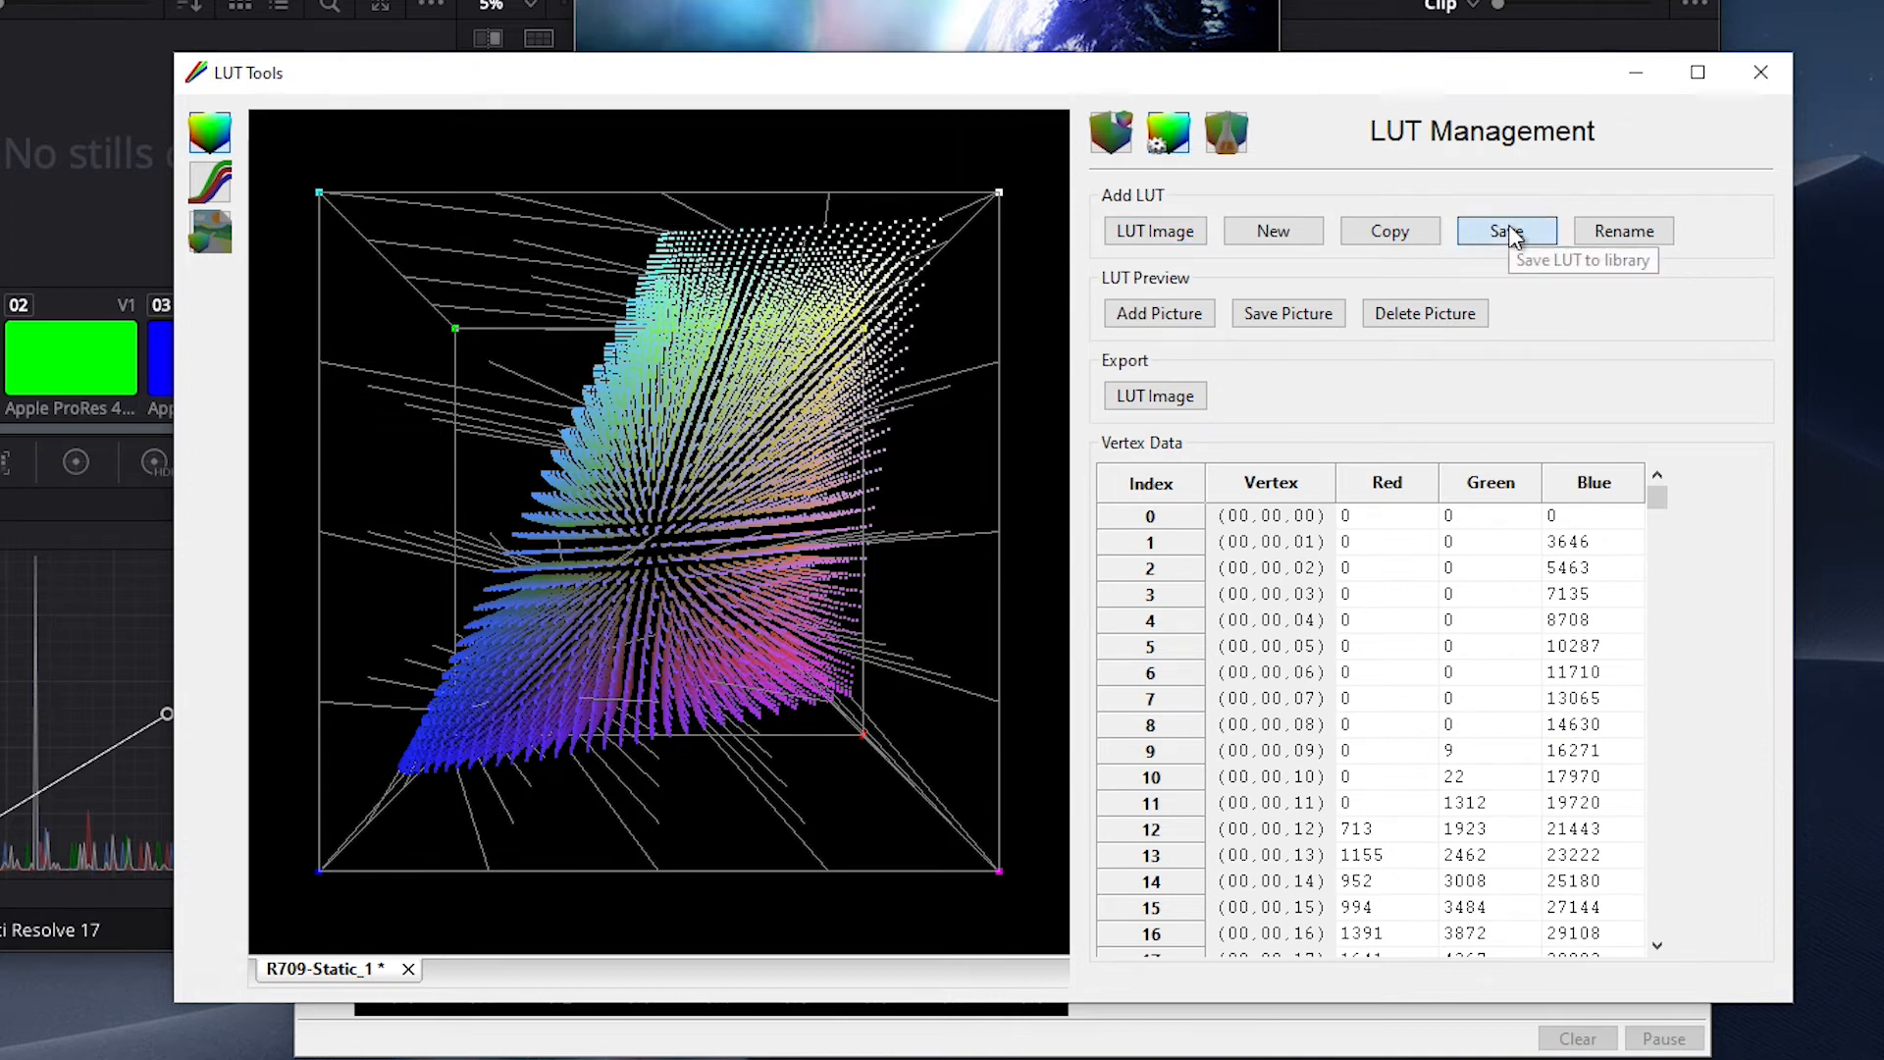
left_click(1508, 232)
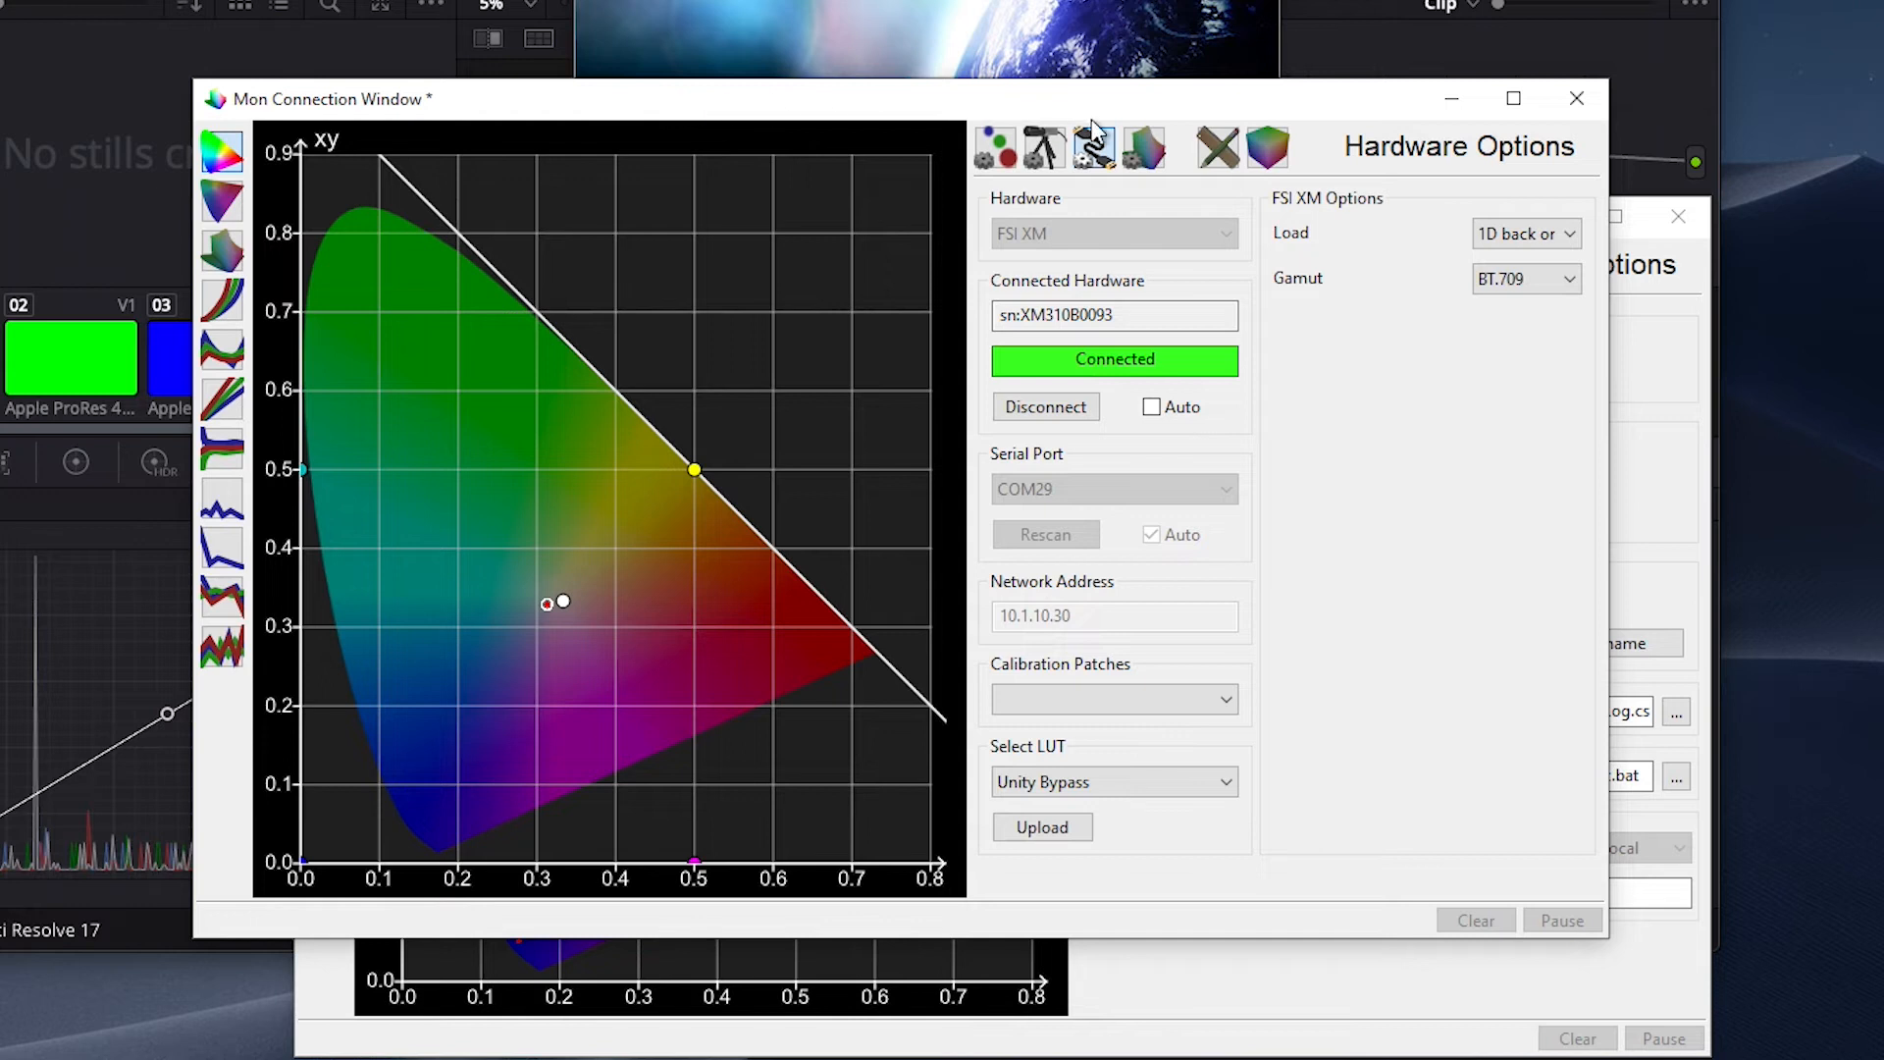
mouse_move(1142, 490)
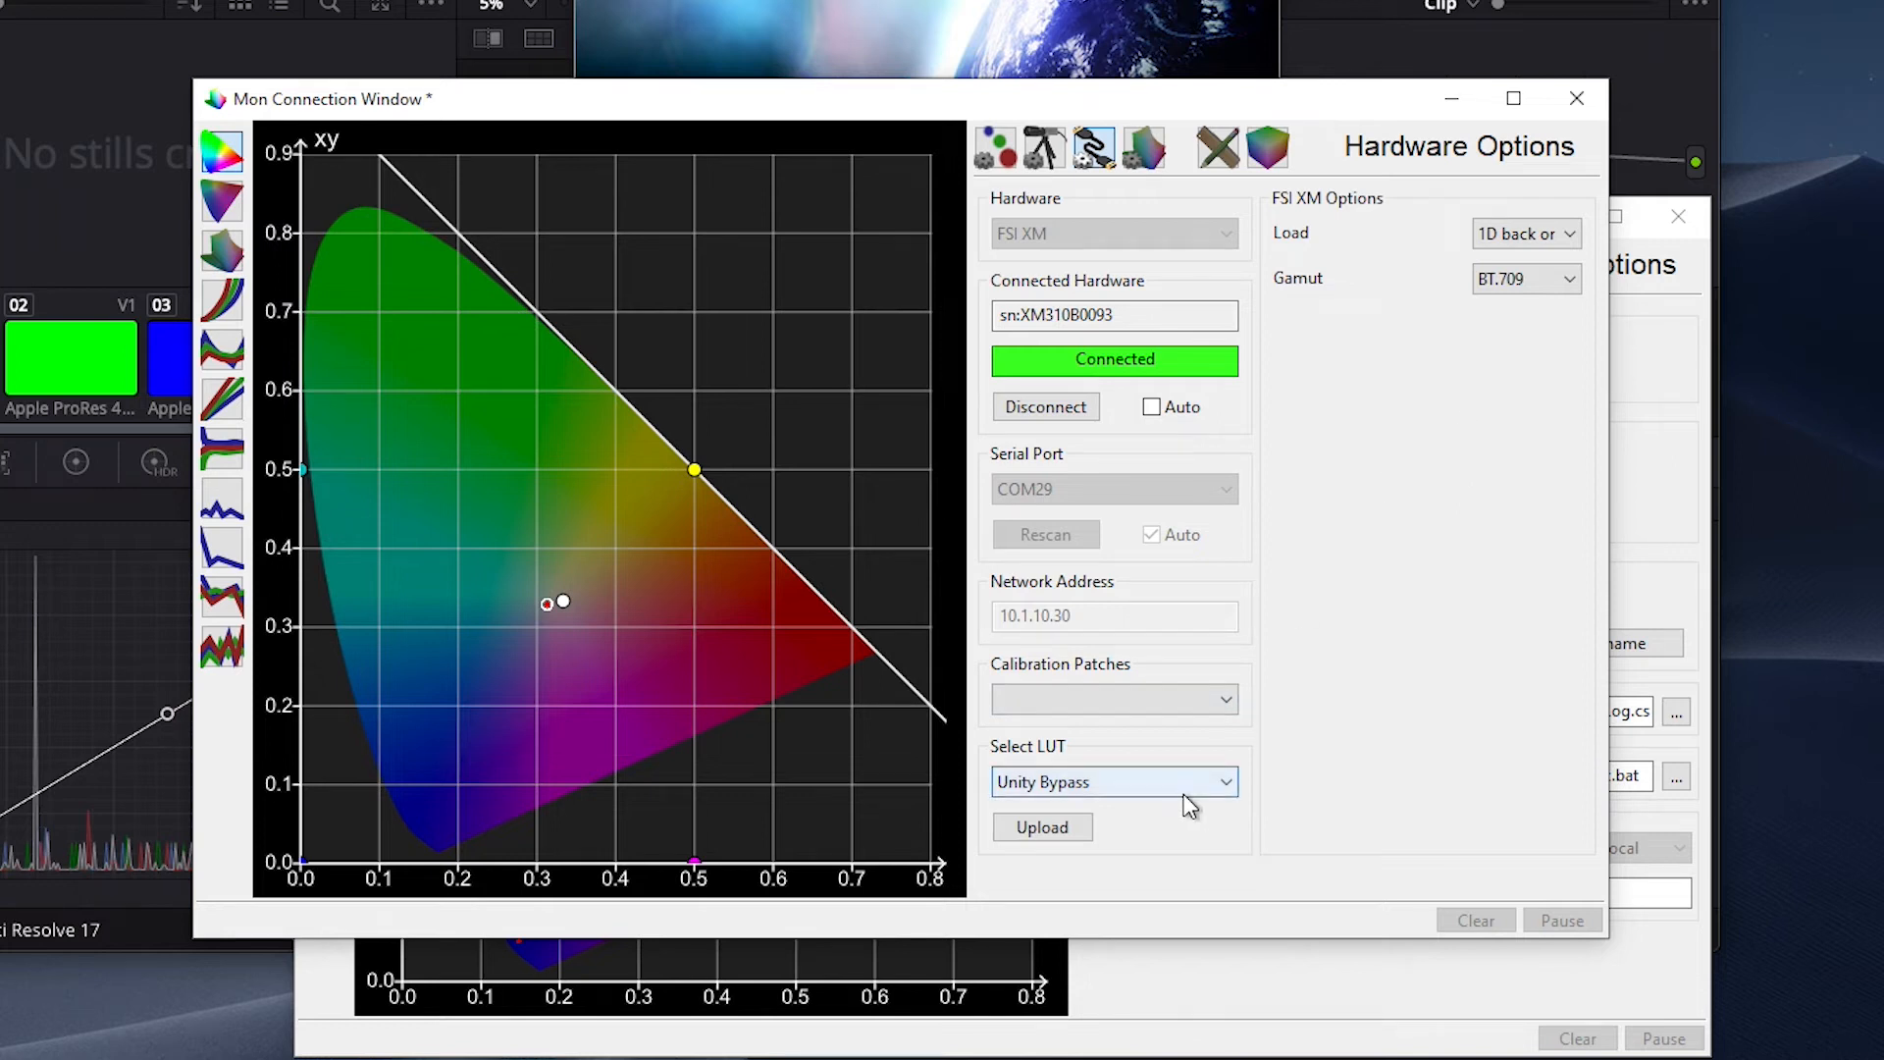
- Choose R709-Static as the LUT, set Load to 3D only and upload it to the XM310K
left_click(1111, 781)
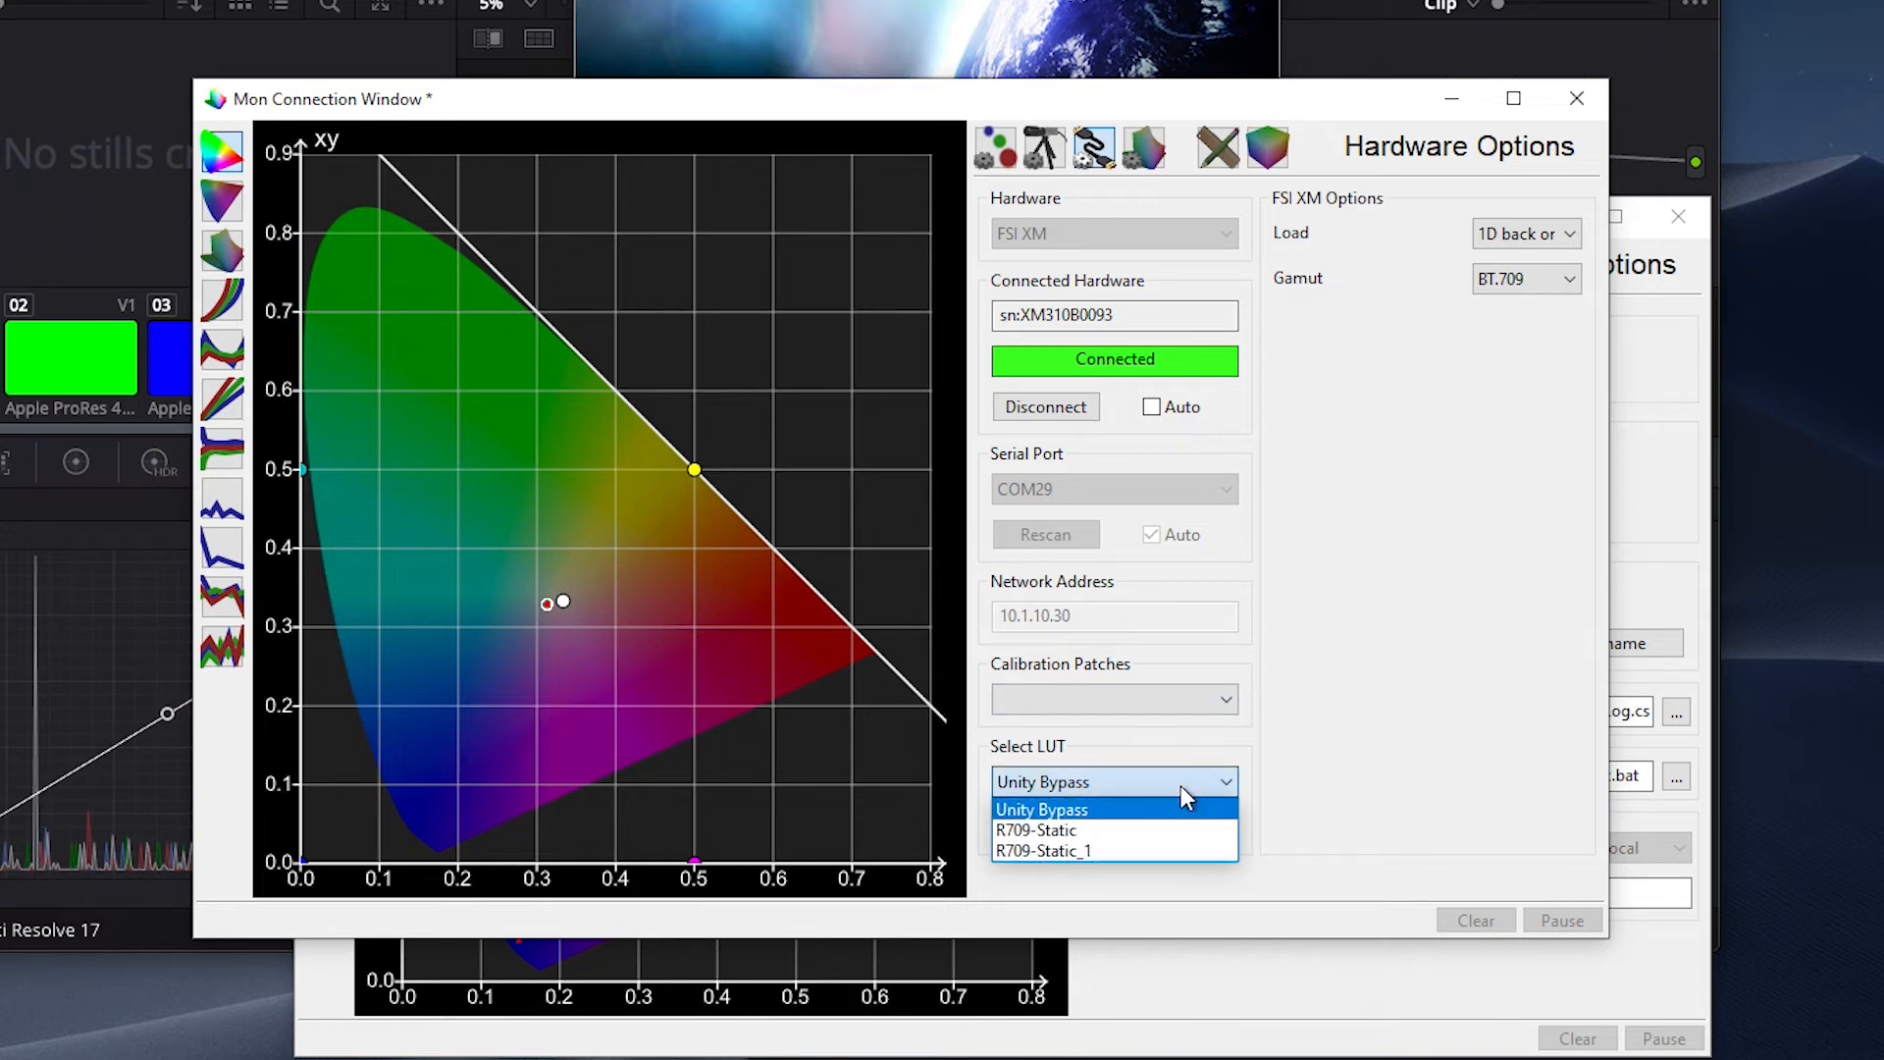
mouse_move(1152, 830)
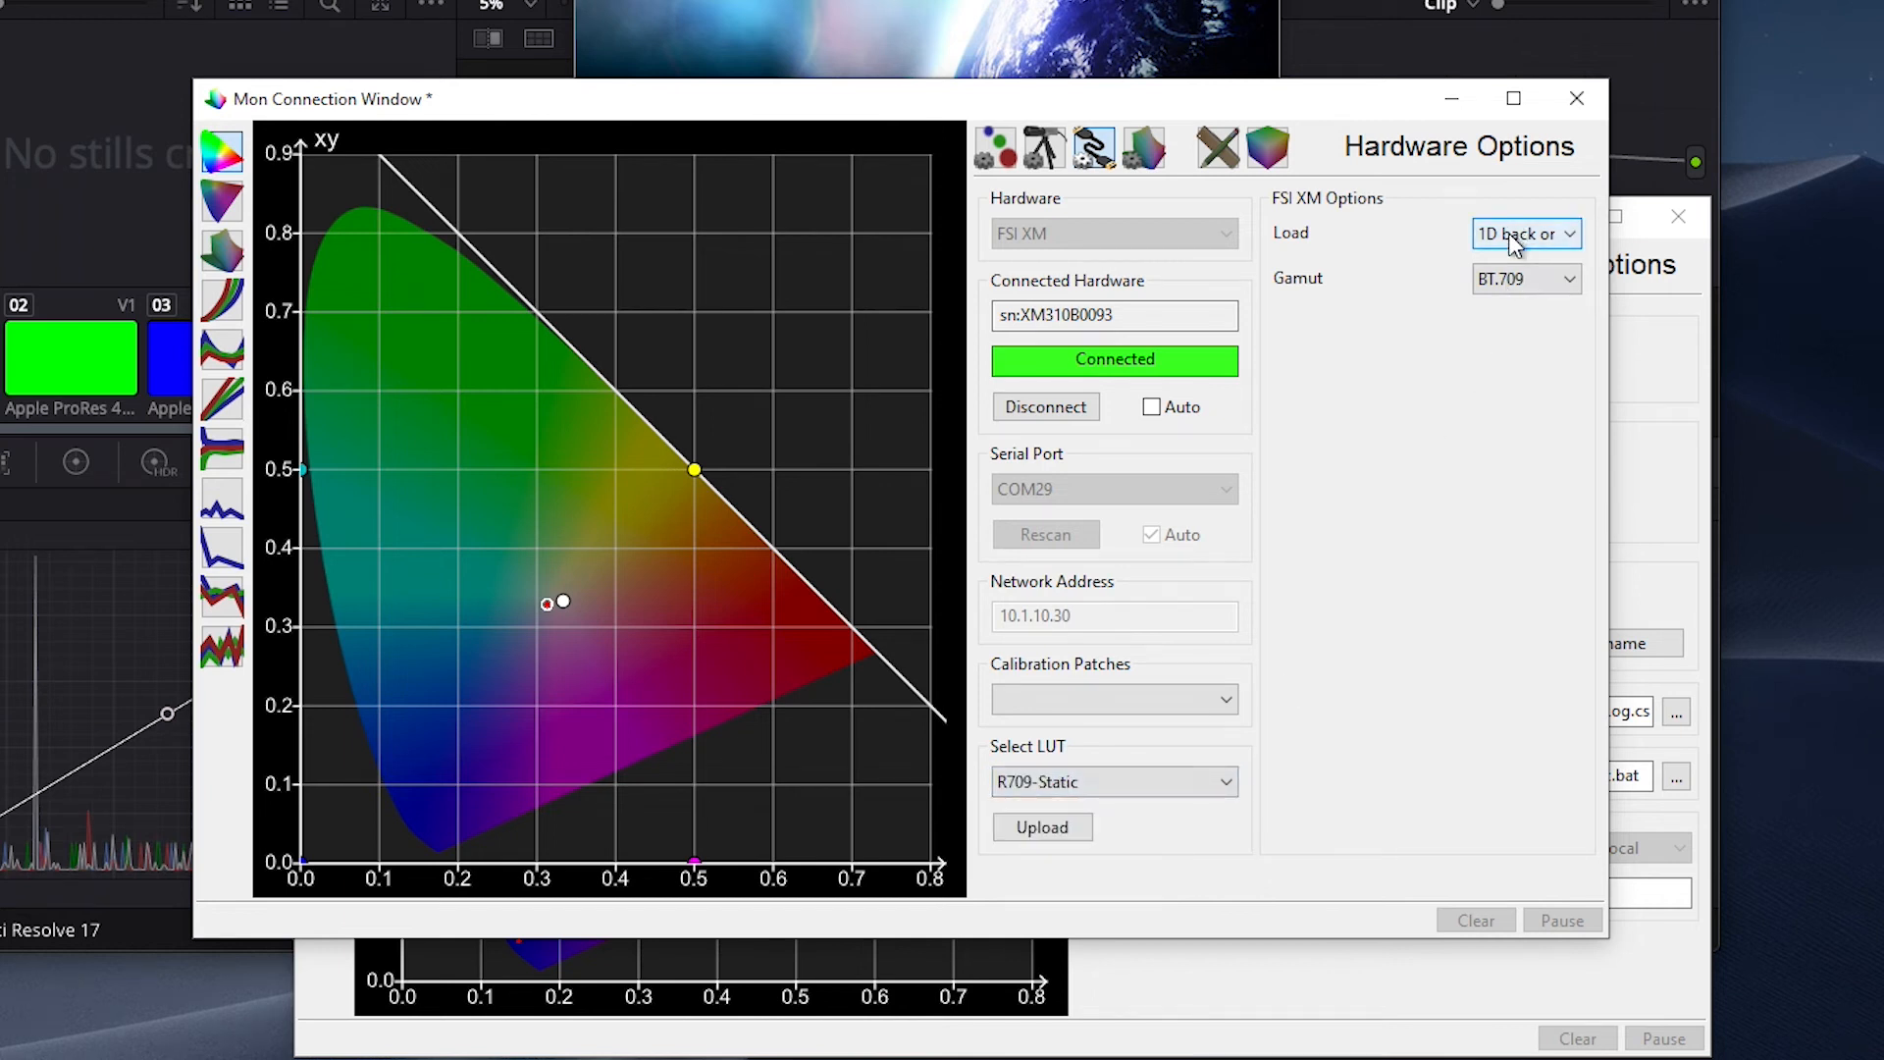
left_click(1527, 233)
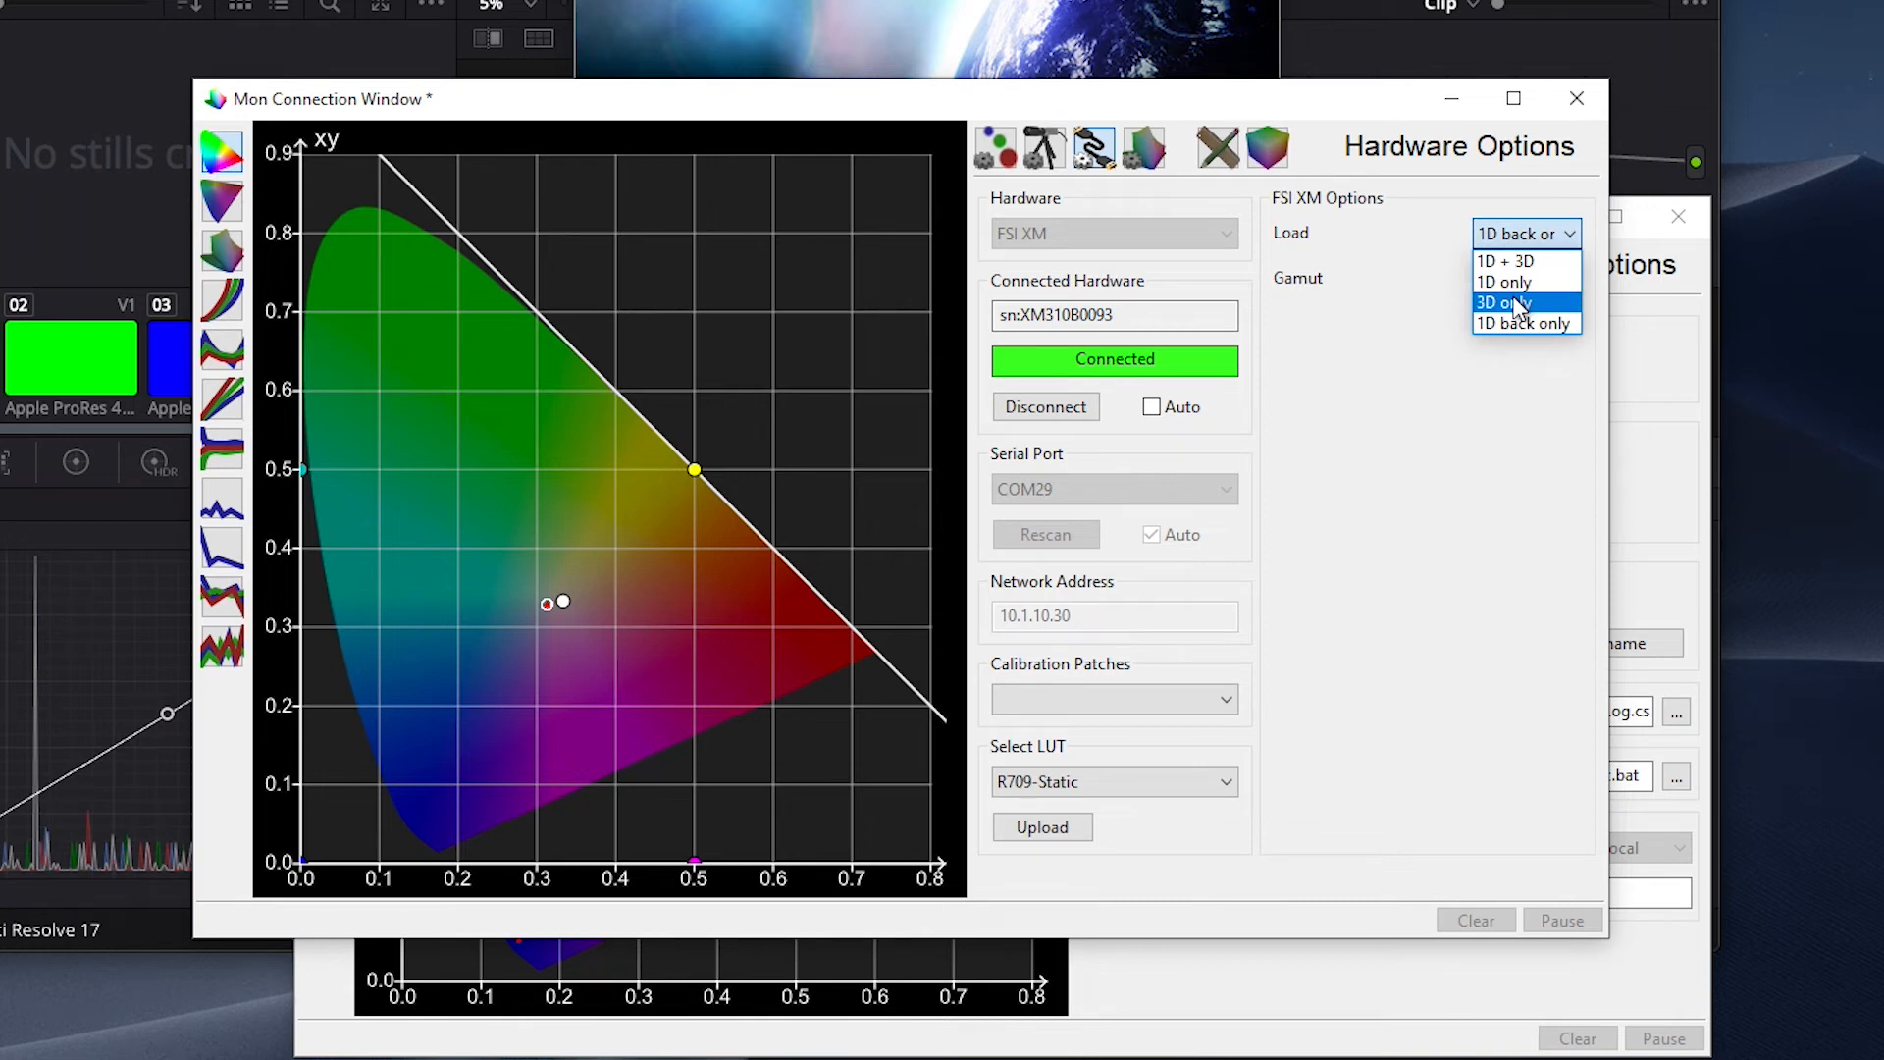
left_click(1501, 302)
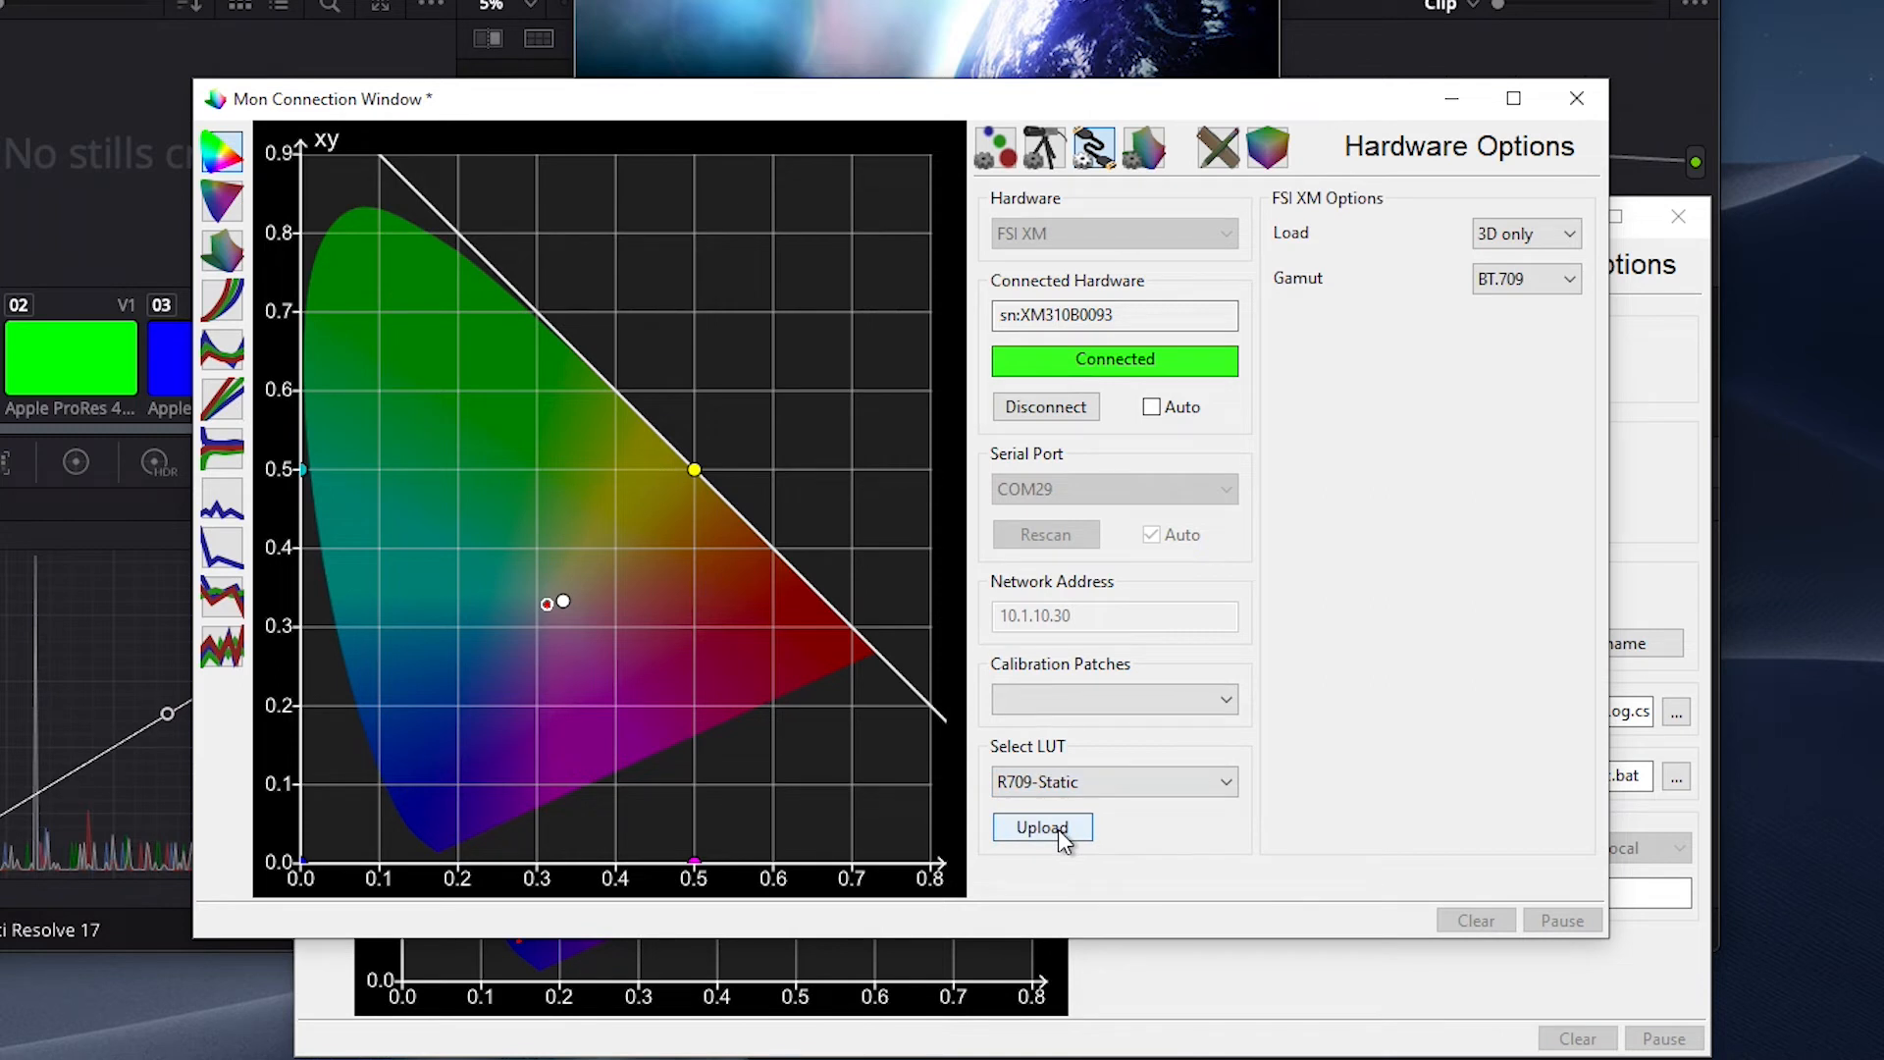
left_click(1040, 826)
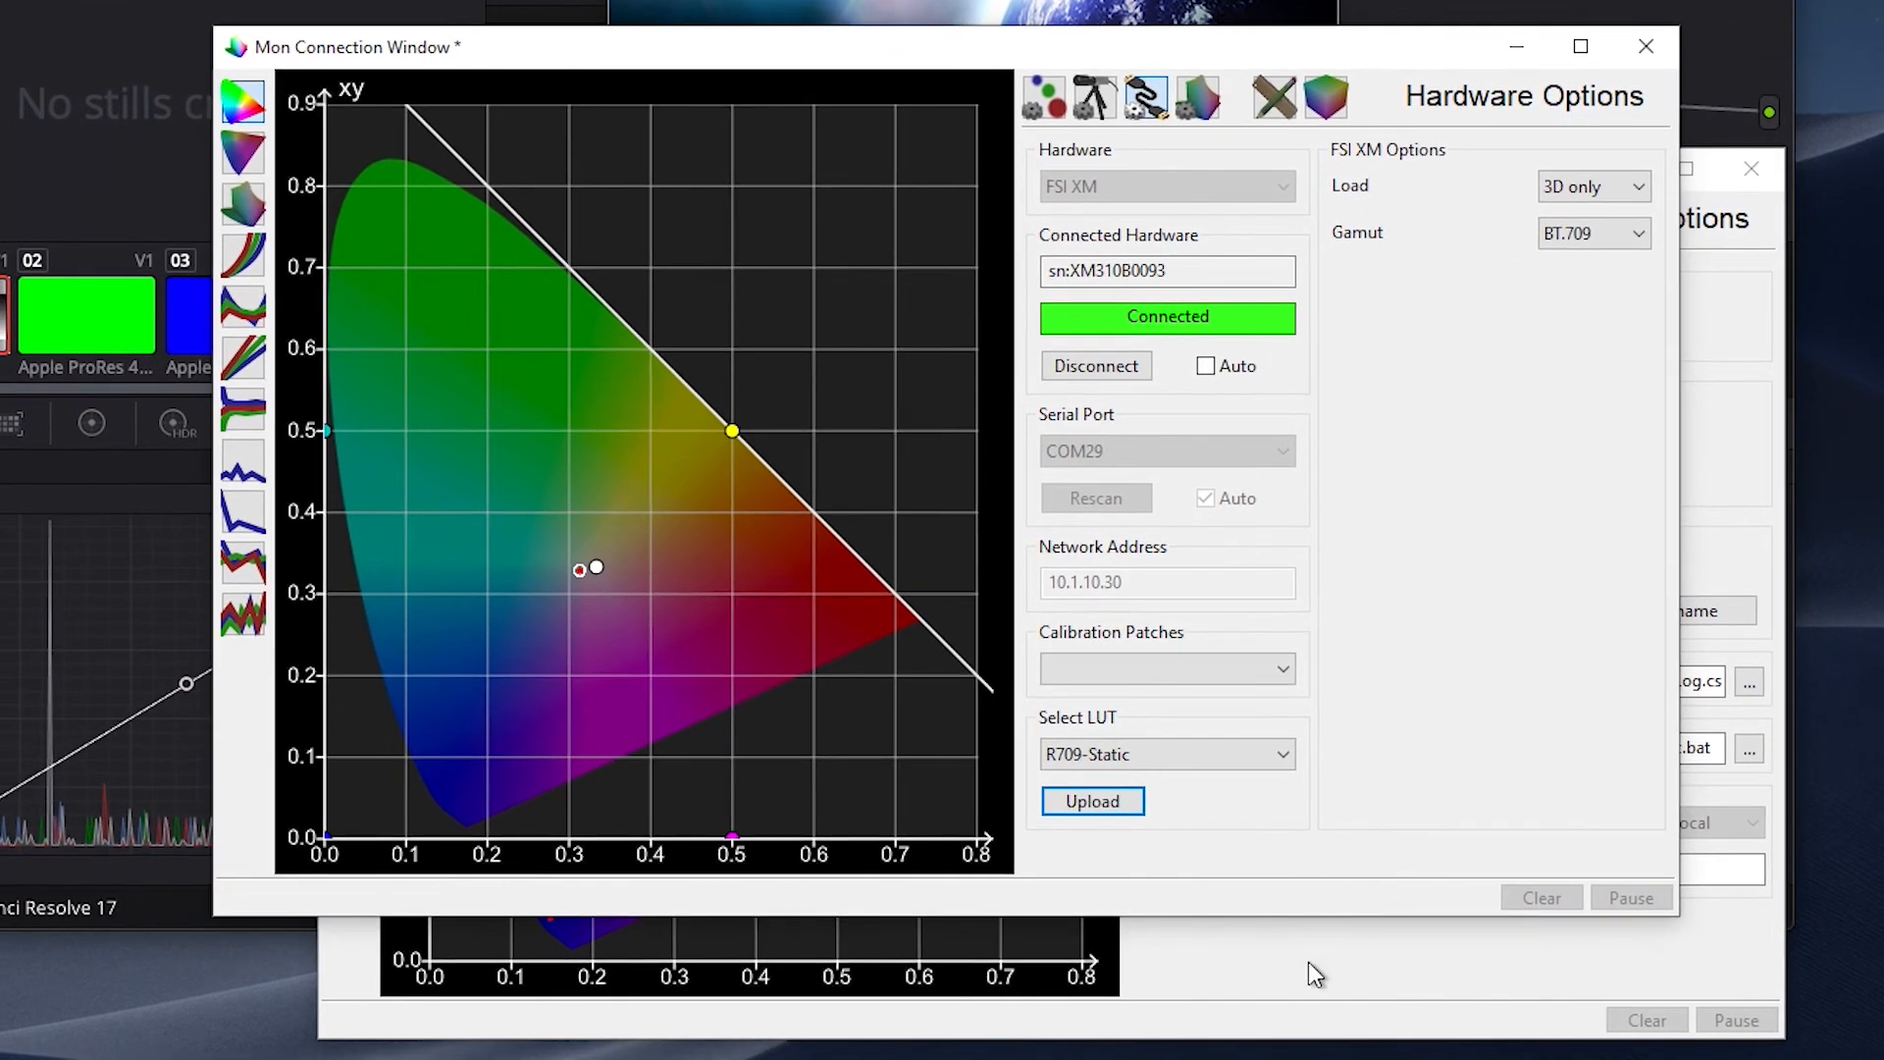
- Run a Memory Colours With Secondaries characterisation of 45 patches on the static profile
left_click(1430, 218)
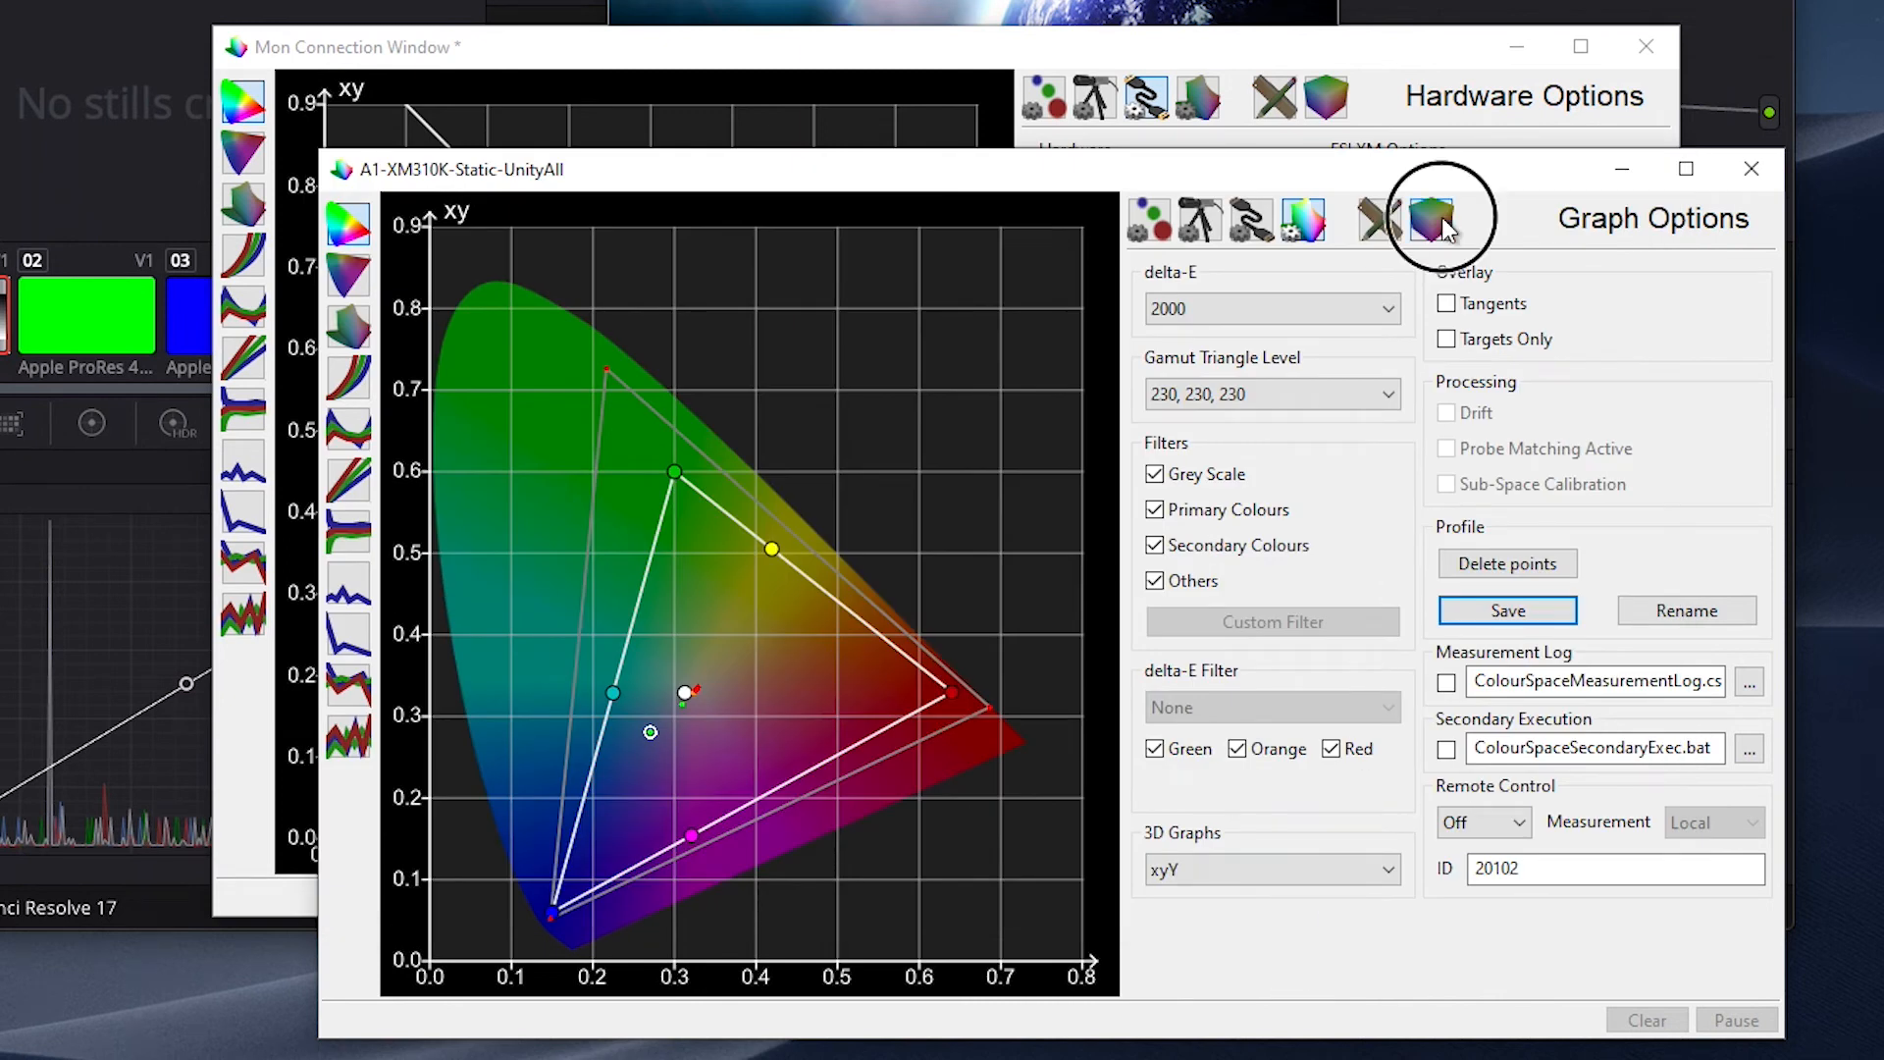
left_click(1431, 218)
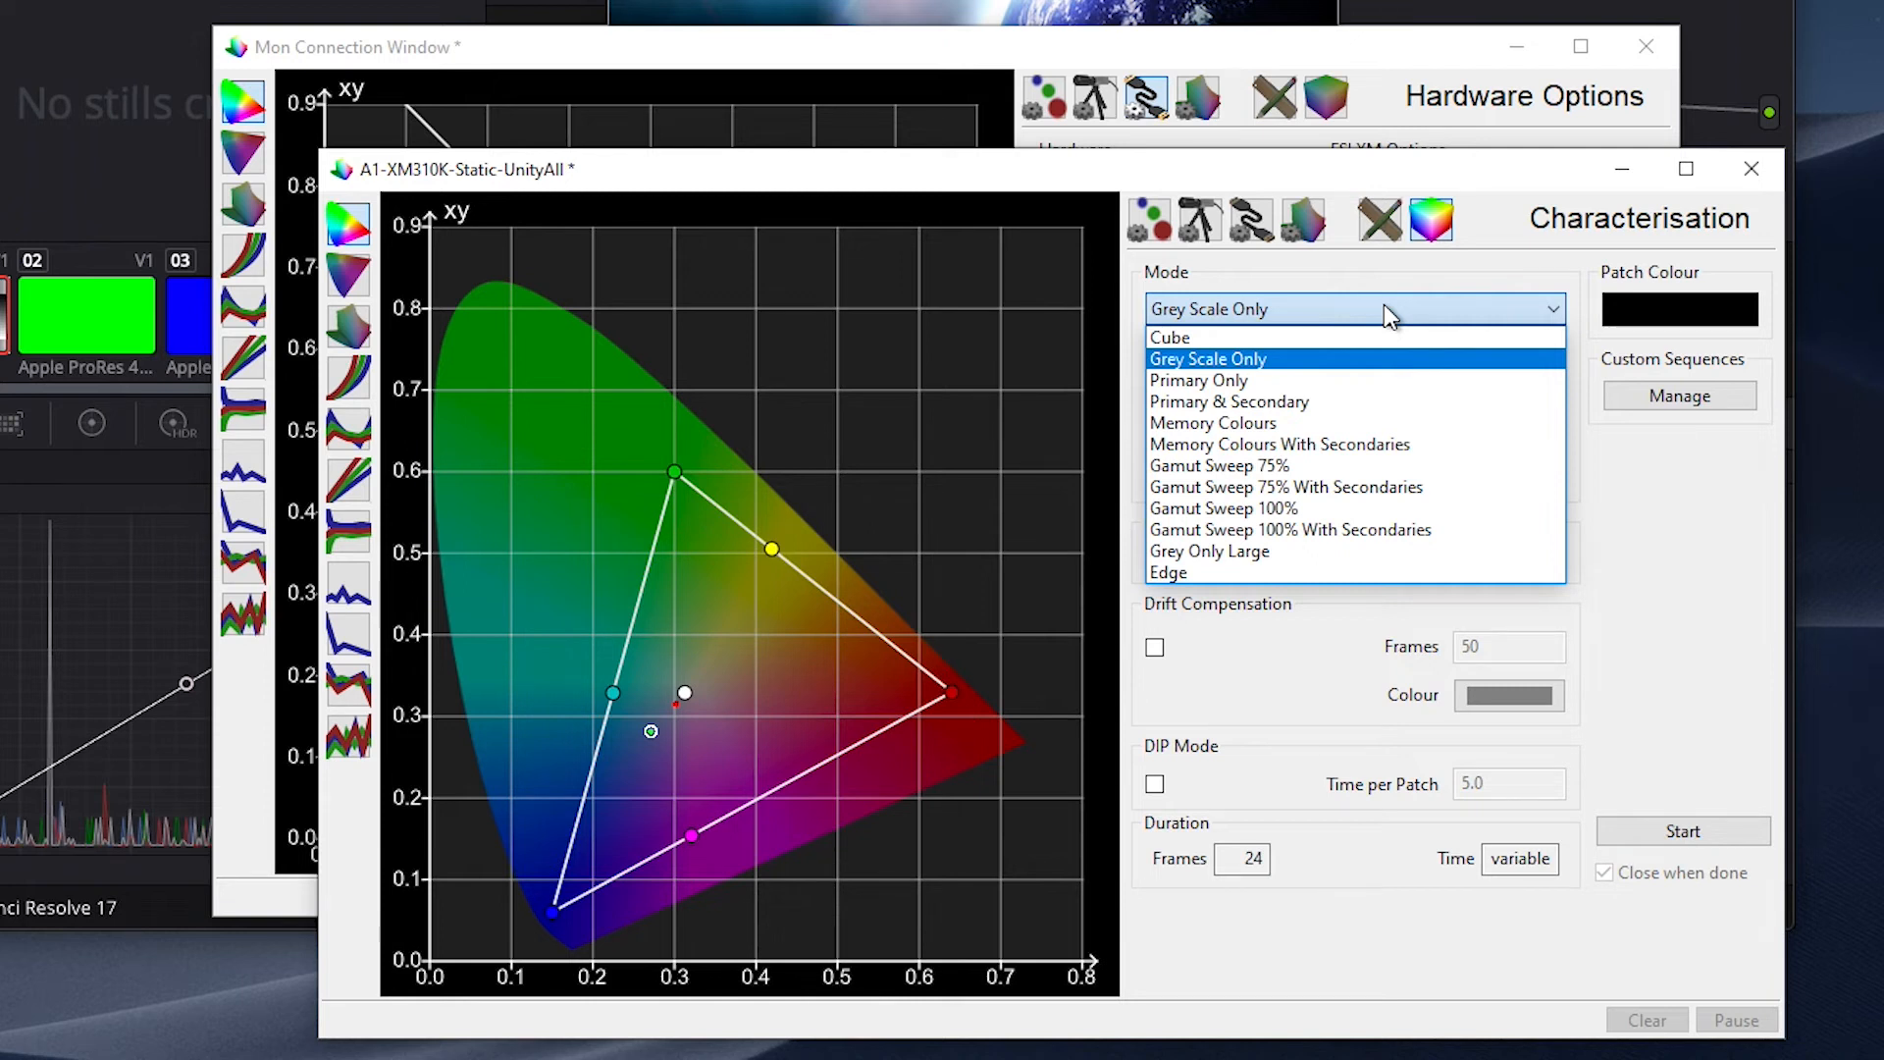
mouse_move(1352, 444)
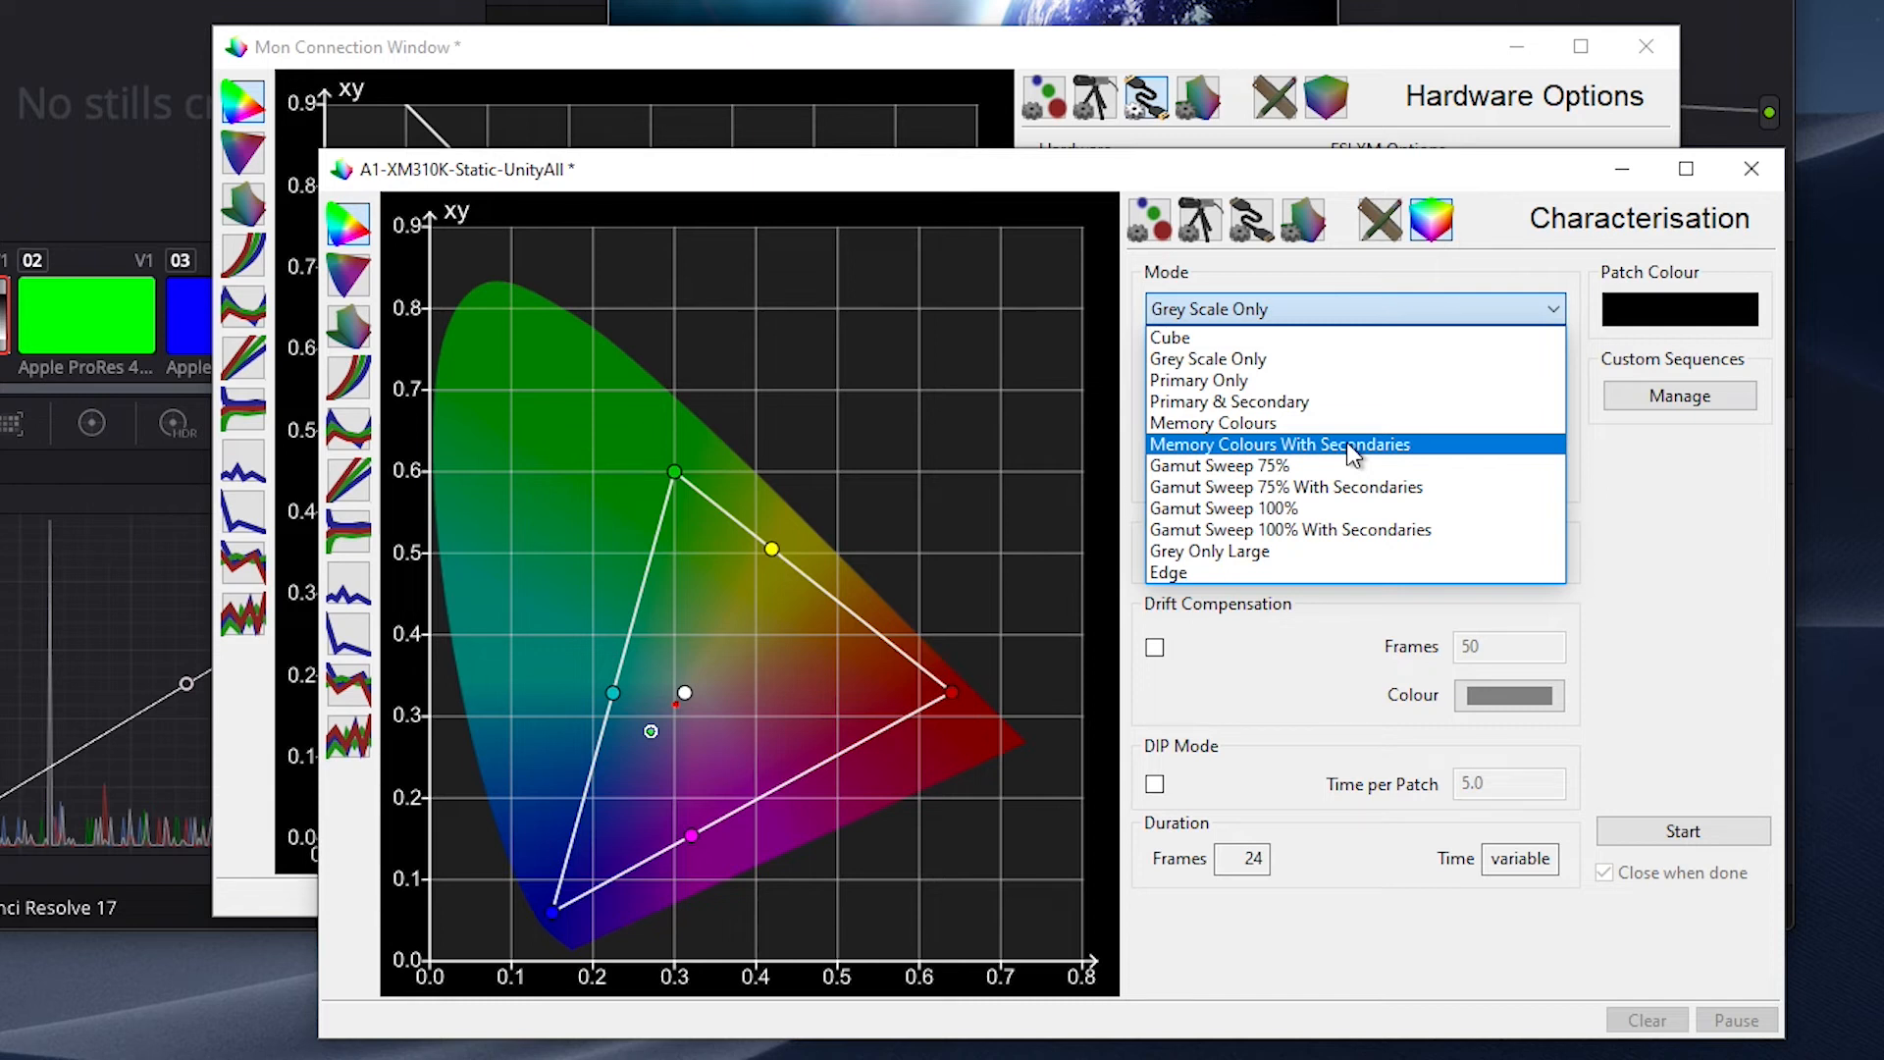
left_click(1278, 444)
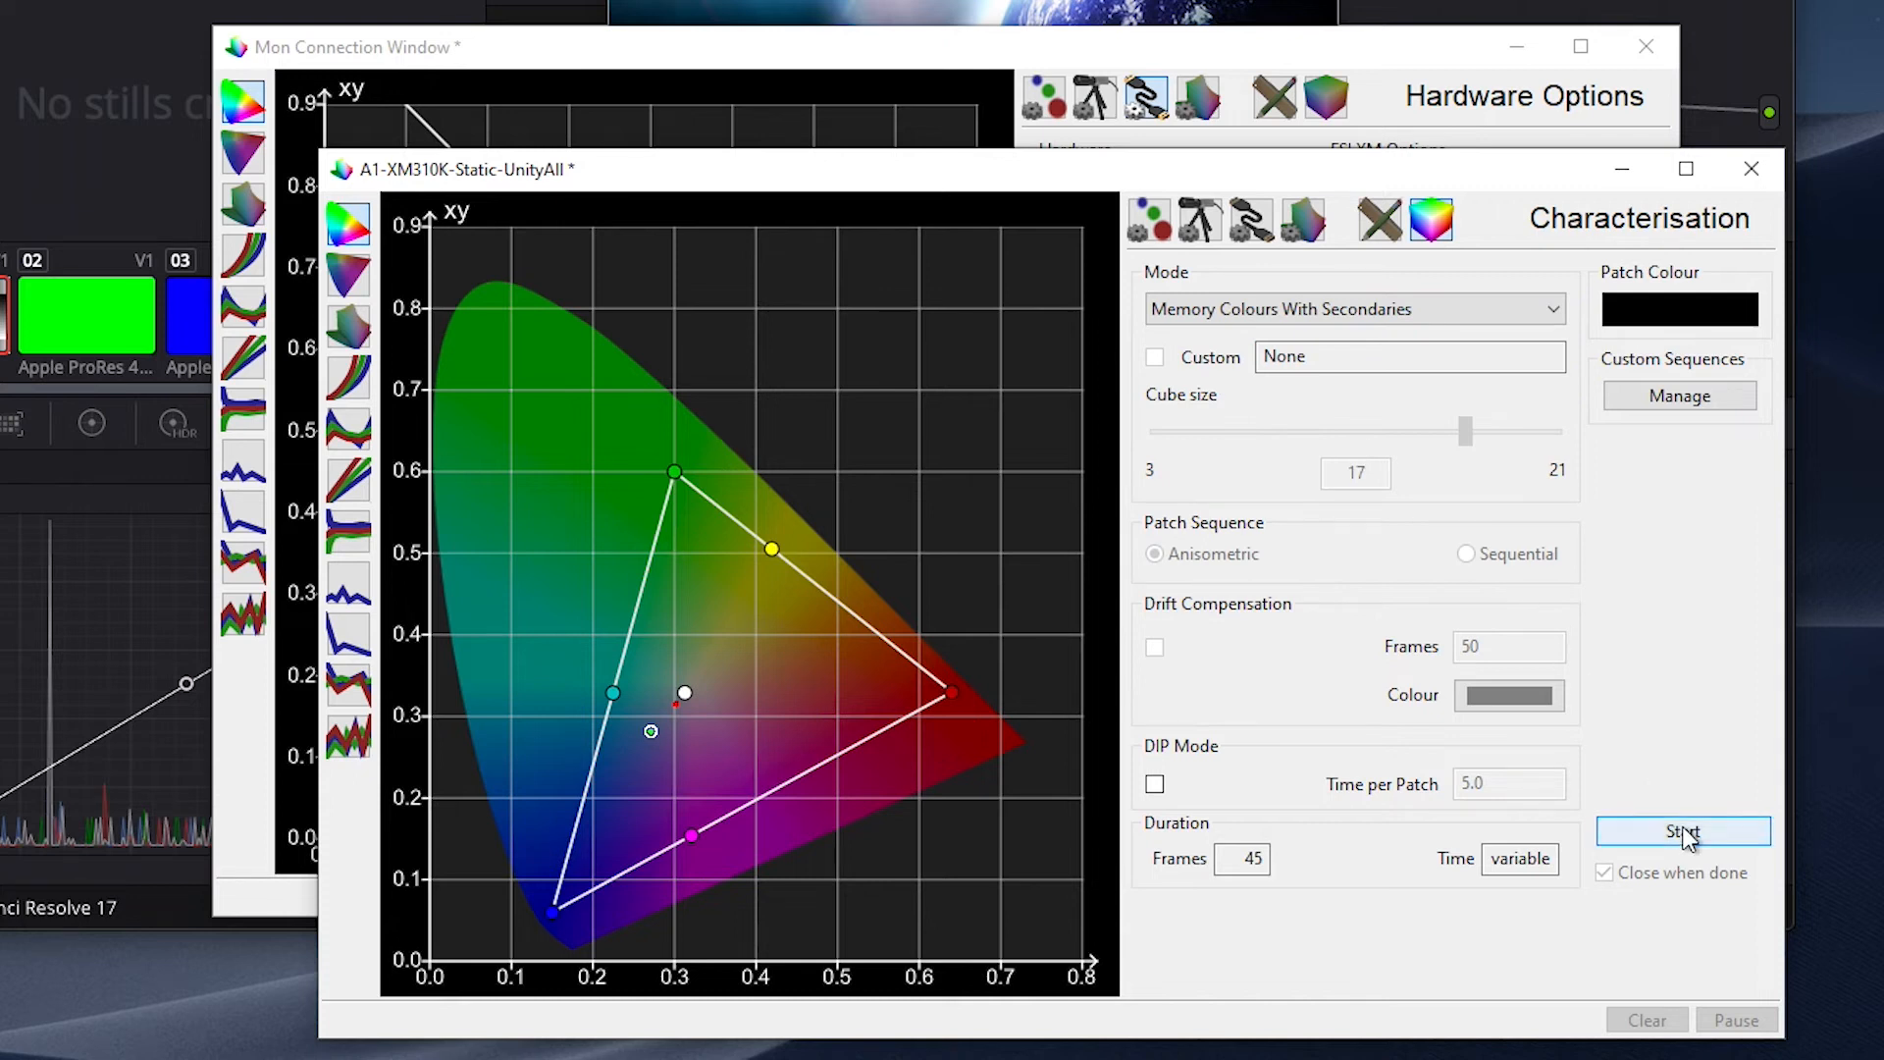
left_click(1682, 830)
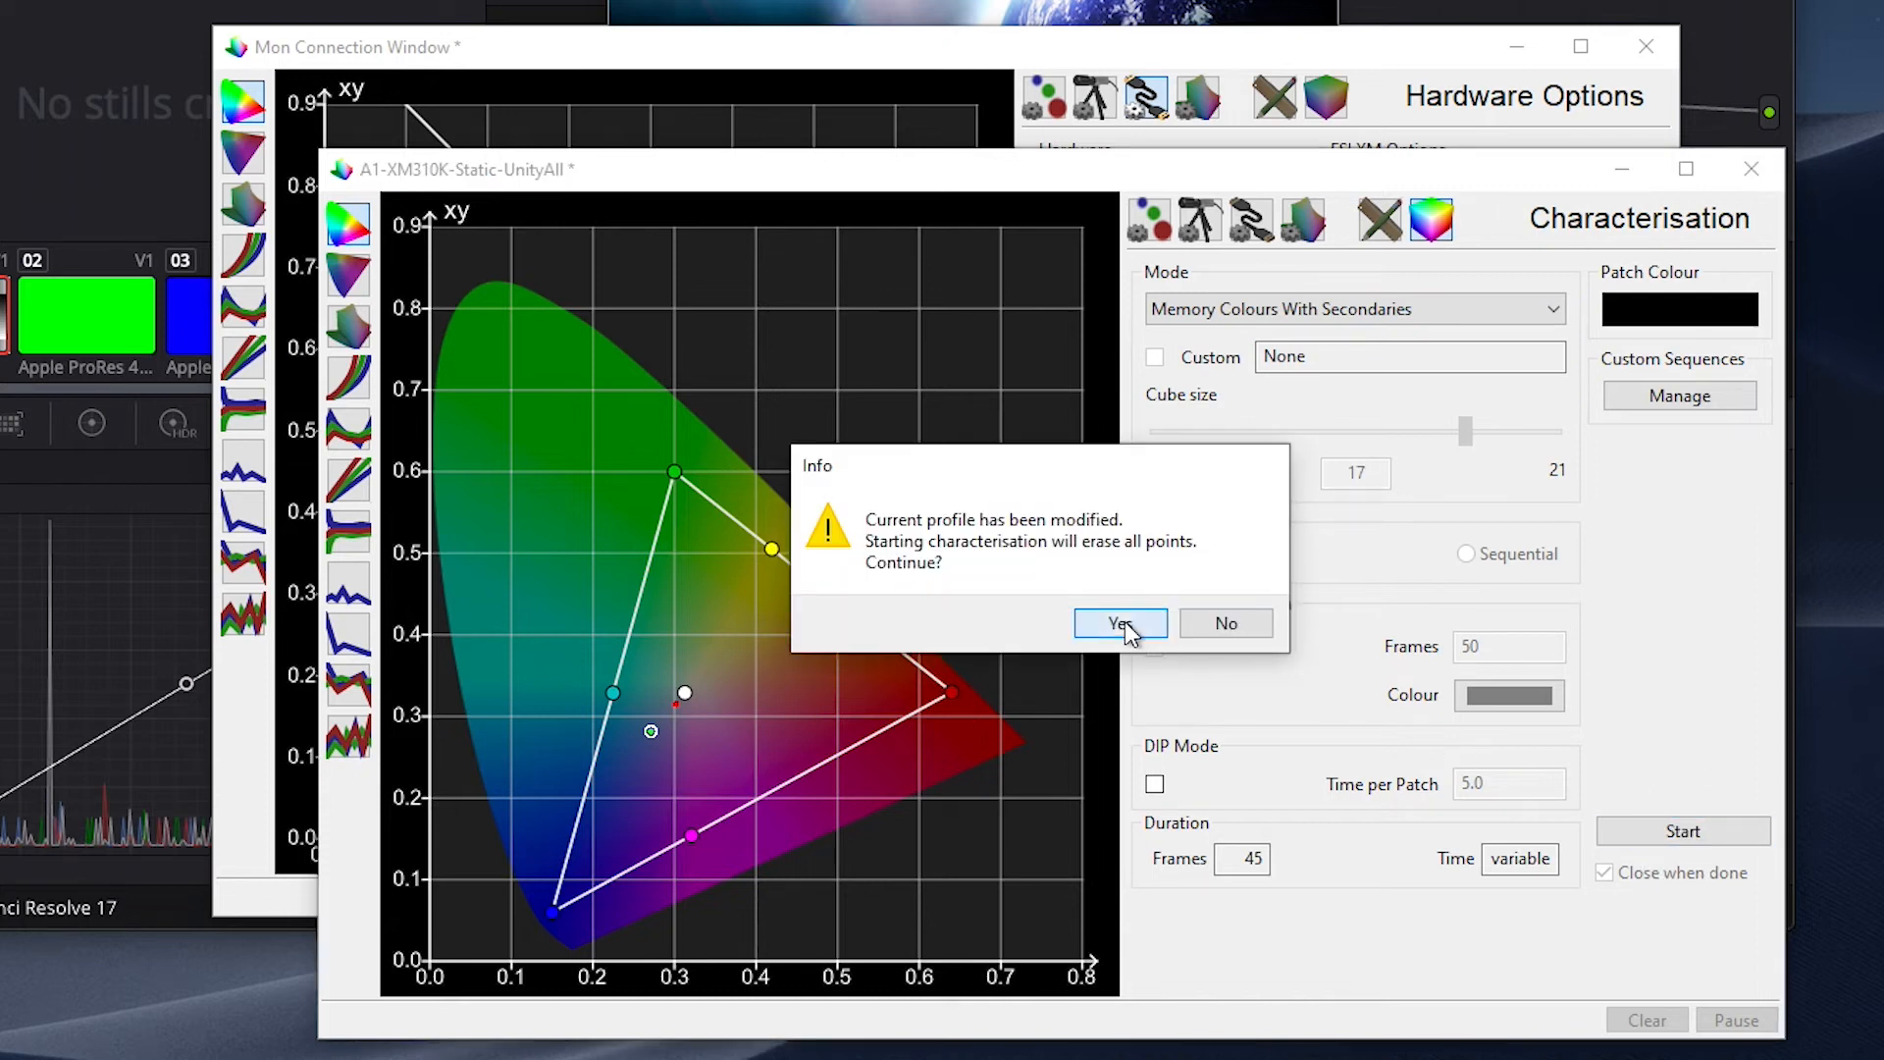
left_click(1117, 624)
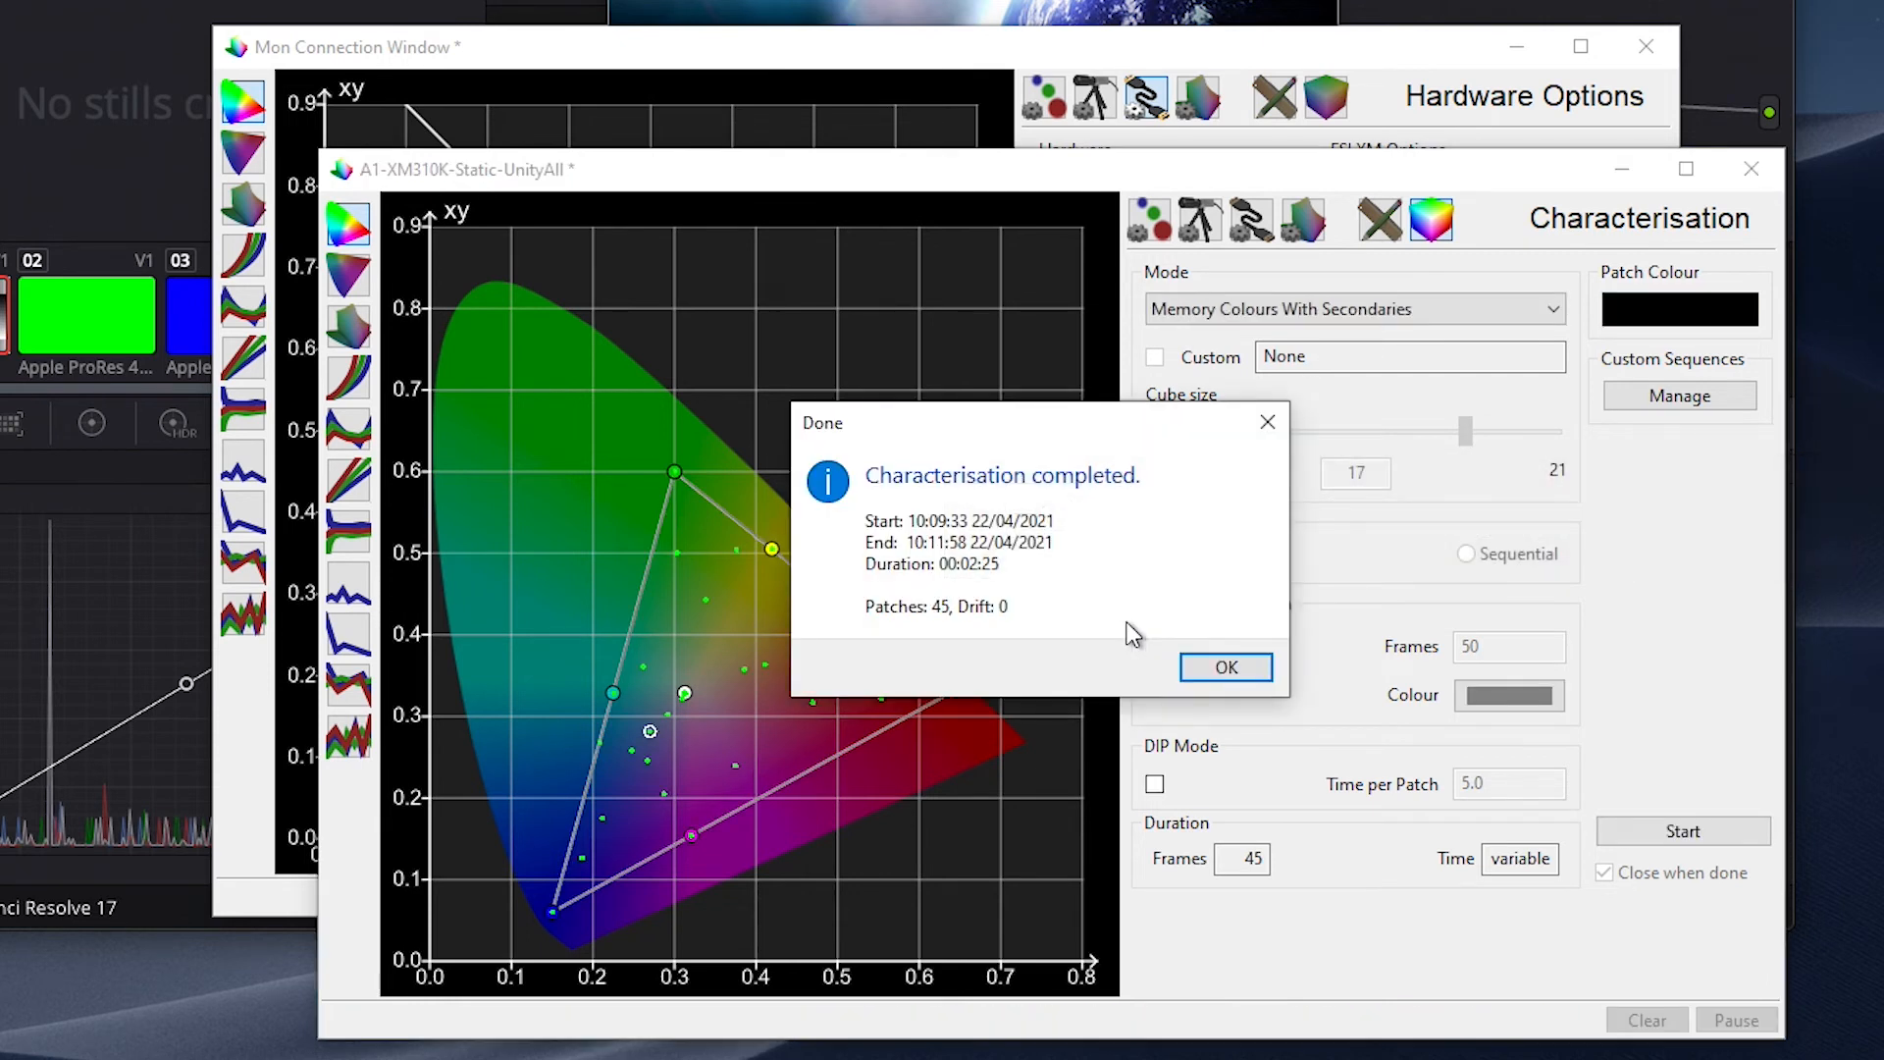
mouse_move(1224, 667)
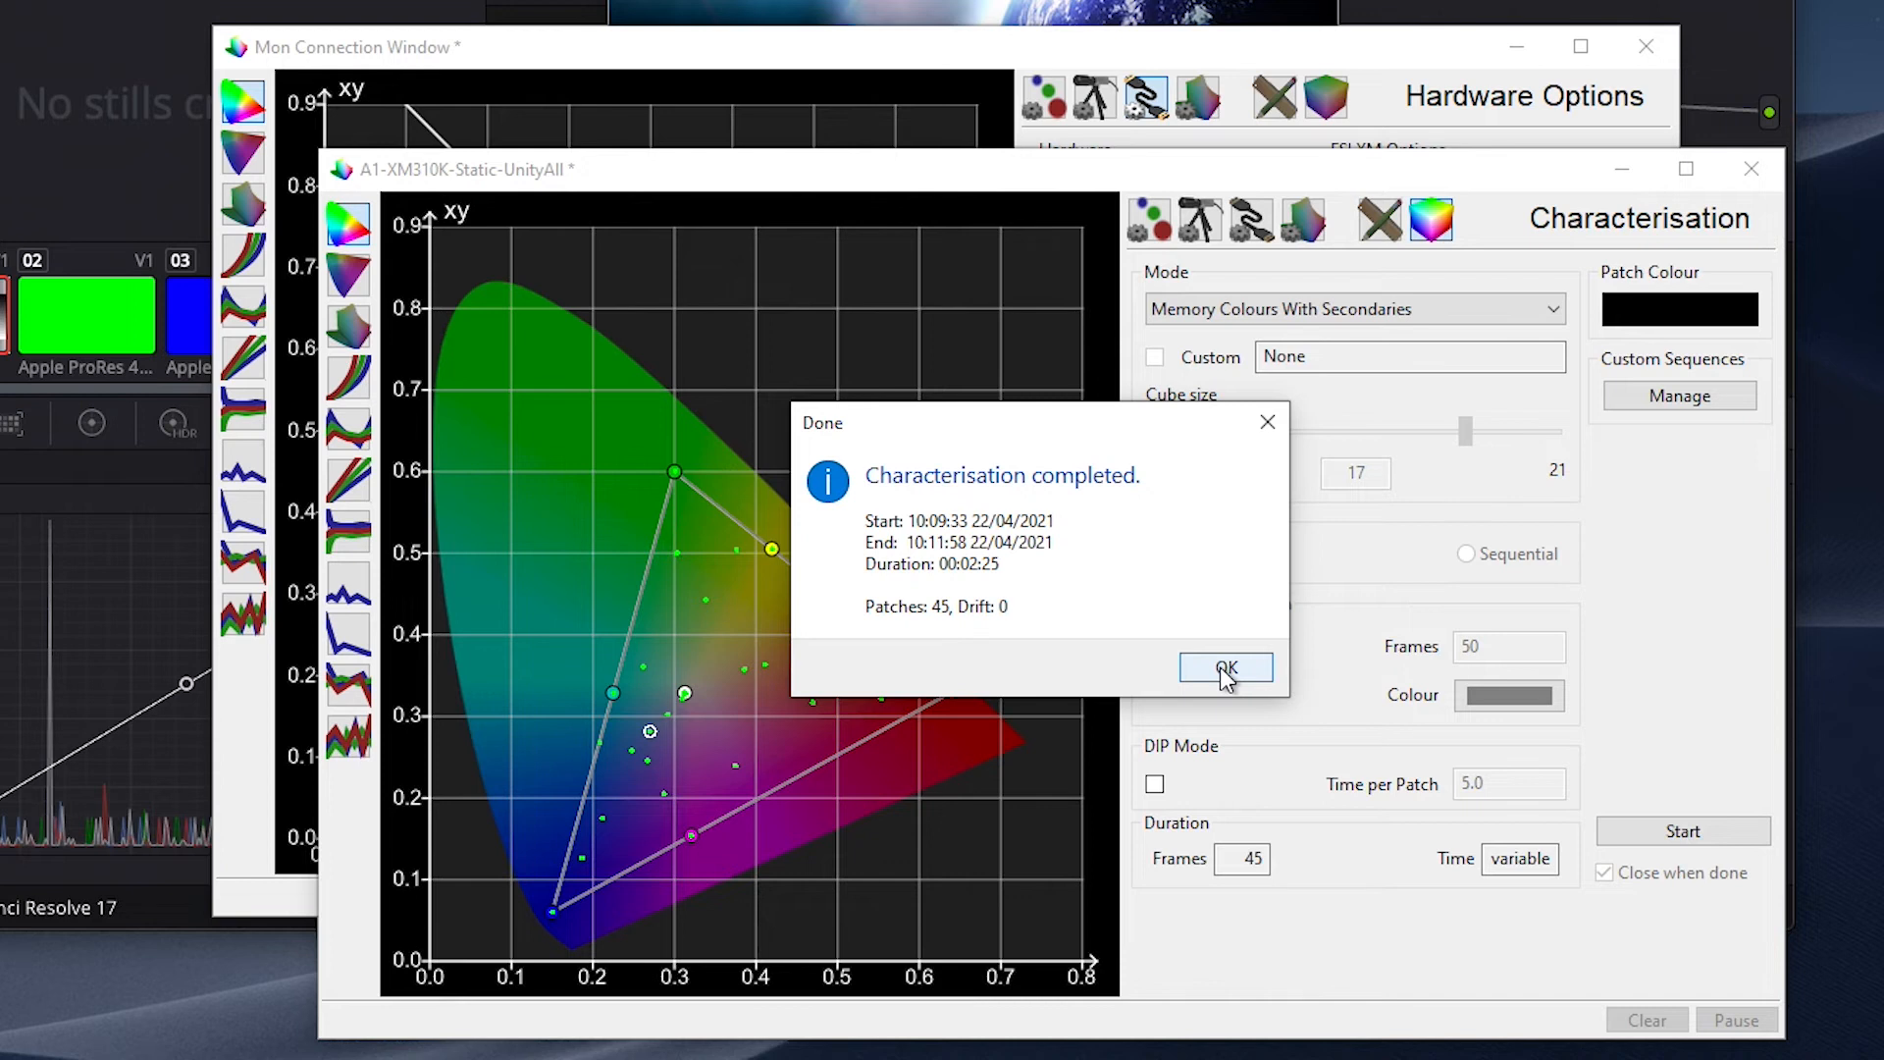
left_click(1225, 668)
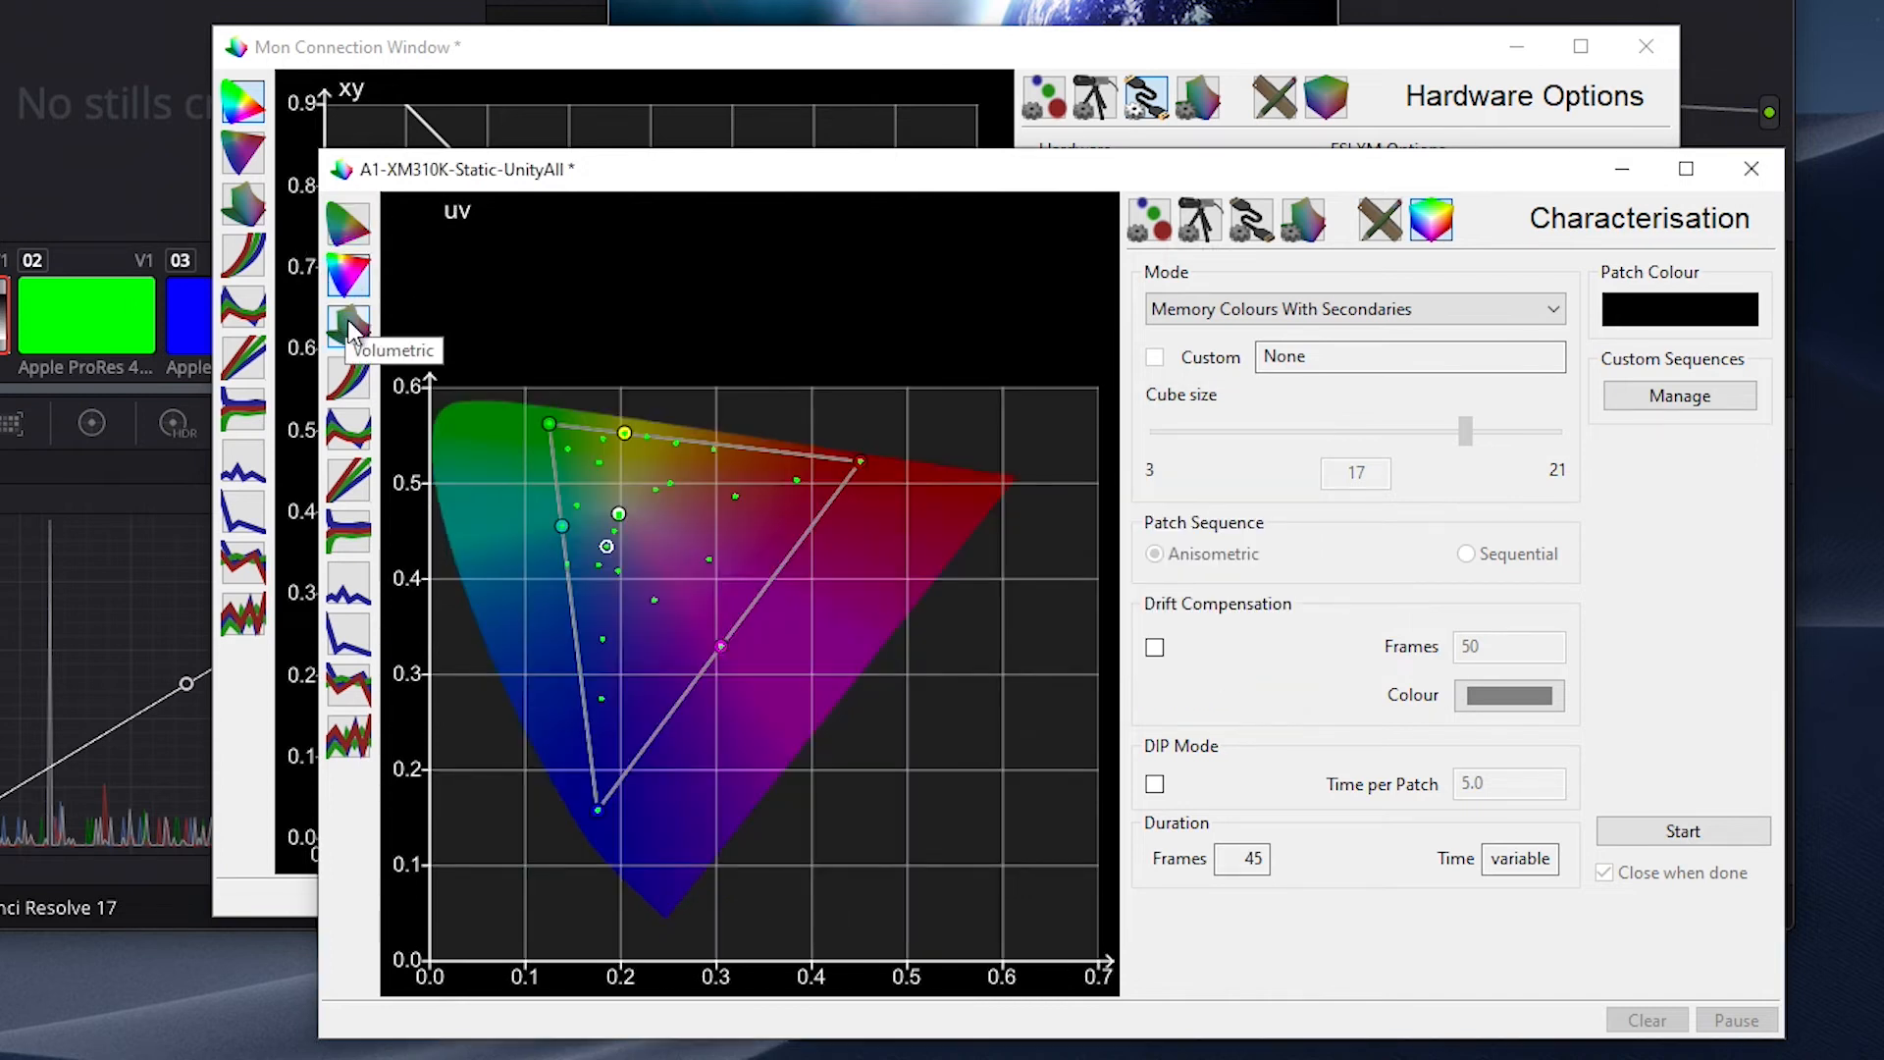
- Review the Volumetric, EOTF, RGB Balance and delta-E graphs of the results
left_click(348, 328)
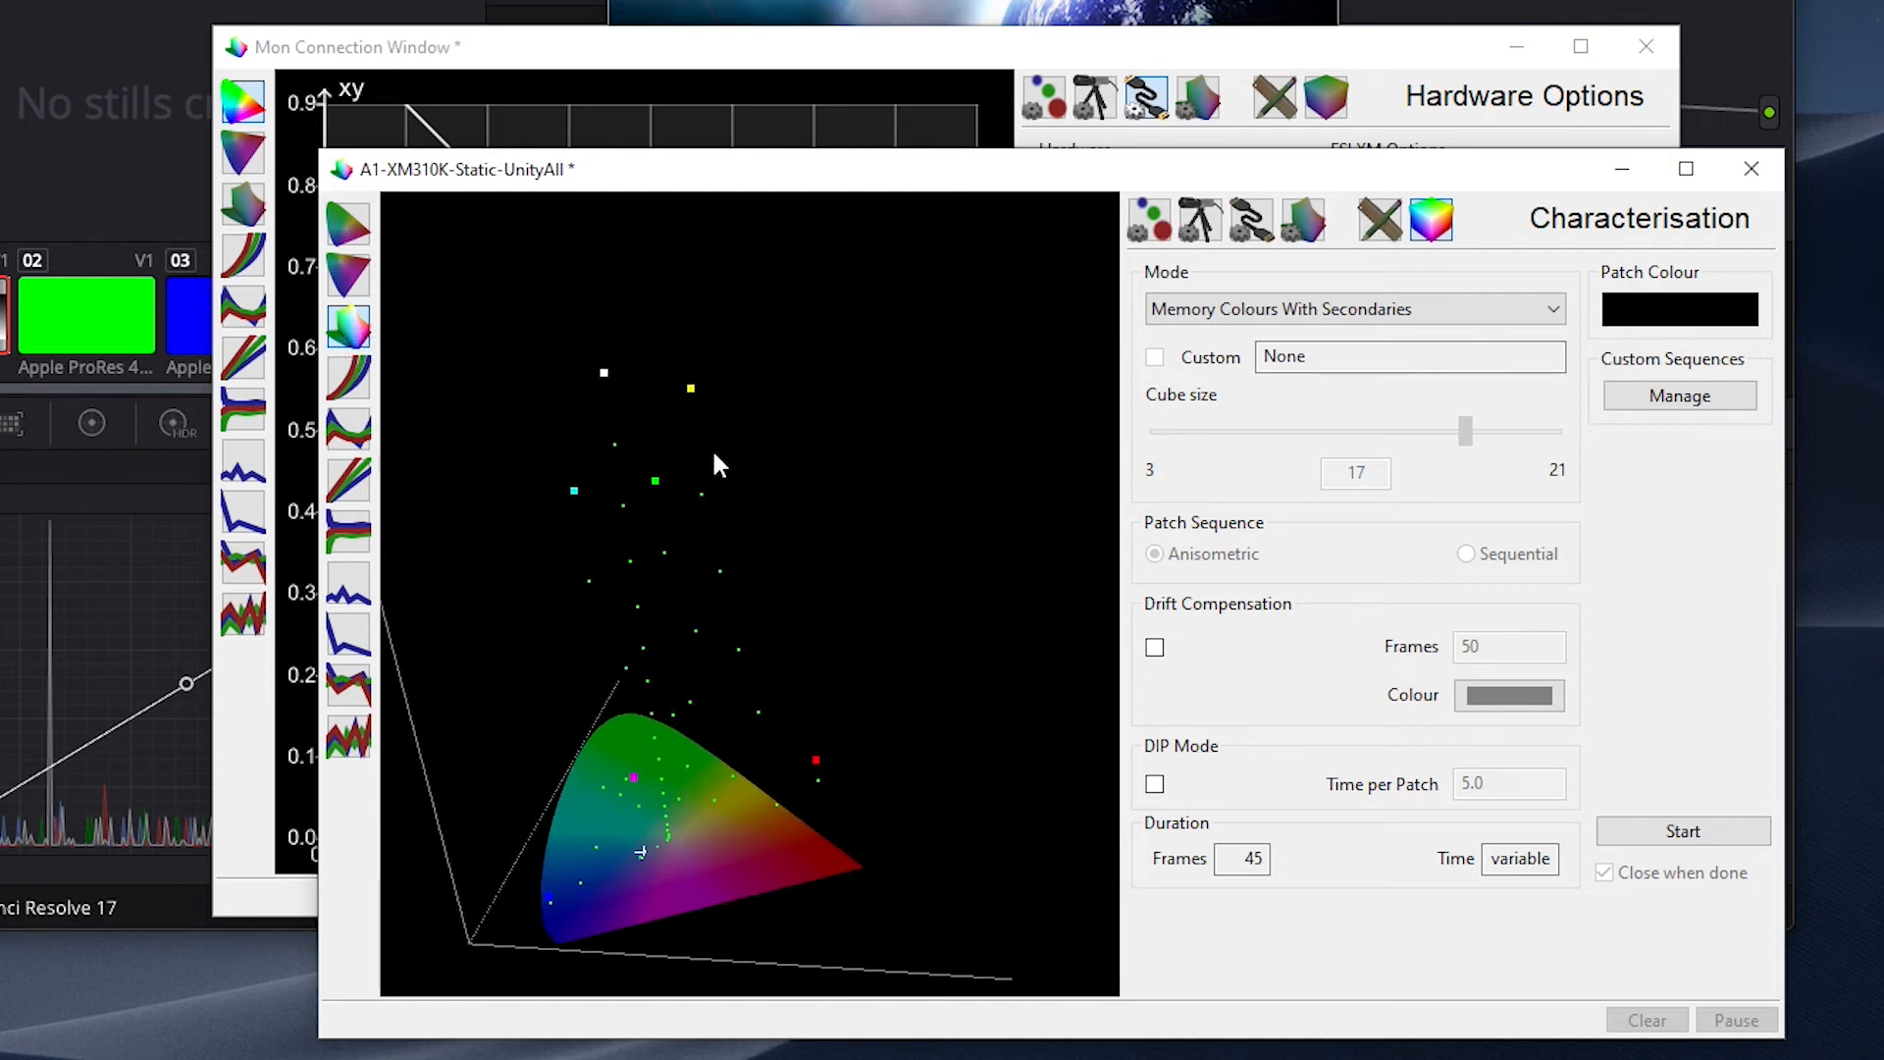
left_click(349, 385)
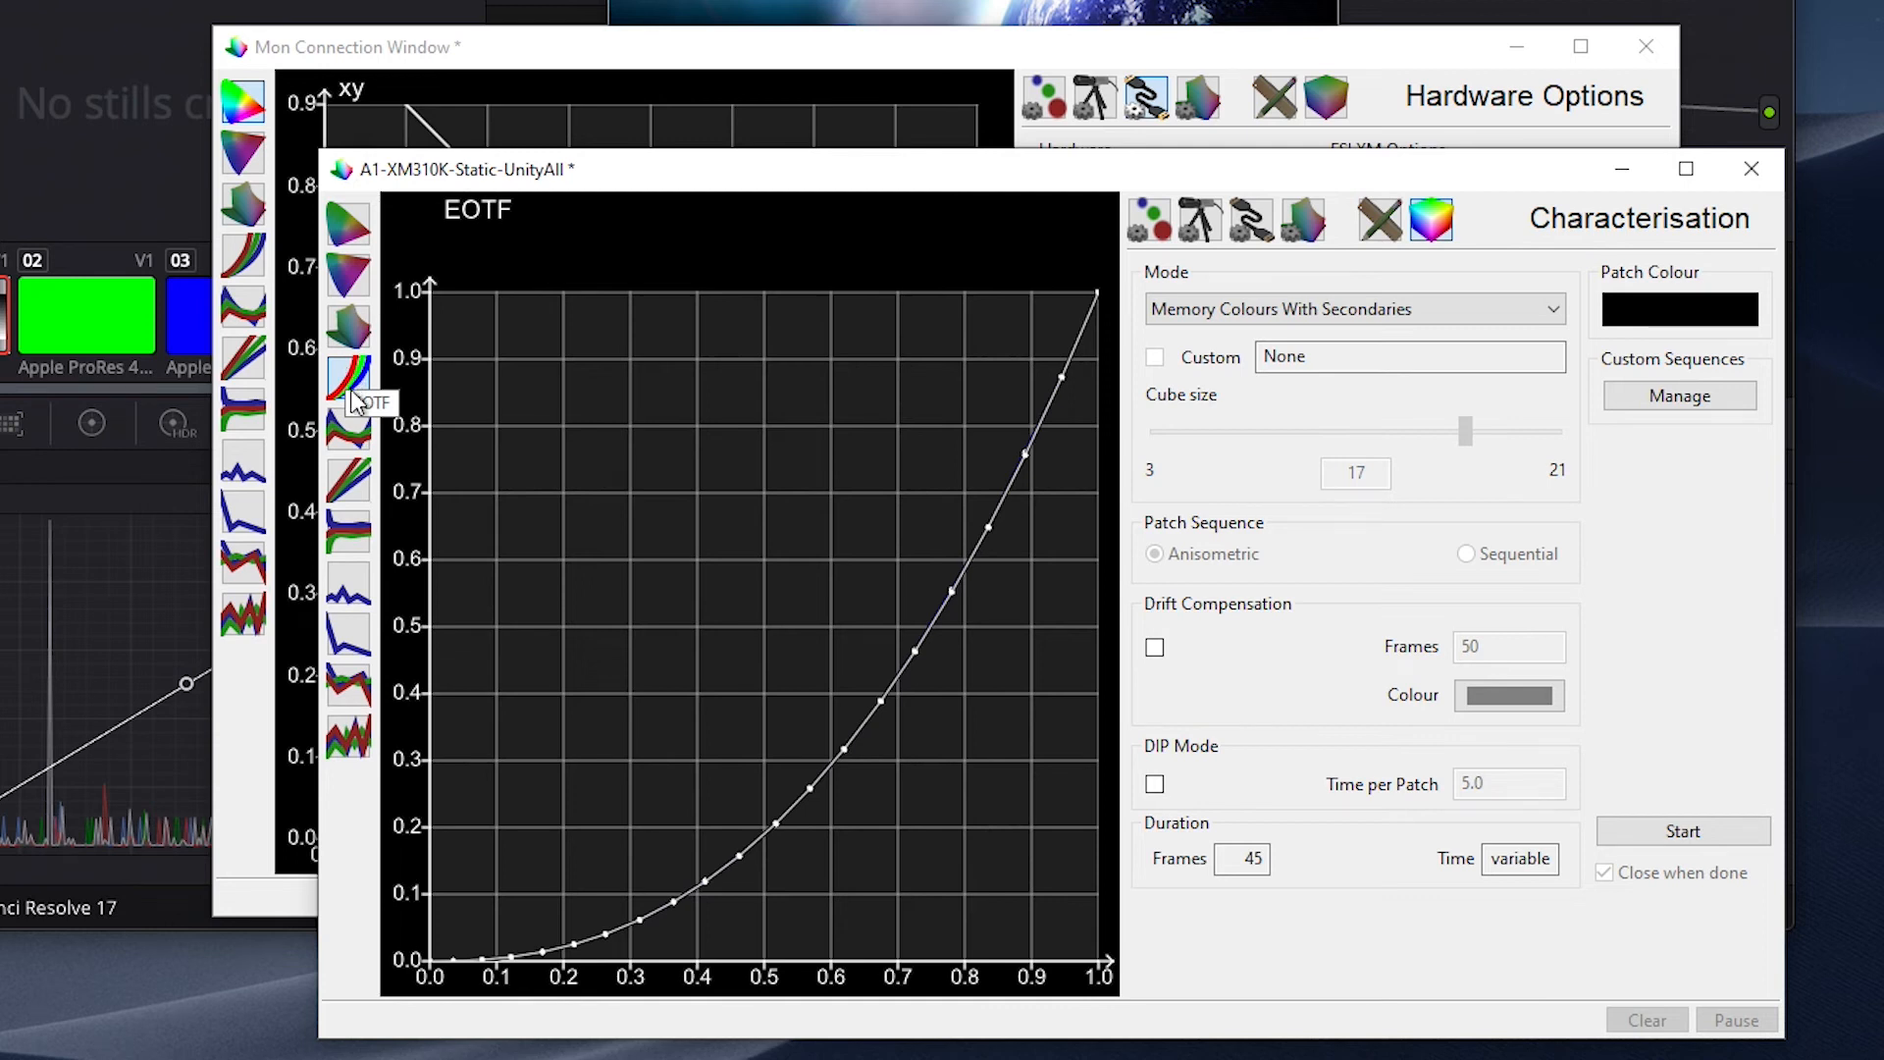
mouse_move(349, 481)
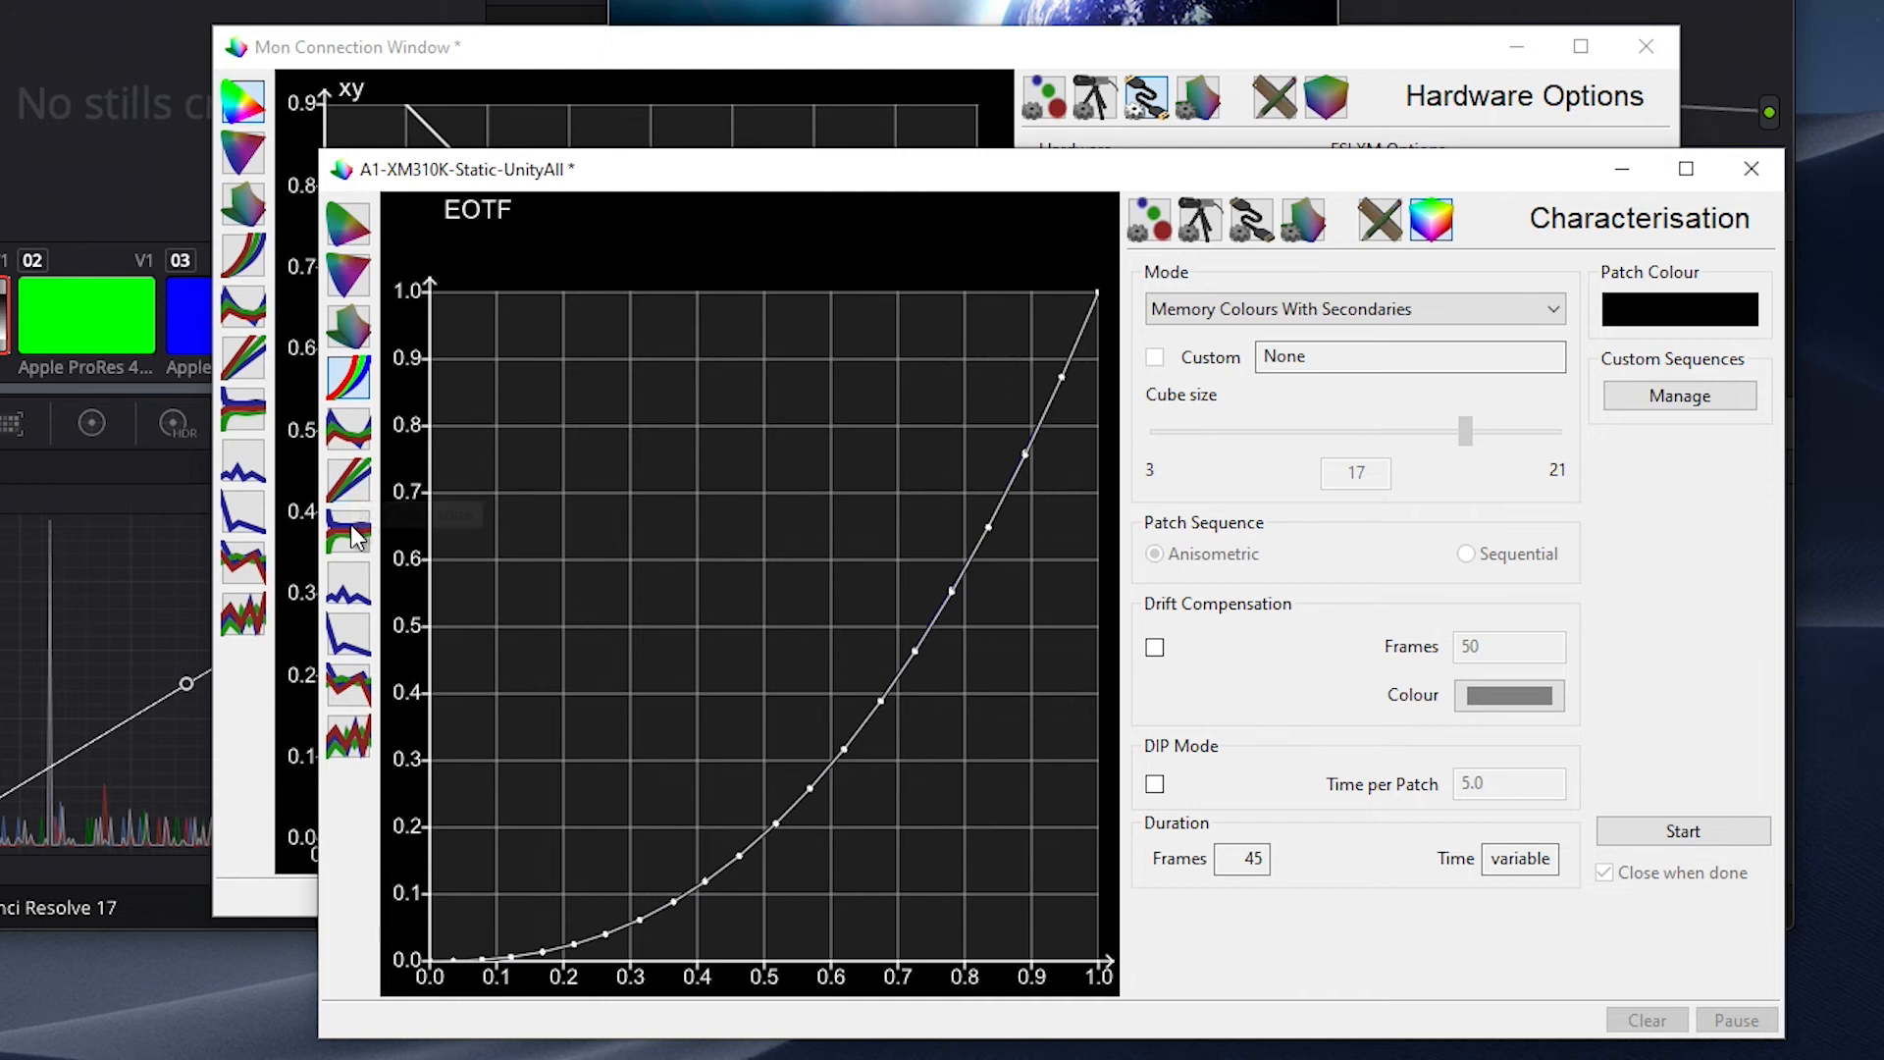
left_click(347, 531)
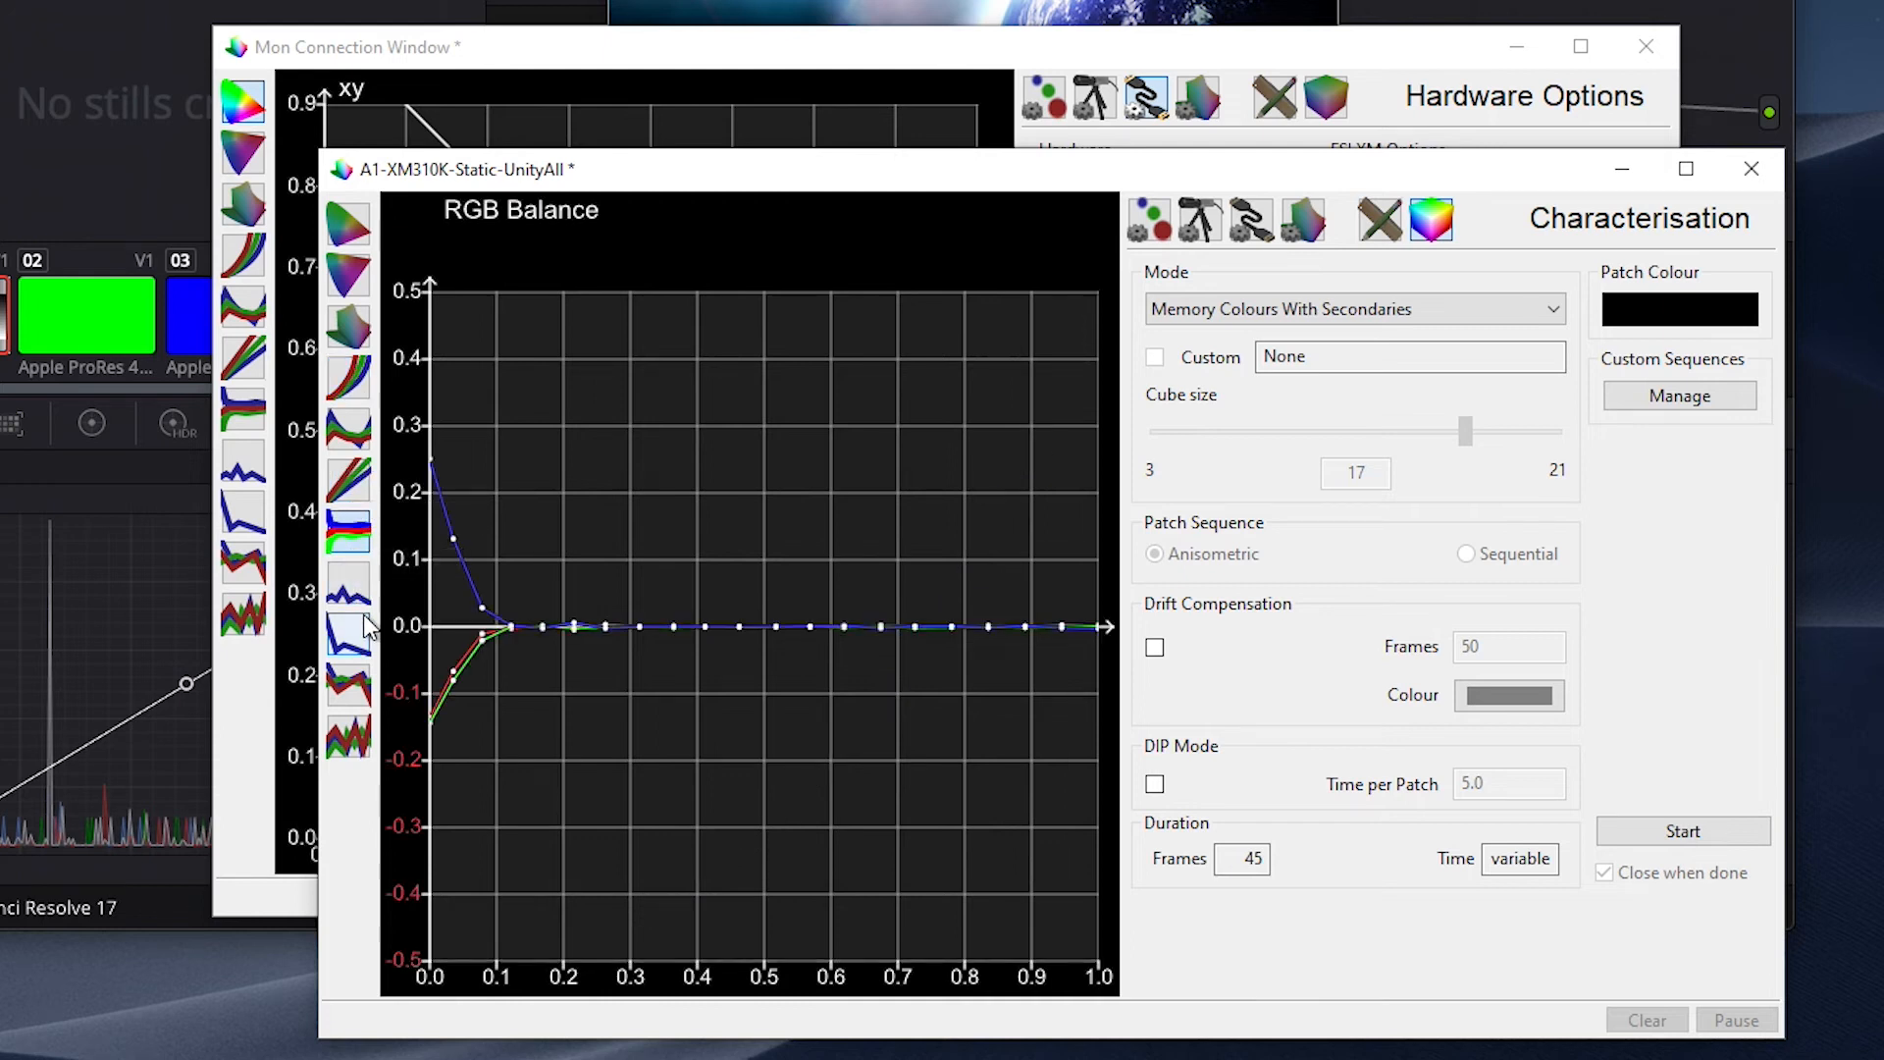
left_click(348, 589)
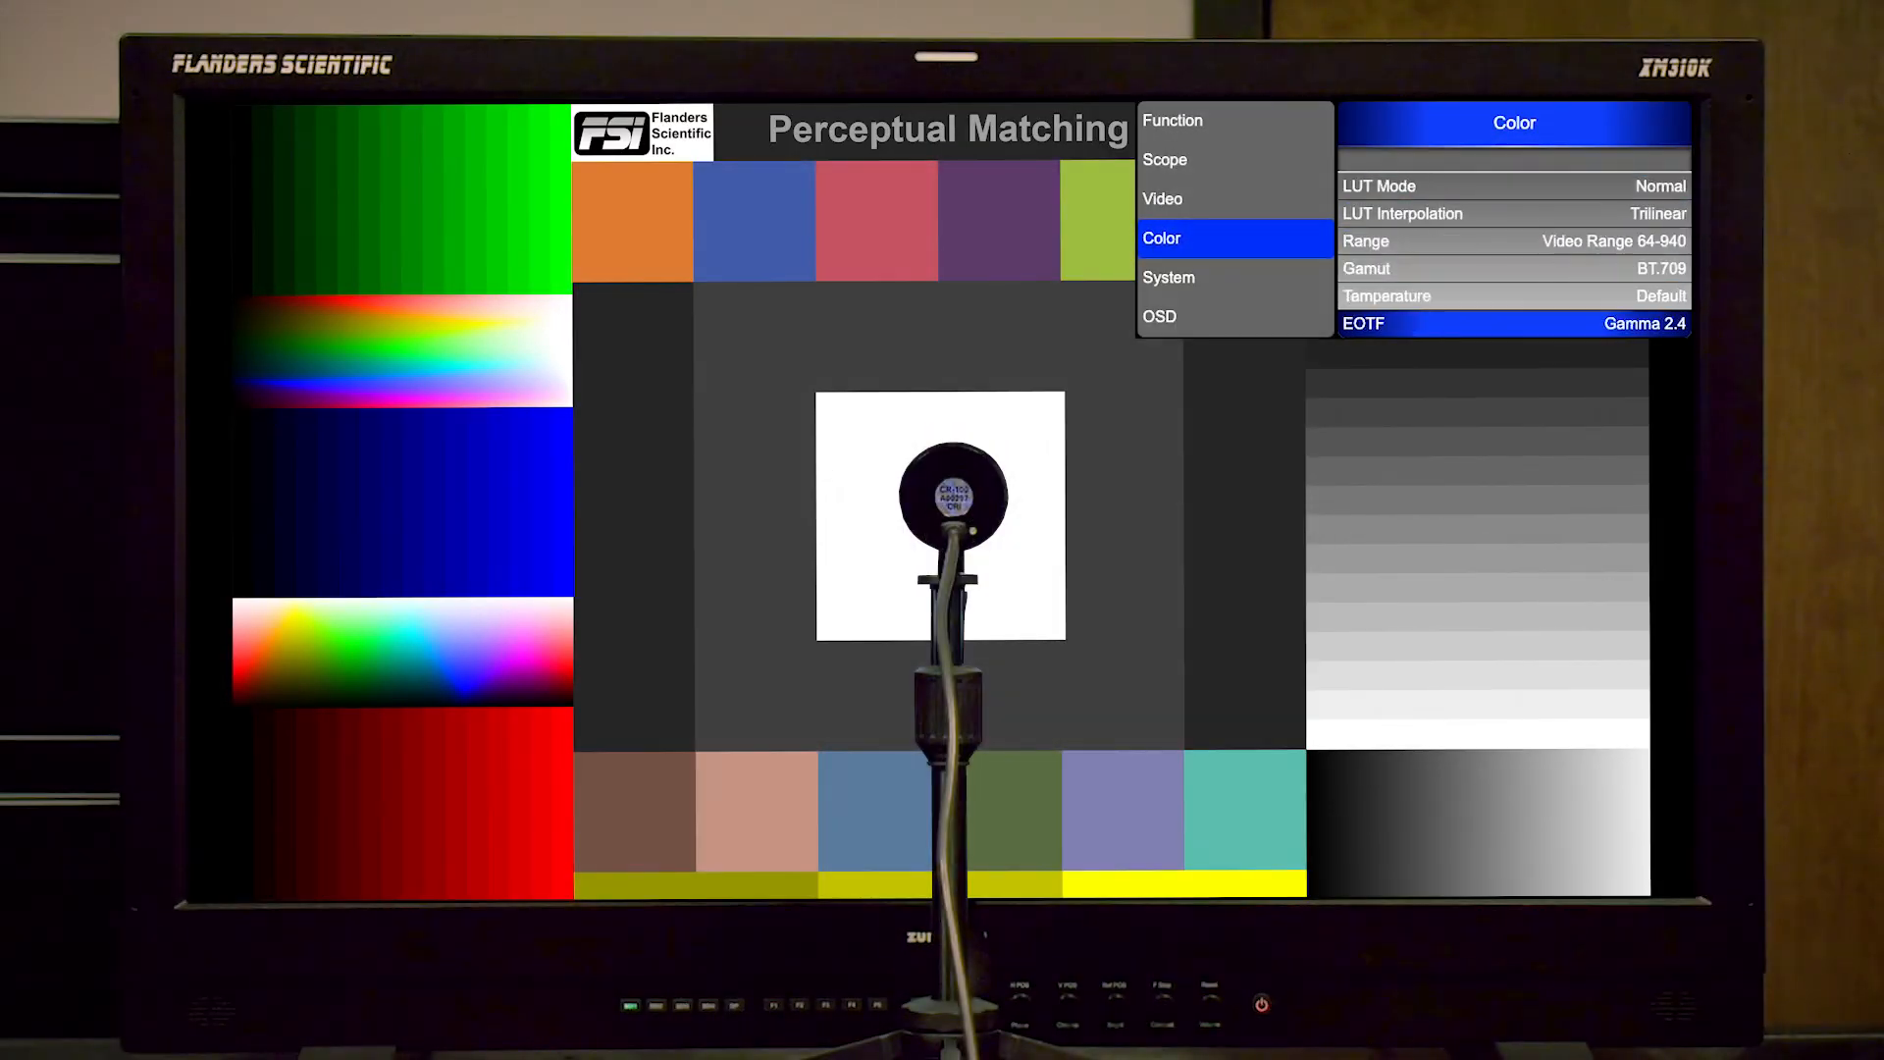
- Set the XM310K's Luminance Mode to Dynamic in the monitor's Color menu
left_click(1513, 322)
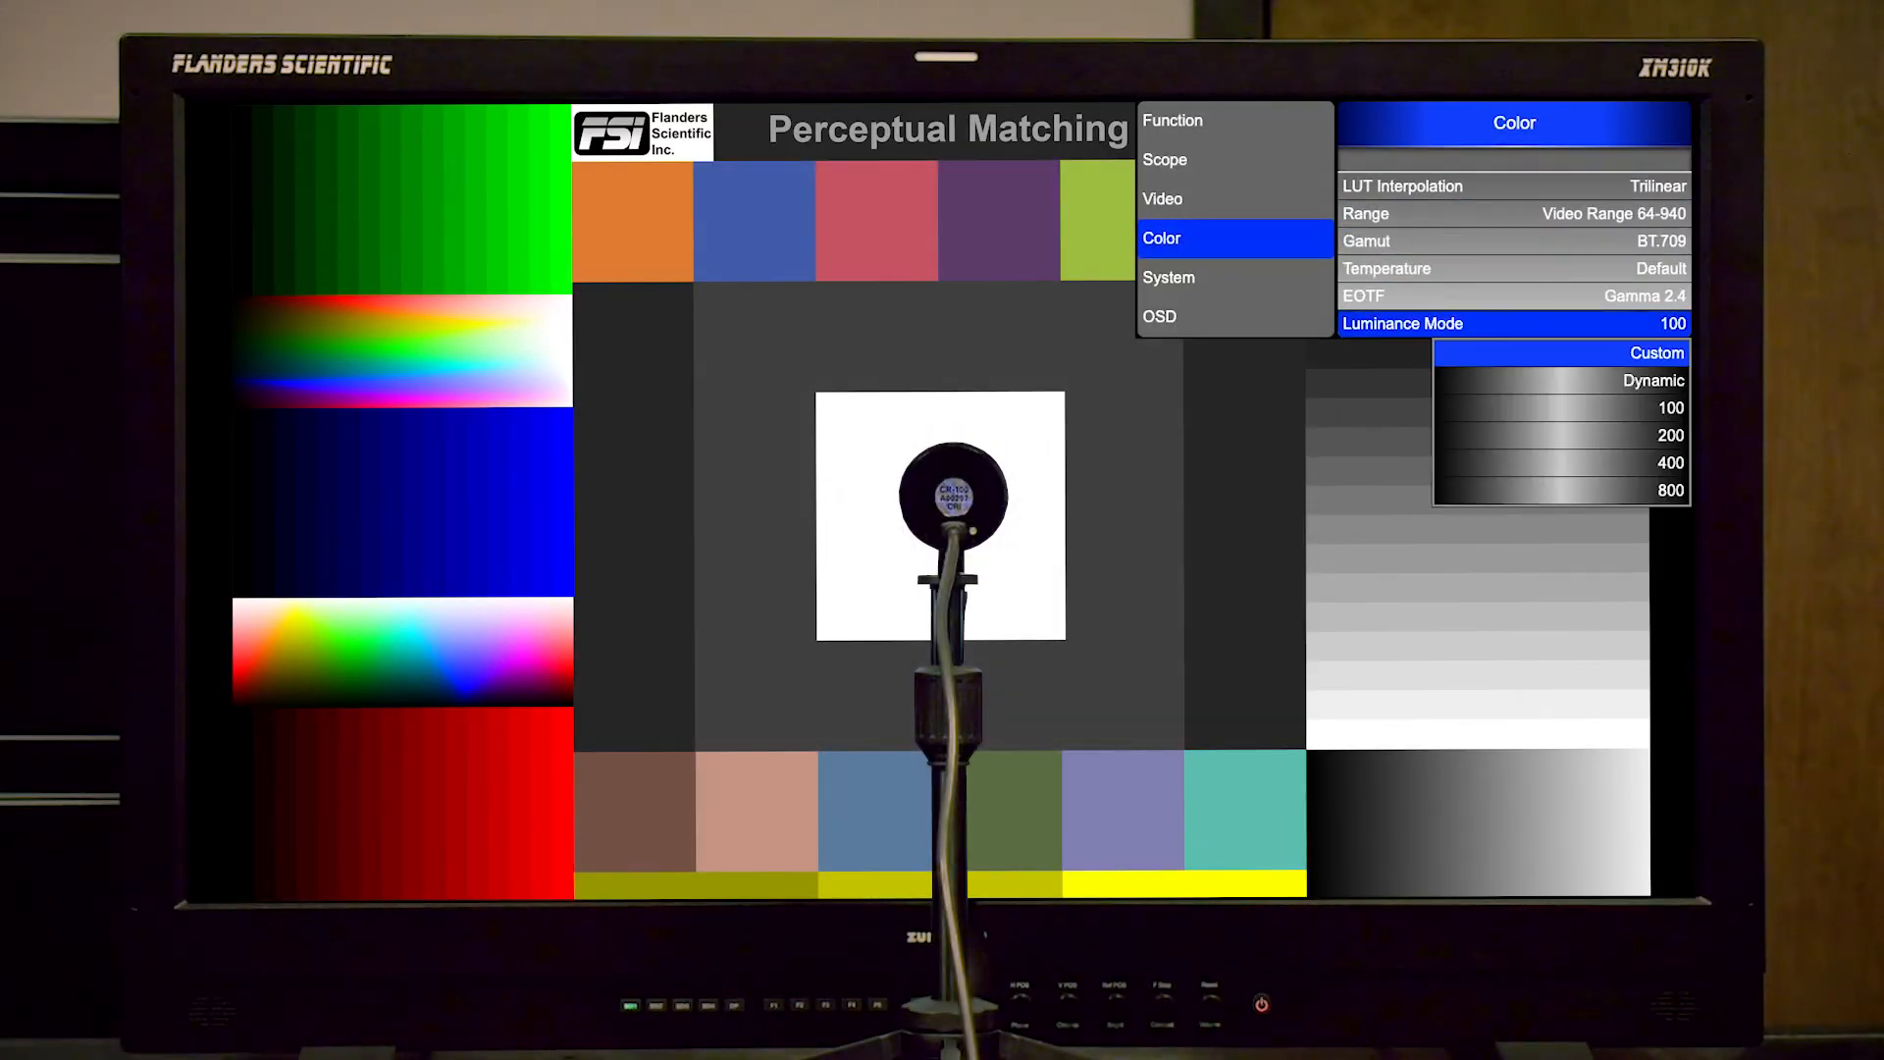
left_click(1653, 381)
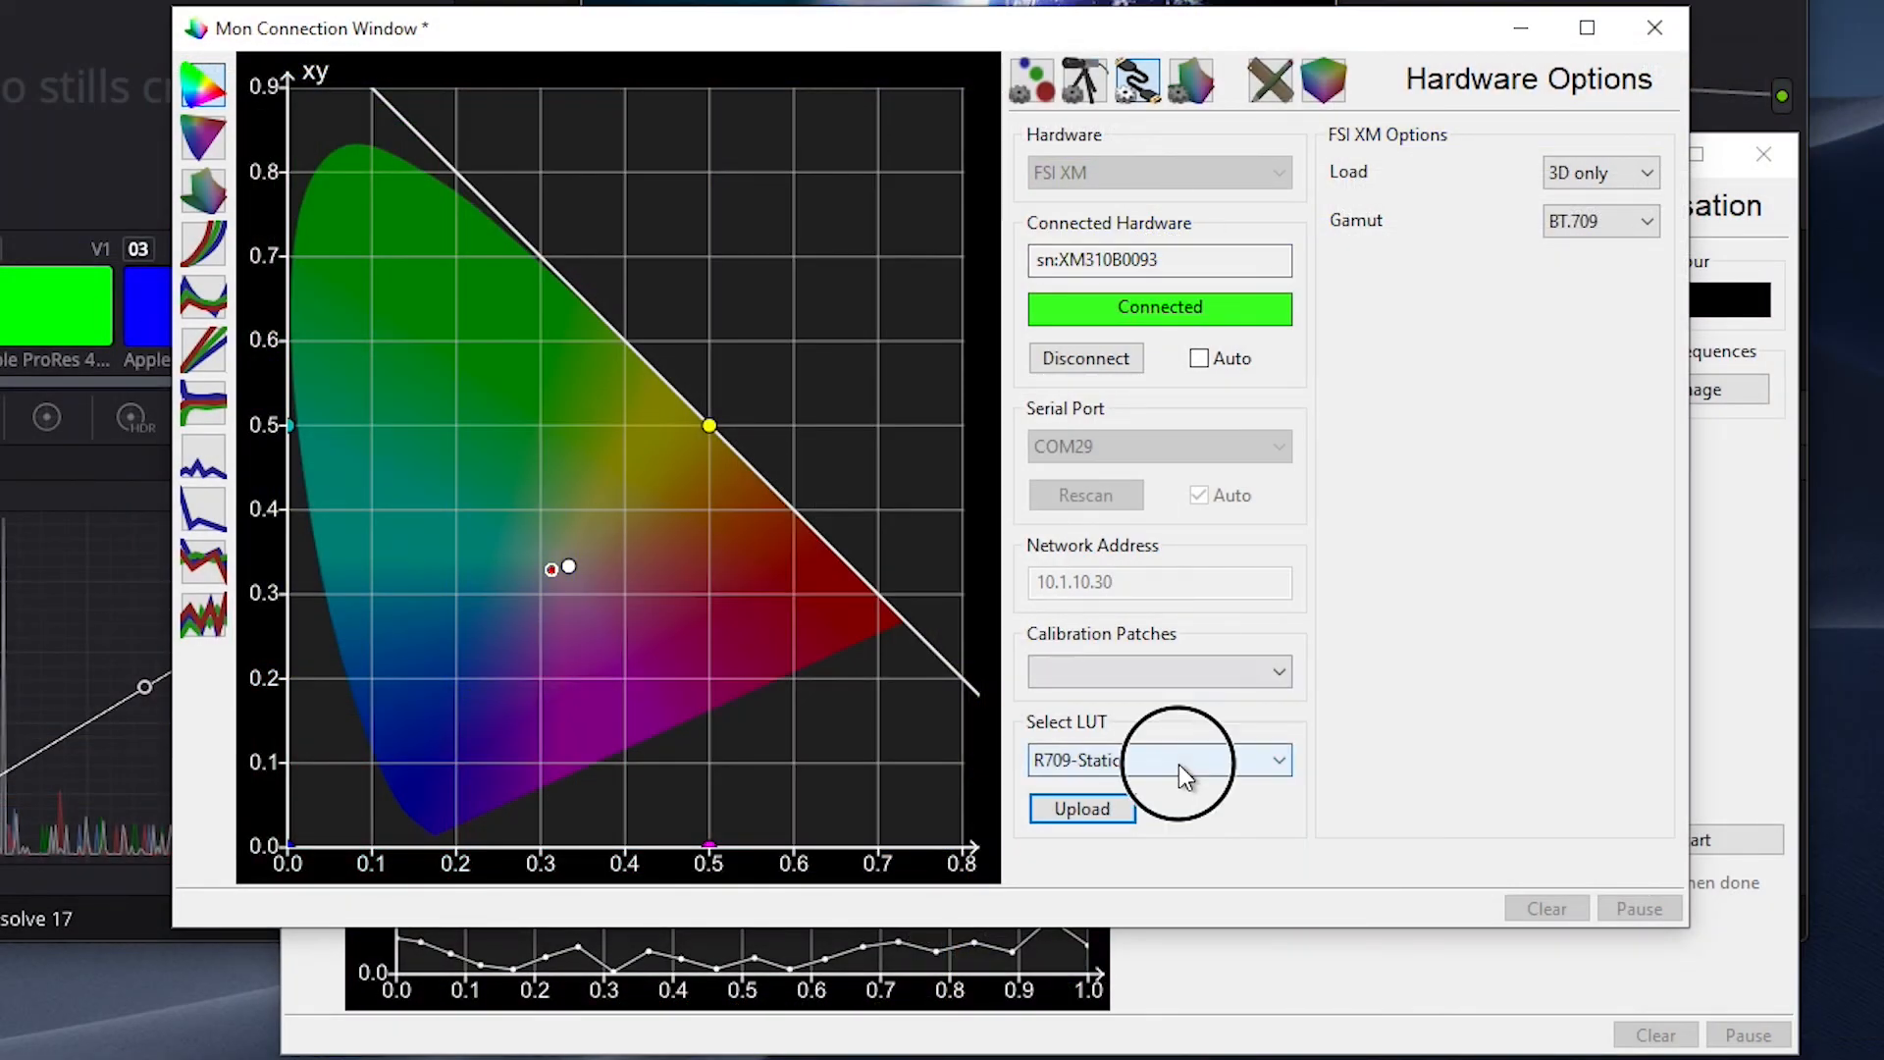
- Upload the Unity Bypass LUT to the XM310K with Load set to 1D + 3D
left_click(1277, 760)
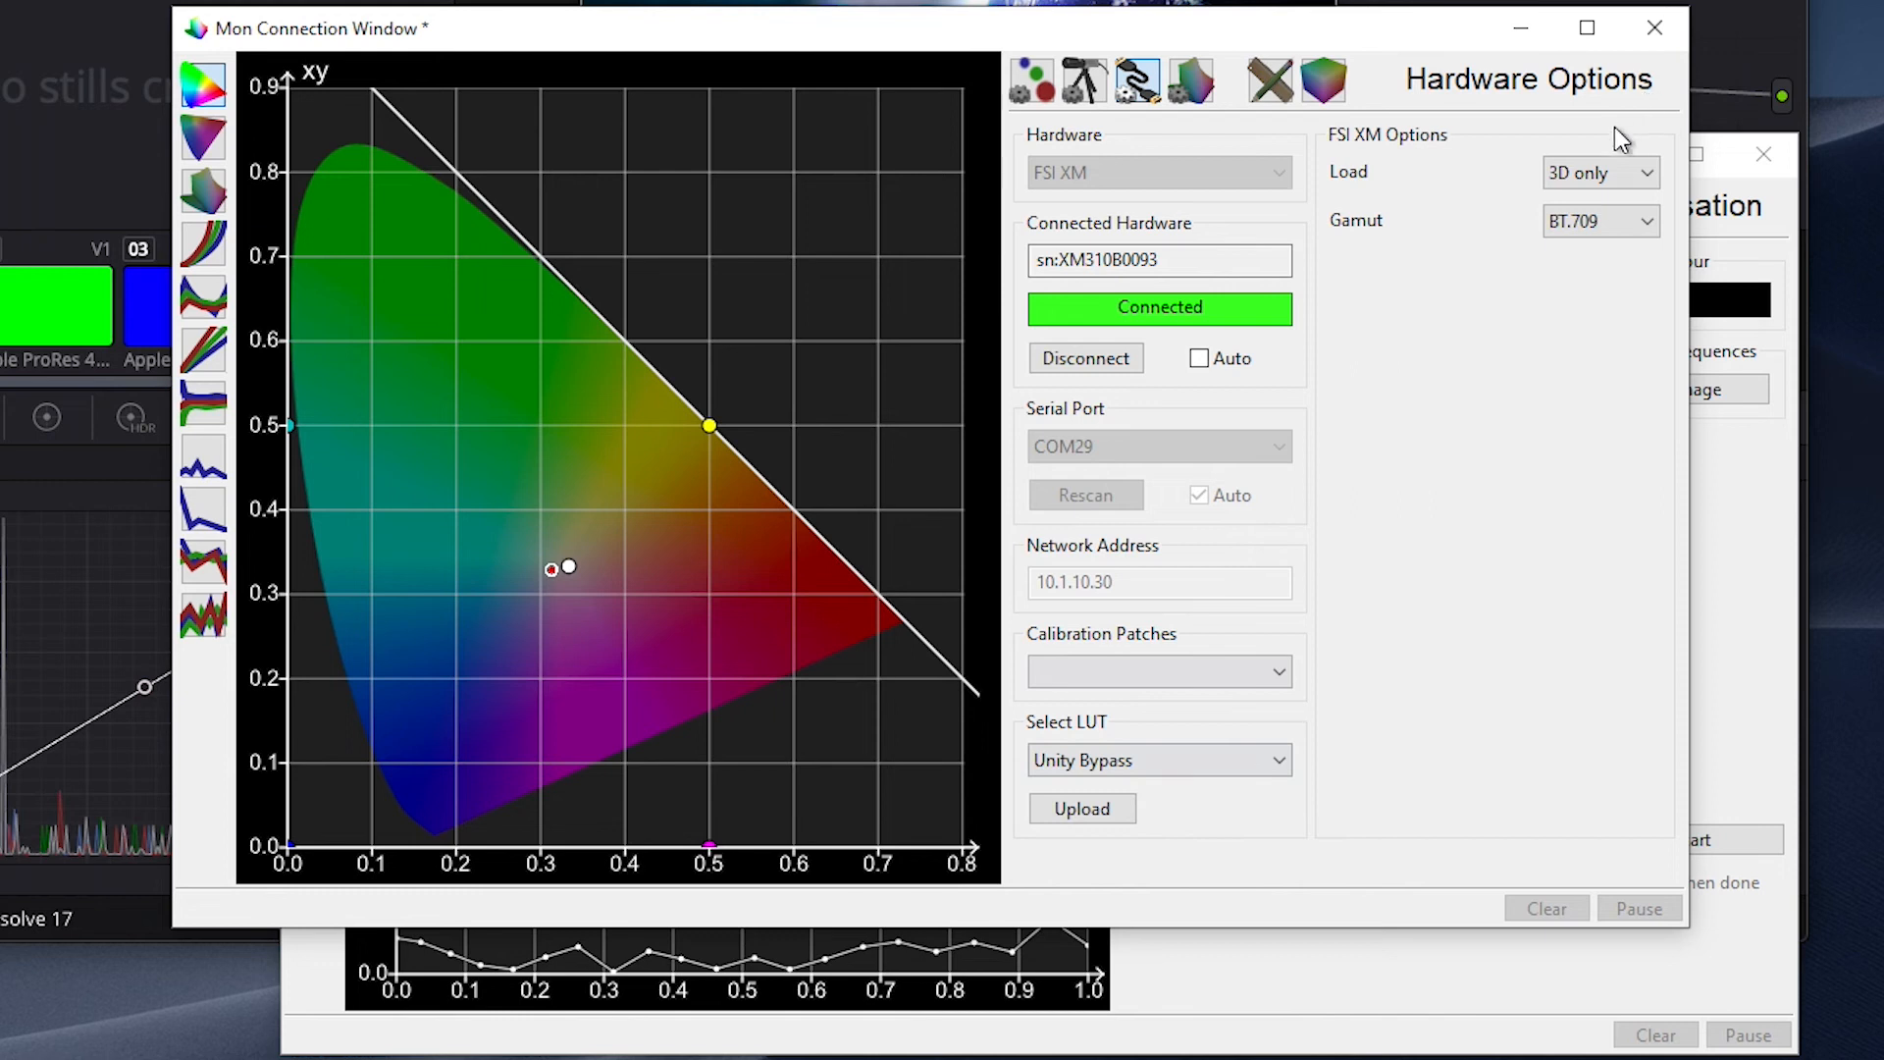
left_click(1598, 172)
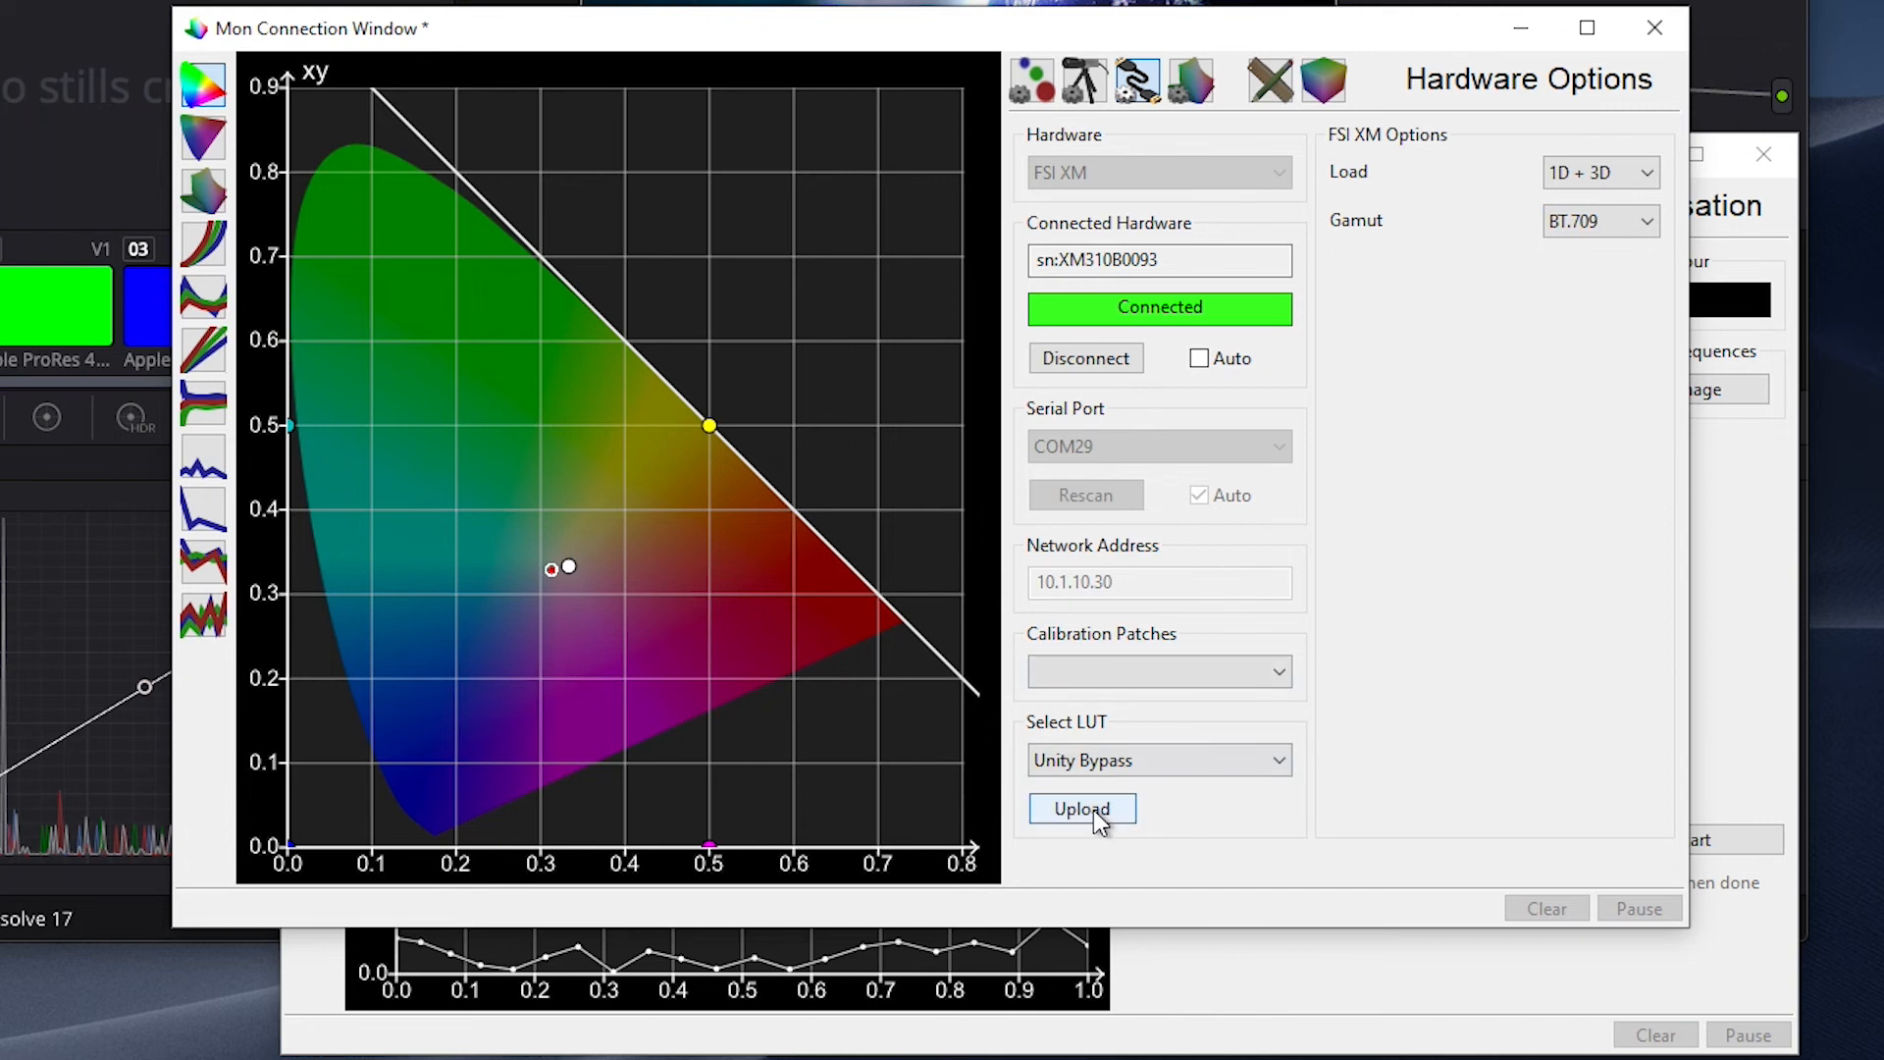
left_click(1080, 807)
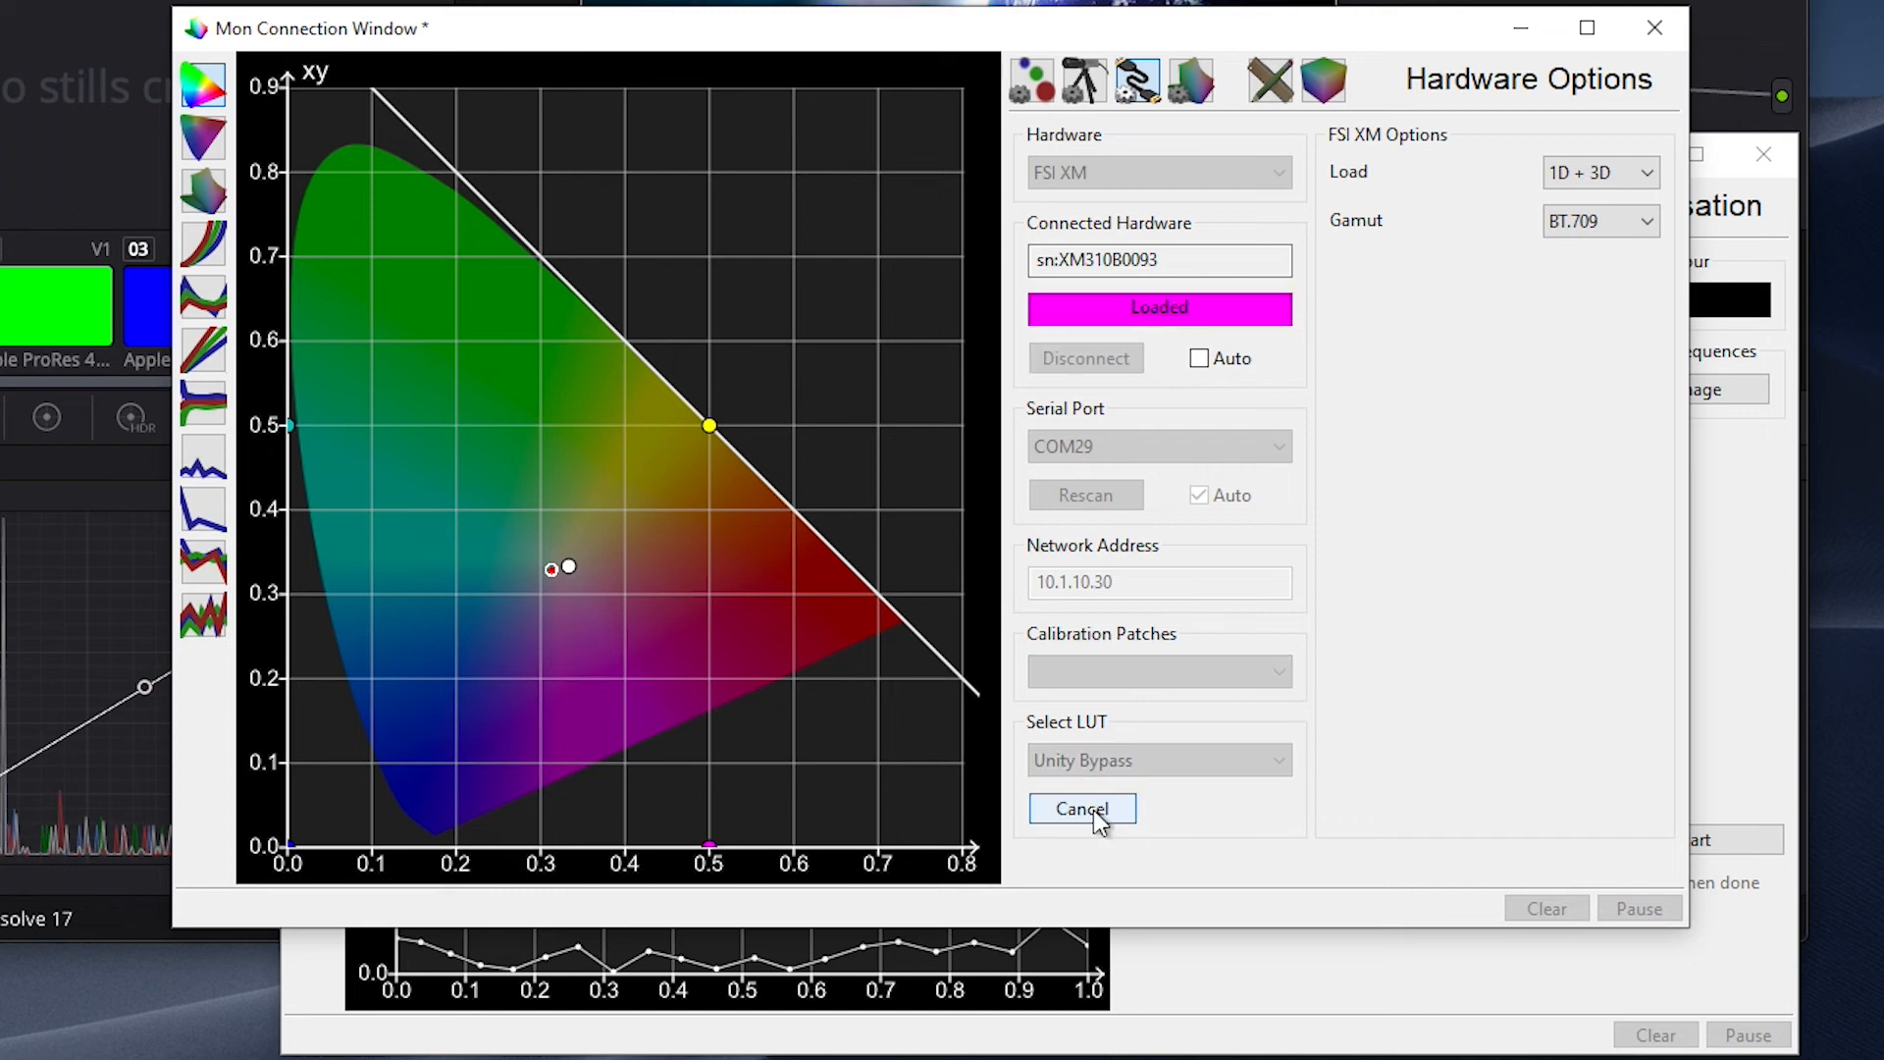
left_click(1080, 807)
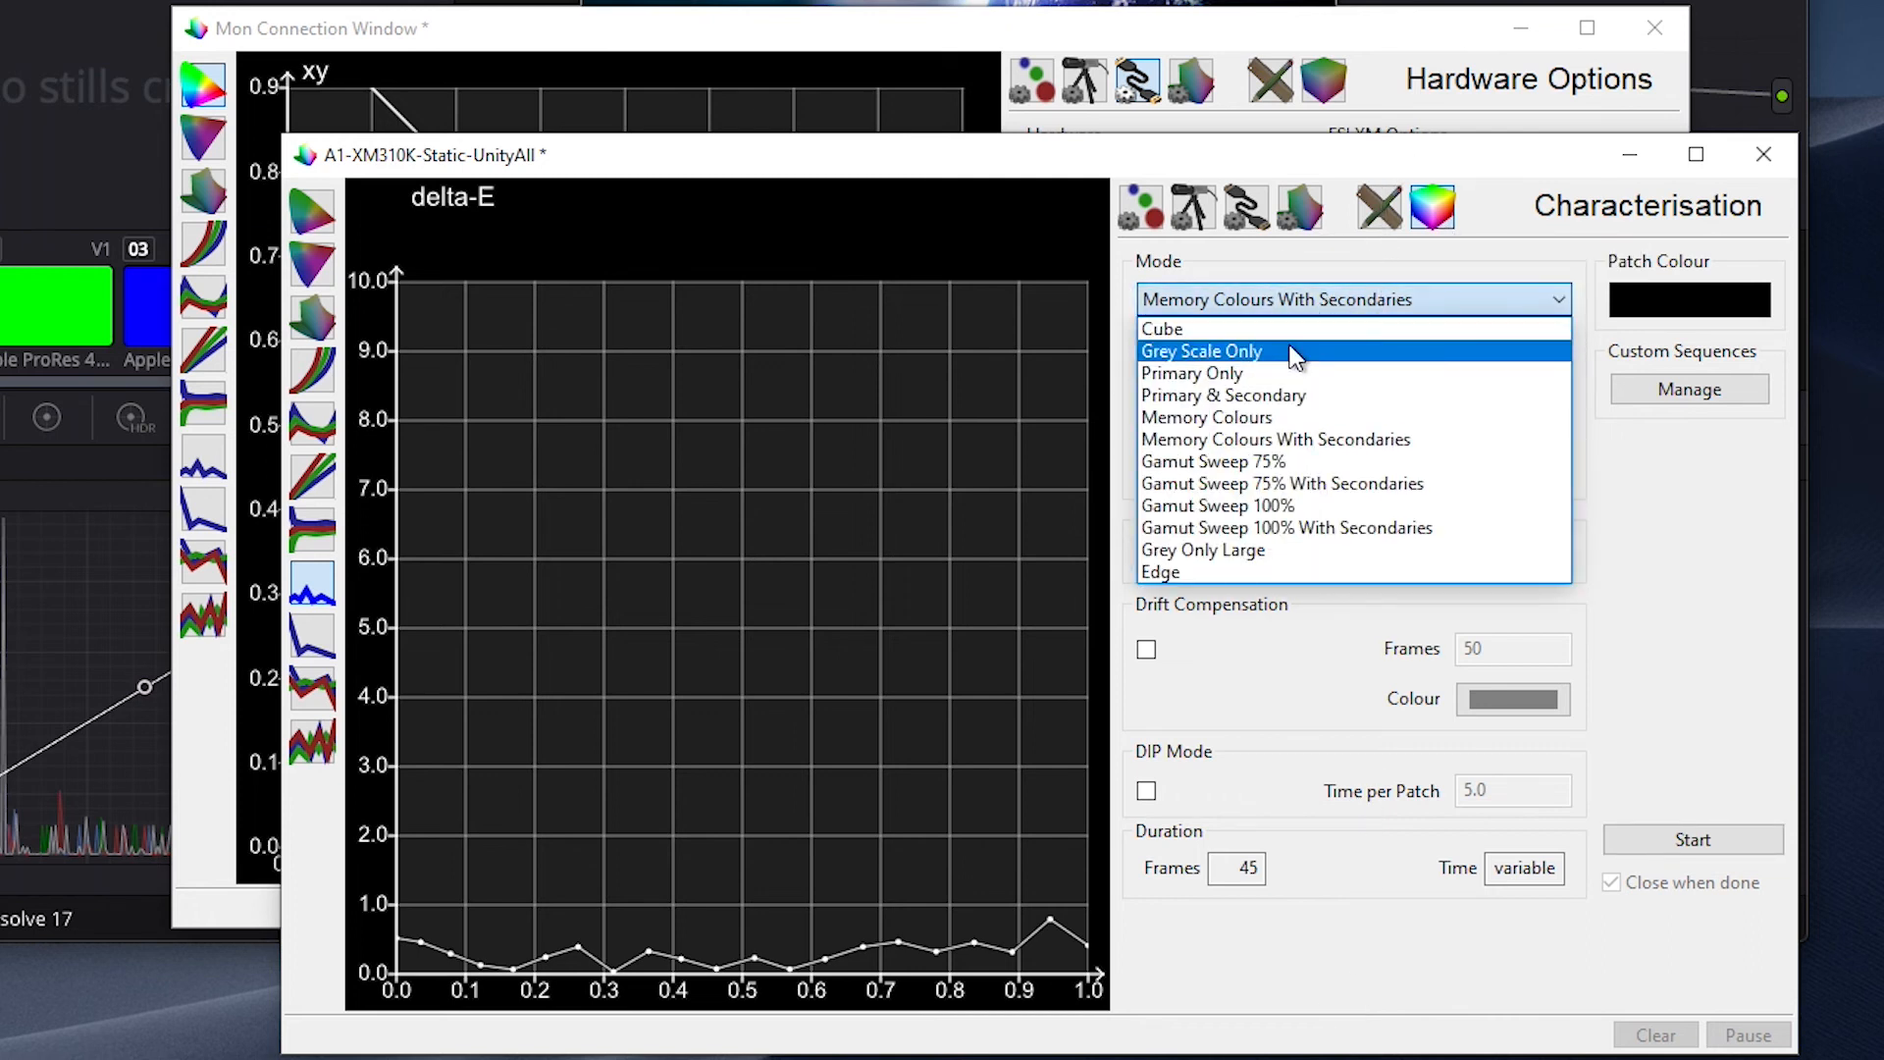
- Start a Grey Scale Only characterisation, agreeing to erase existing points
left_click(1201, 351)
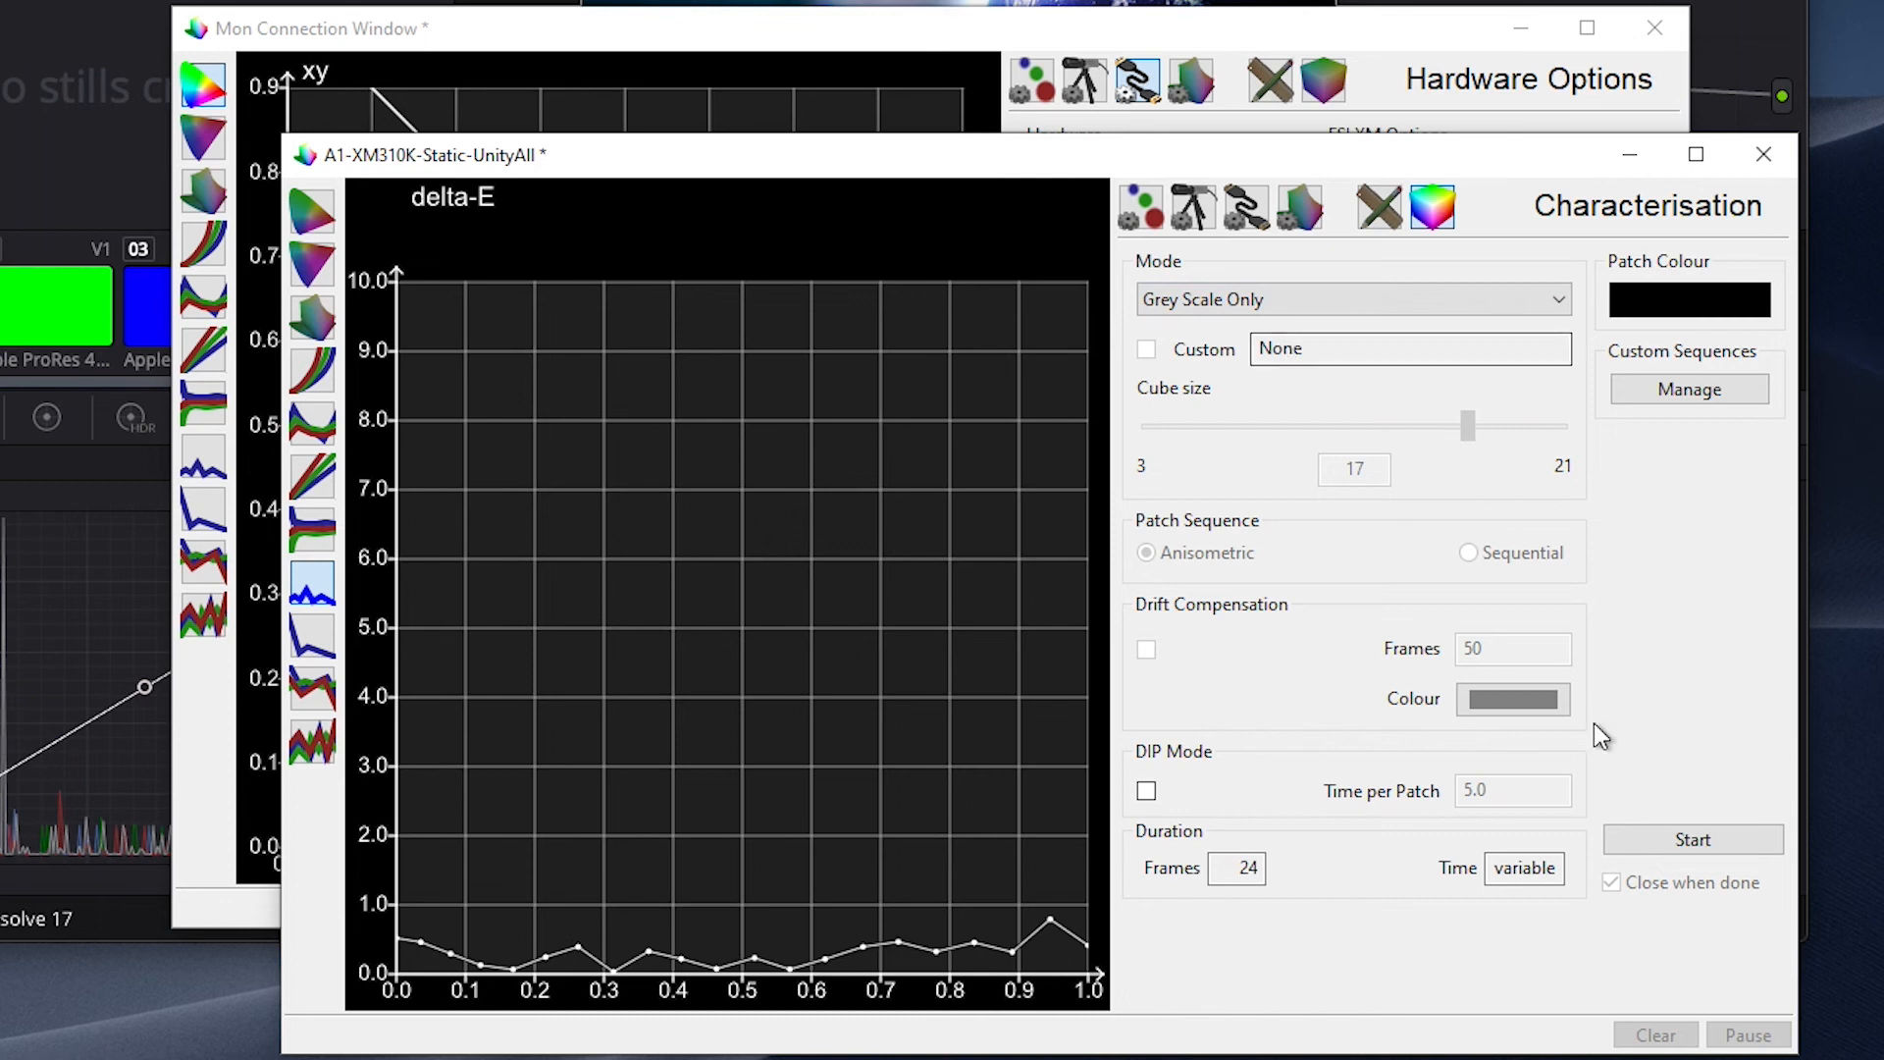
left_click(1691, 838)
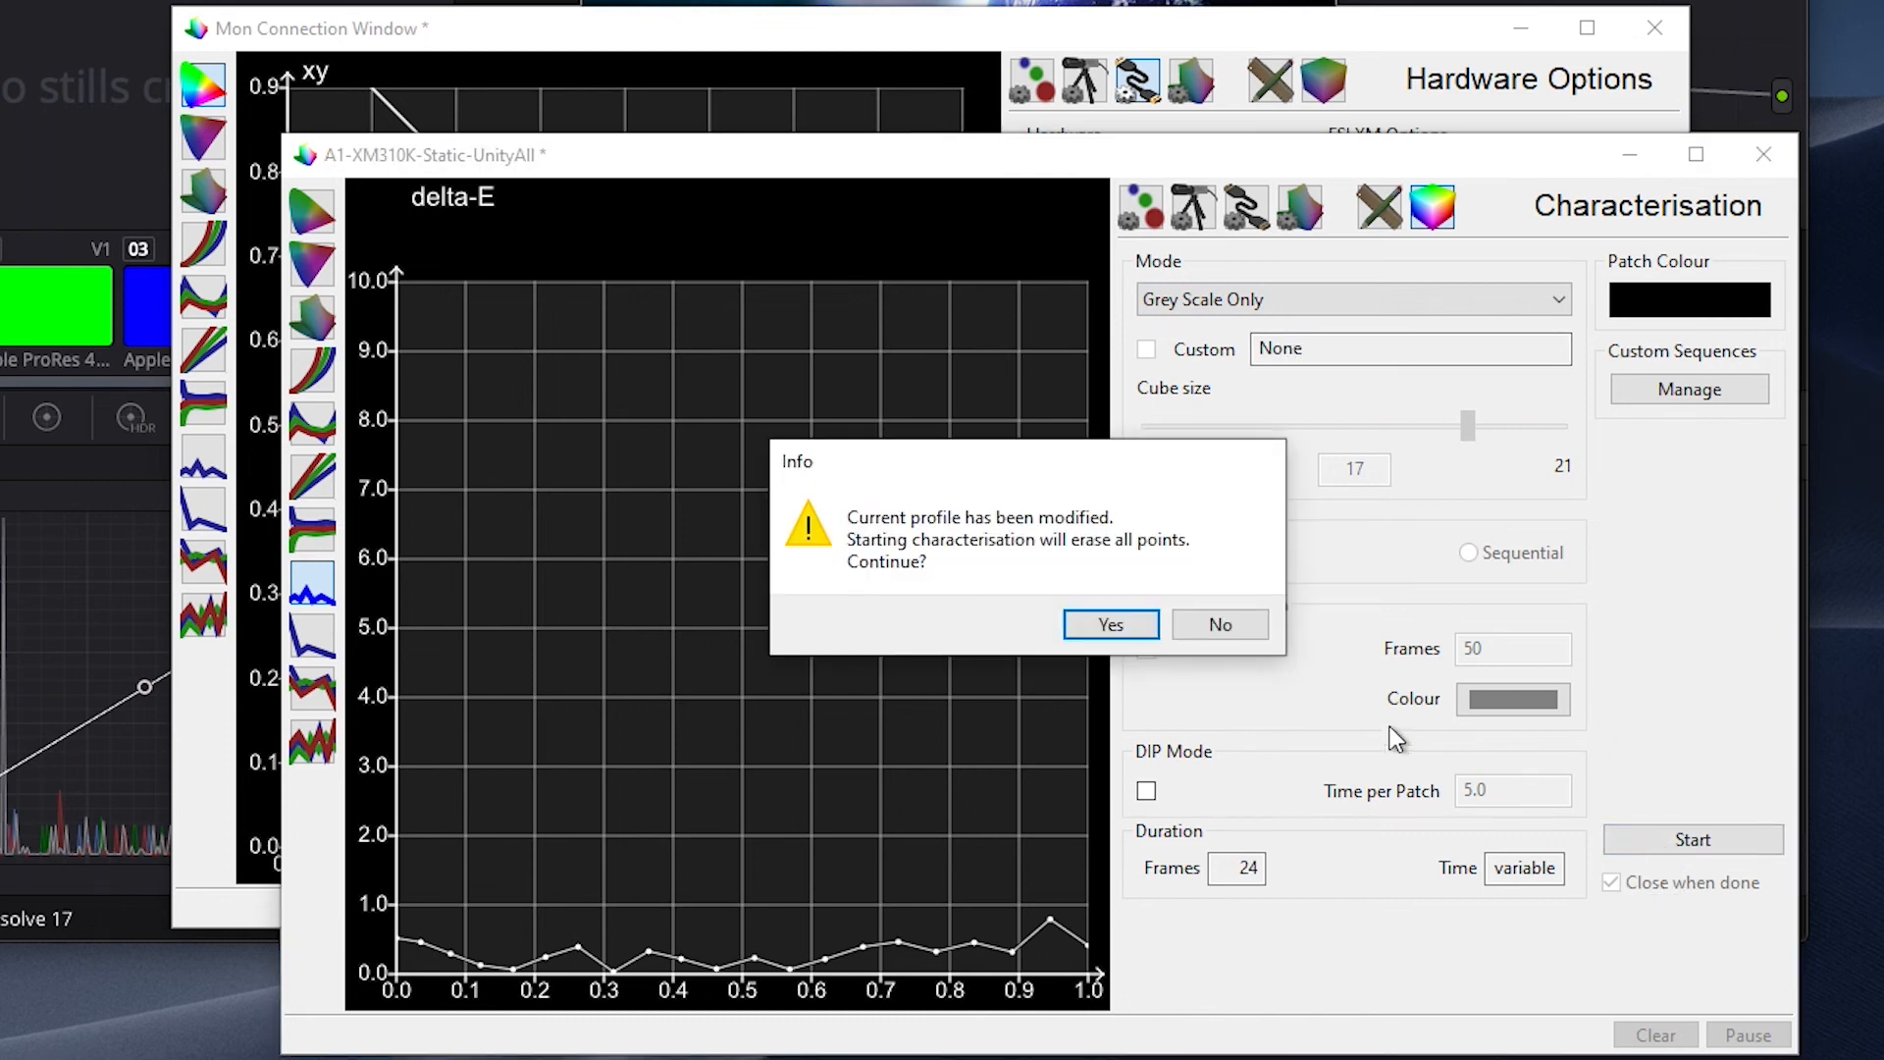
left_click(1107, 624)
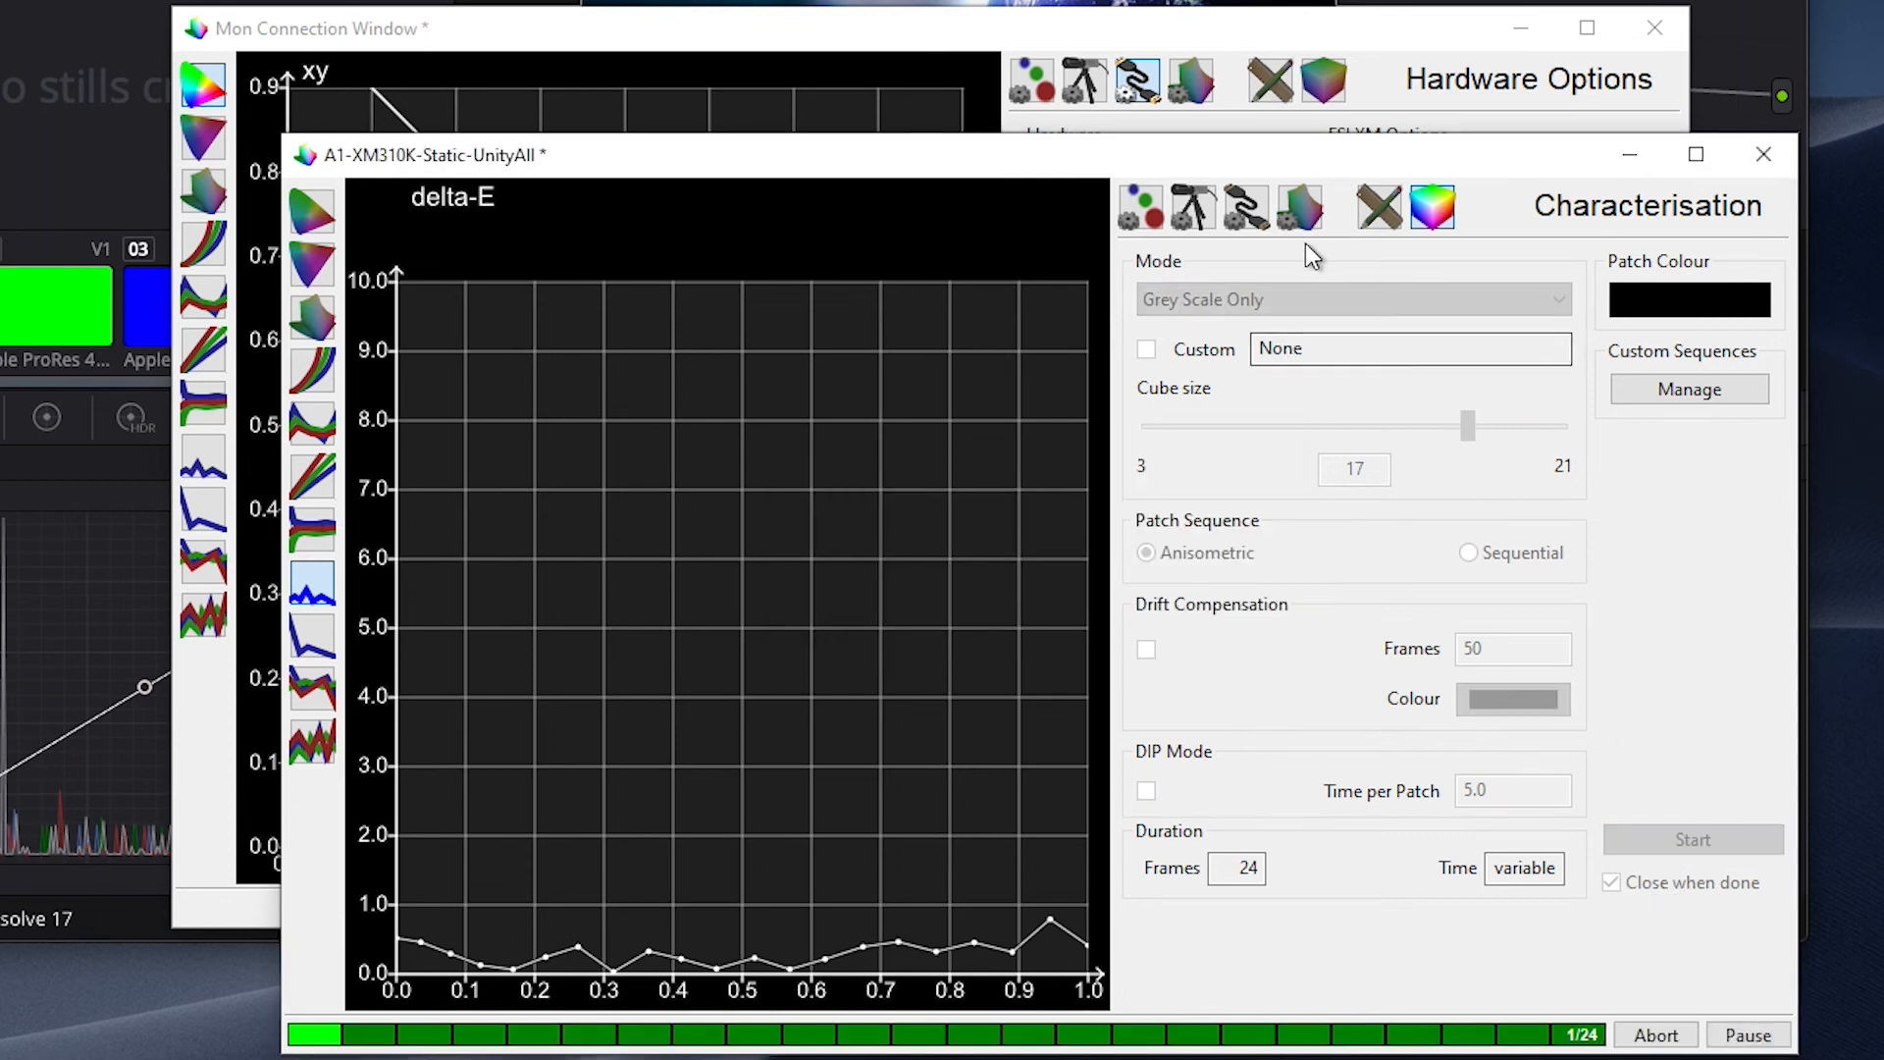
- Rename the profile from Static to A1-XM310K-Dynamic-UnityAll and dismiss the completion report
left_click(1695, 612)
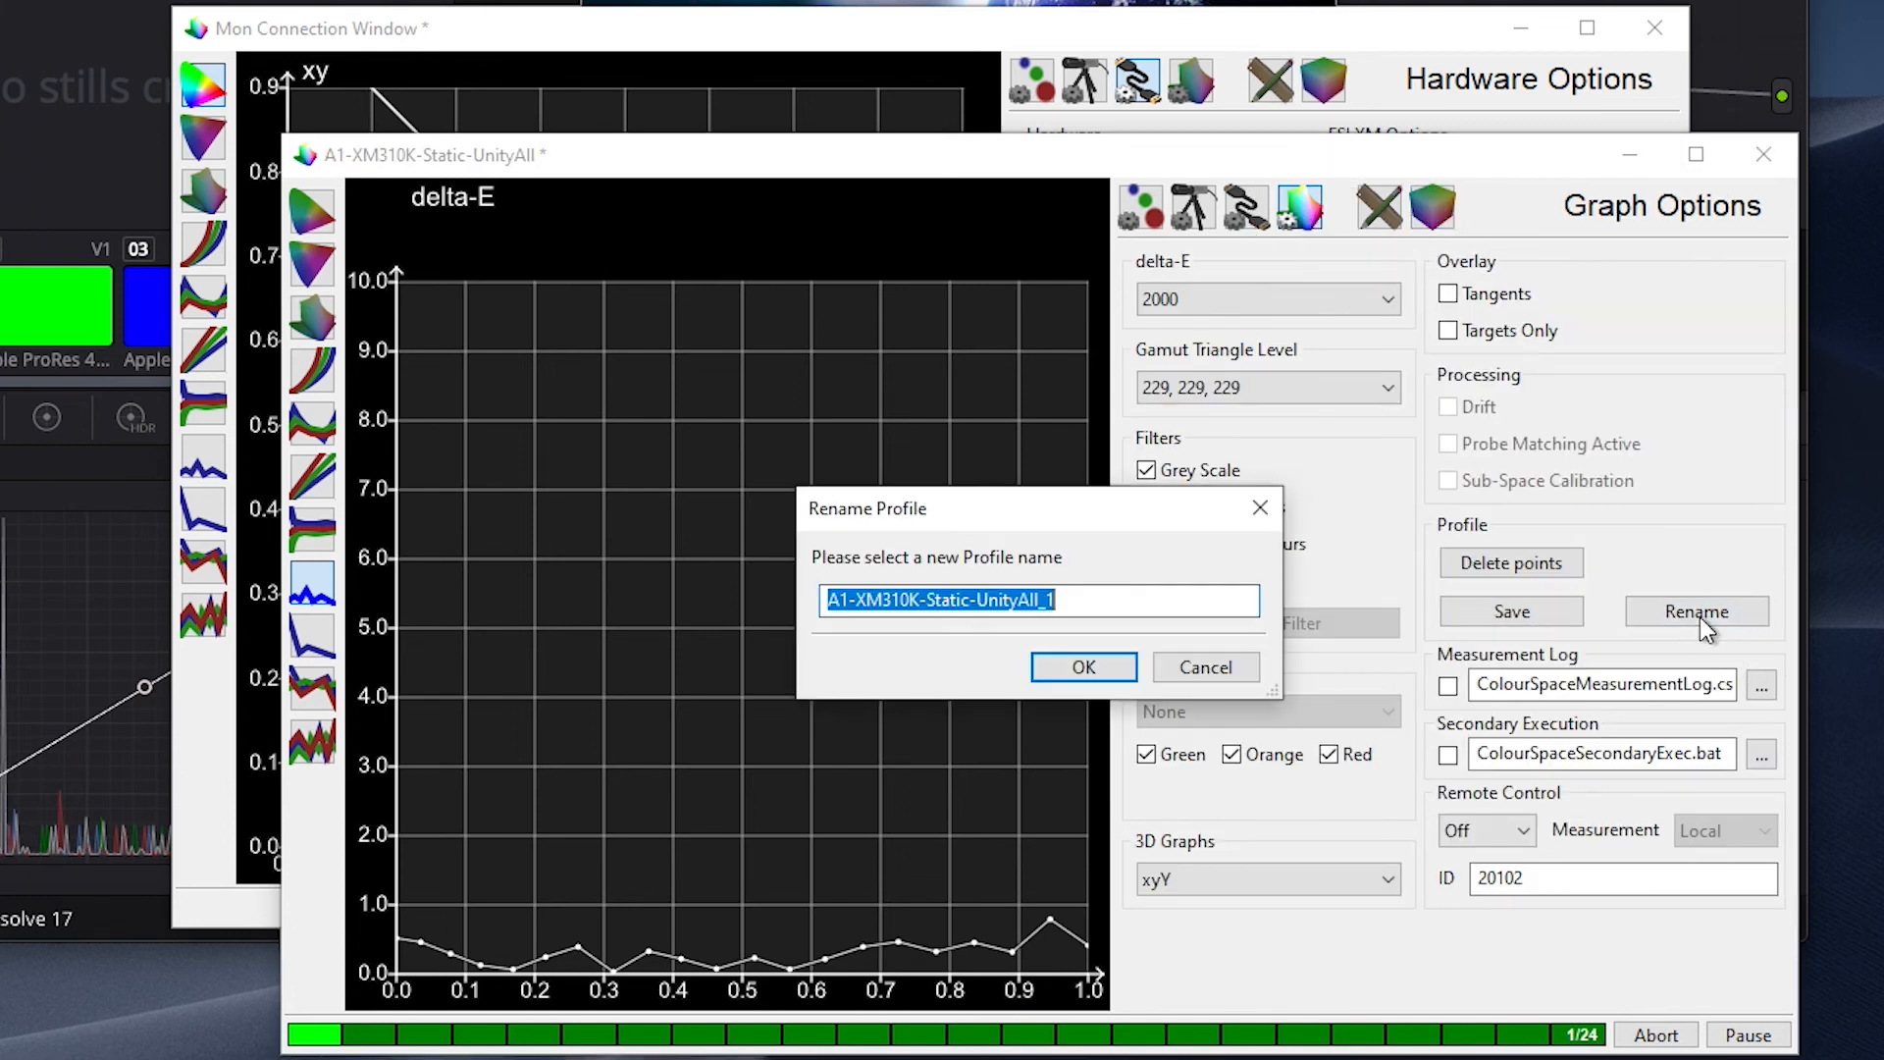
left_click(974, 601)
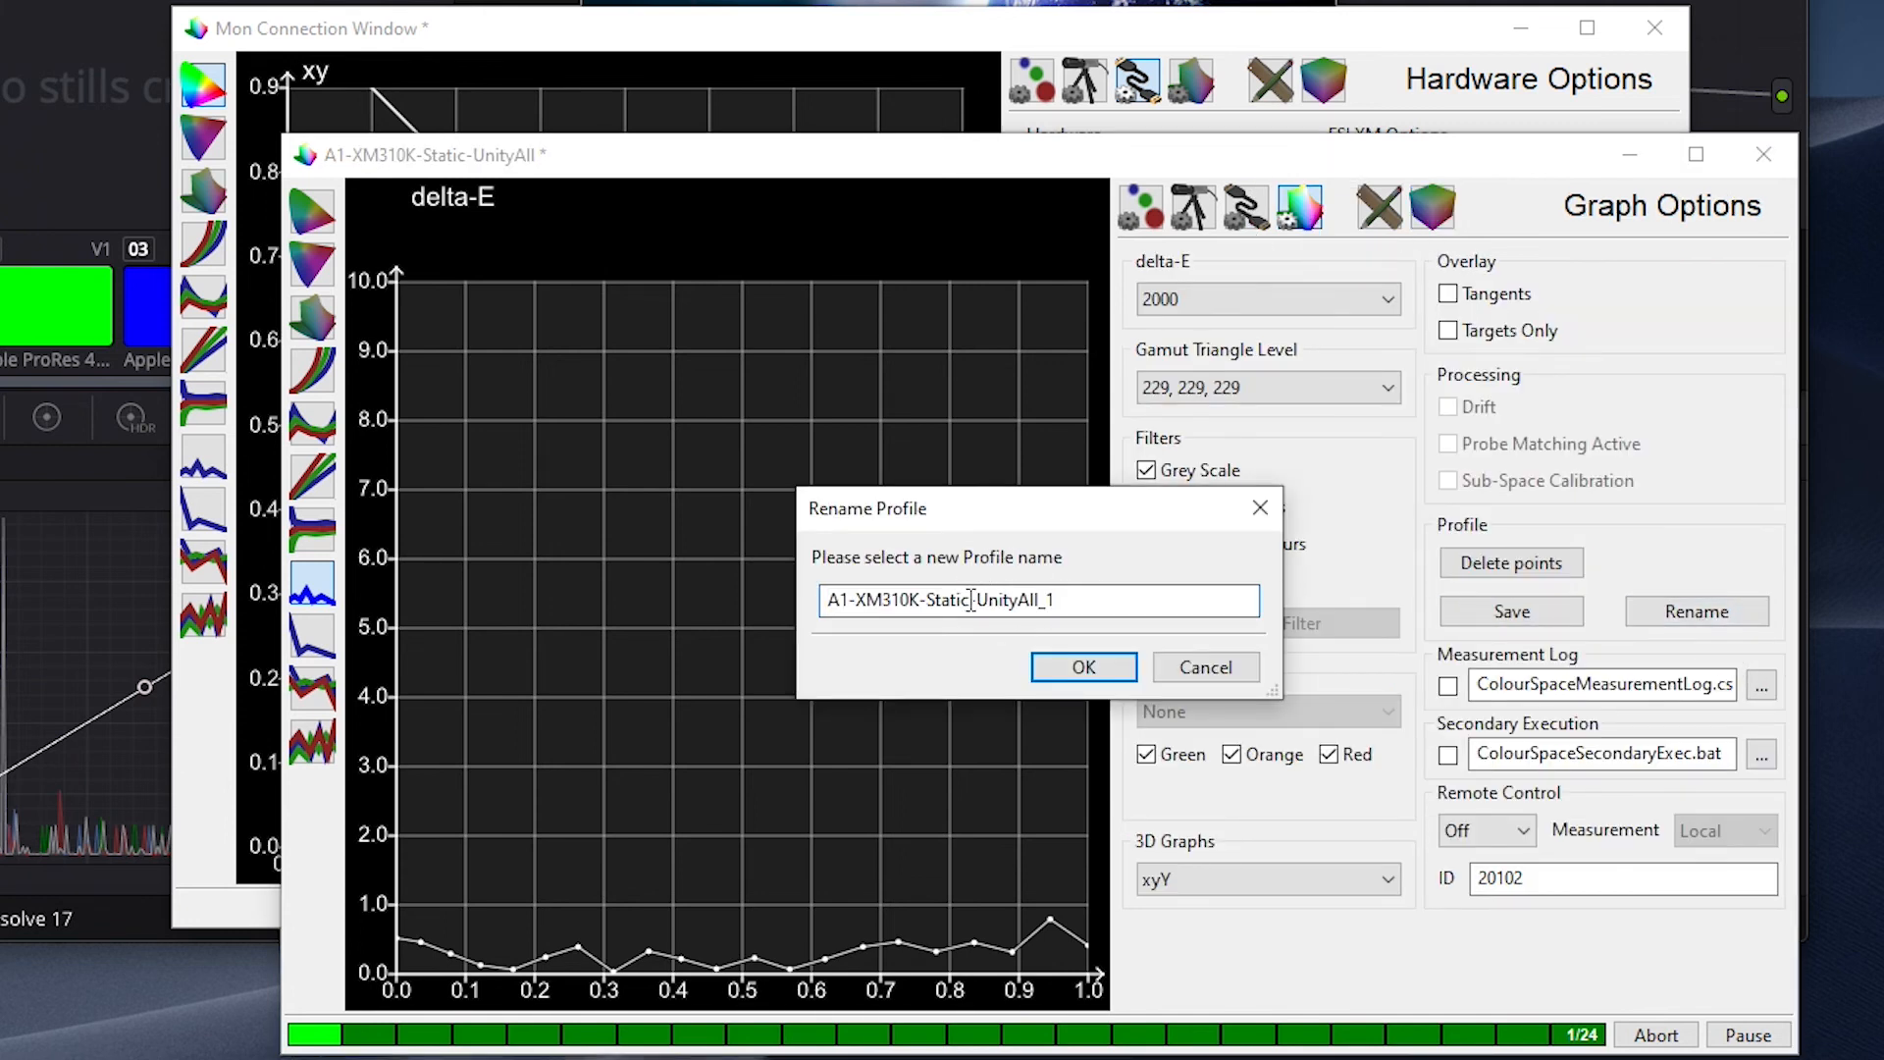
double_click(948, 600)
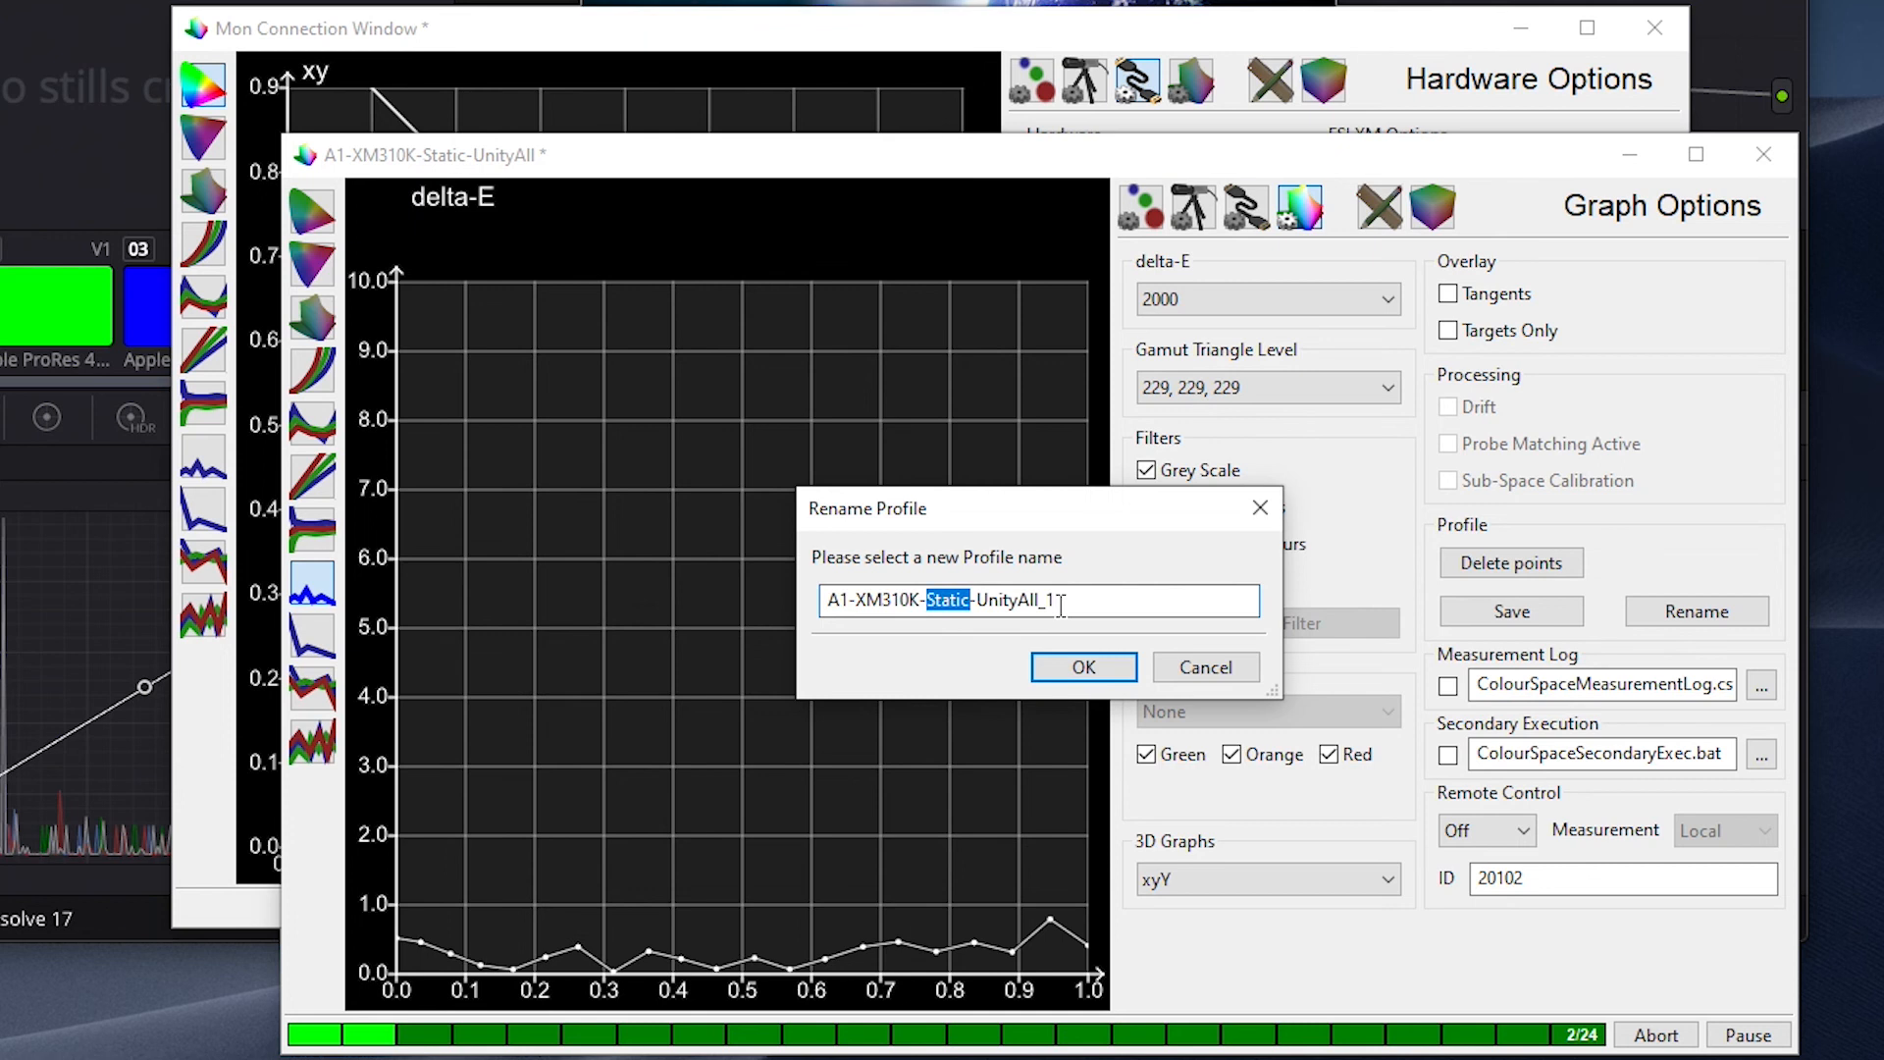
type("Dyna")
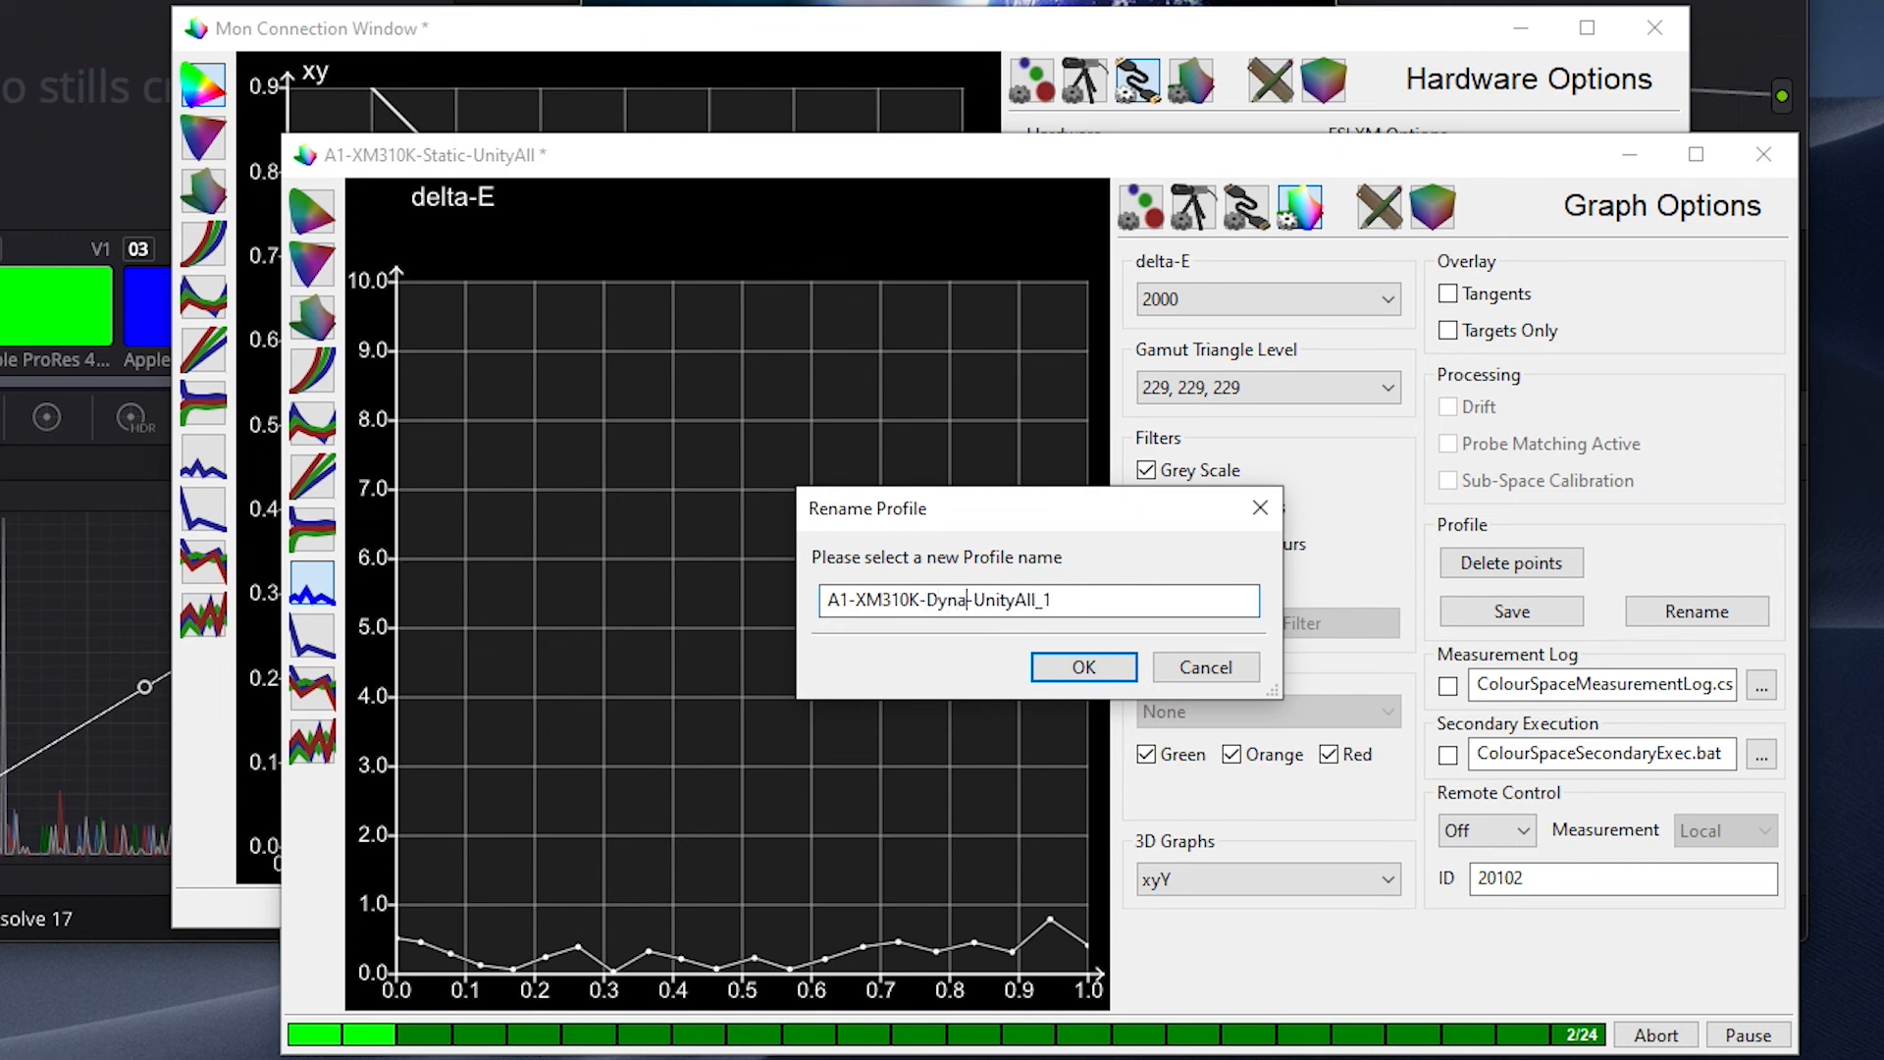
left_click(1080, 667)
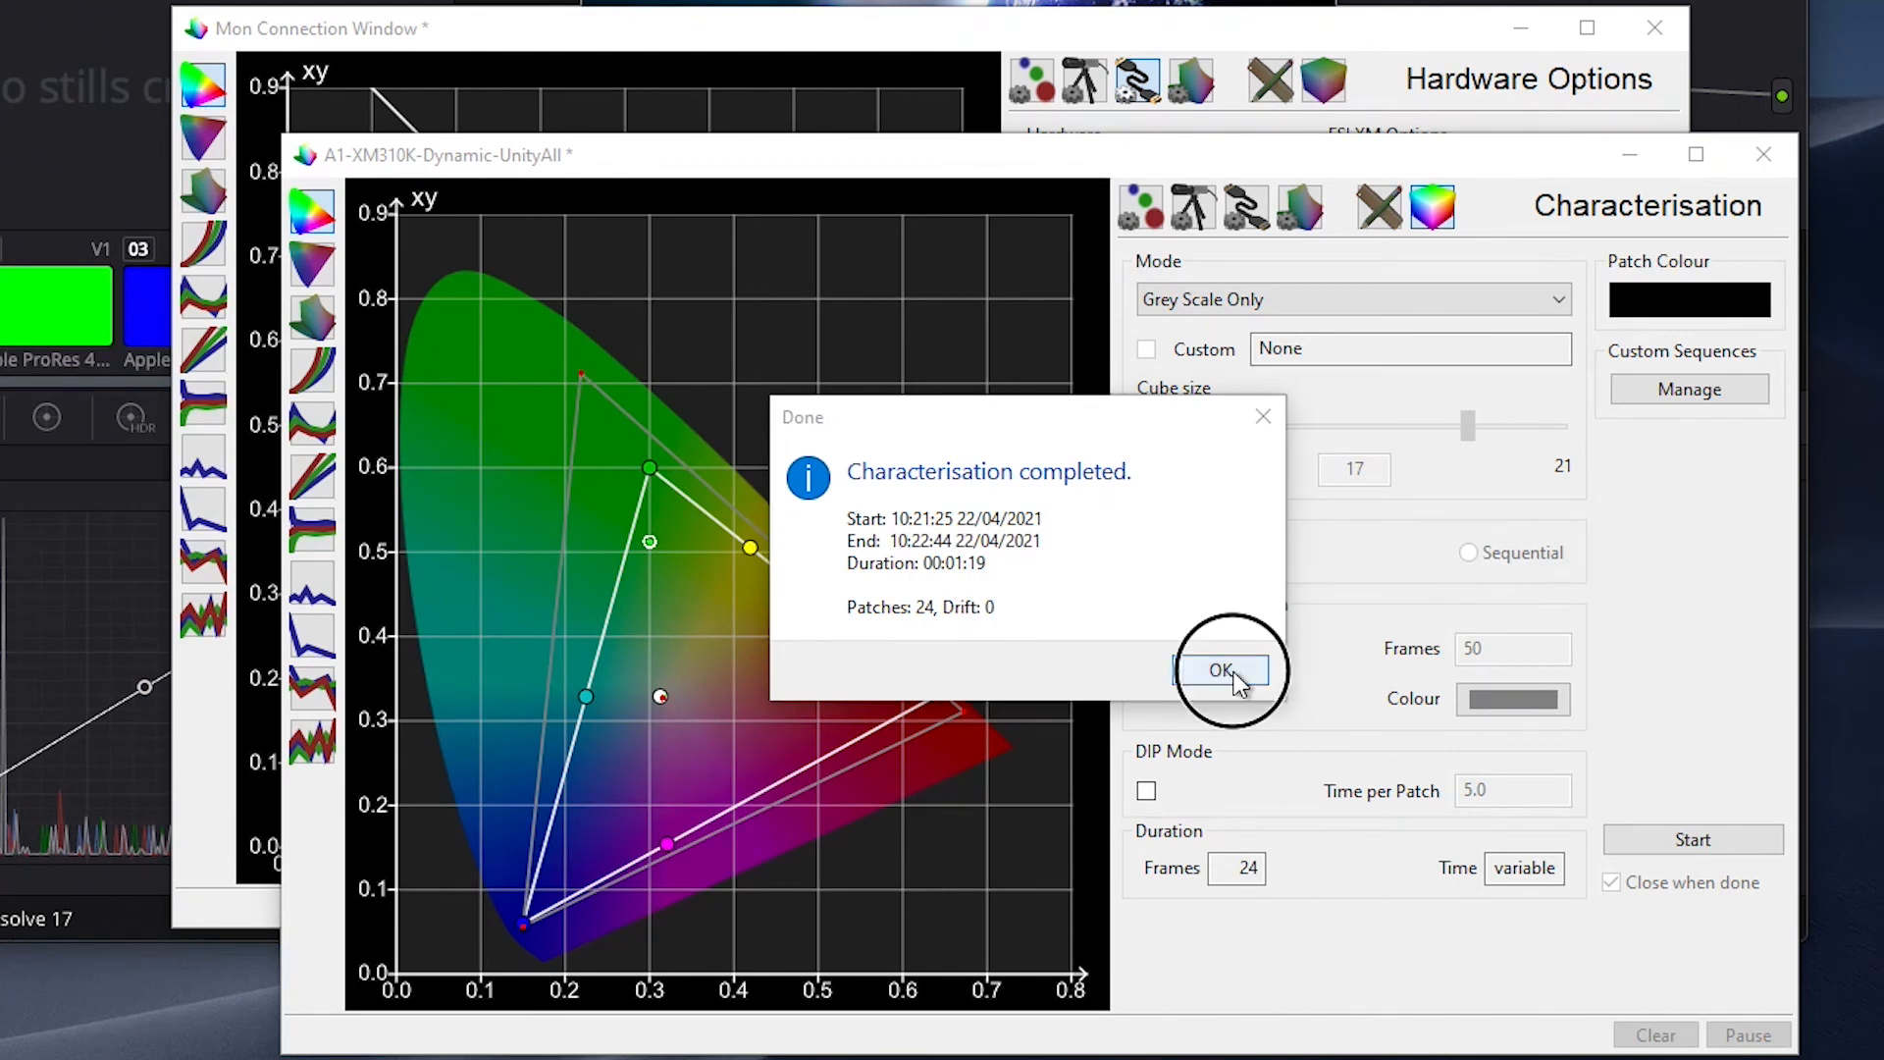
left_click(1223, 670)
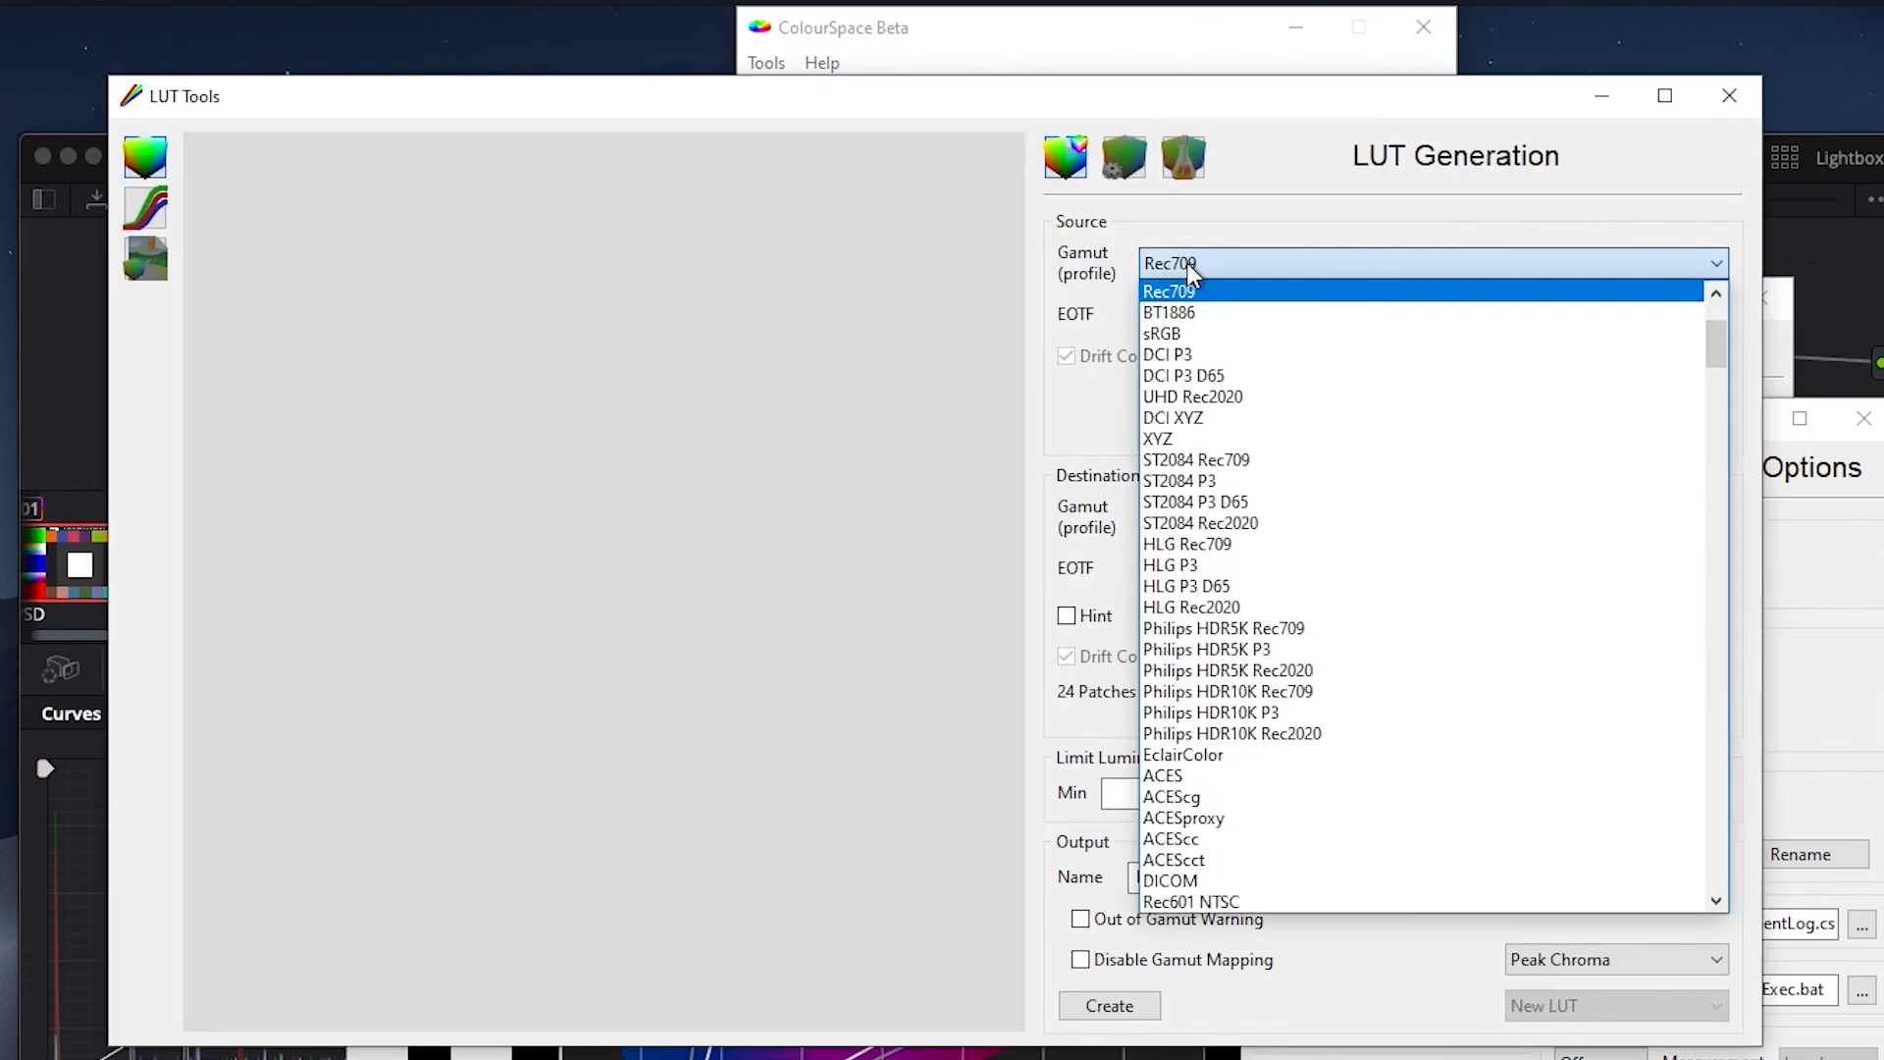
- Set source gamut Rec709, max luminance 100 nits and LUT name R709-Dynamic
left_click(1171, 291)
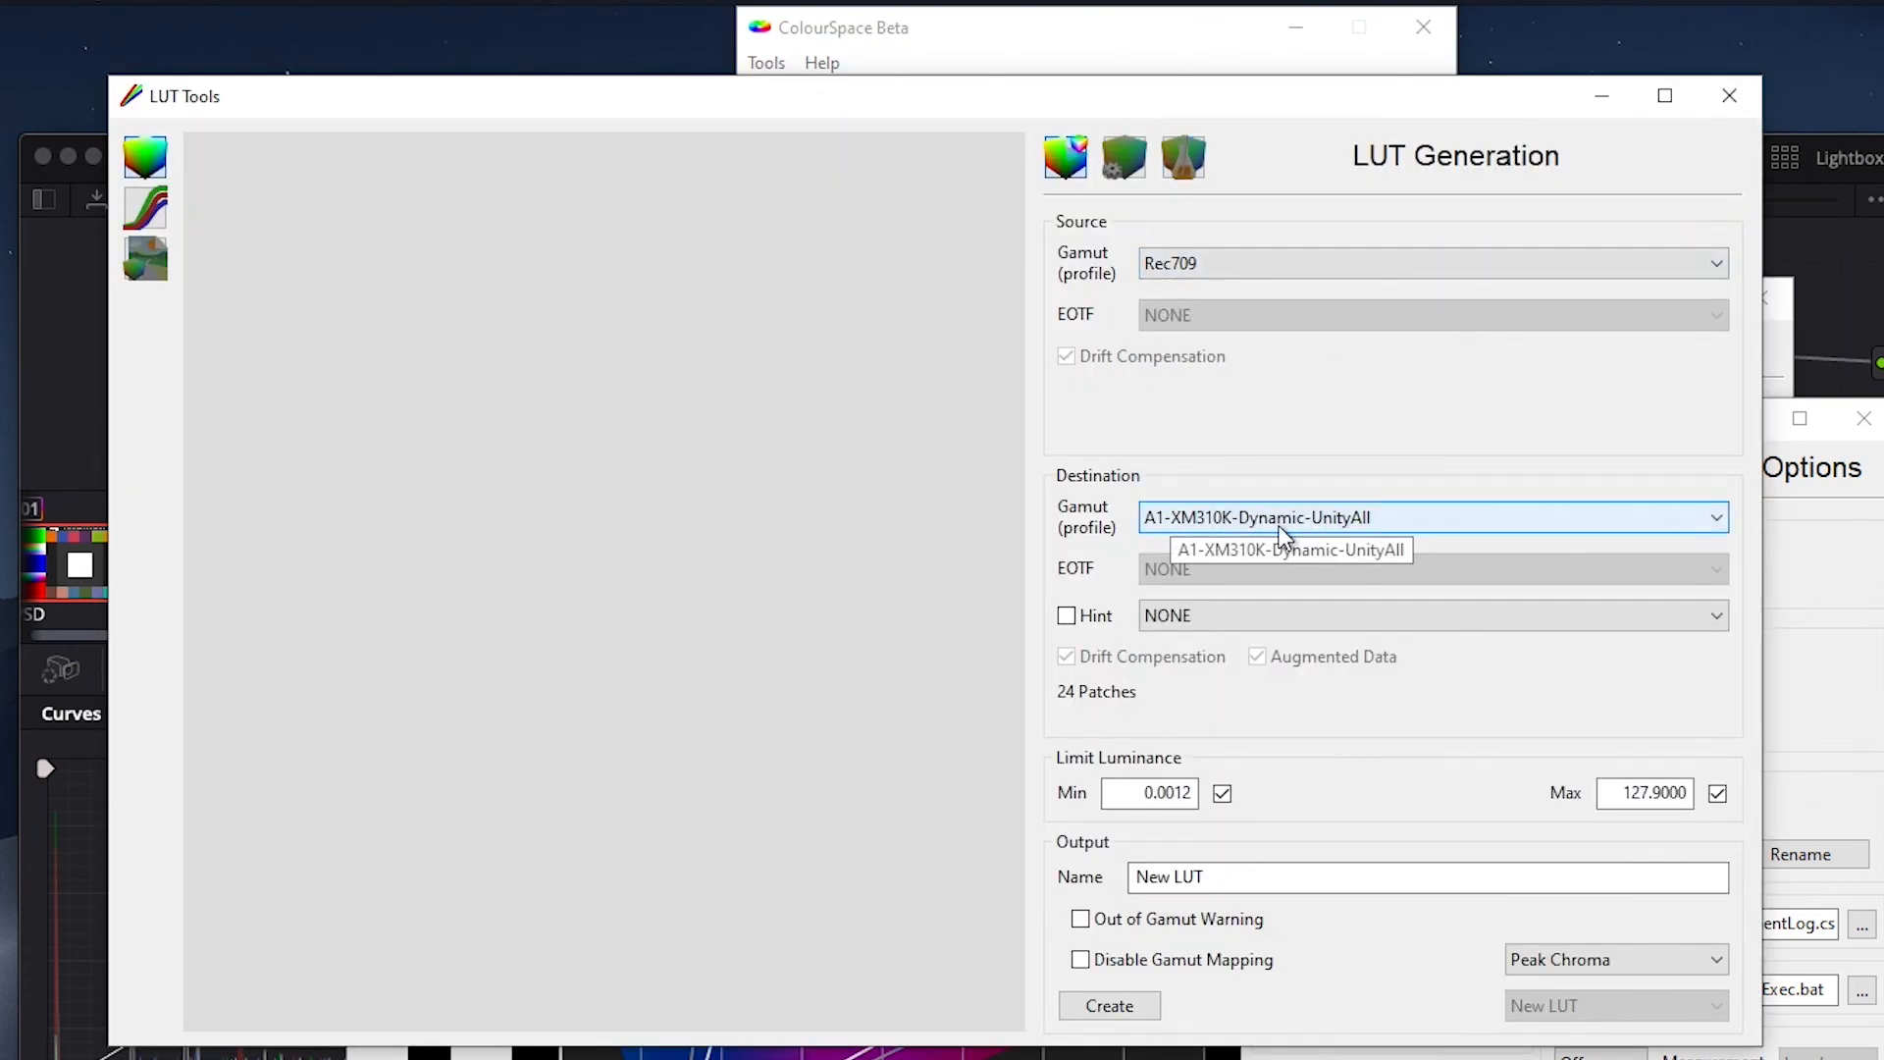
mouse_move(1274, 538)
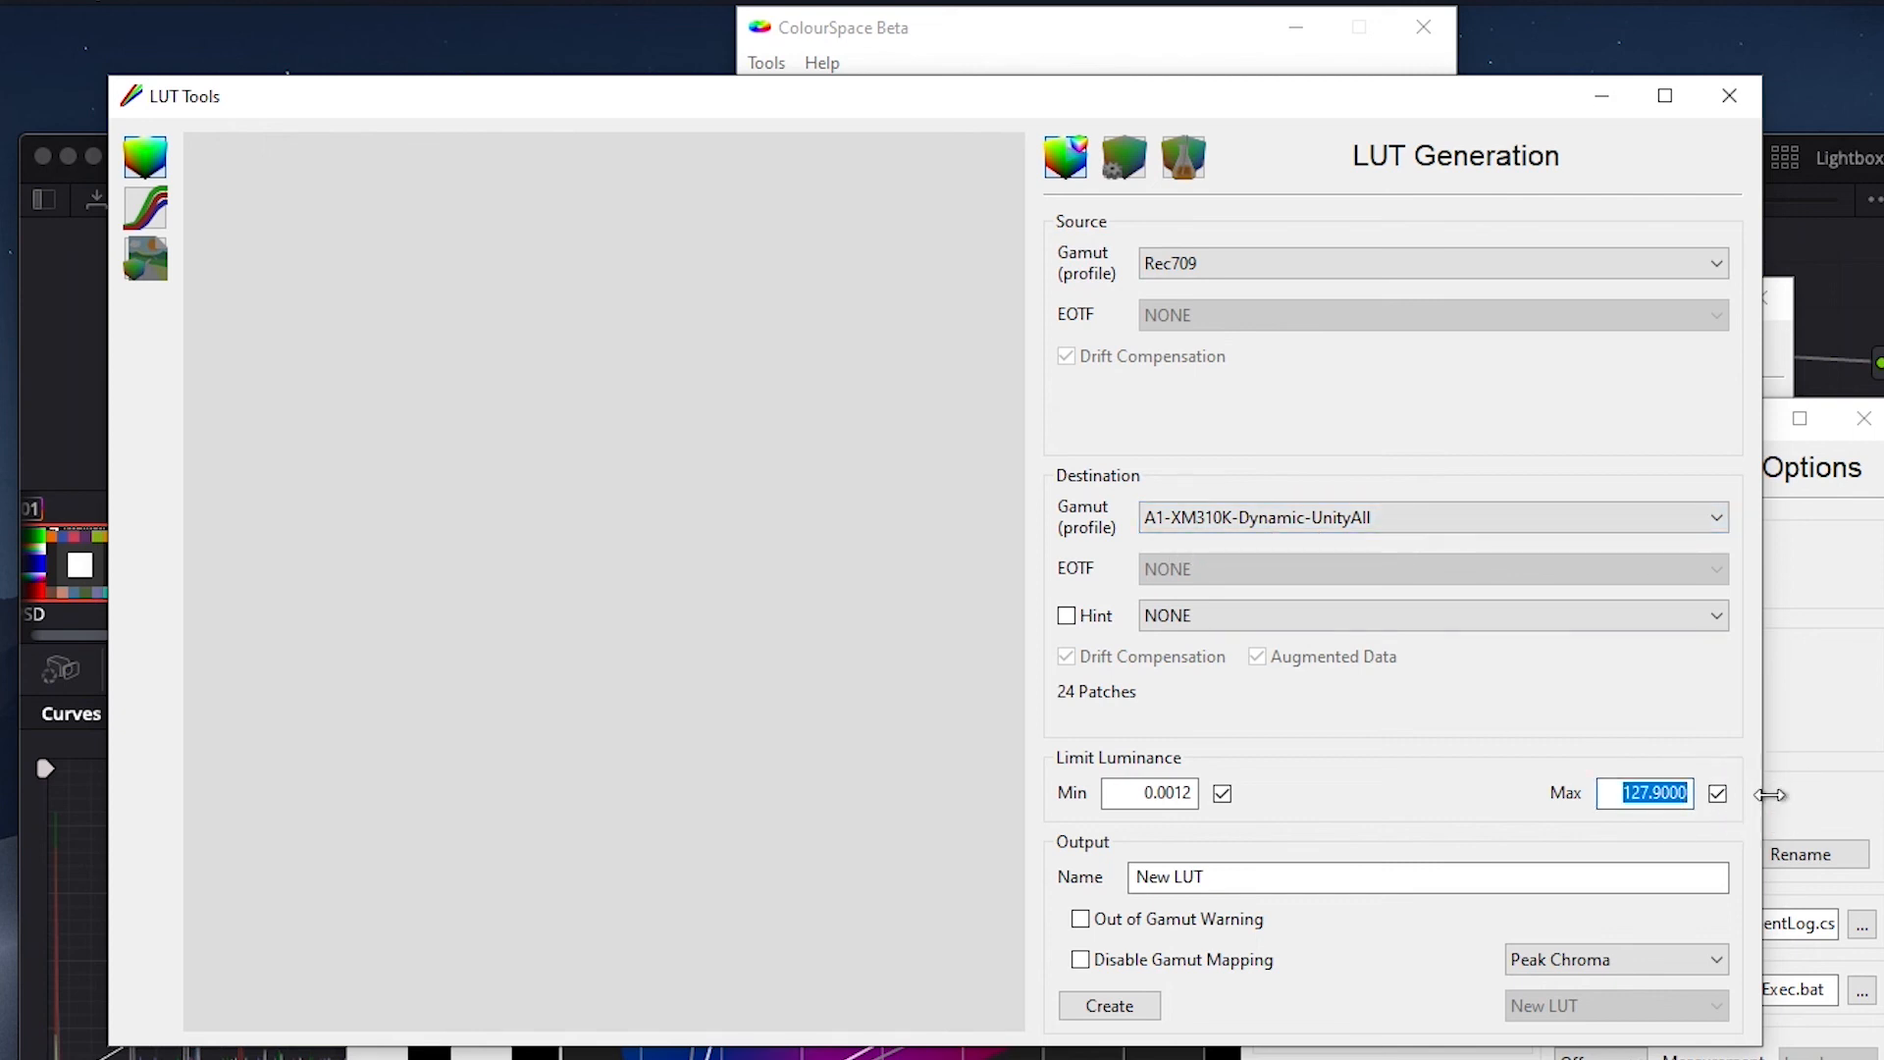
type("100")
left_click(1427, 877)
type("R")
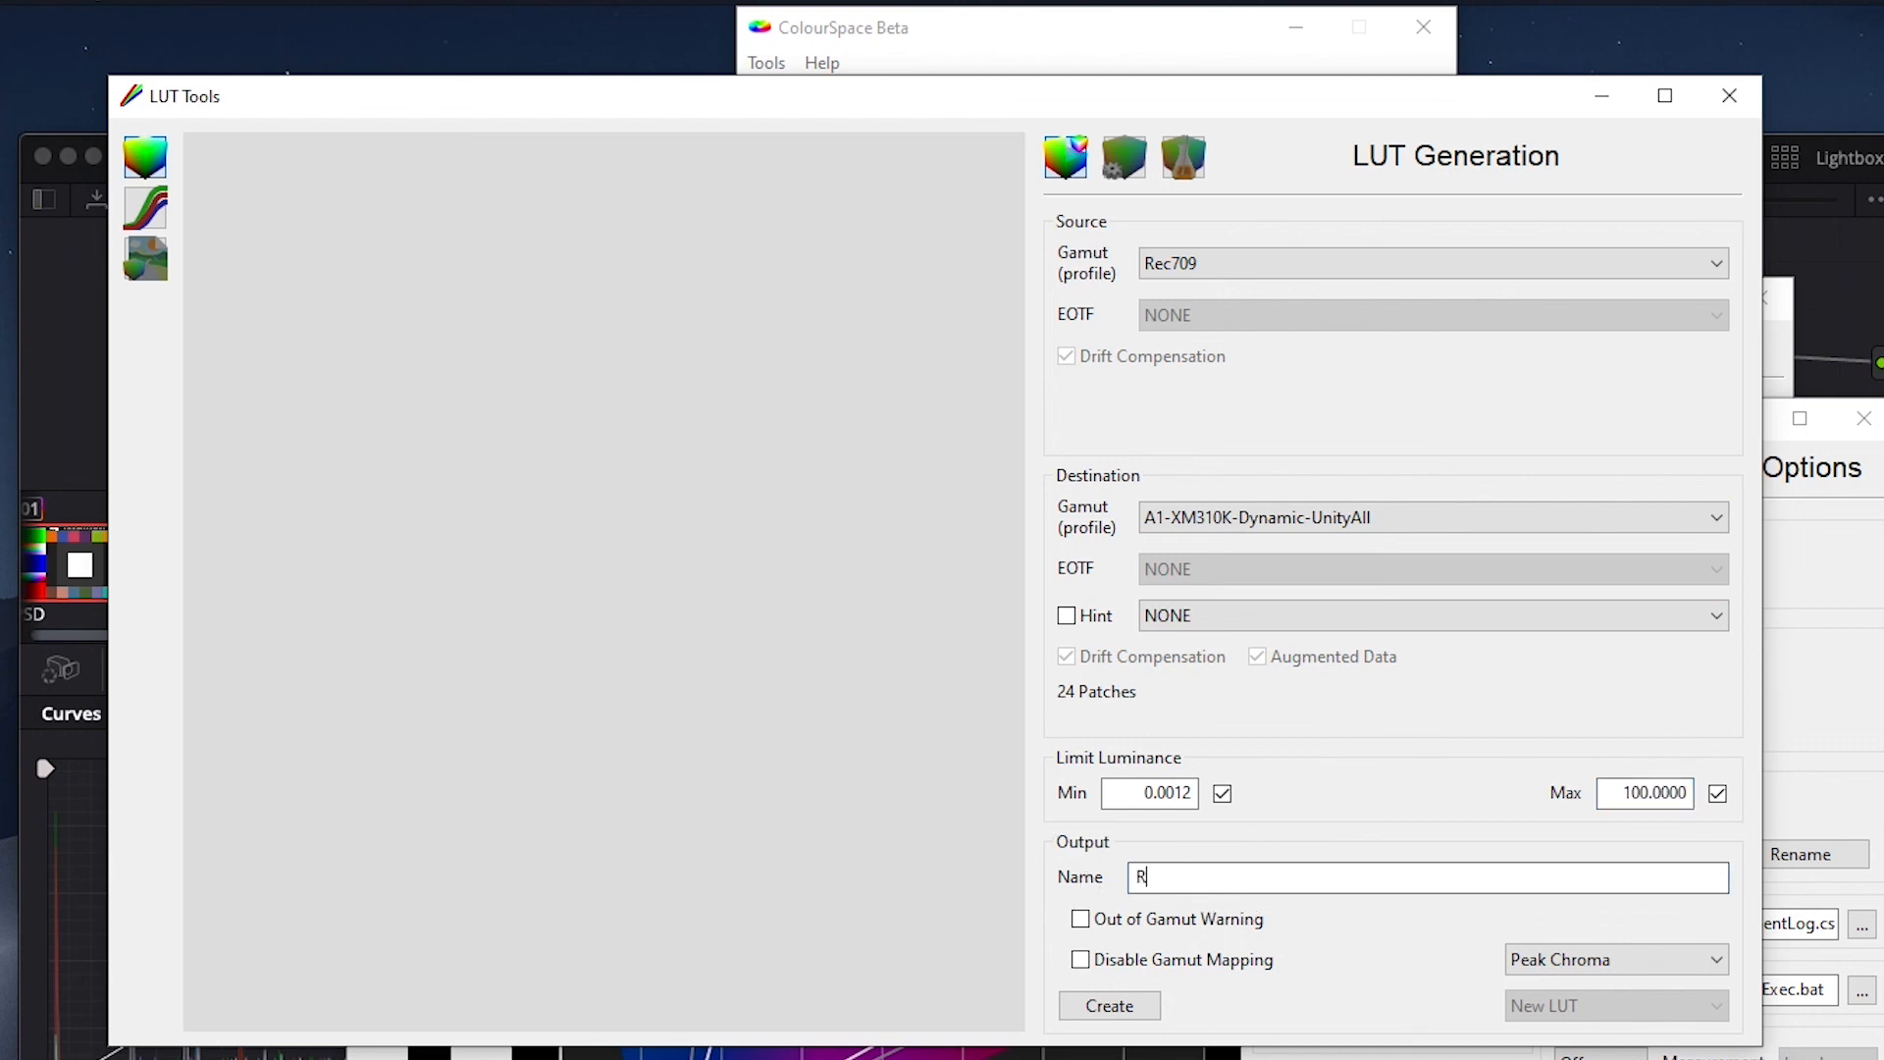
type("709-D")
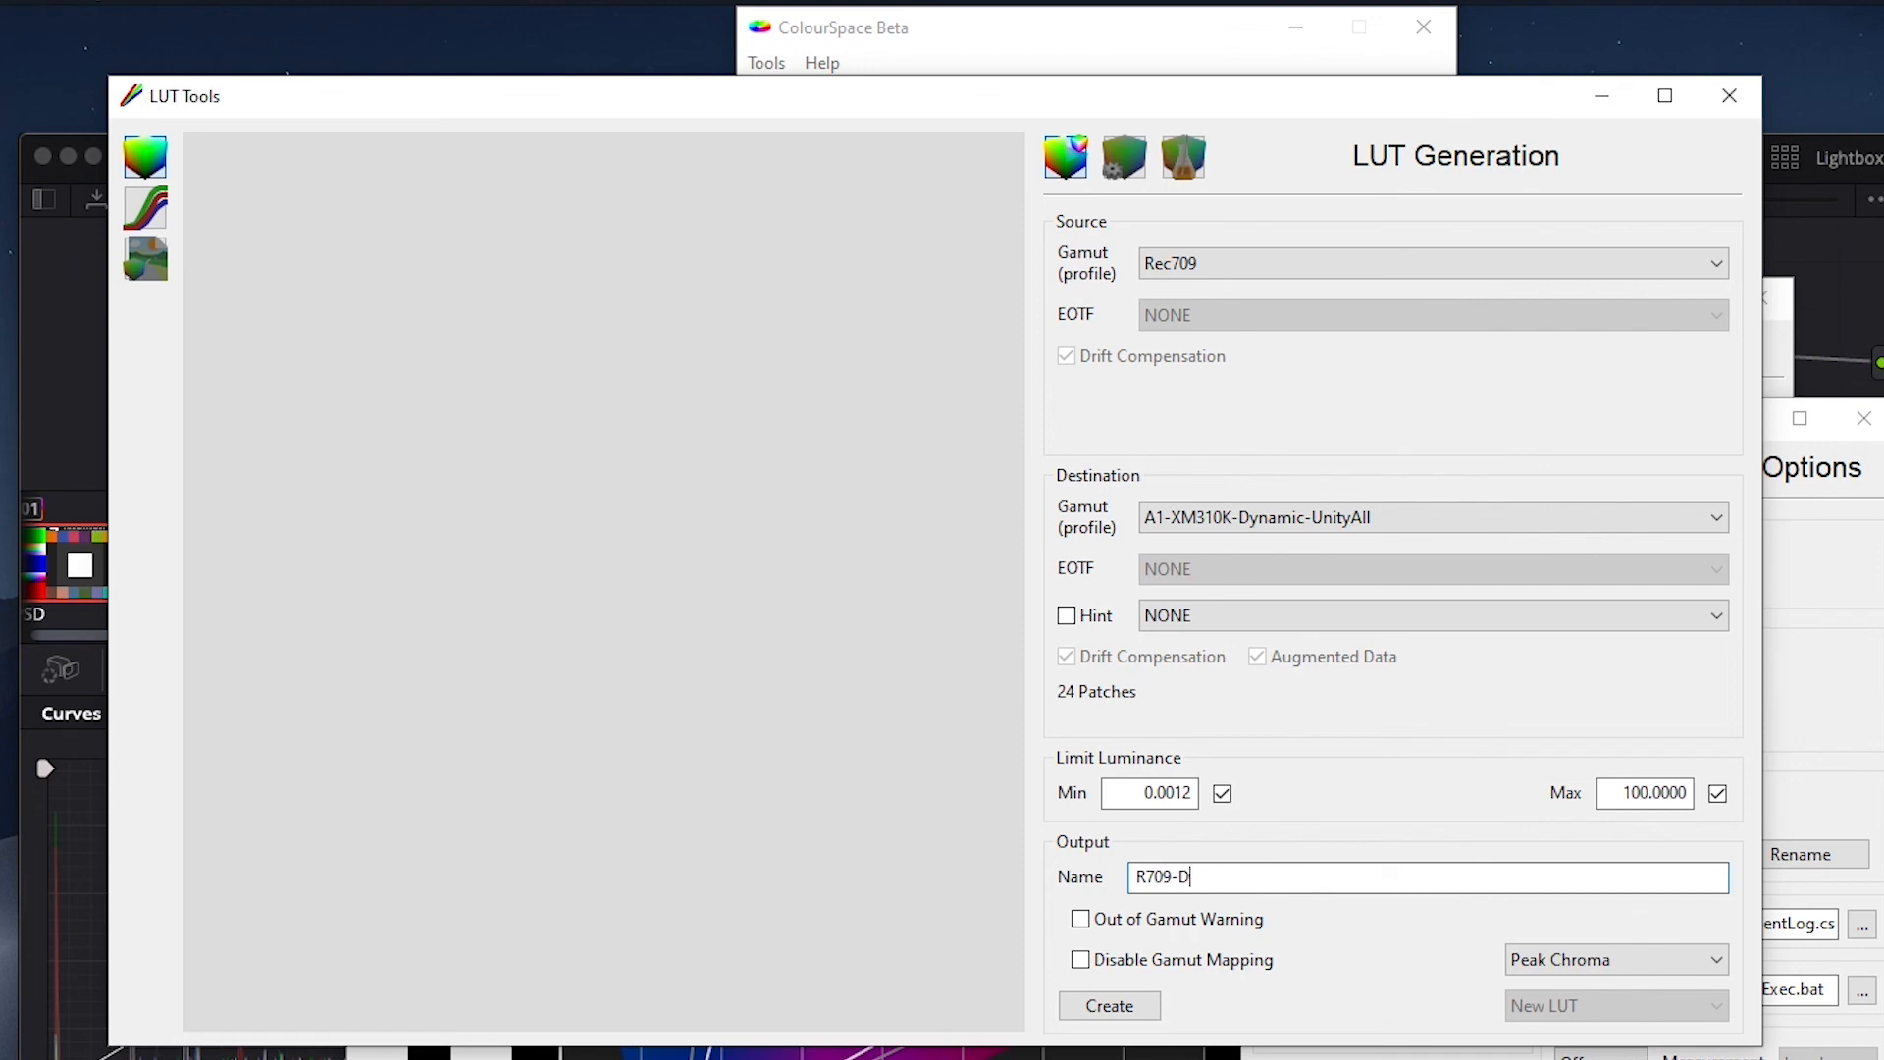
type("ynamic")
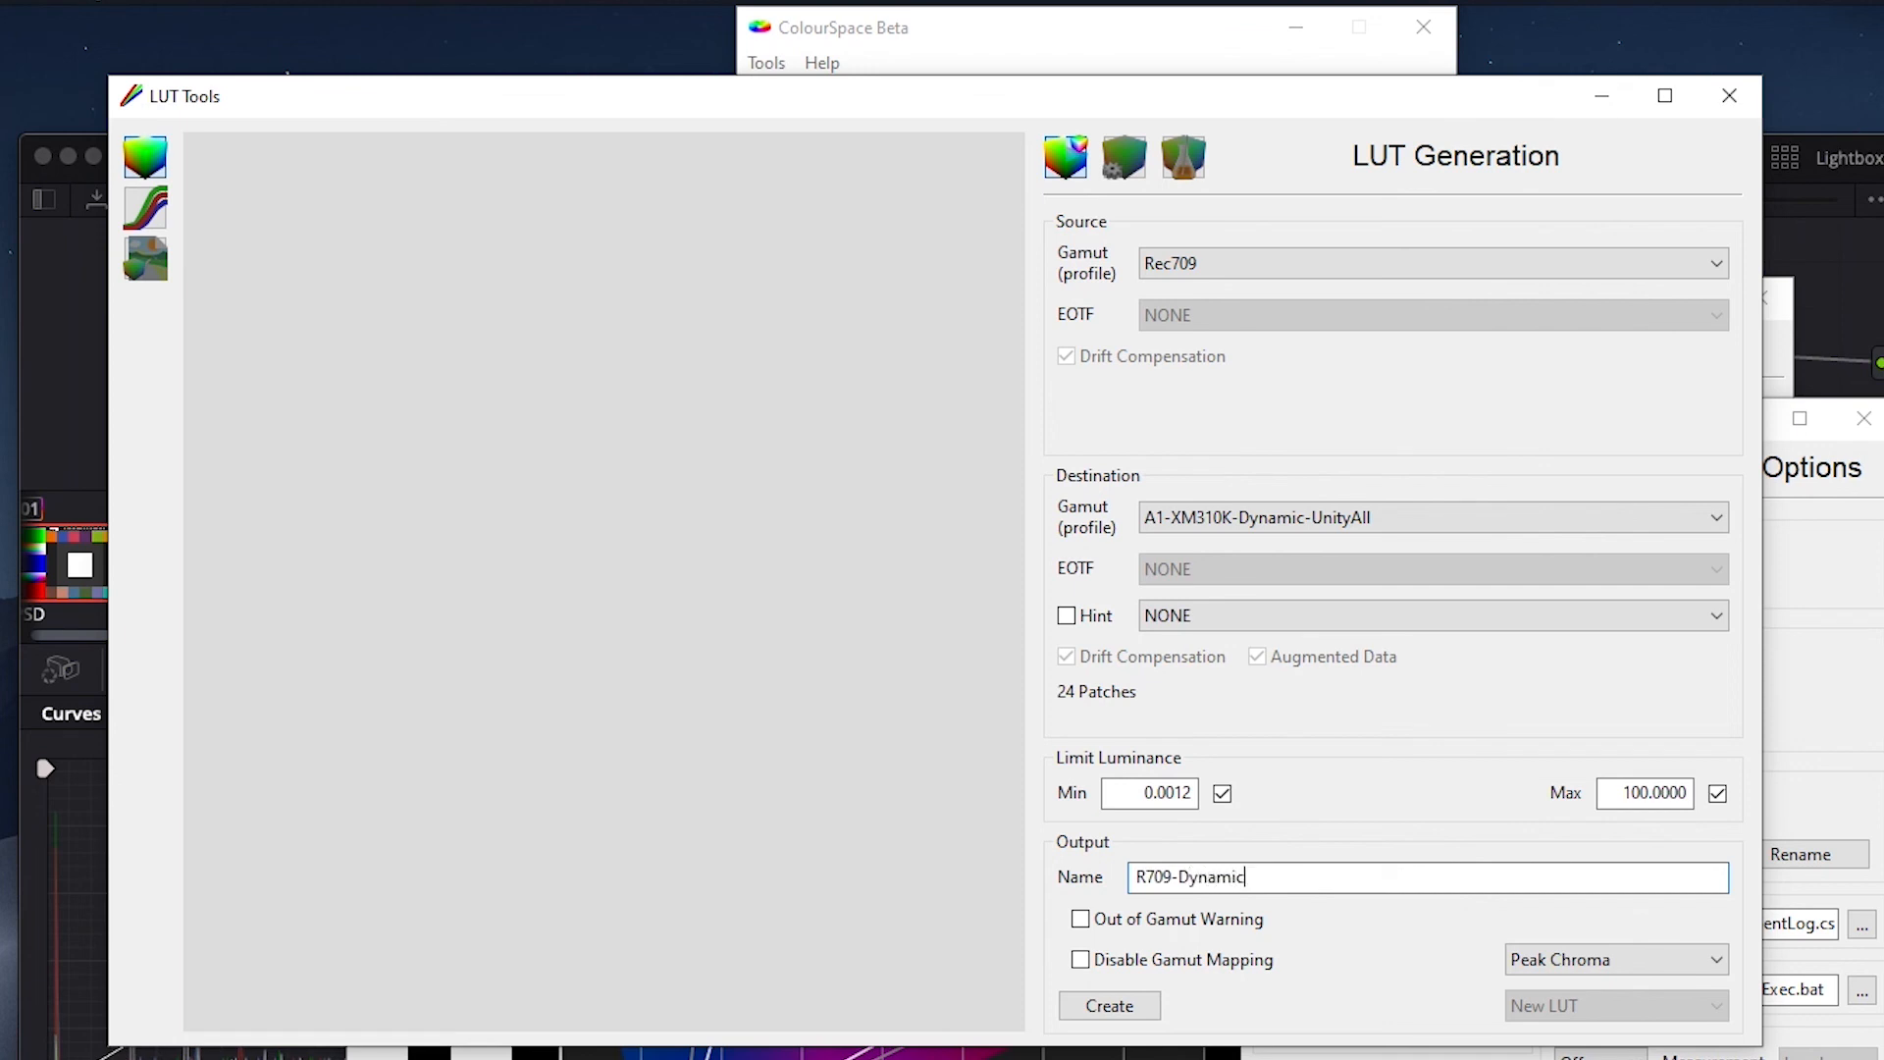
- Create the R709-Dynamic LUT and dismiss the 100% within-gamut conversion report
left_click(1107, 1005)
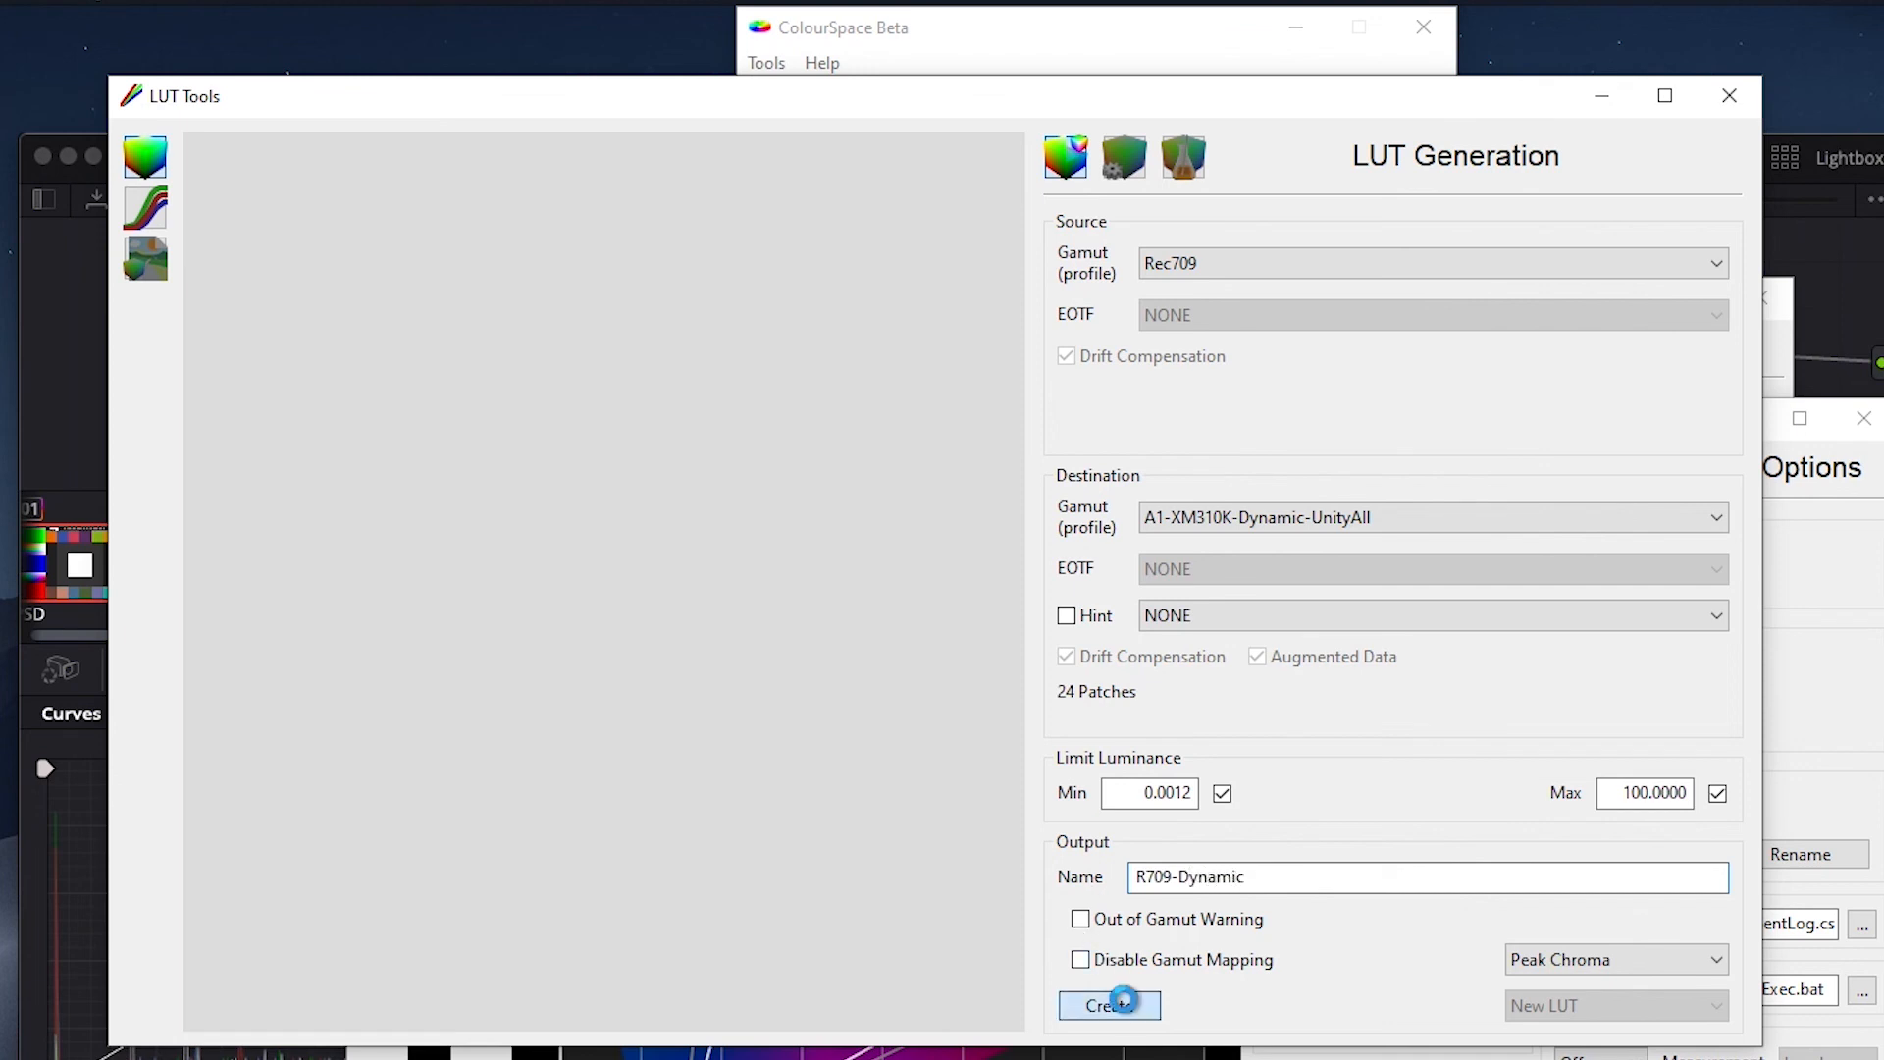
left_click(1107, 1005)
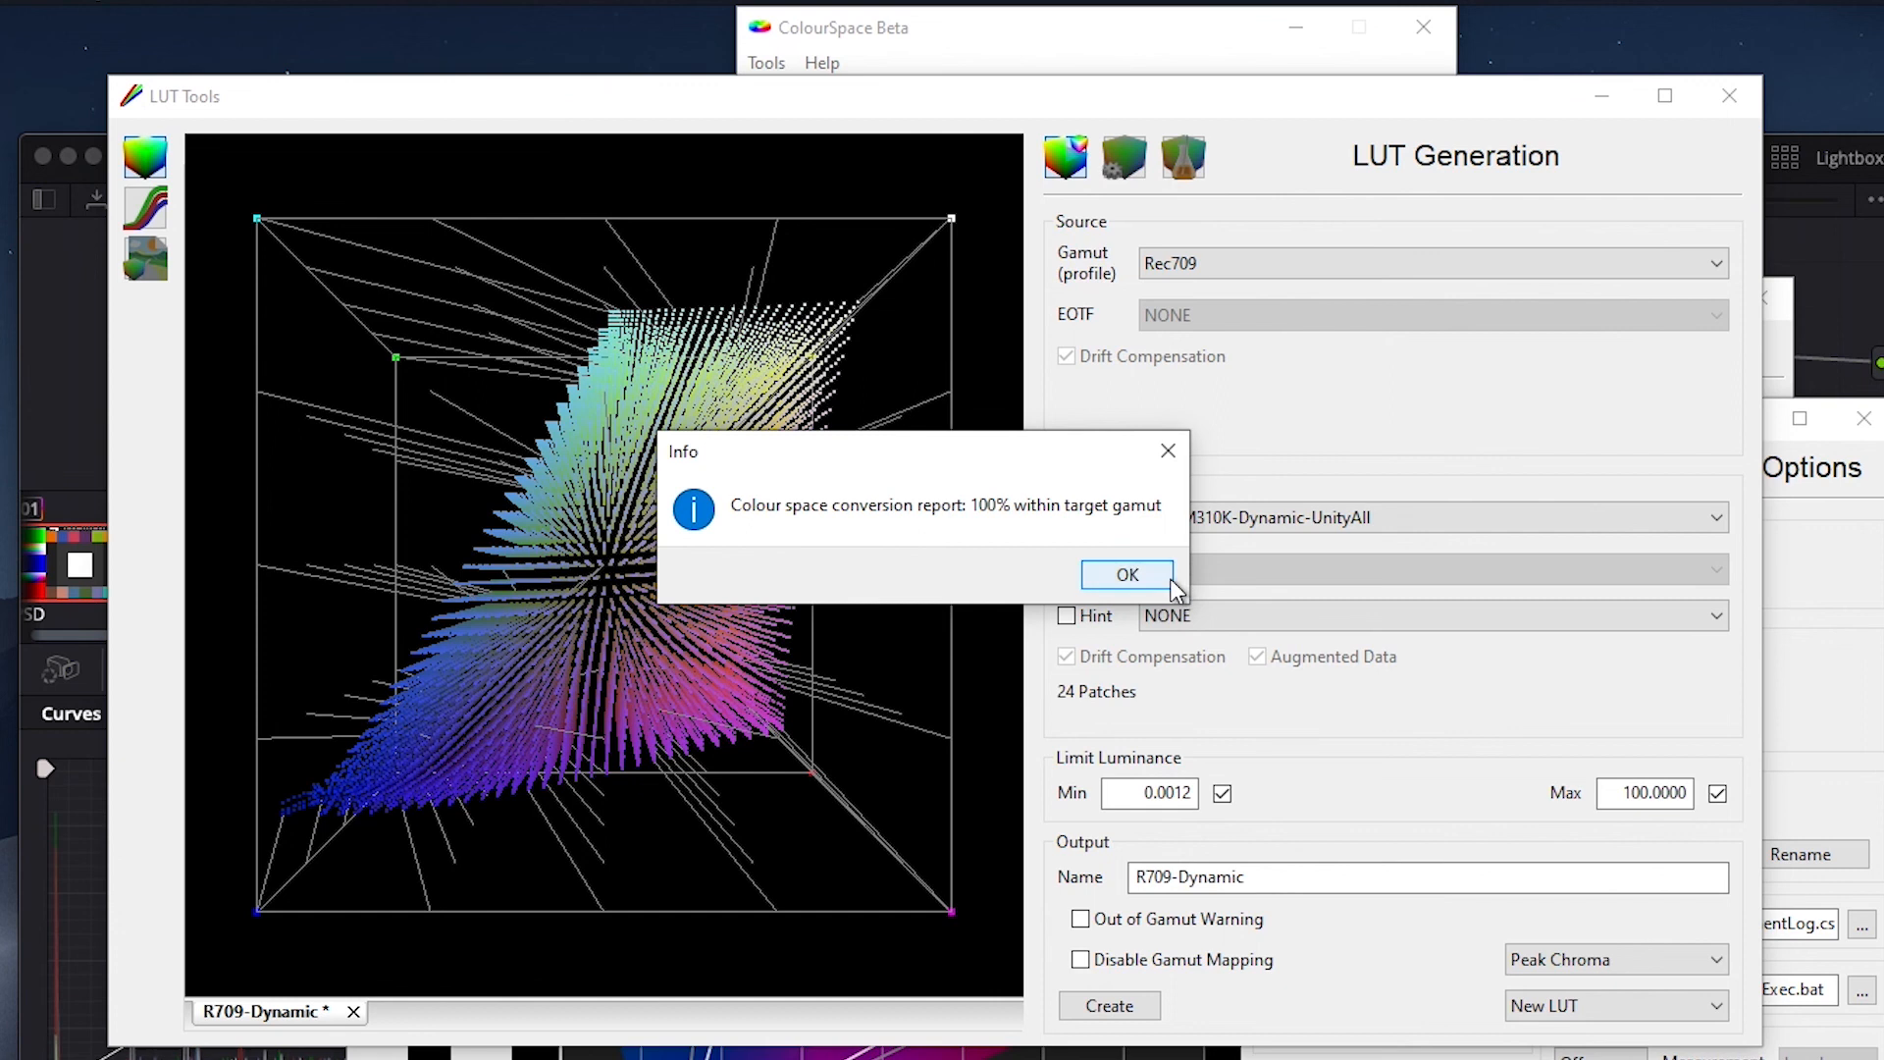
left_click(1126, 575)
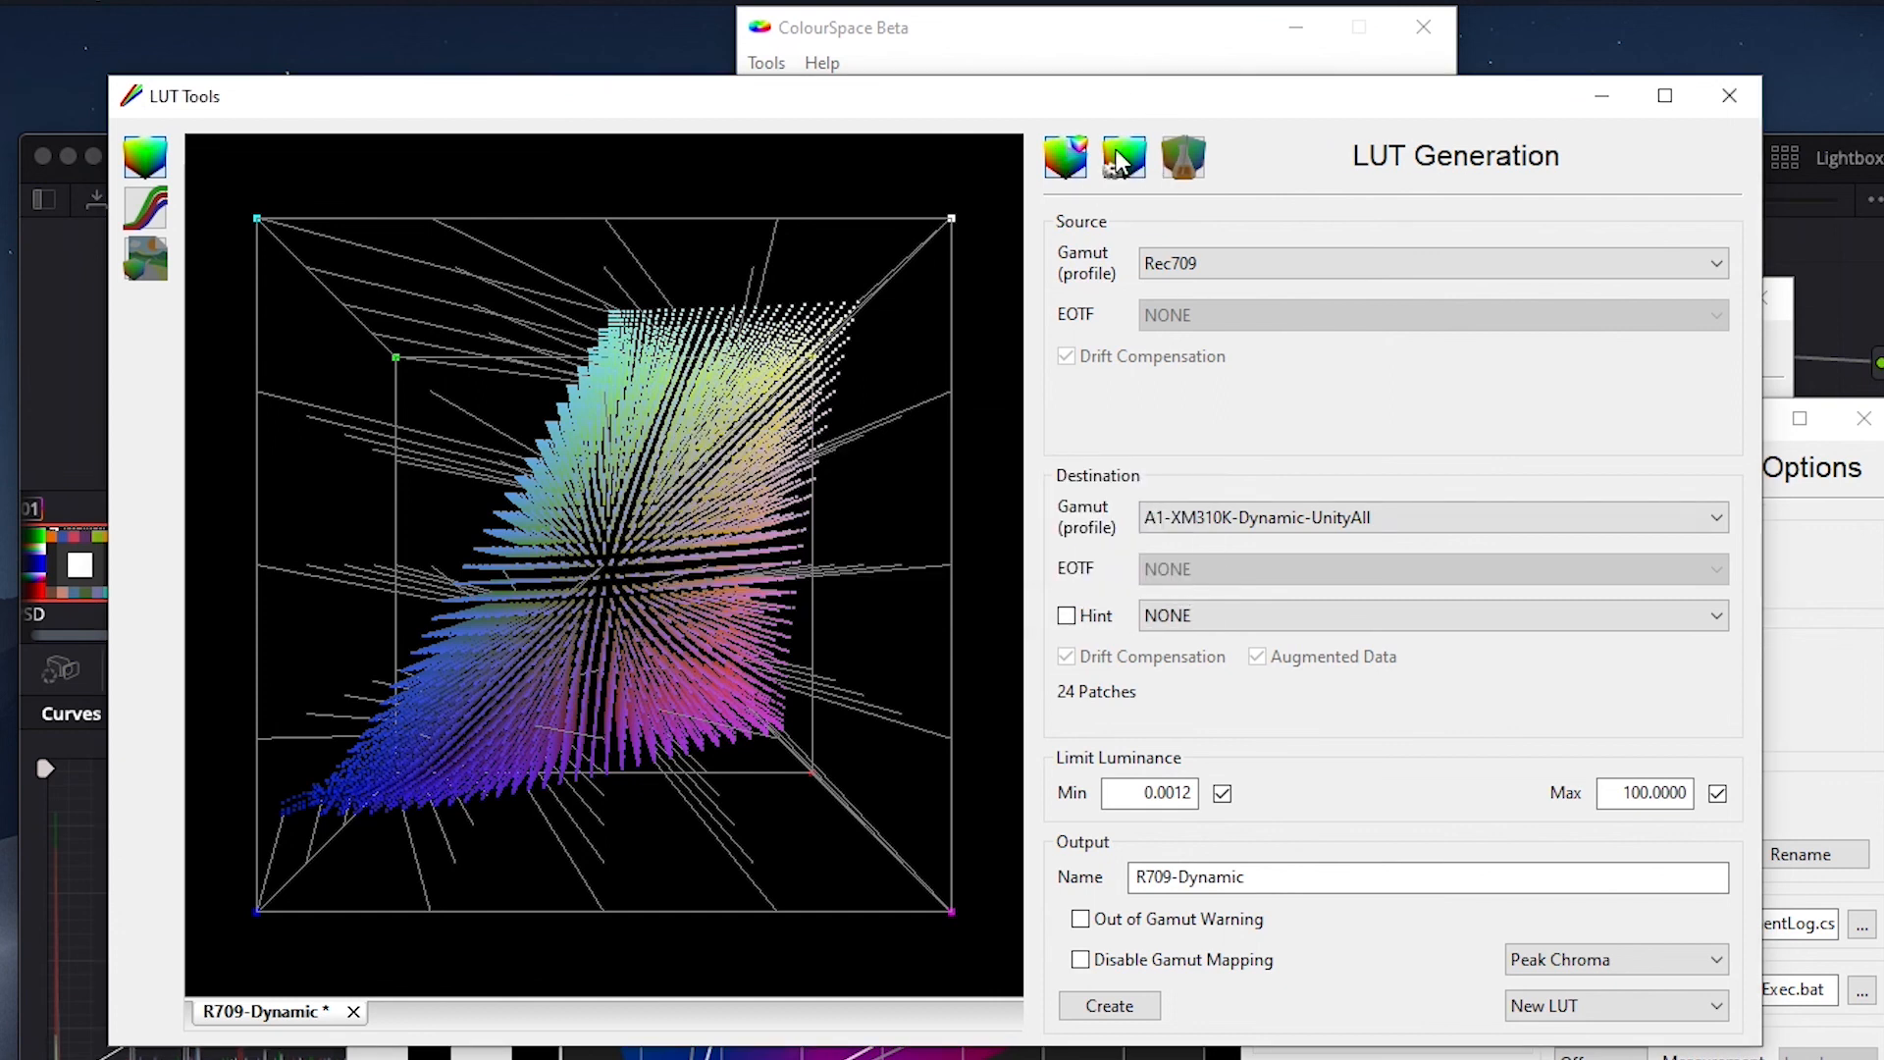
left_click(1123, 157)
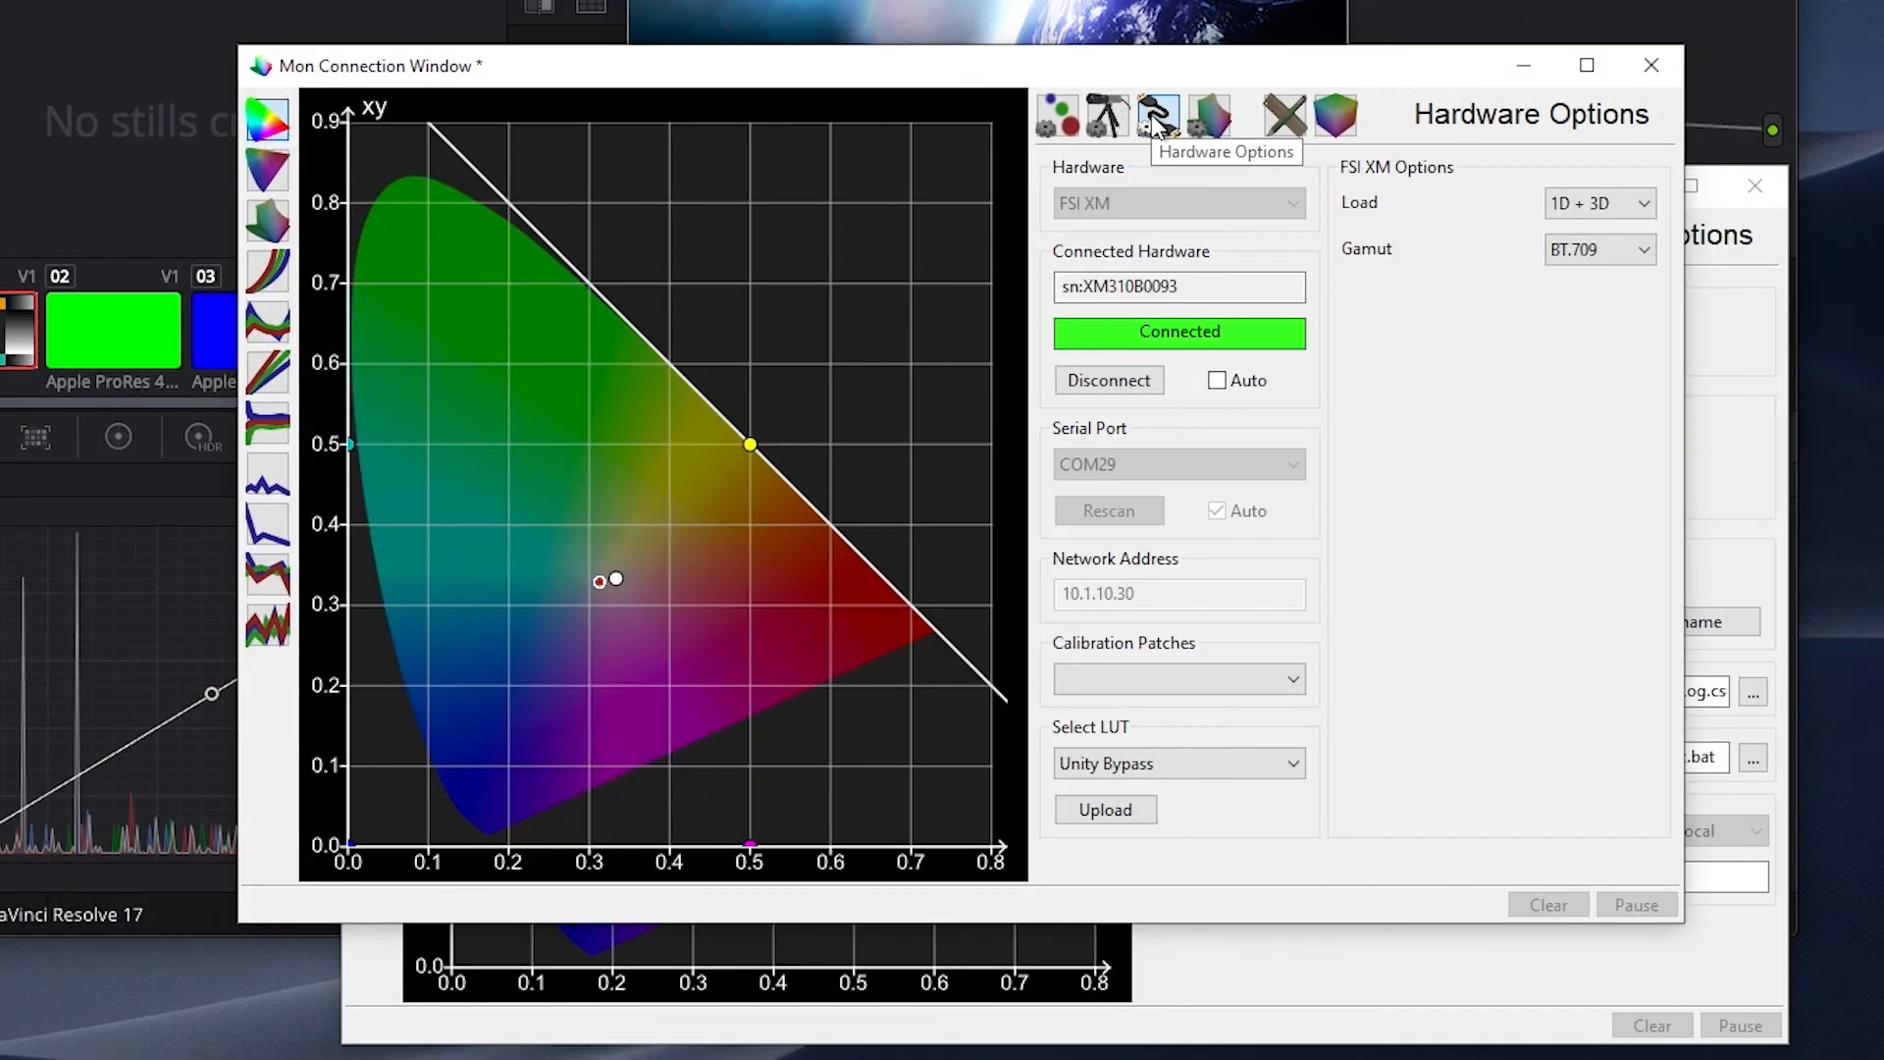
mouse_move(1625, 202)
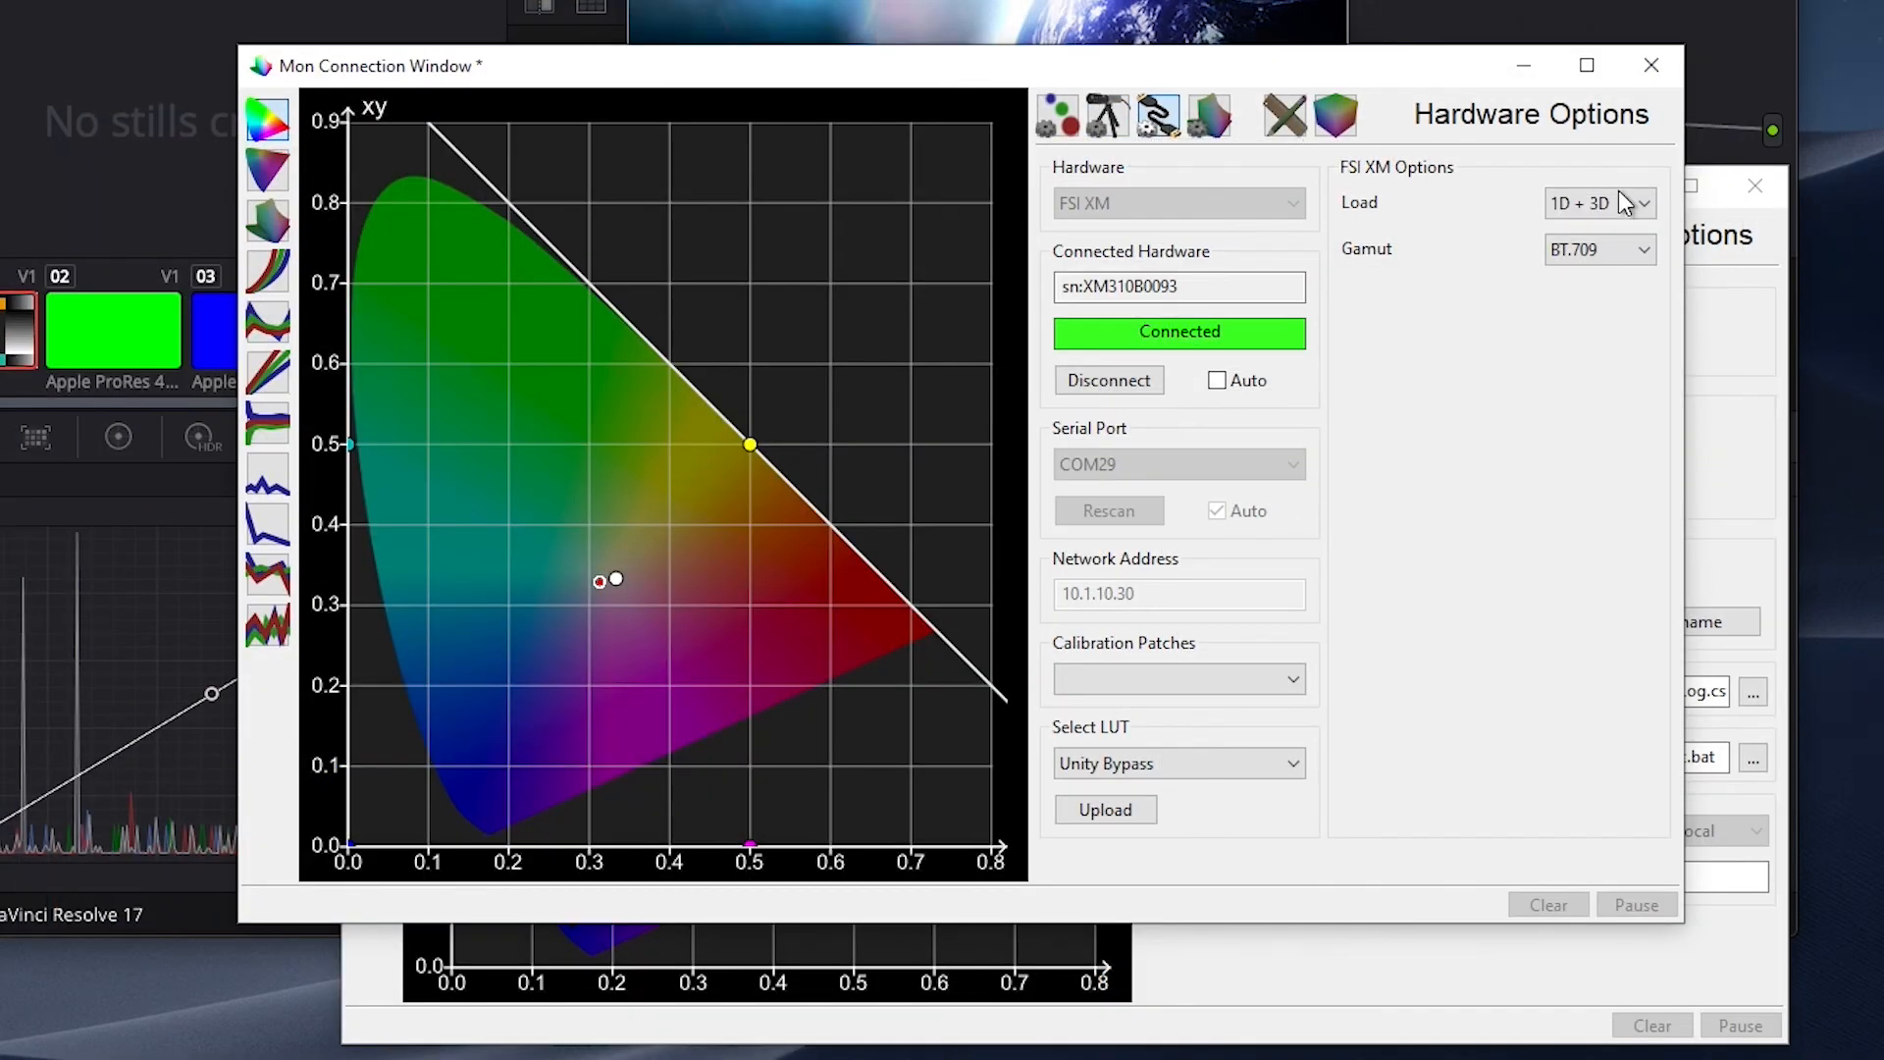
- Set Load to 3D only, select R709-Dynamic and upload it to the XM310K
left_click(1598, 202)
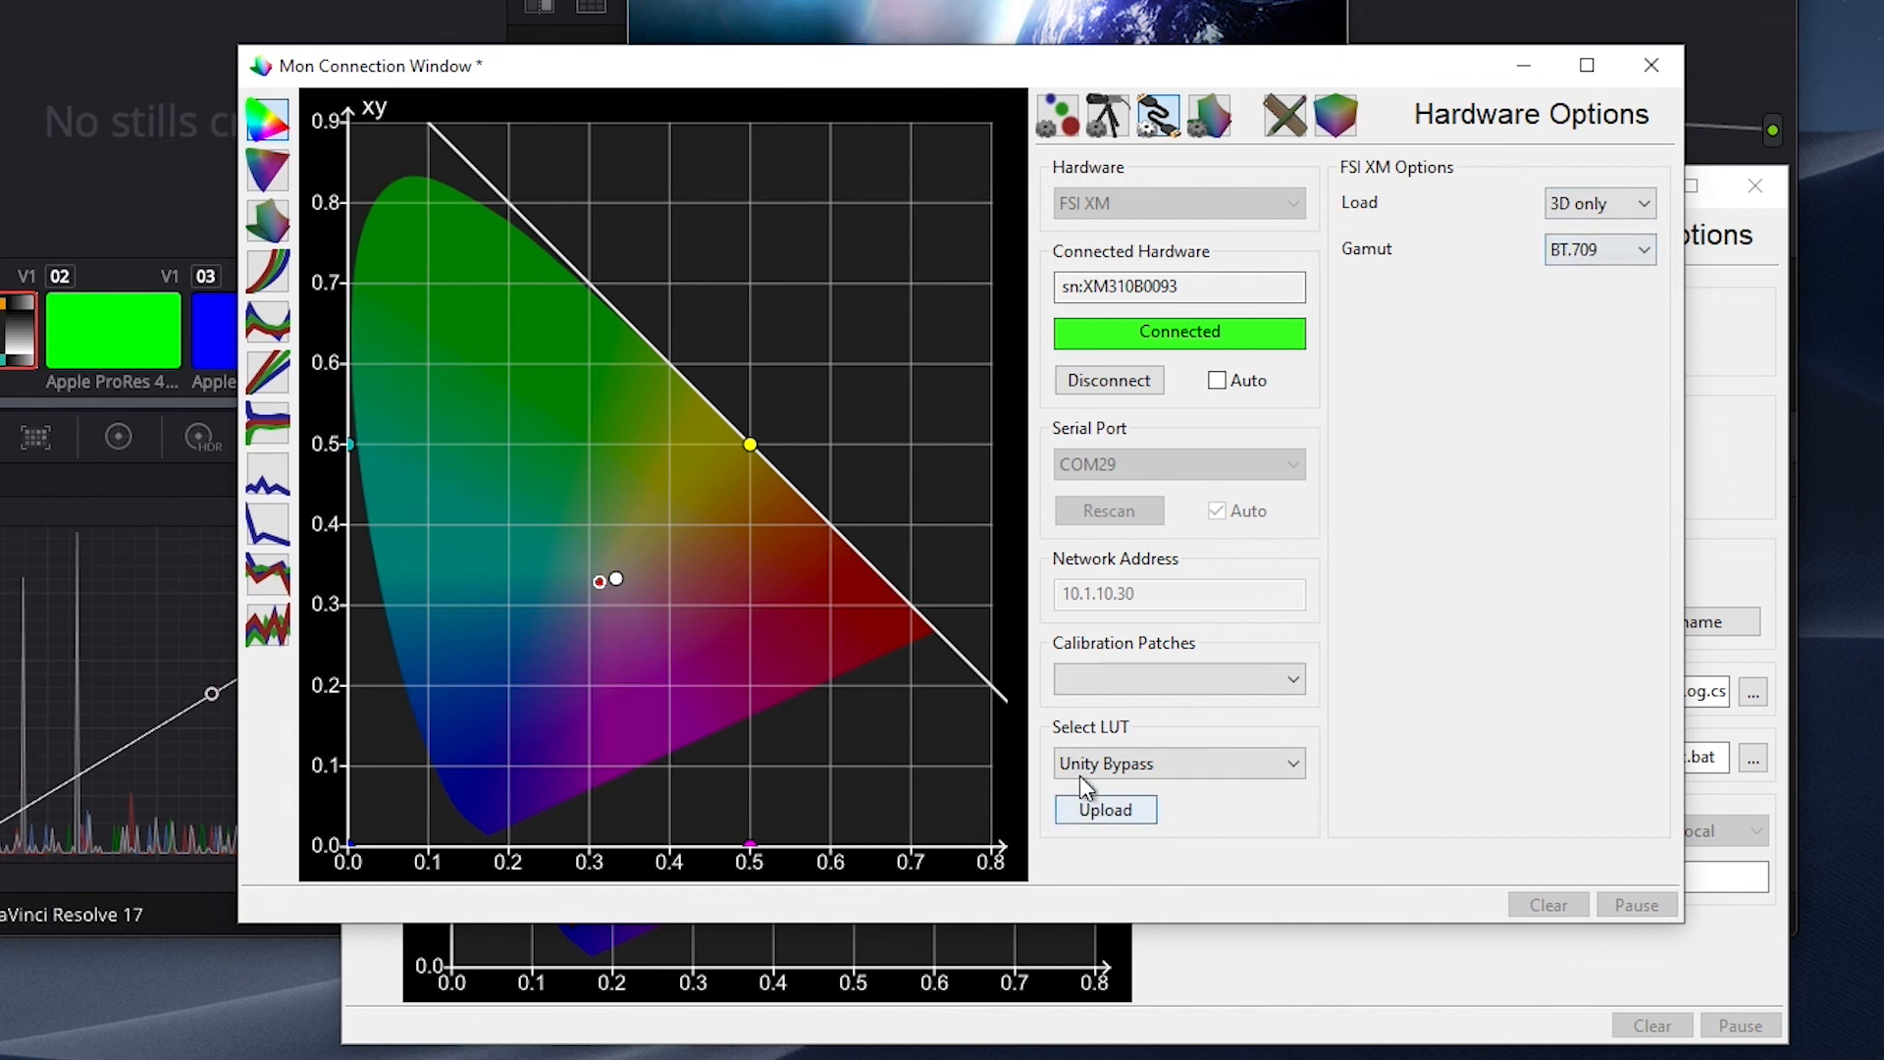
left_click(1178, 763)
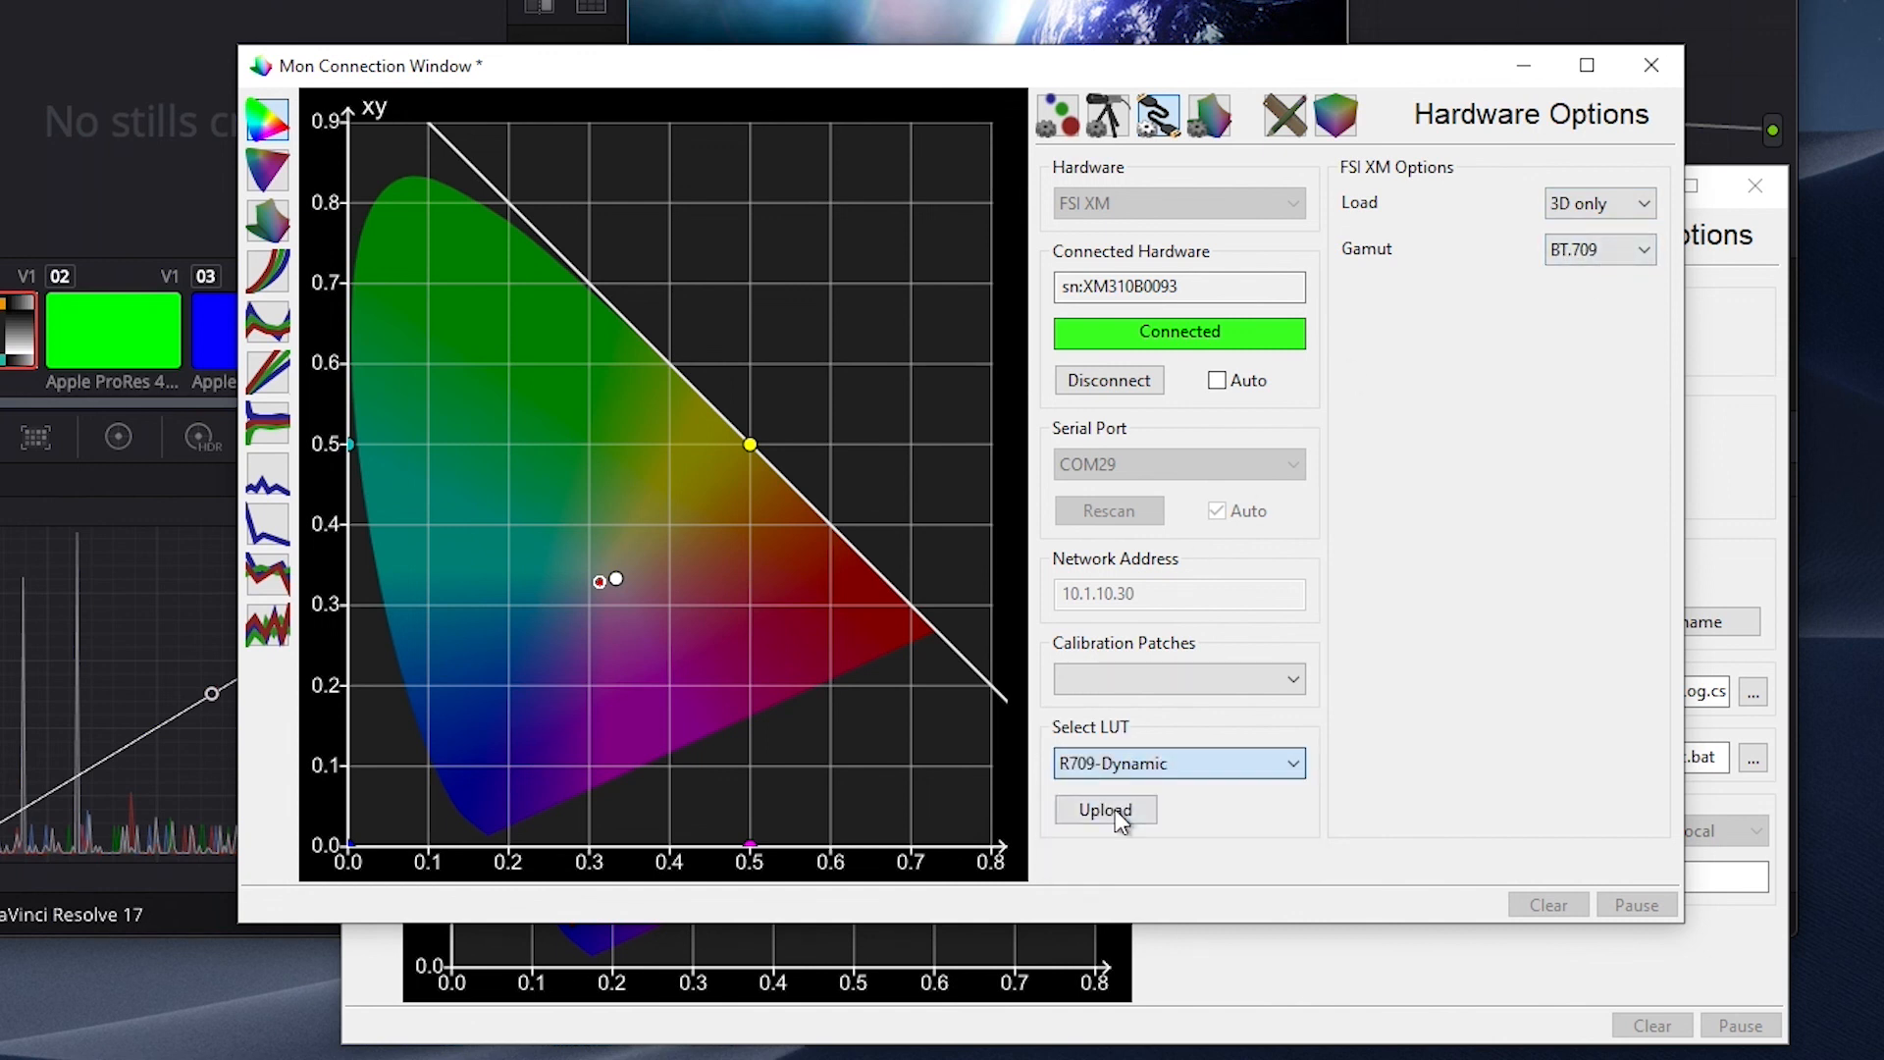
left_click(1105, 809)
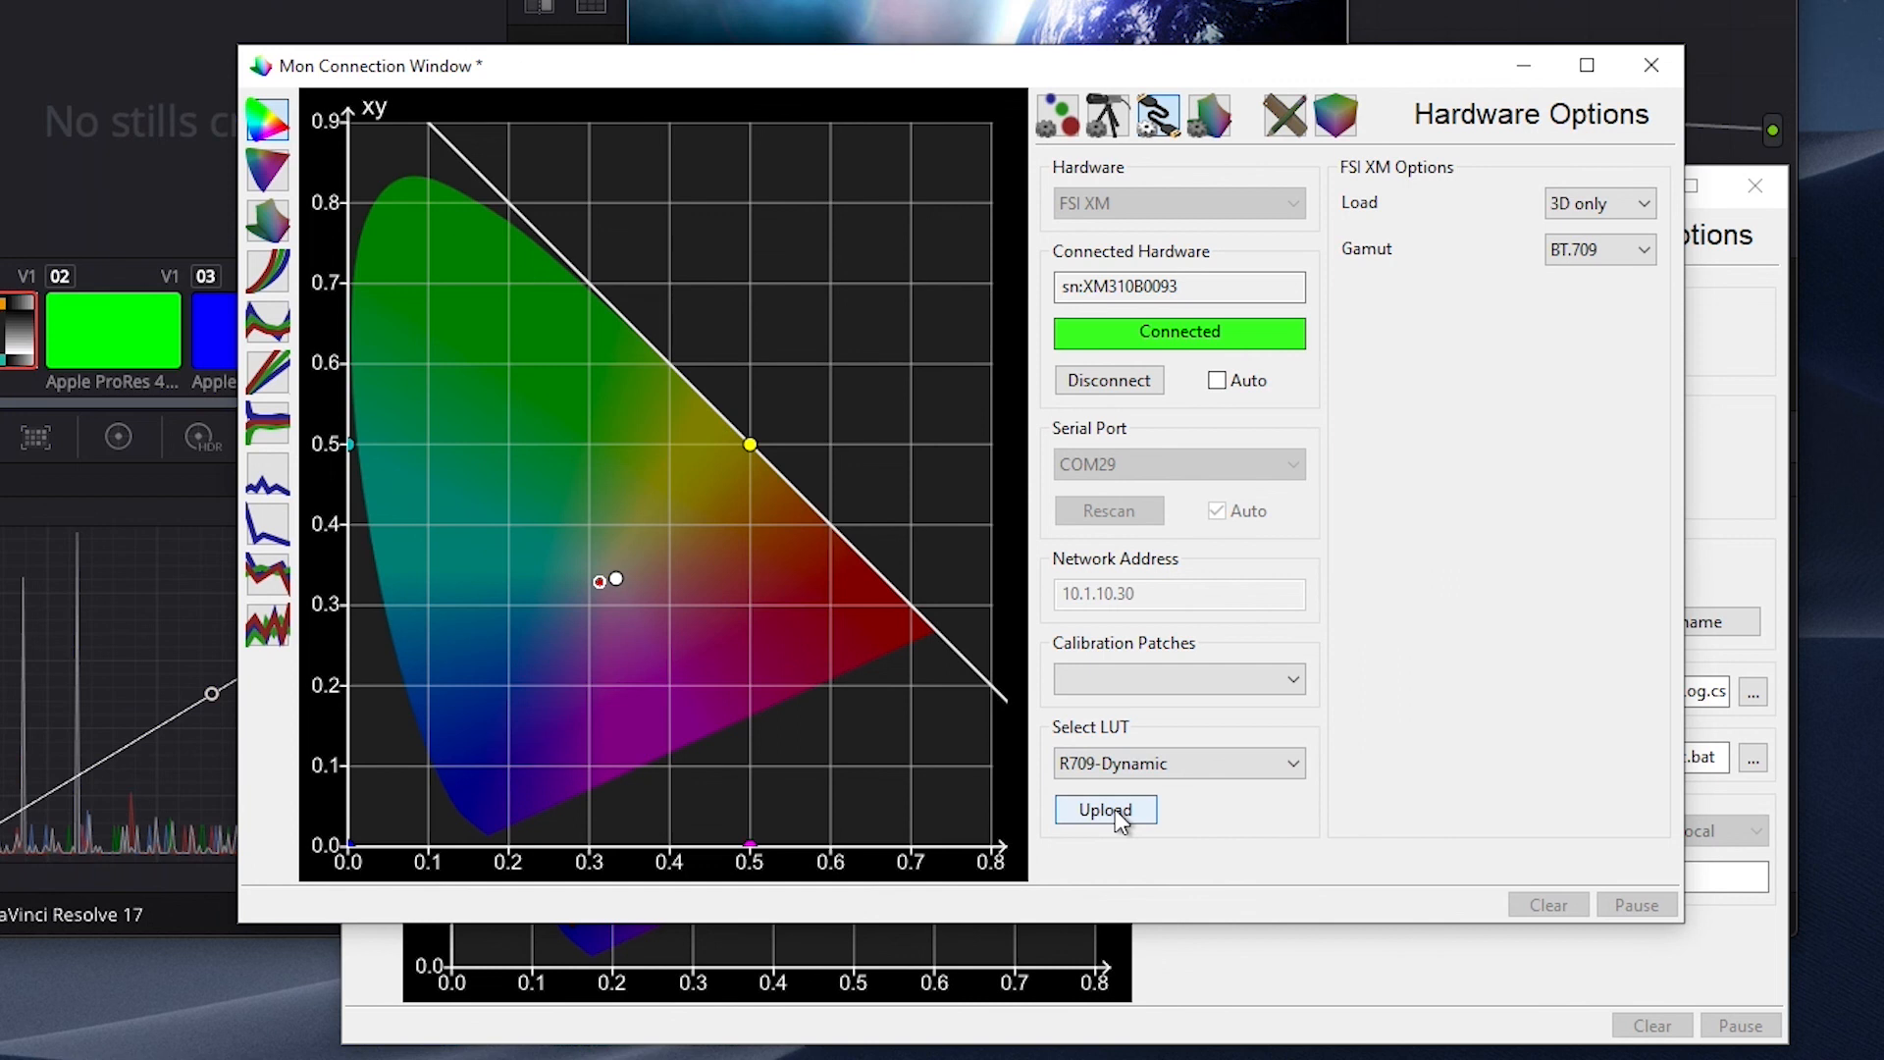
left_click(1105, 809)
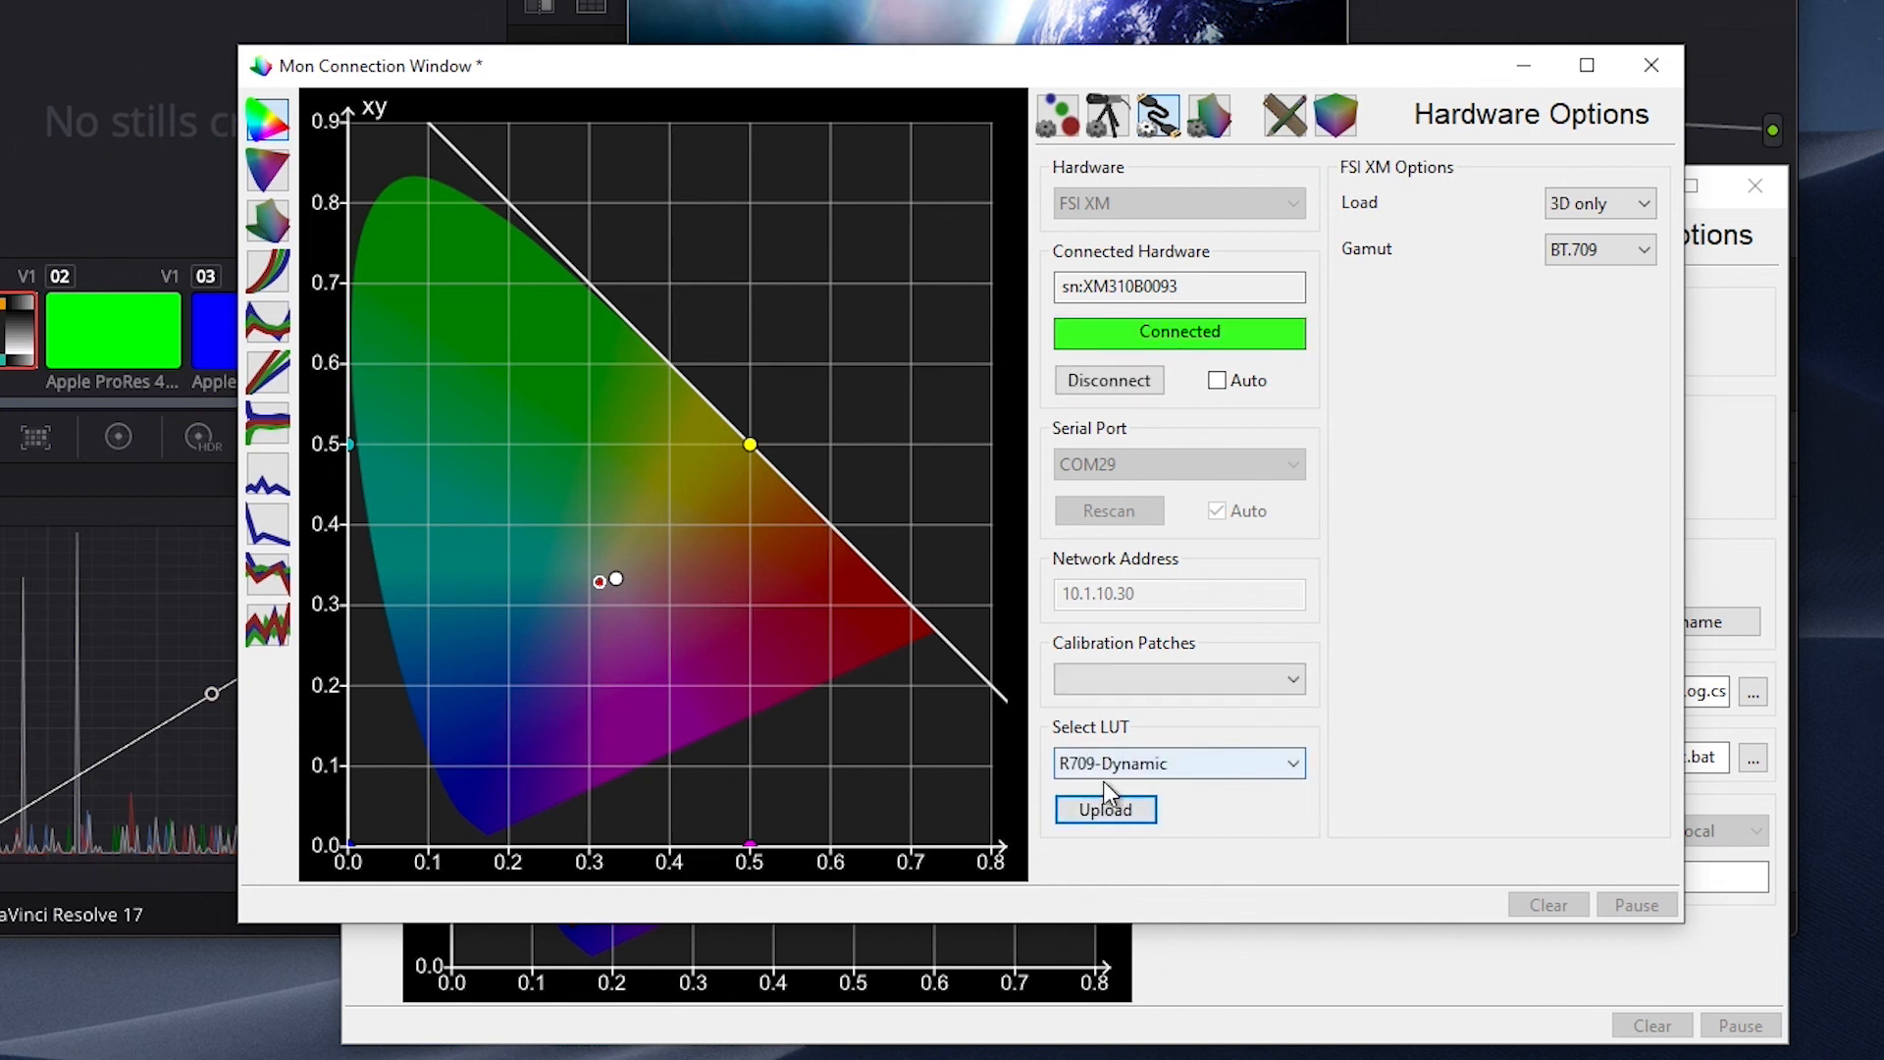
left_click(1101, 809)
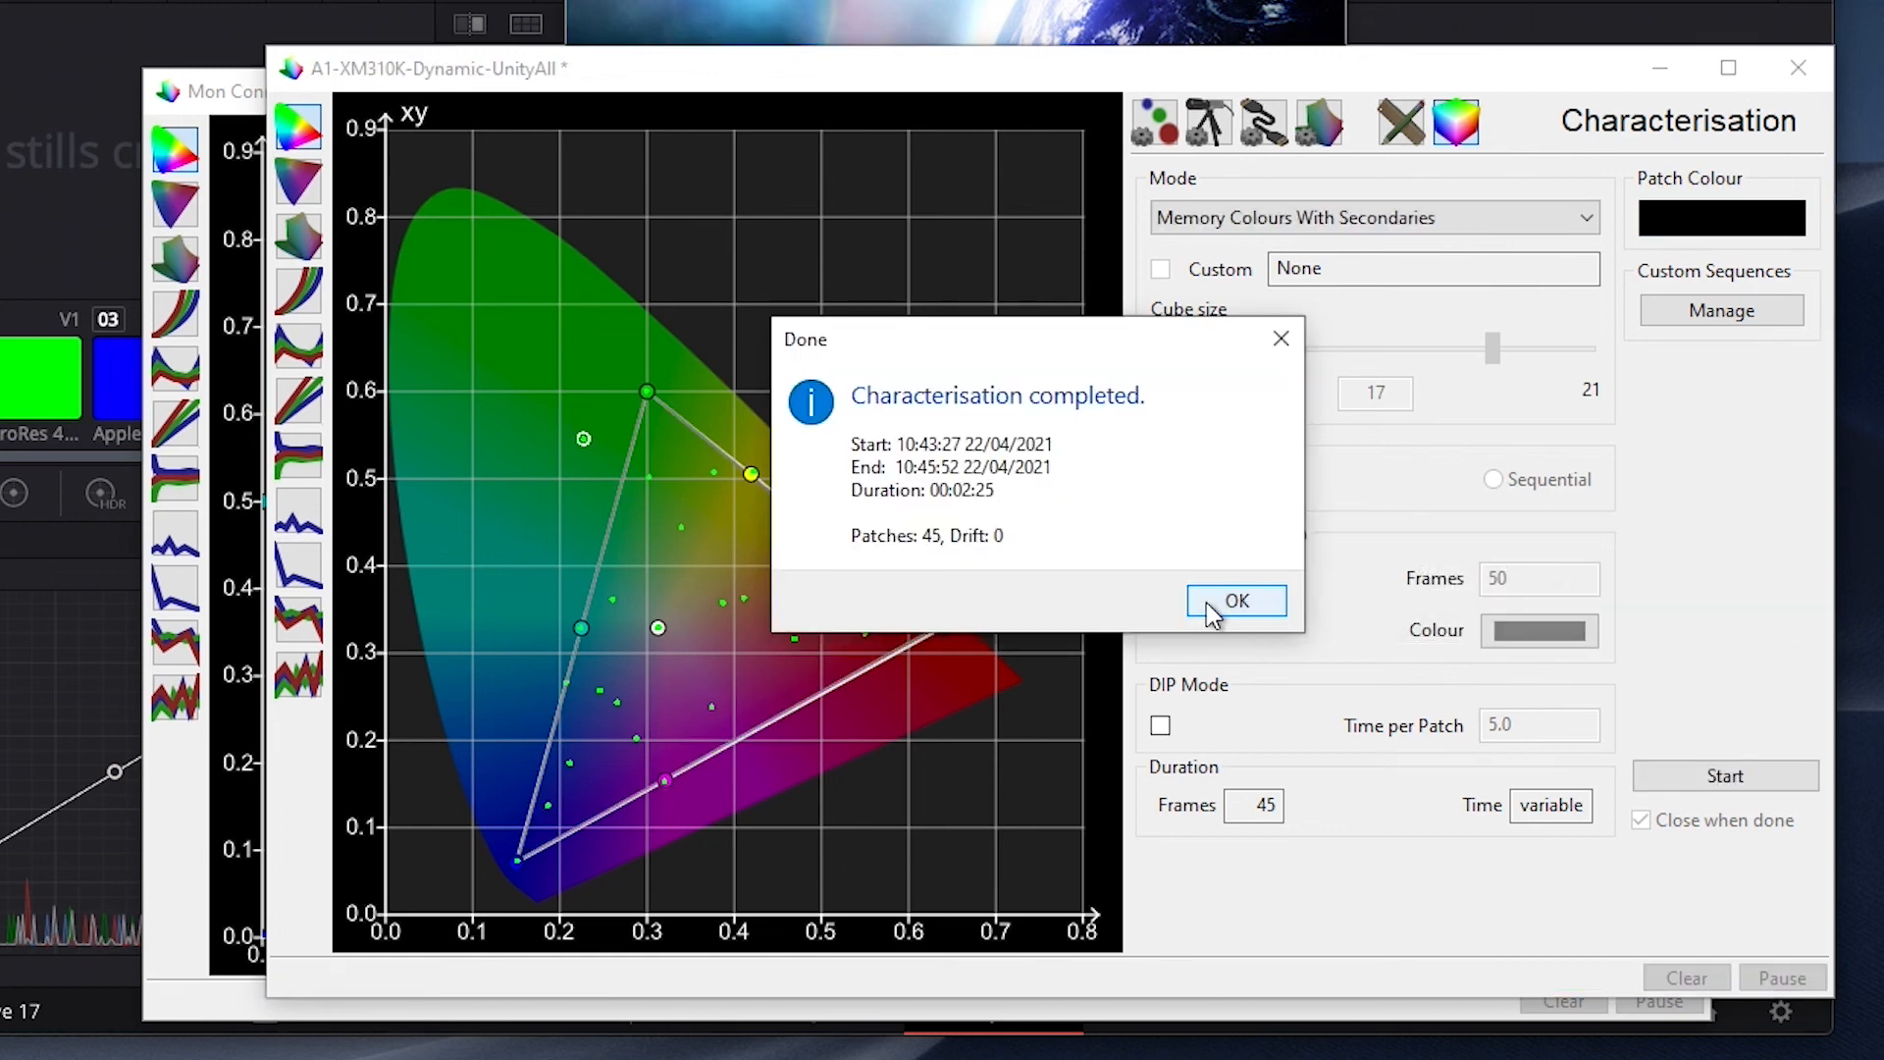
- Dismiss the verification report and review Volumetric, EOTF and RGB Separation graphs
left_click(1235, 600)
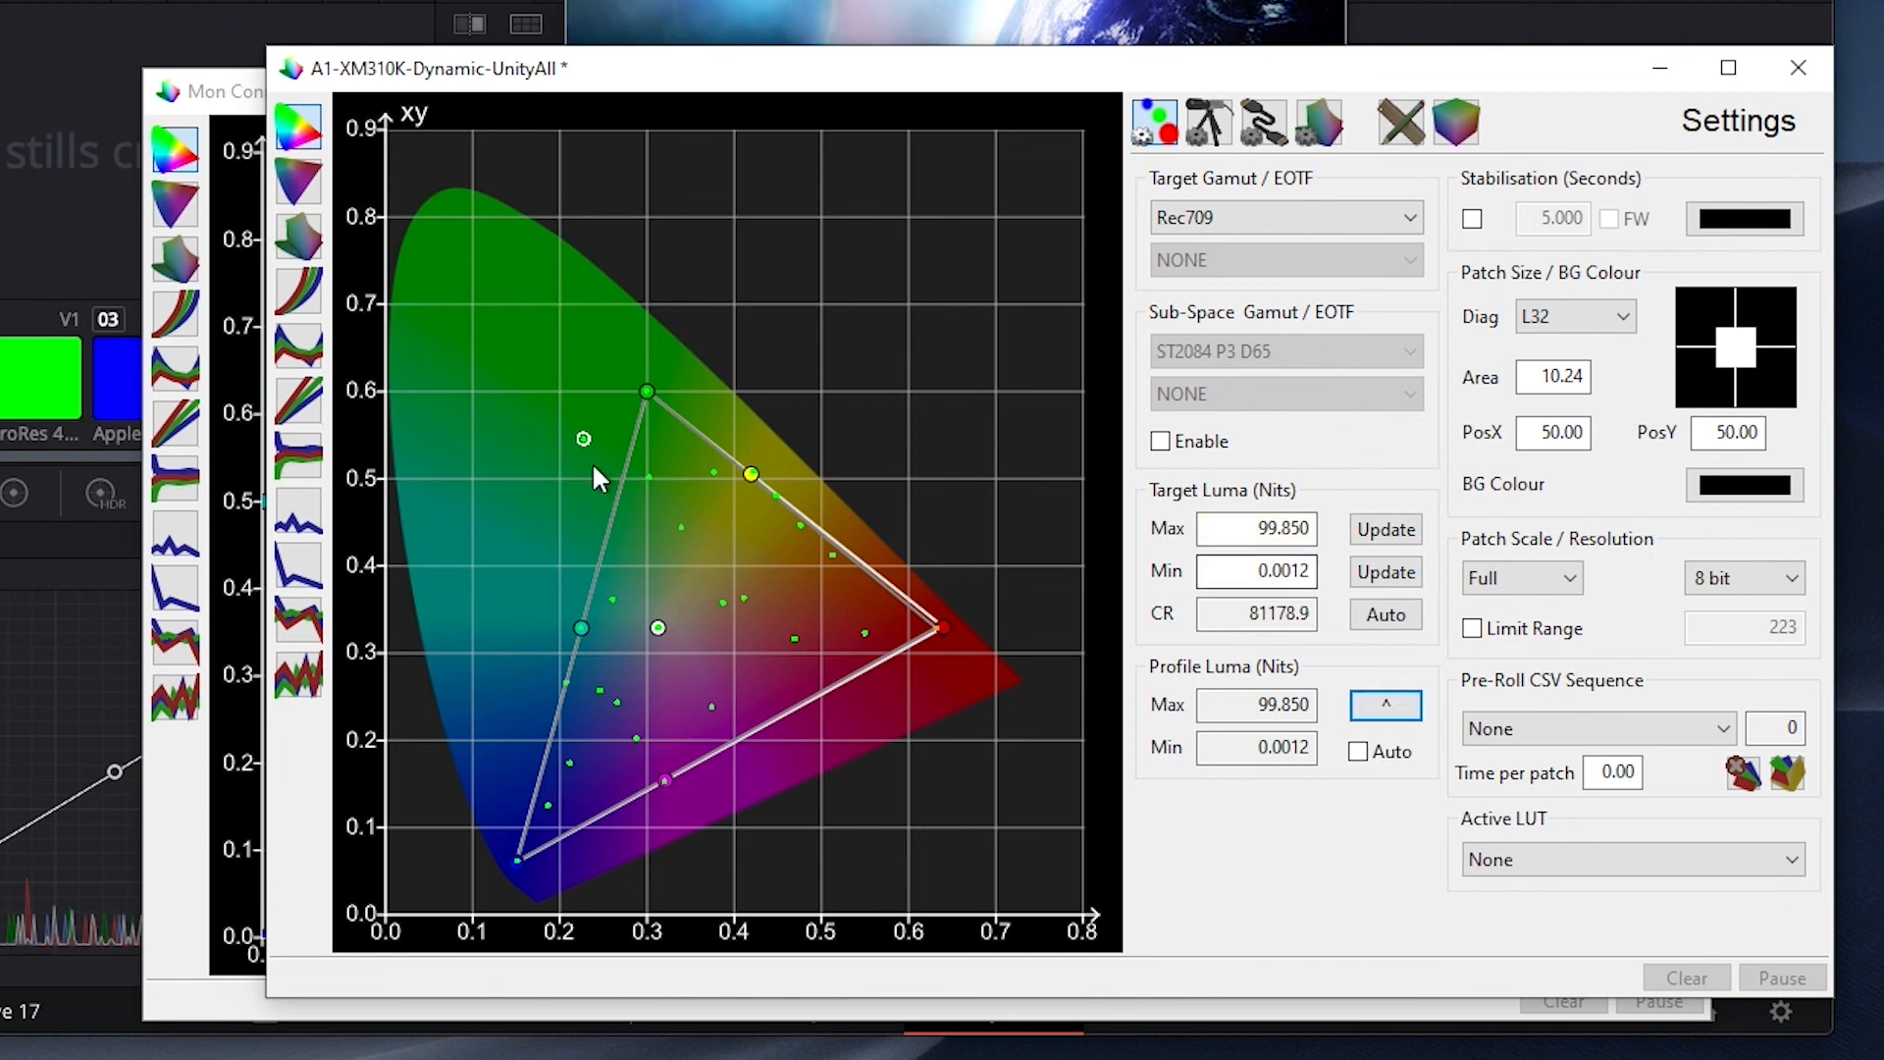
left_click(297, 231)
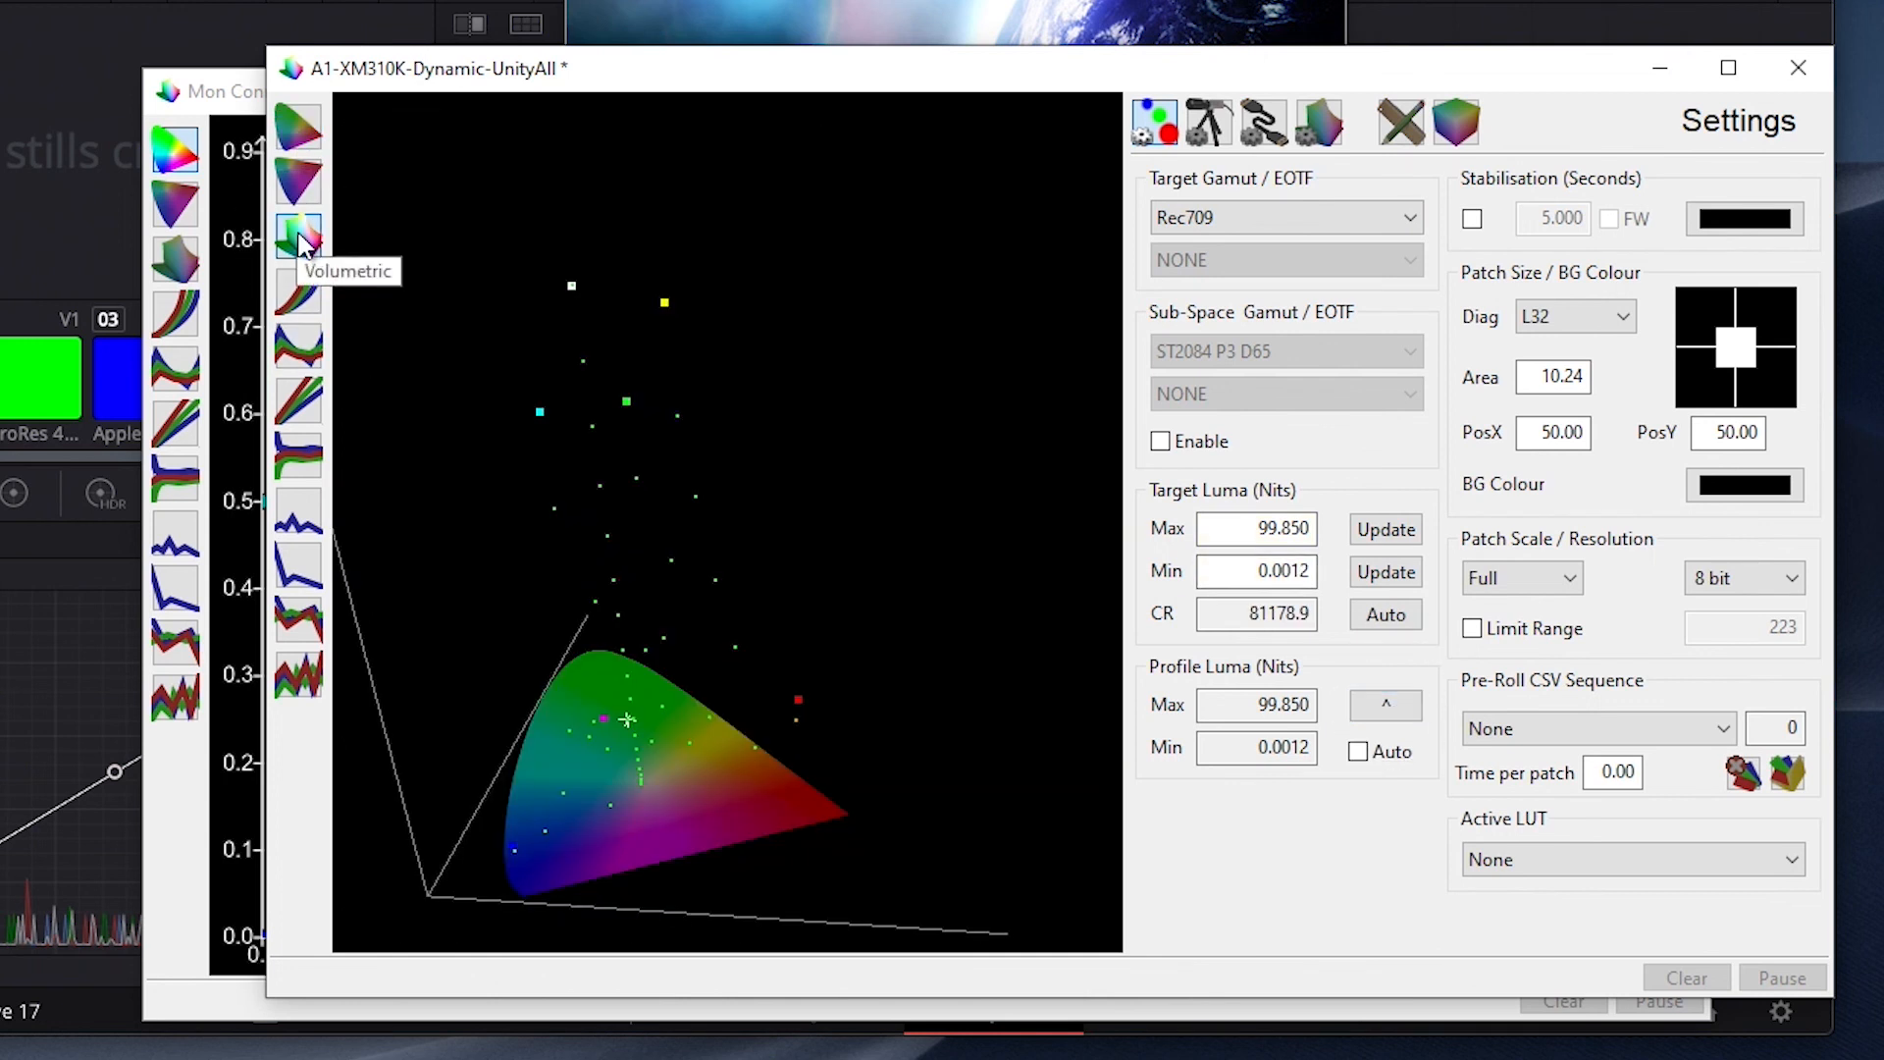
left_click(296, 354)
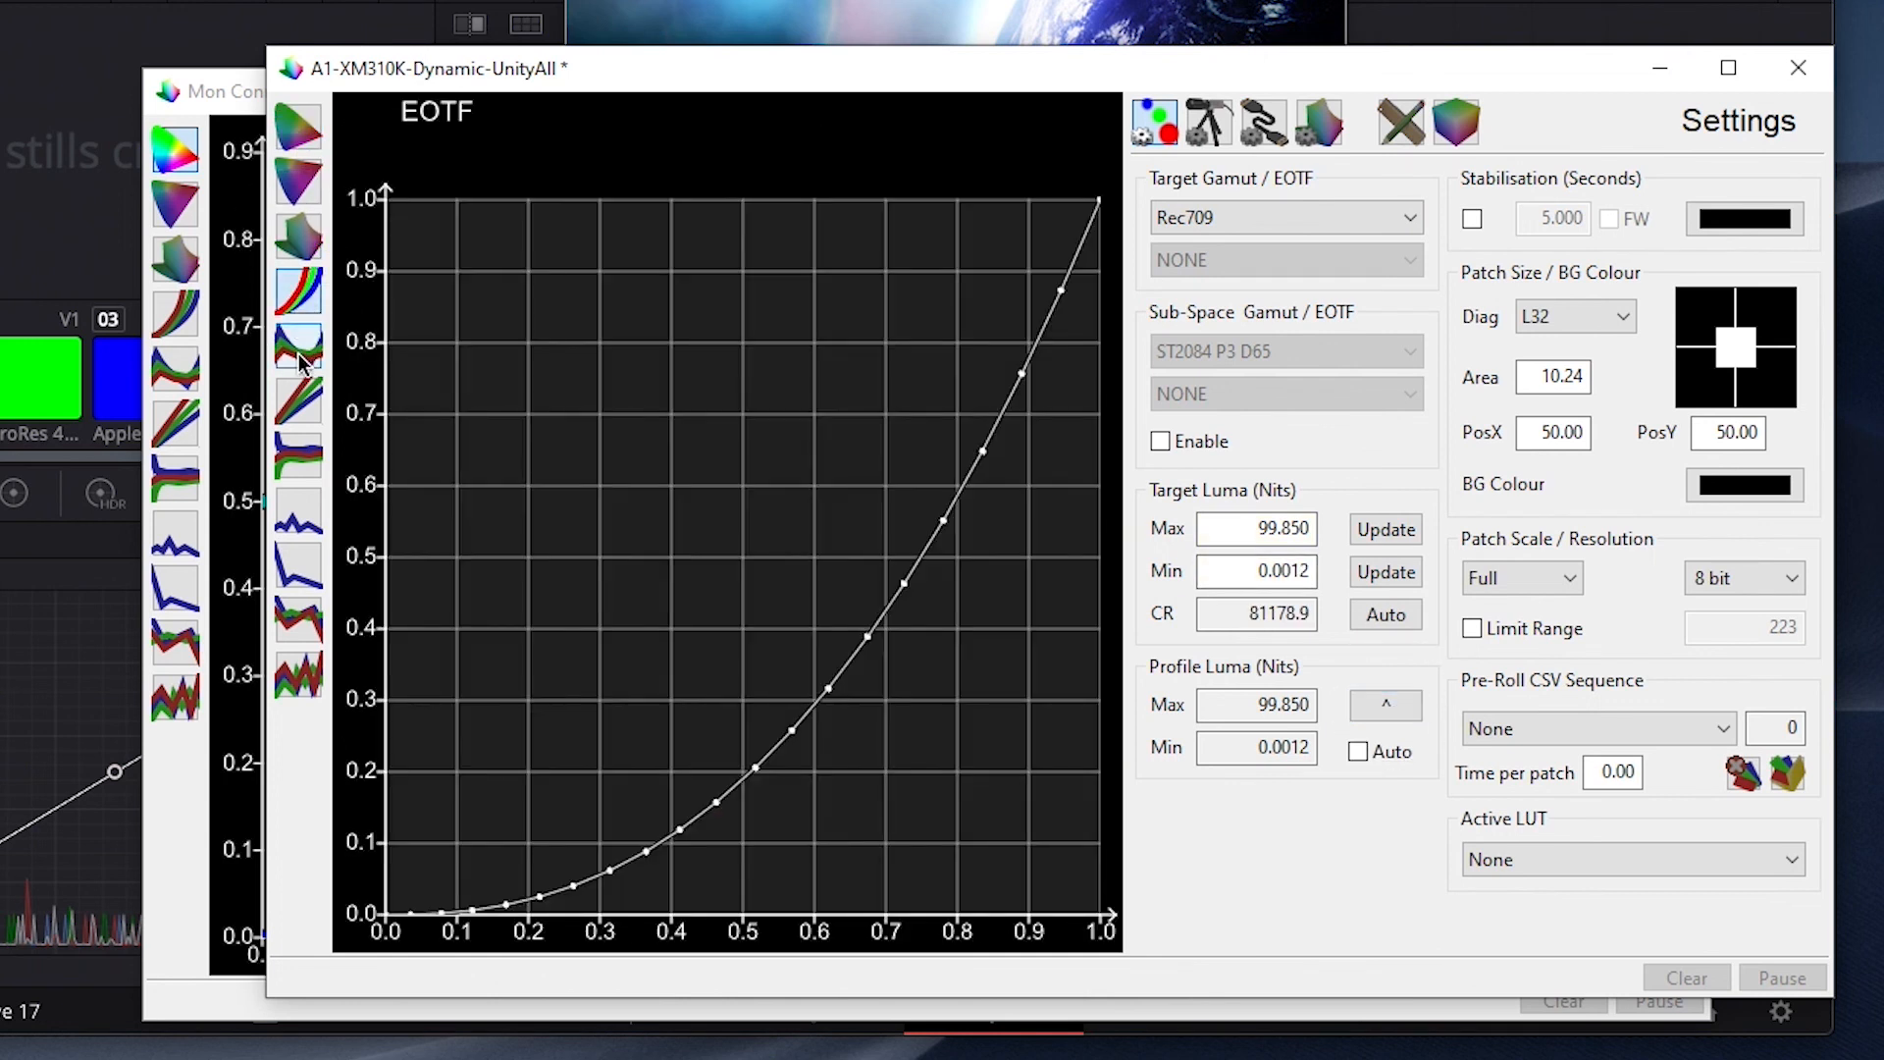
left_click(296, 412)
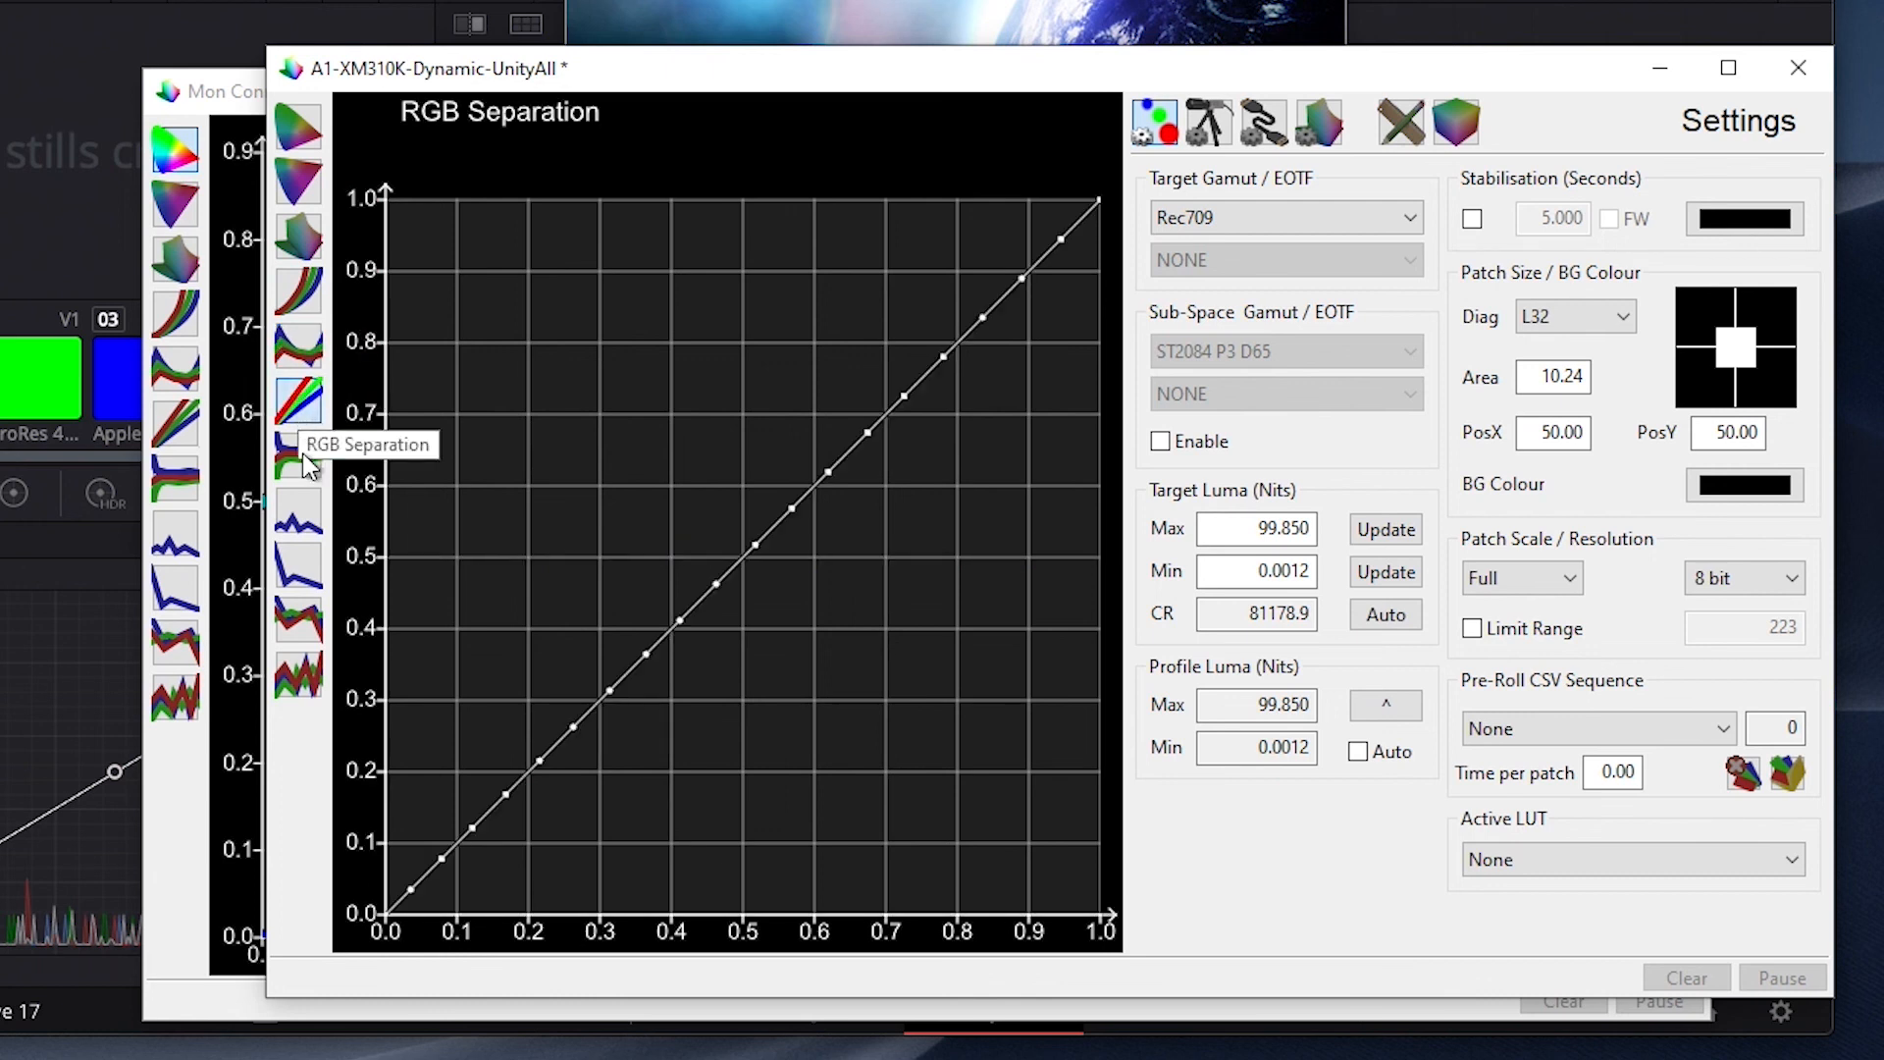
- Review RGB Balance, grey-scale delta-E and delta-E distribution, returning to CIE xy
left_click(298, 528)
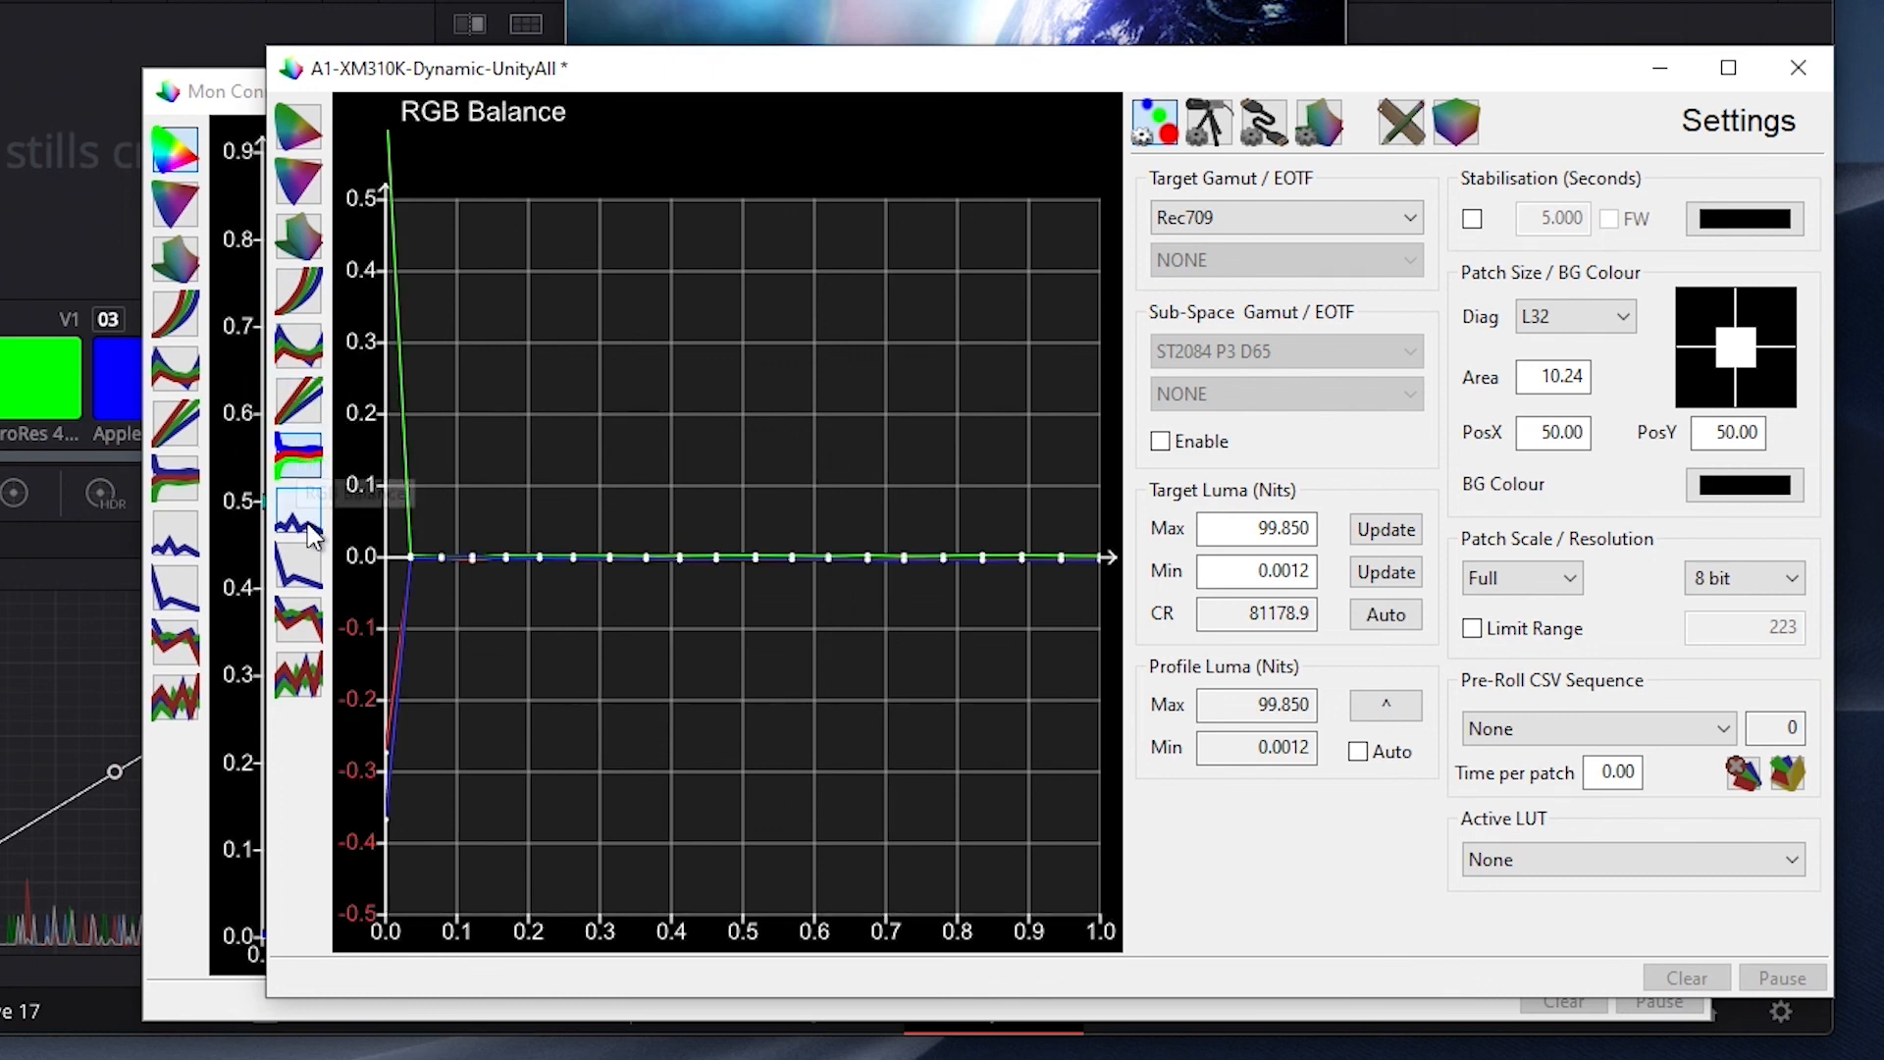
left_click(294, 528)
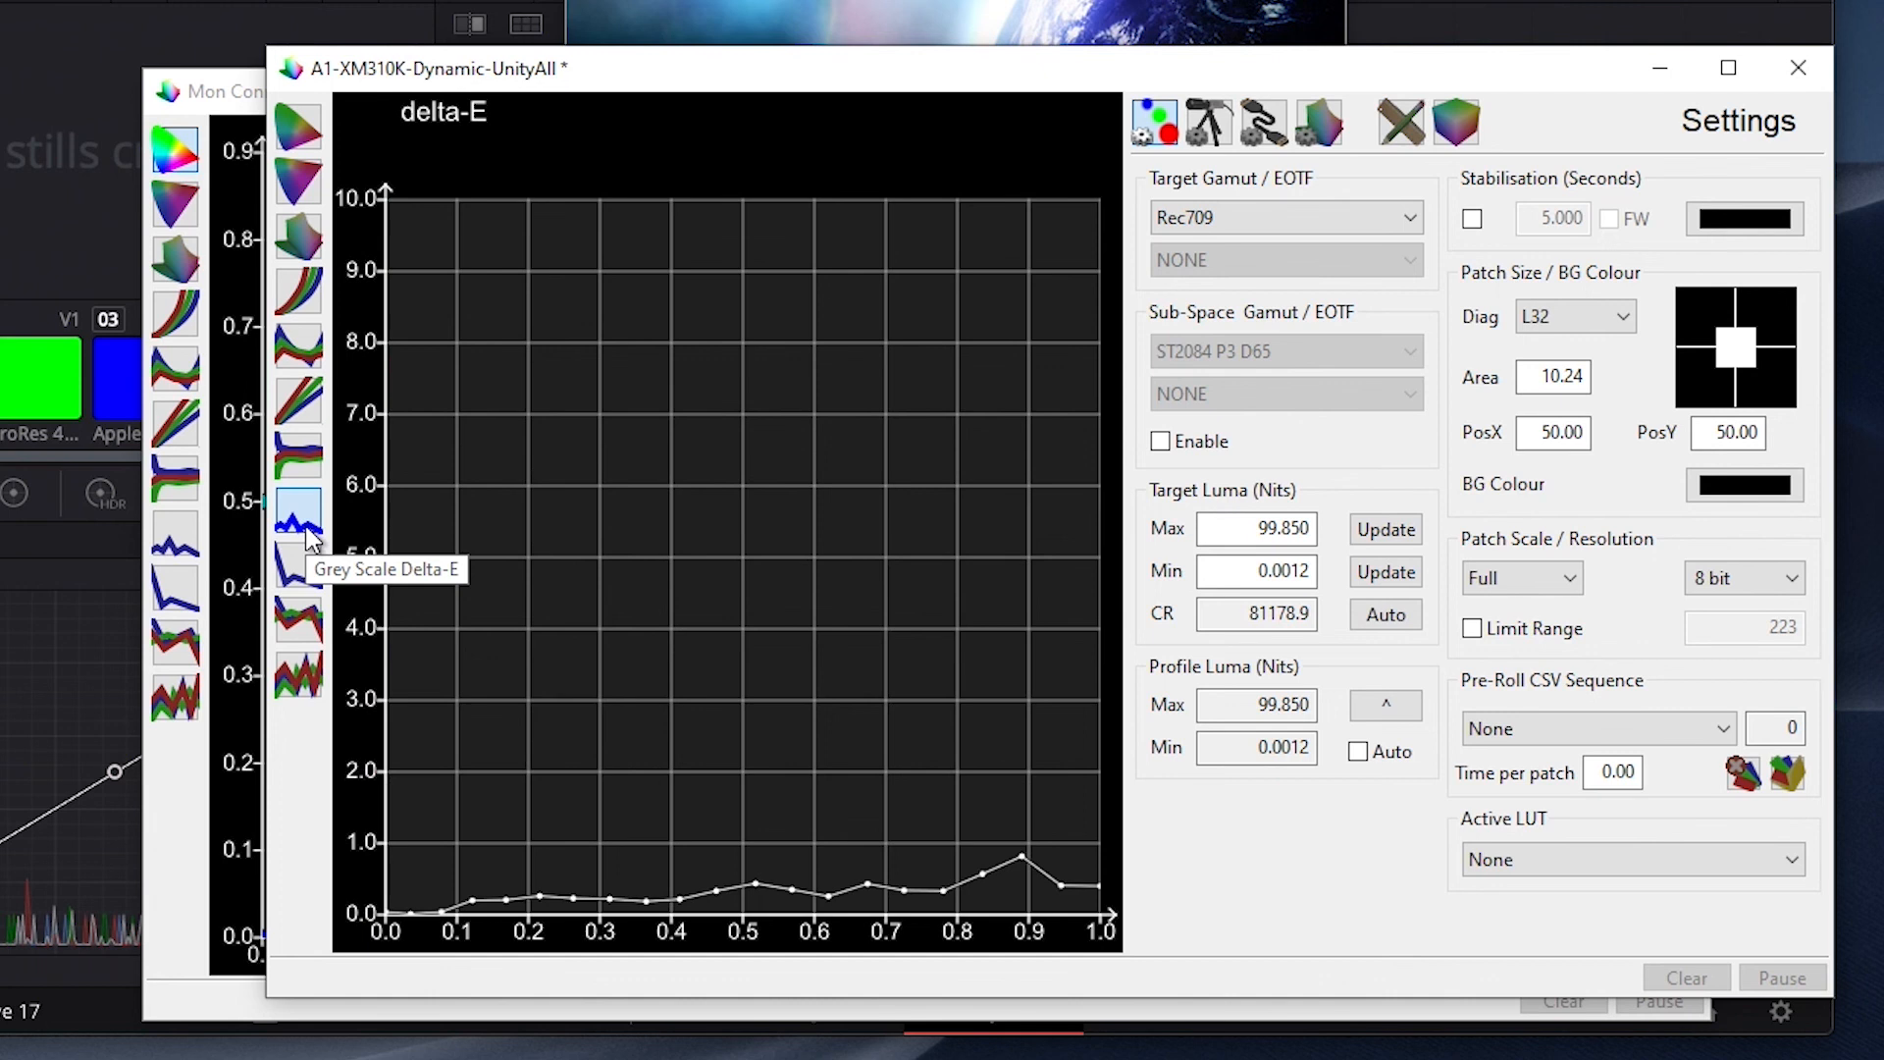
left_click(297, 577)
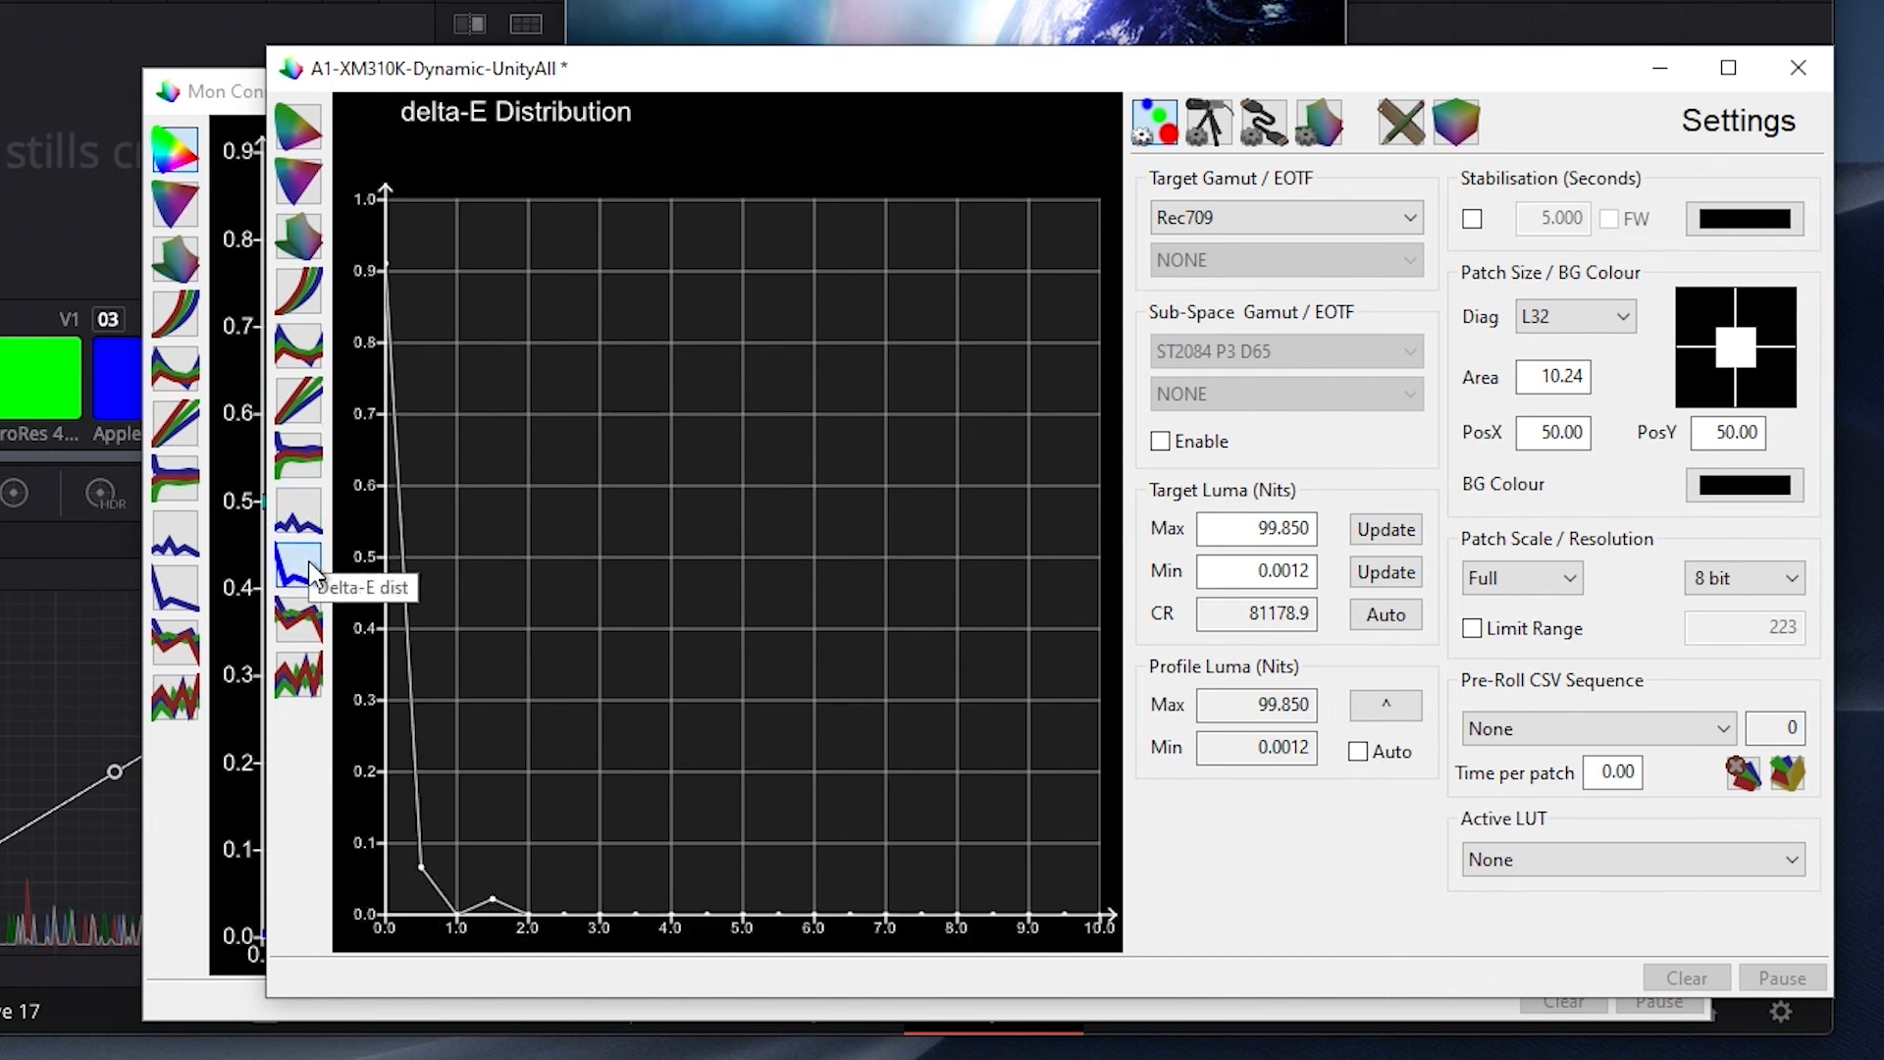
left_click(297, 128)
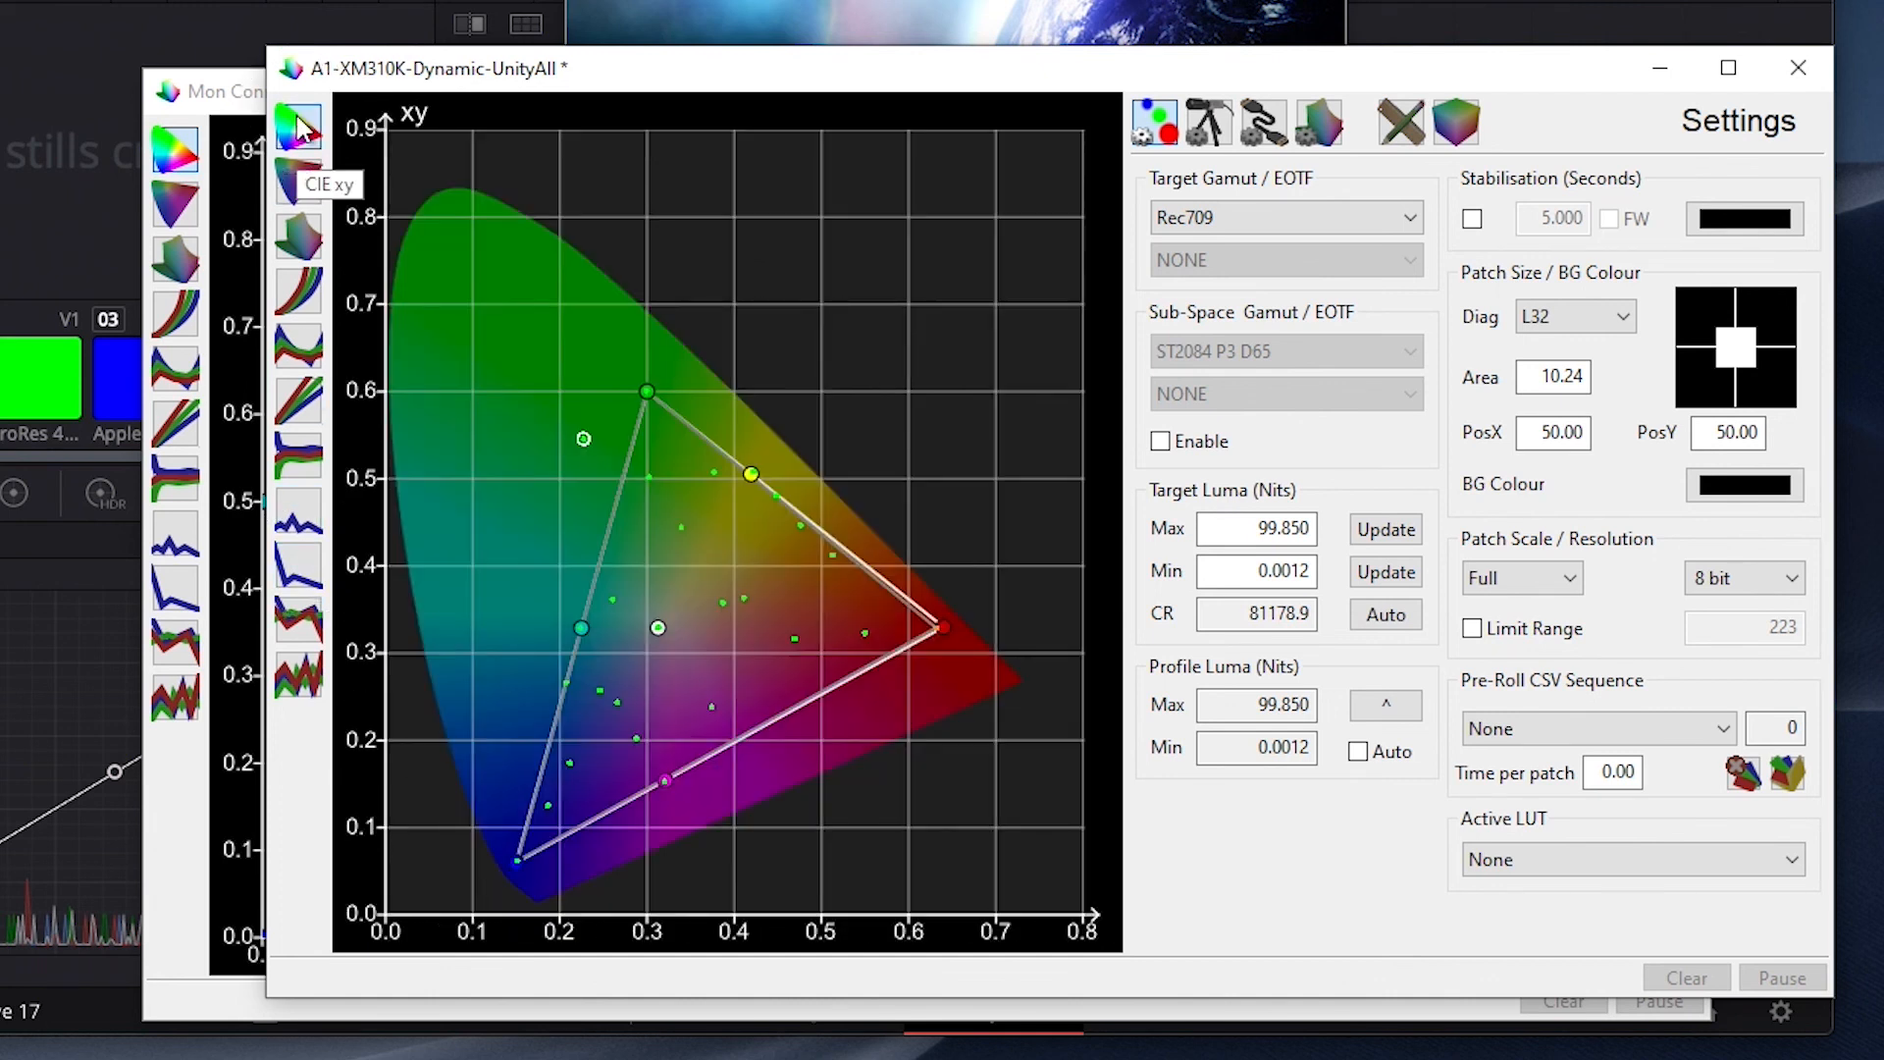